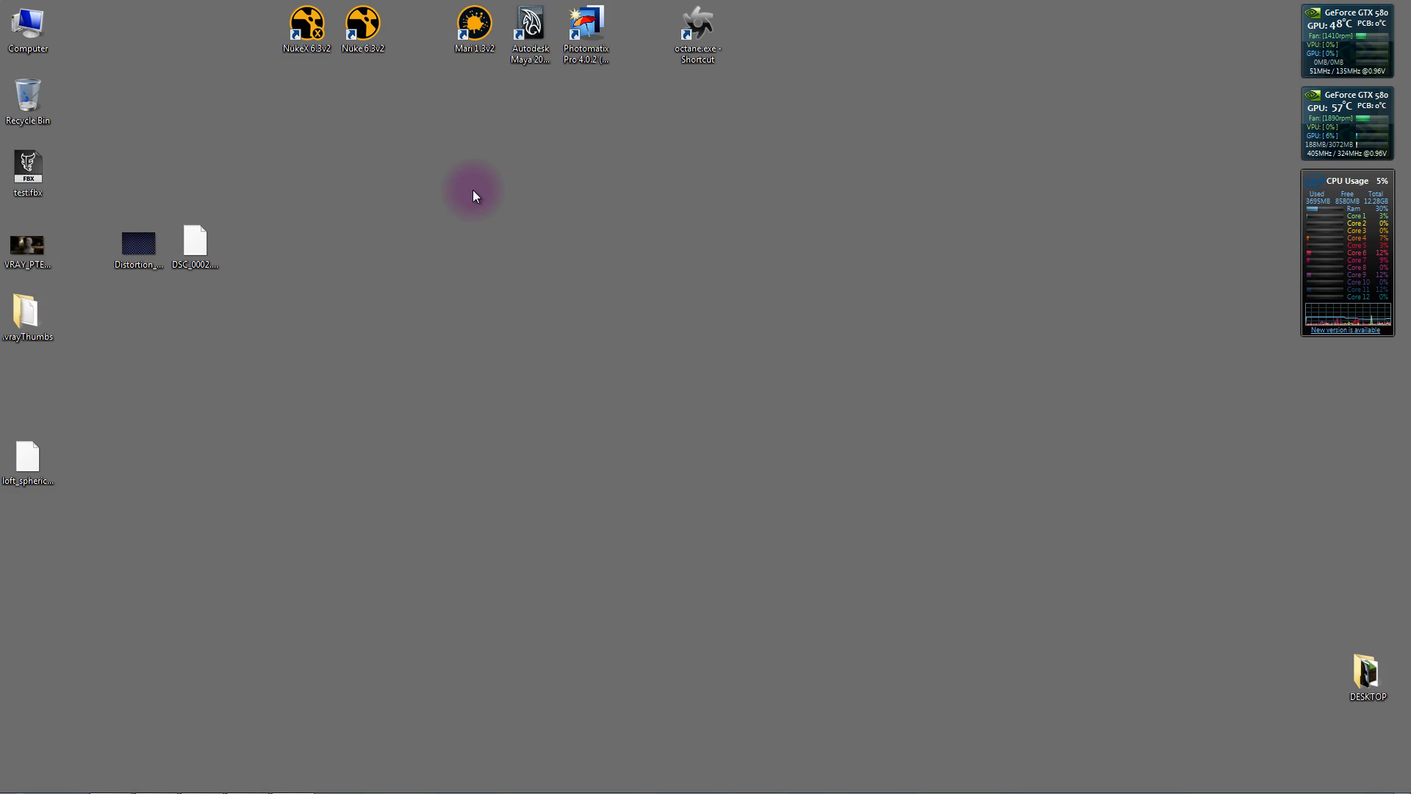
# Step: Launch Autodesk Maya 2012 from its desktop shortcut into an empty untitled scene
pyautogui.click(474, 27)
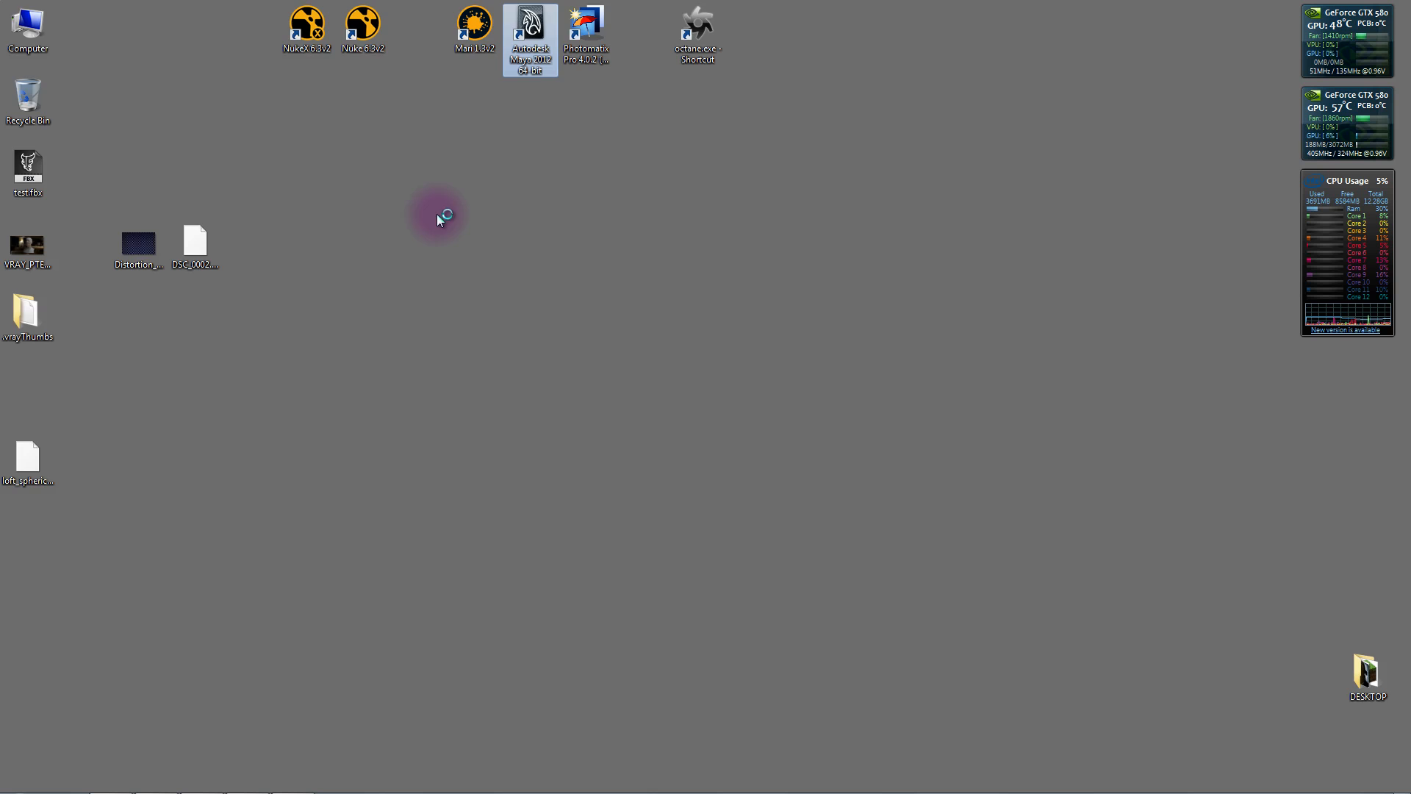
pyautogui.doubleClick(530, 39)
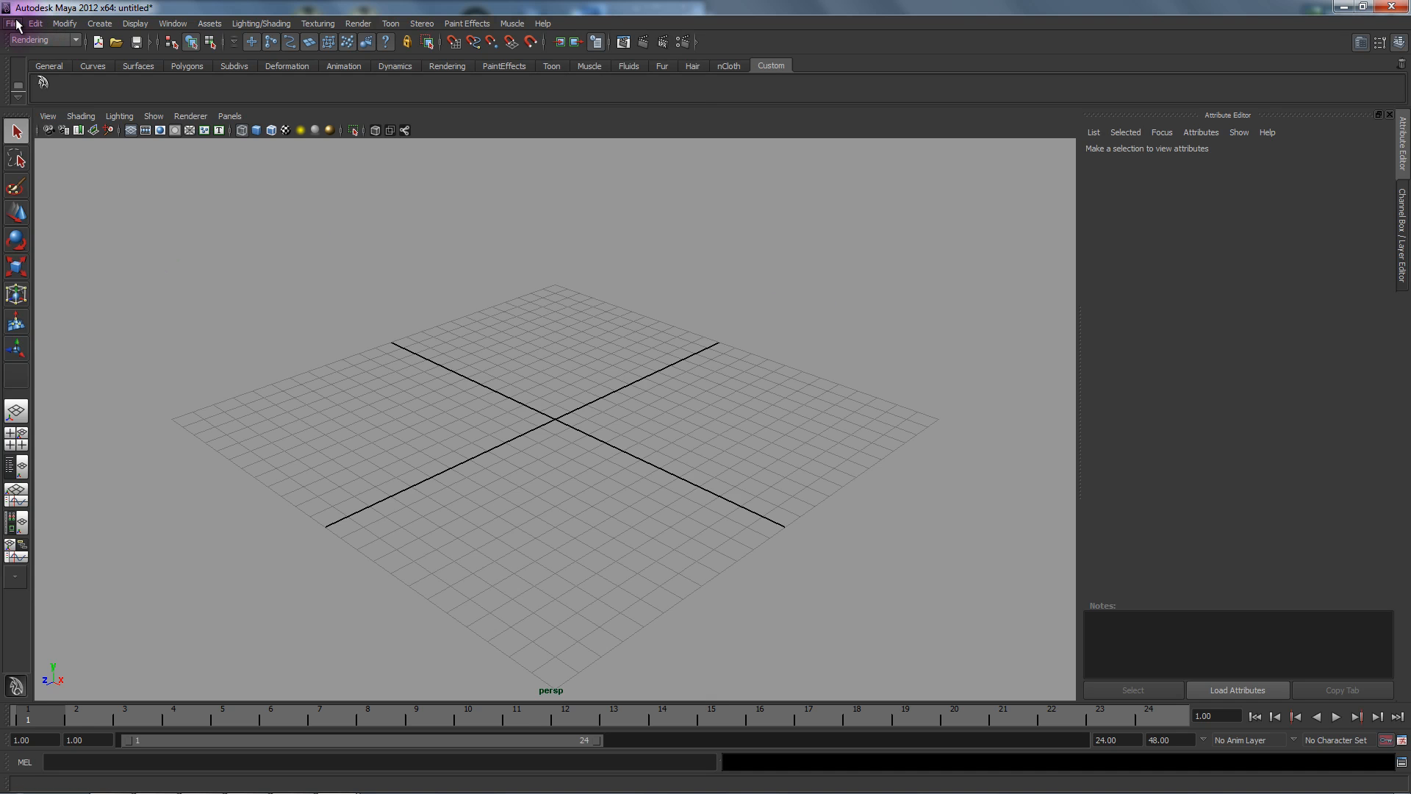
# Step: Import LOFT_KITCH_ISLAND.obj from the GEO folder, then import the next loft OBJ file
pyautogui.click(12, 23)
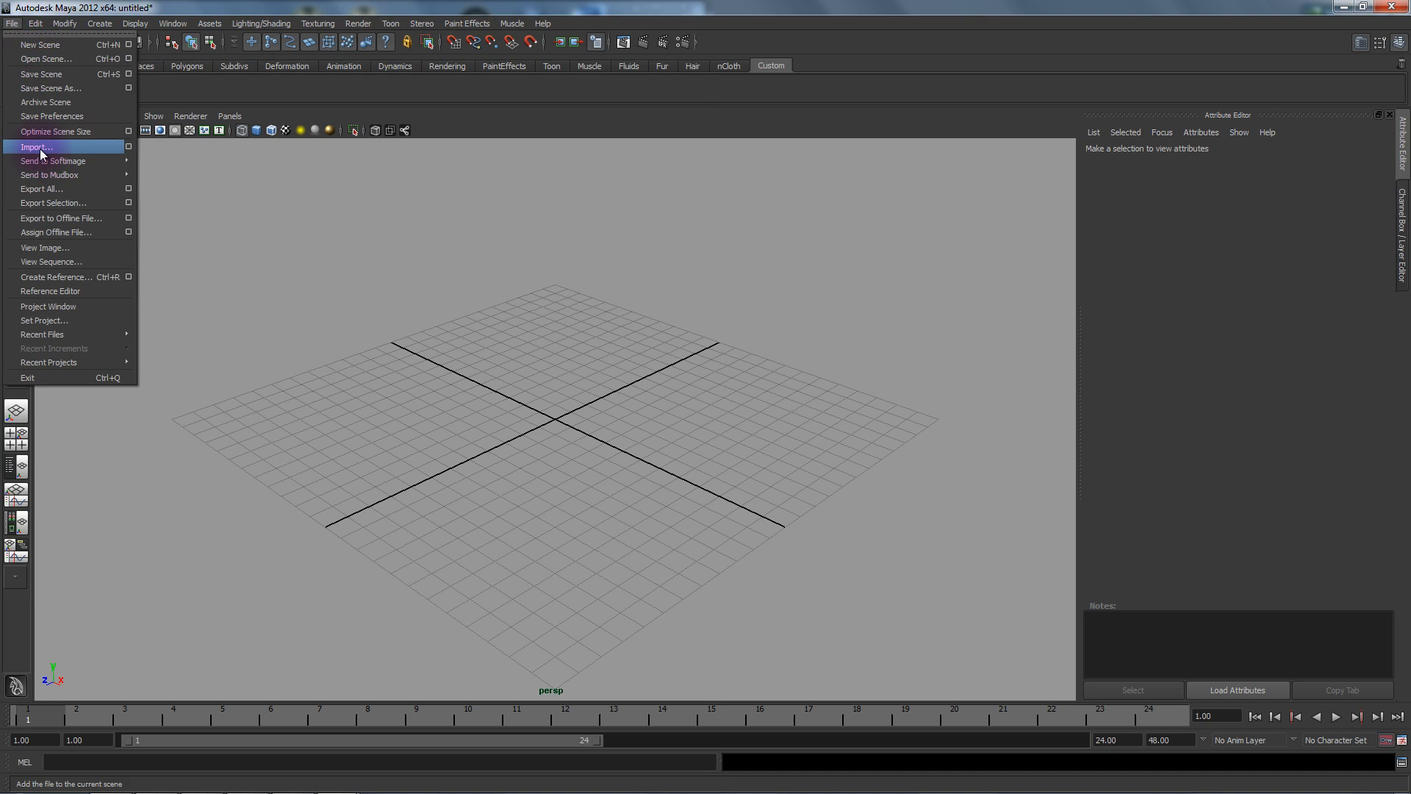
pyautogui.click(37, 147)
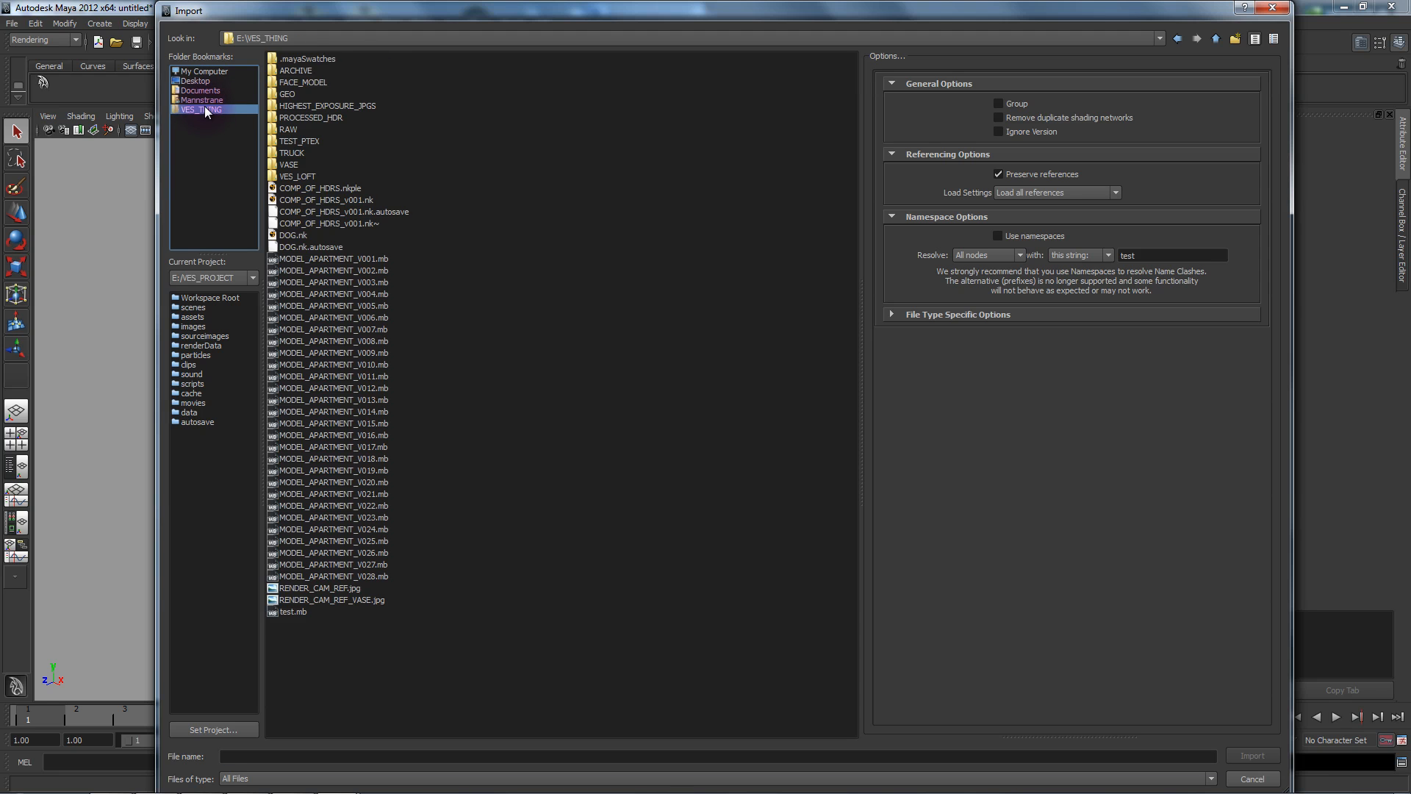
pyautogui.doubleClick(286, 94)
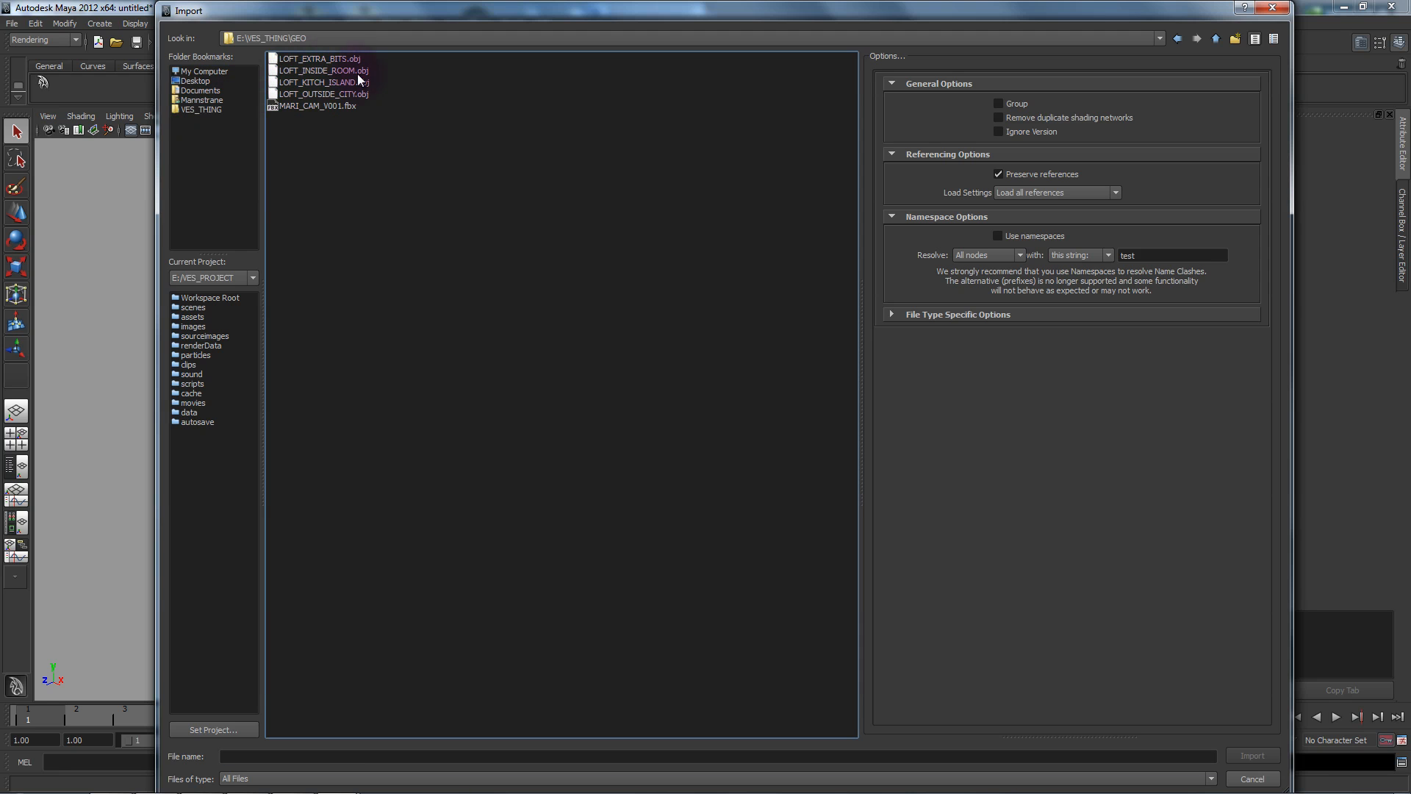
pyautogui.click(320, 82)
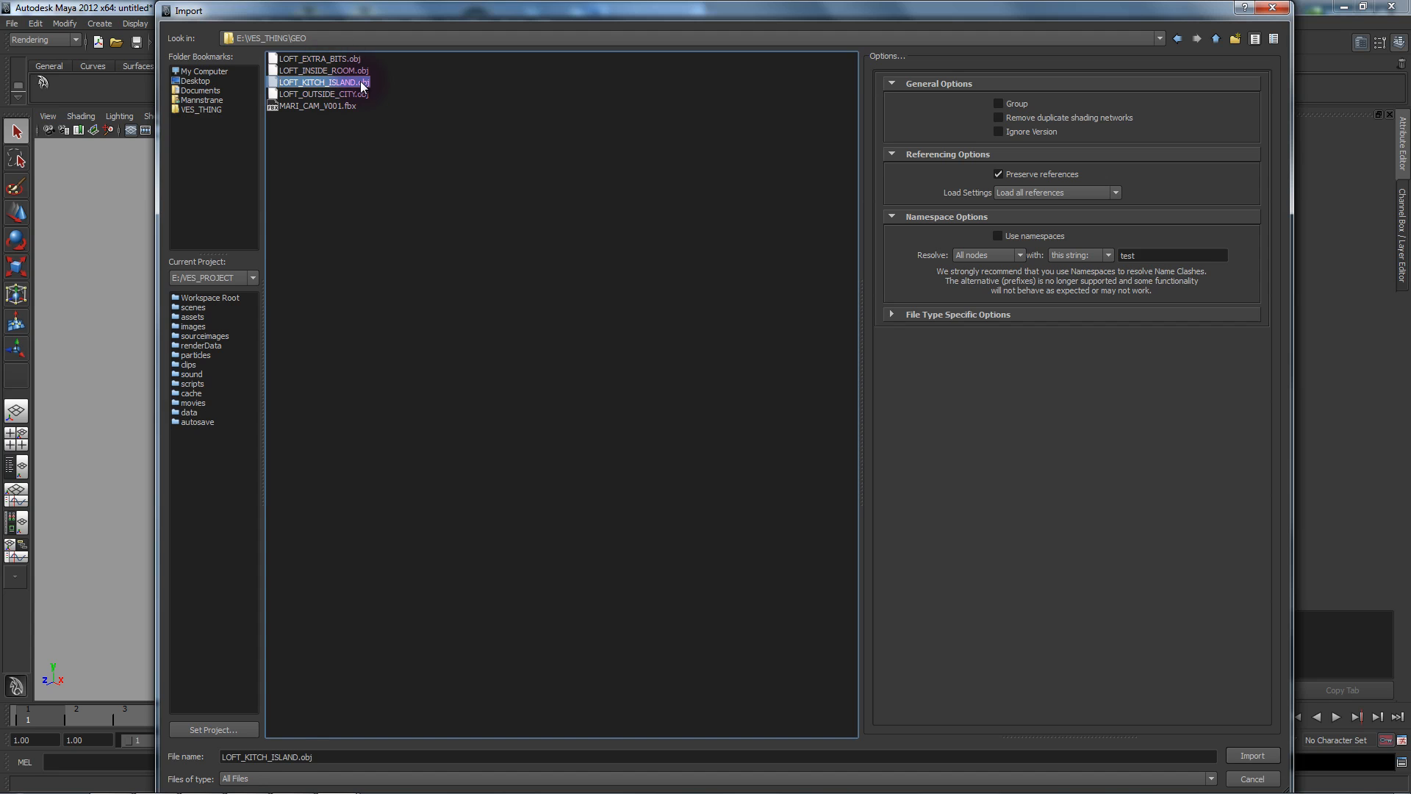
pyautogui.click(1251, 755)
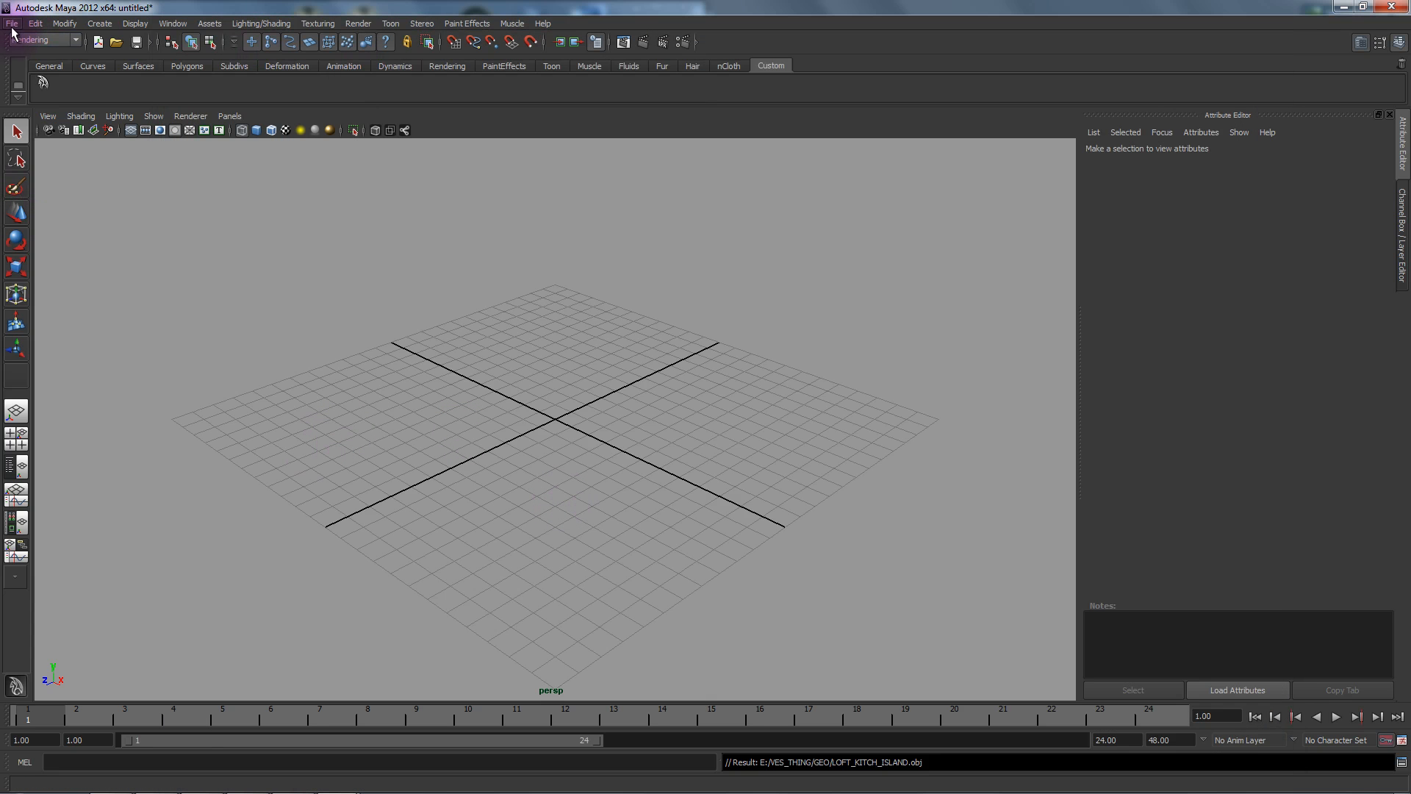
pyautogui.click(12, 23)
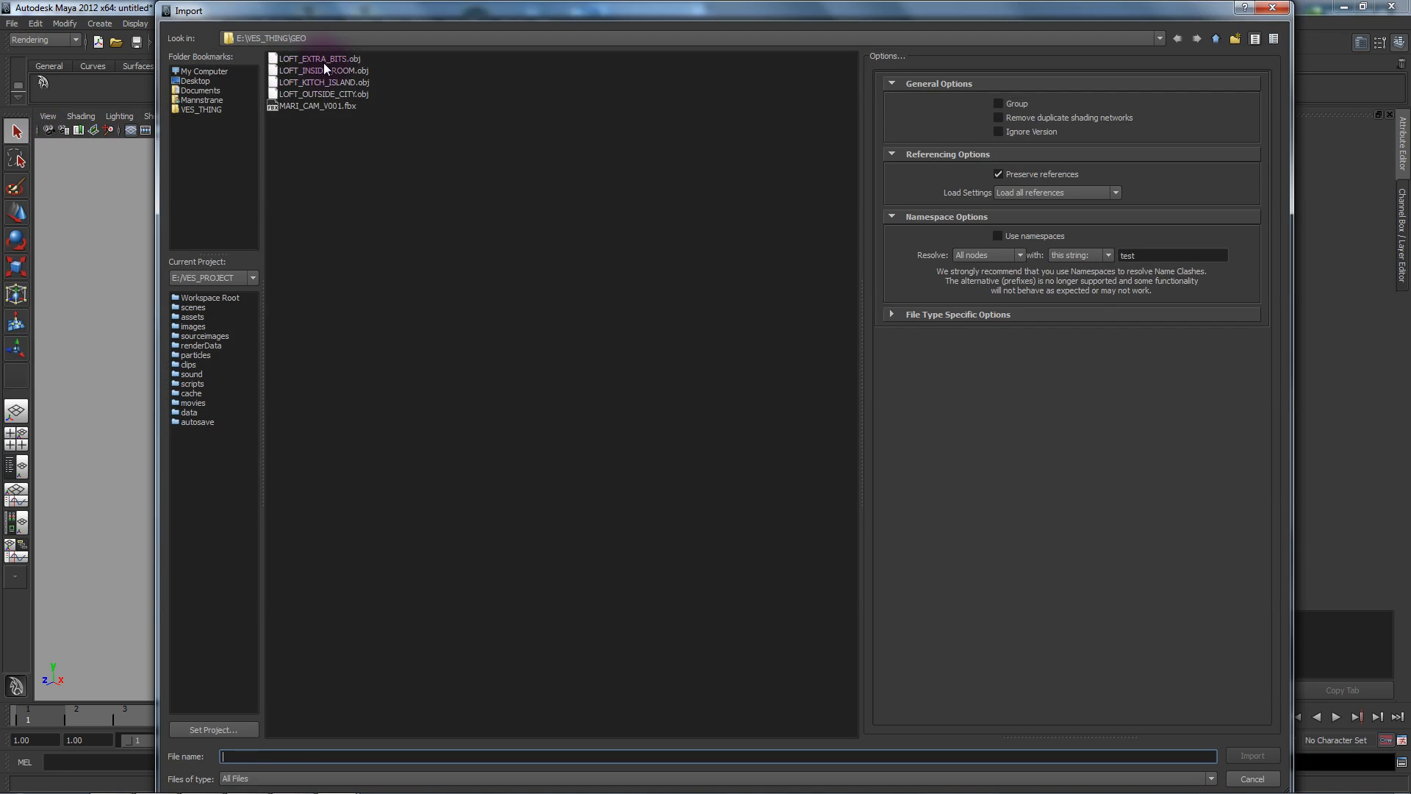
pyautogui.click(1252, 778)
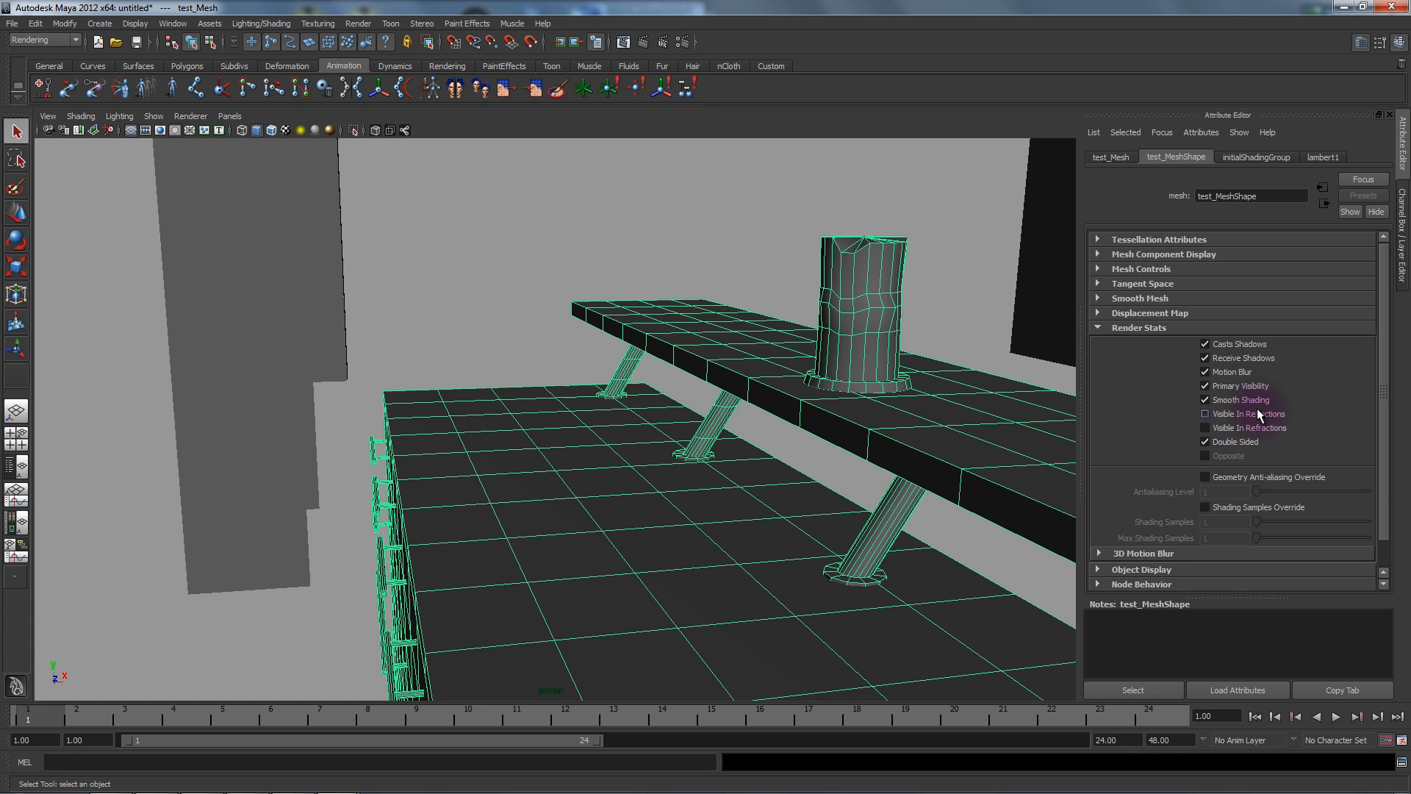
# Step: Enable Visible In Reflections in test_Mesh1's render stats
pyautogui.click(1207, 413)
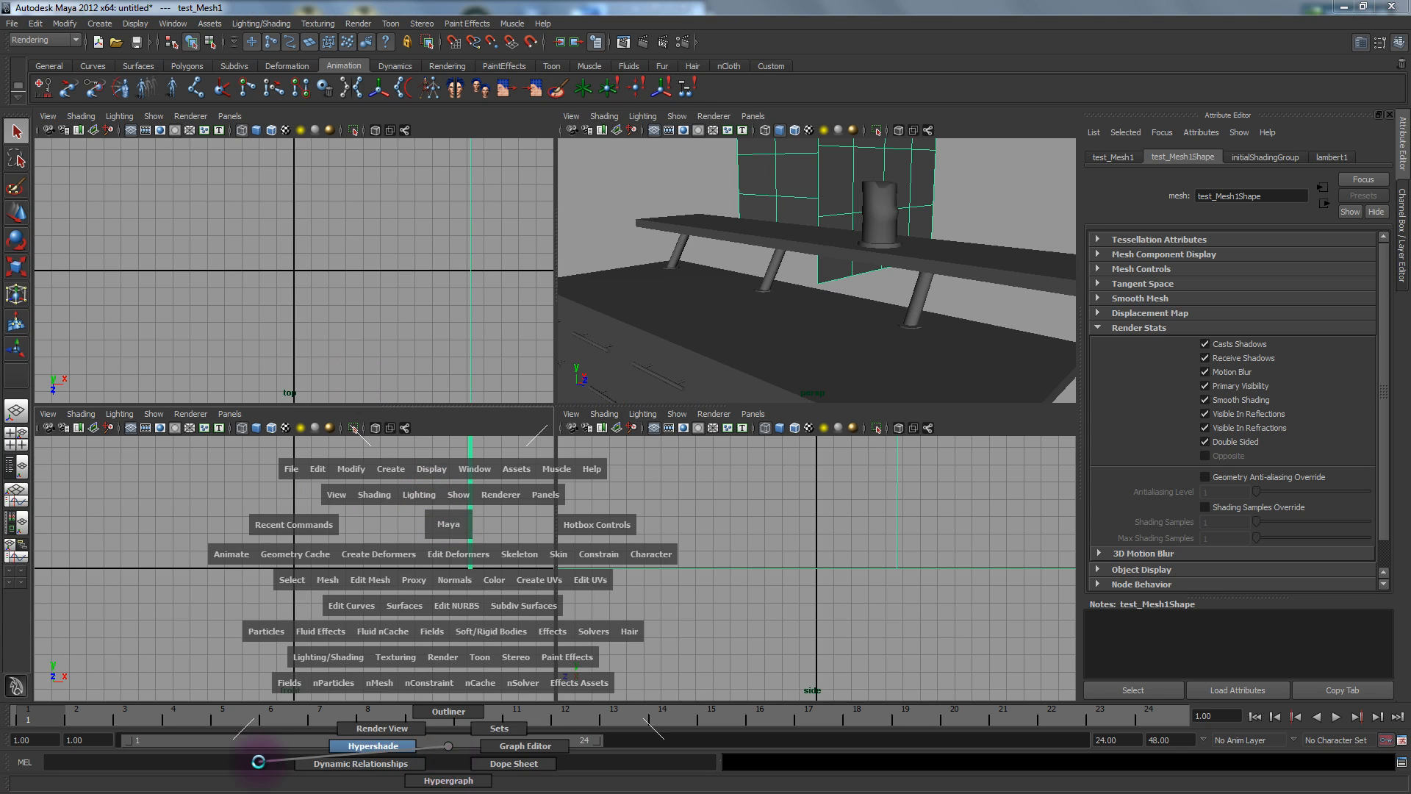
# Step: With Hypershade open, add a polygon sphere and create a VRayLightMtl material
pyautogui.click(371, 746)
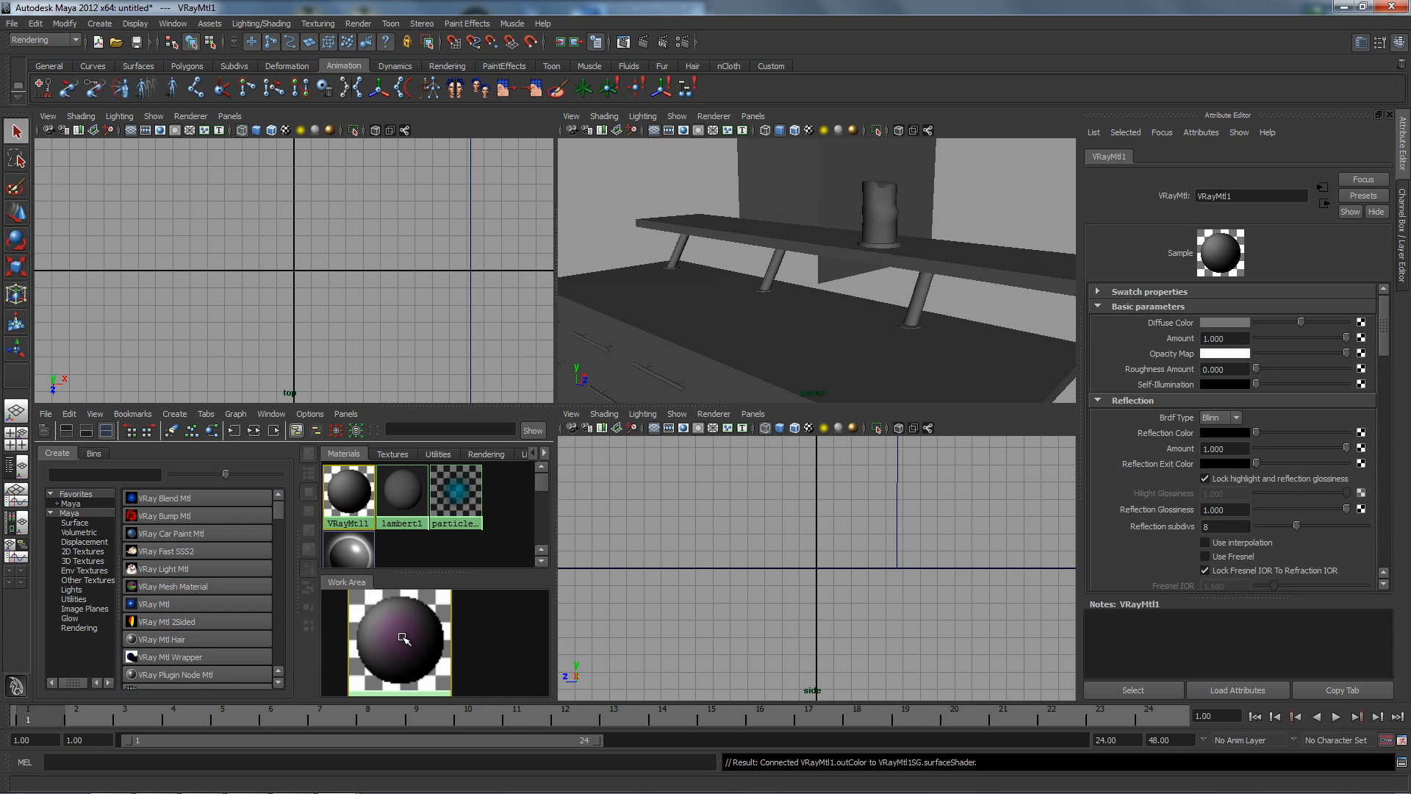
pyautogui.click(99, 22)
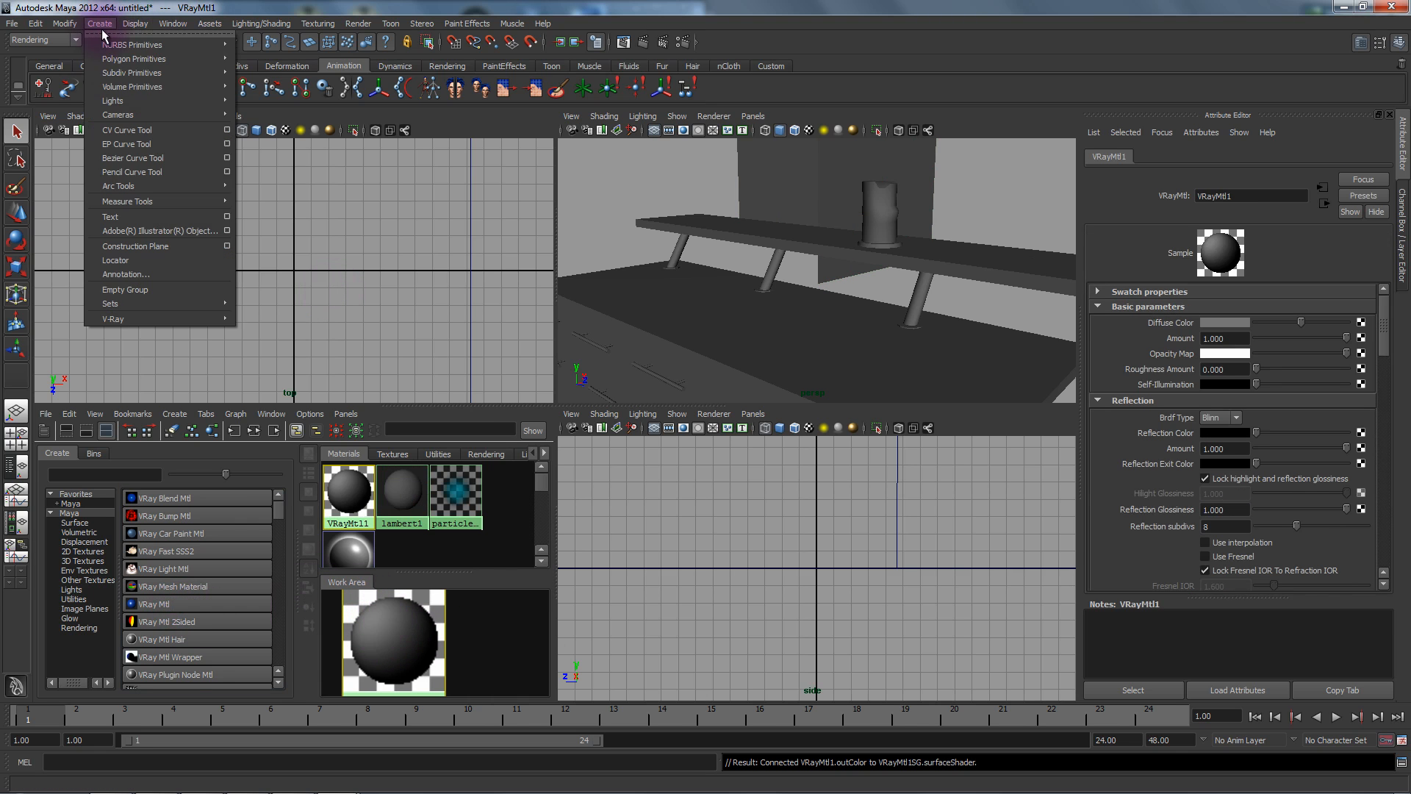
pyautogui.click(135, 59)
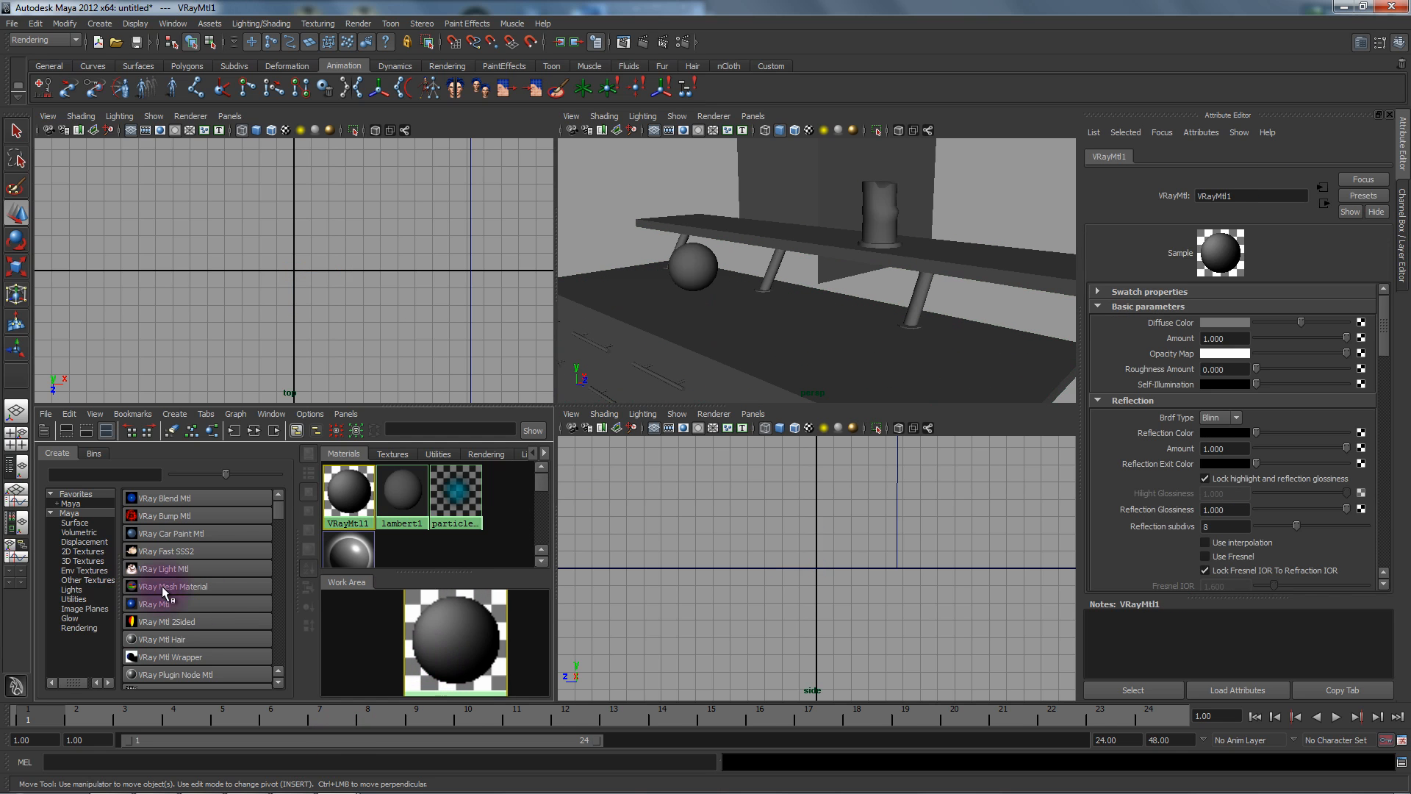
pyautogui.click(691, 266)
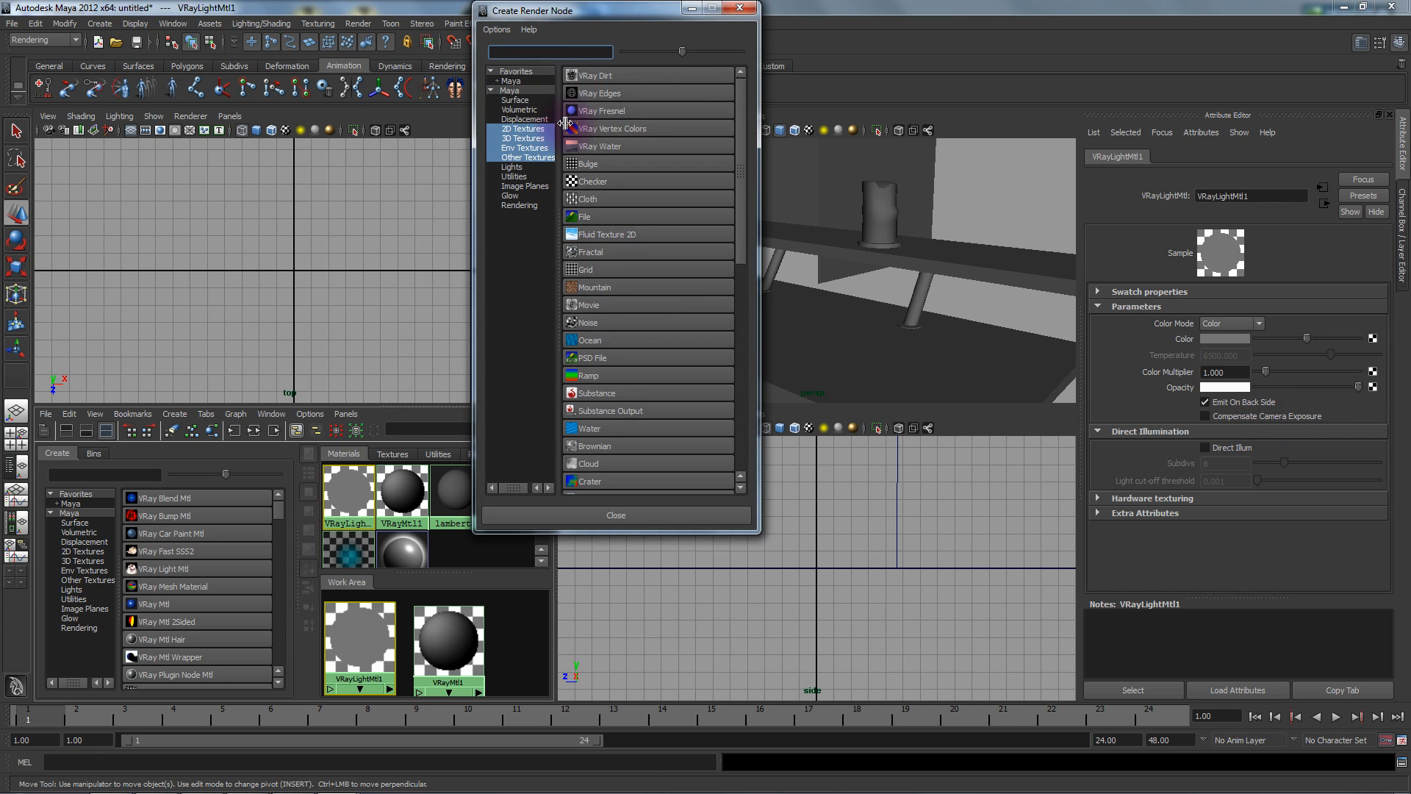
# Step: Create VRayPtex1 with mipmap interpolation and a 250 MB cache, and browse for its file
pyautogui.write('pte')
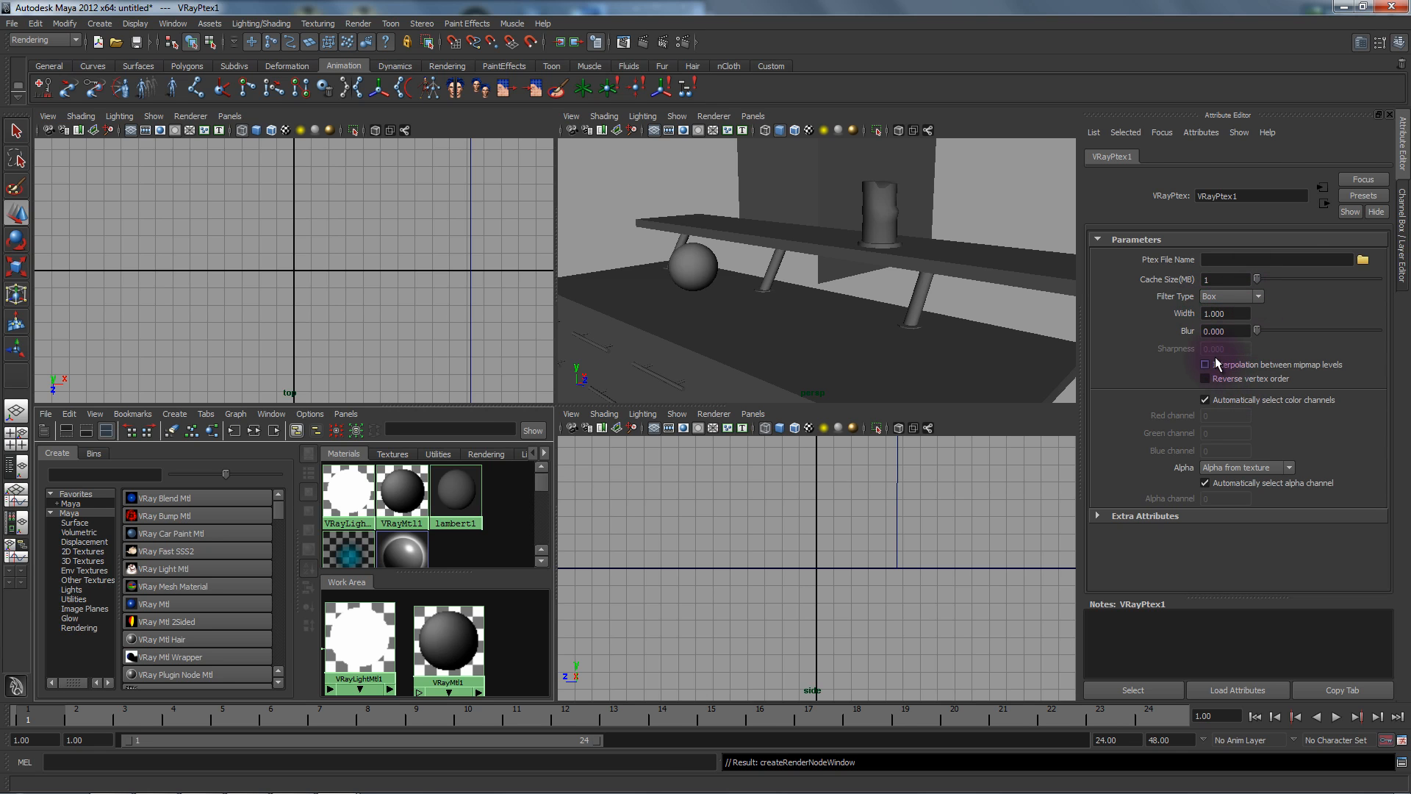
pyautogui.click(1205, 364)
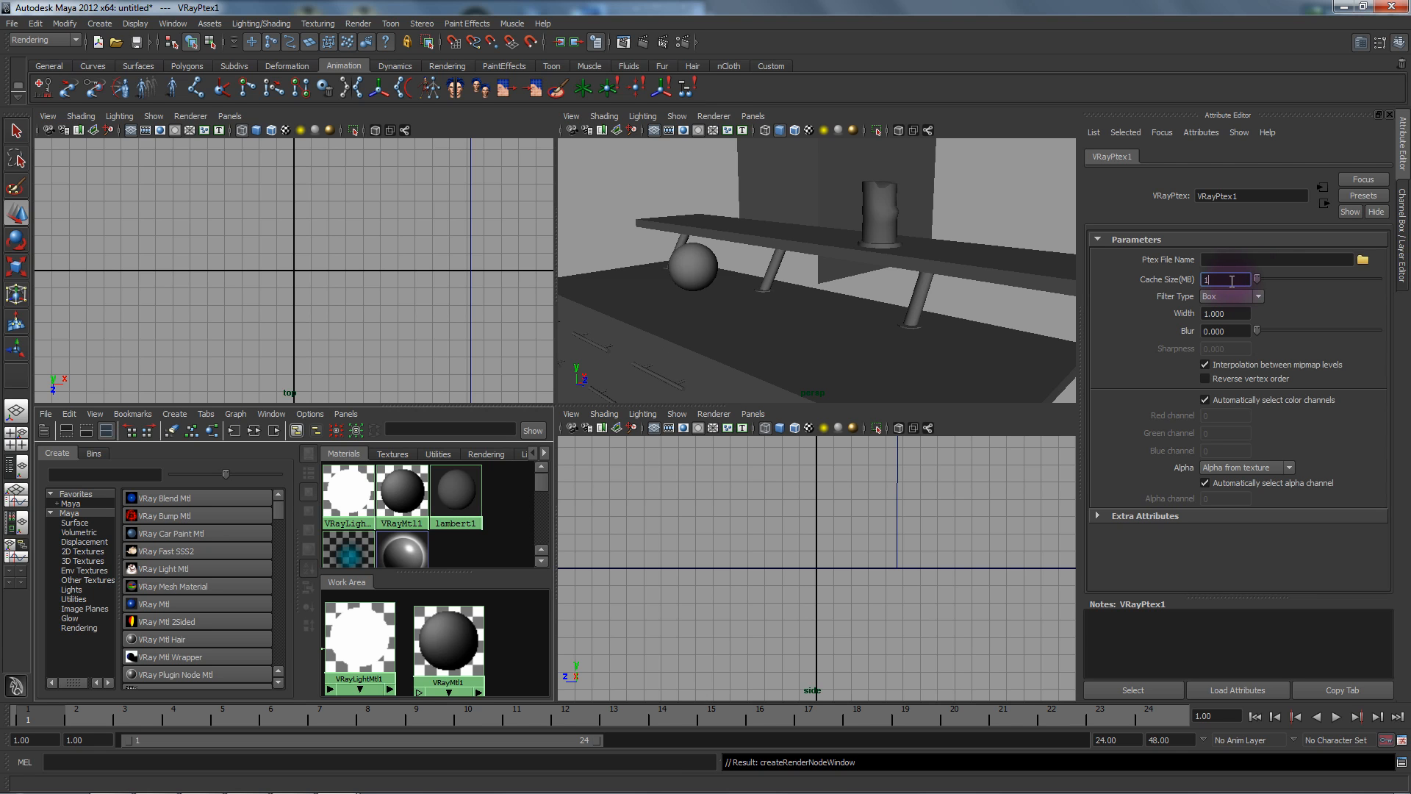
pyautogui.write('250')
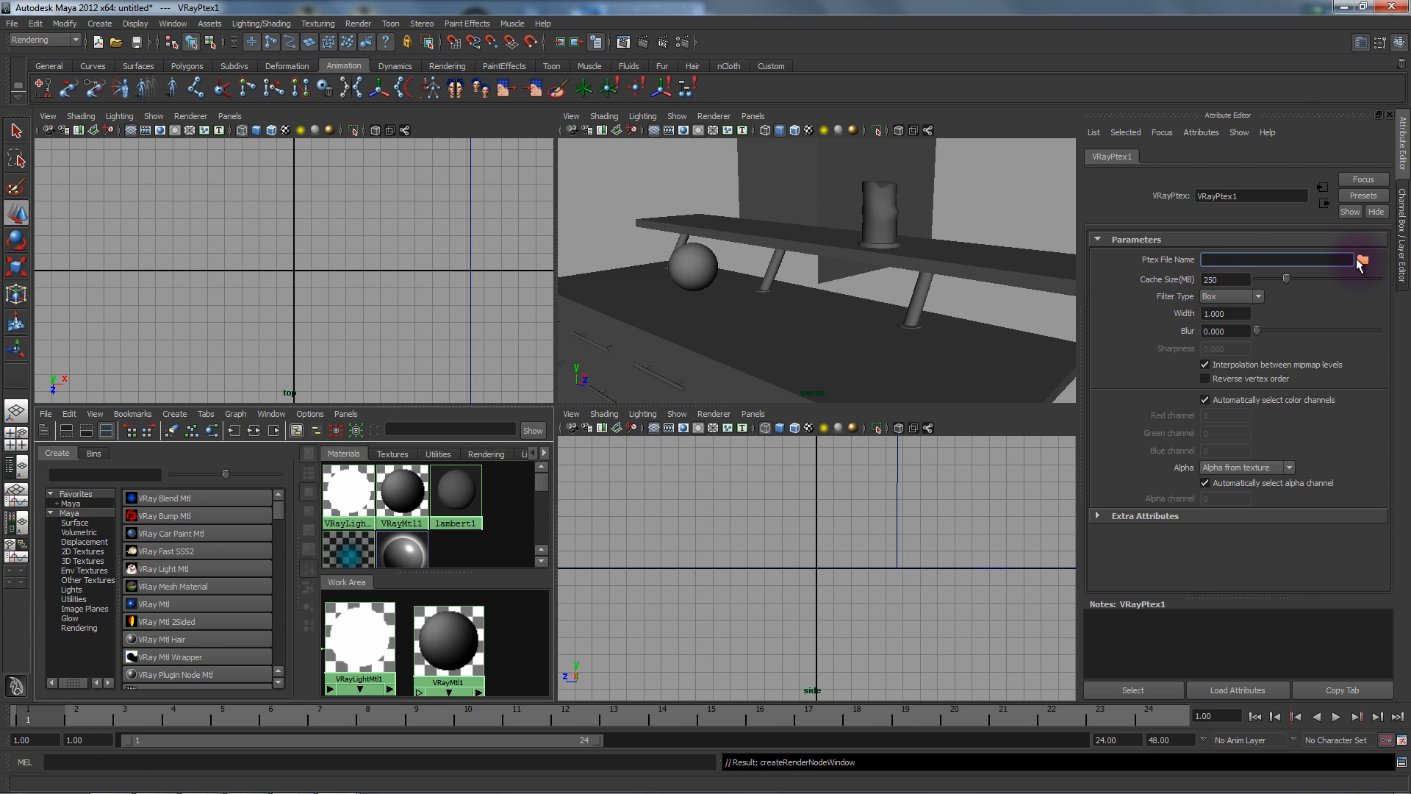
pyautogui.click(1362, 260)
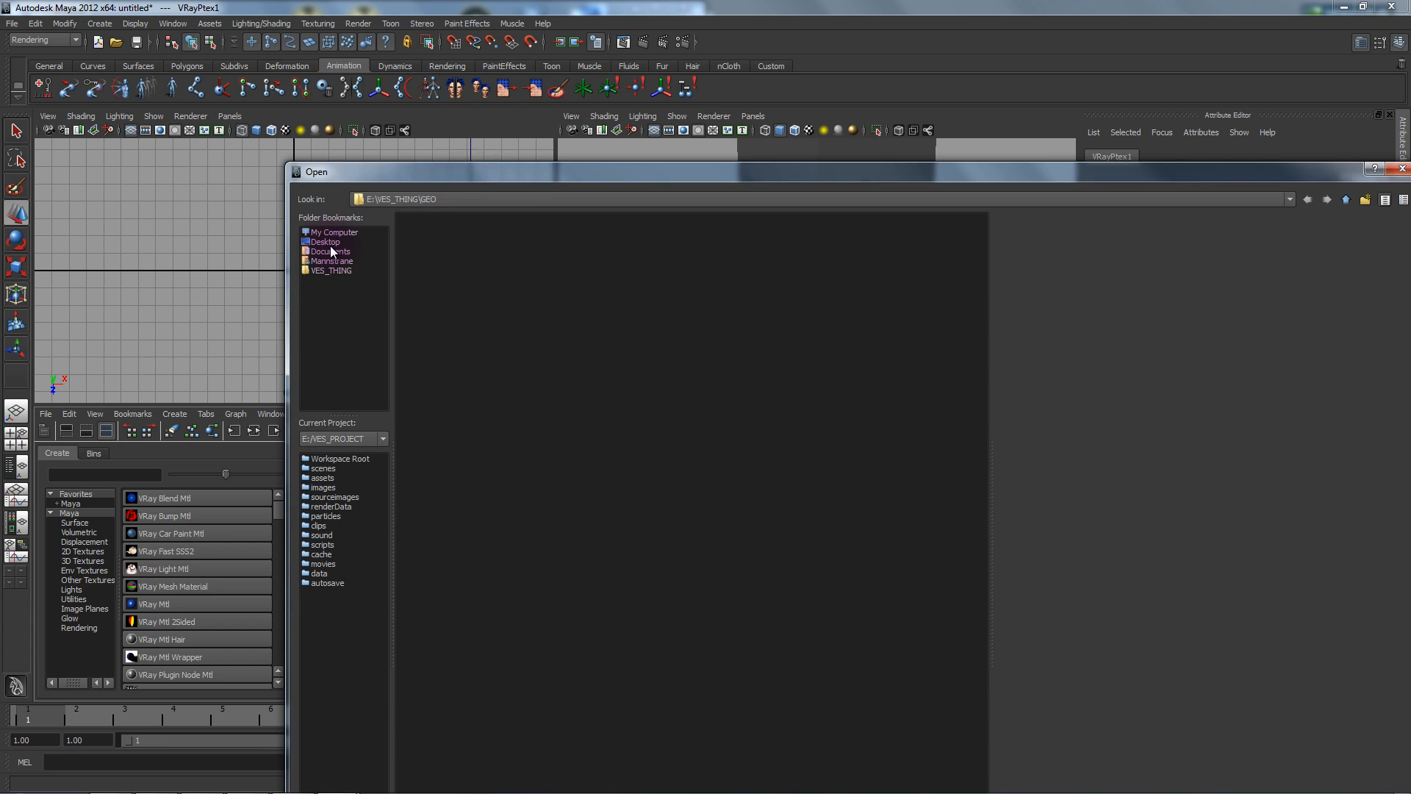
pyautogui.moveTo(324, 243)
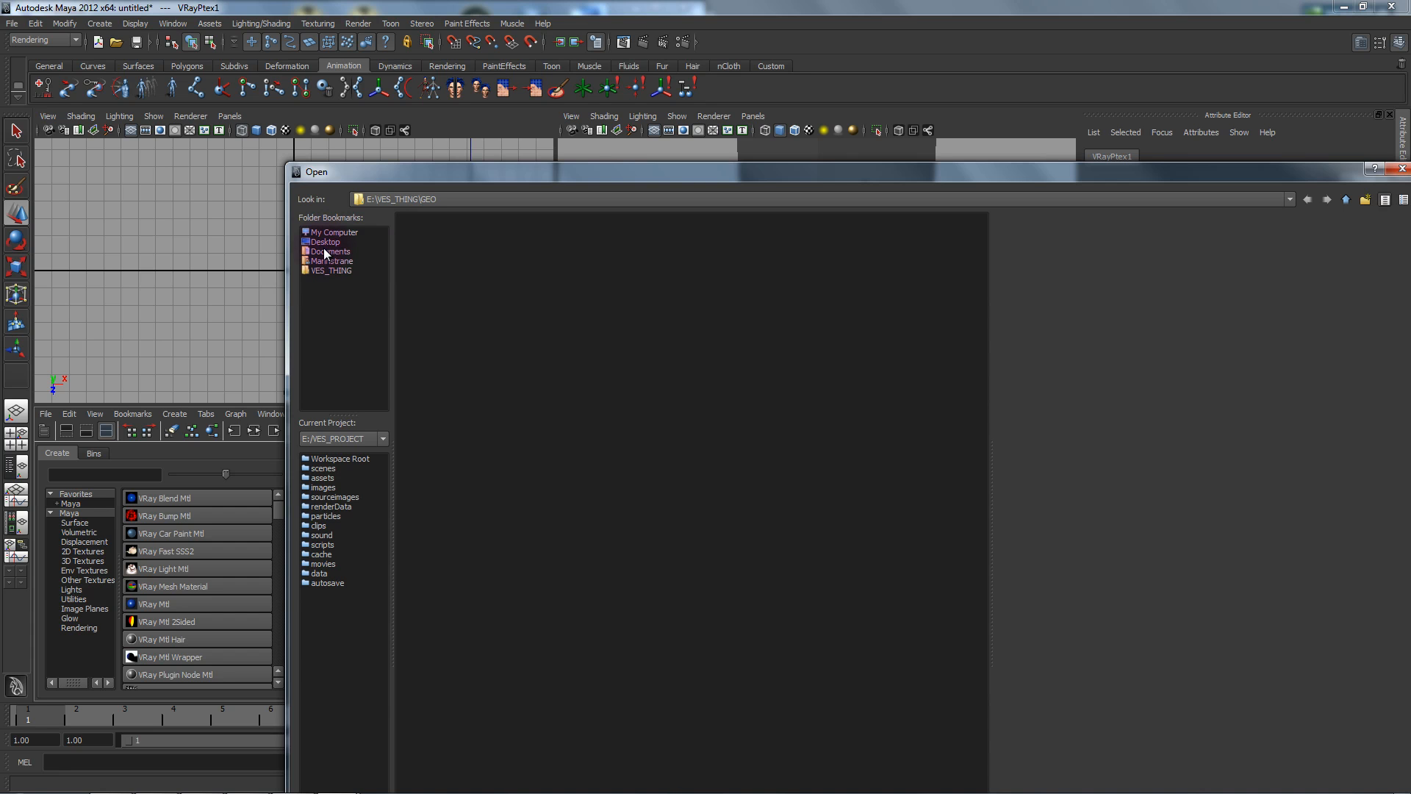
# Step: Load the LOFT_EXTRA_BITS .ptx file from VES_THING TEST_PTEX v002 into VRayPtex1
pyautogui.click(332, 261)
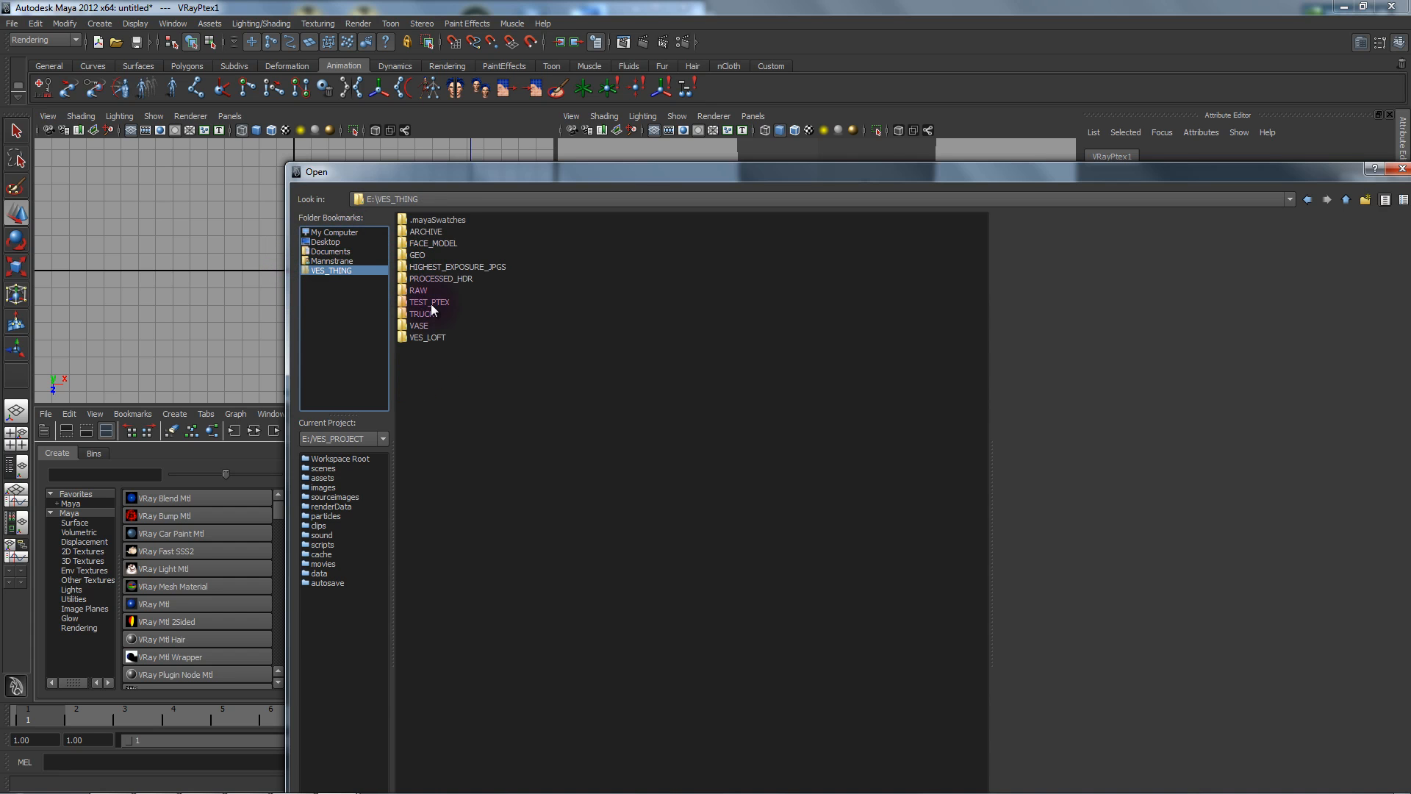
pyautogui.doubleClick(432, 302)
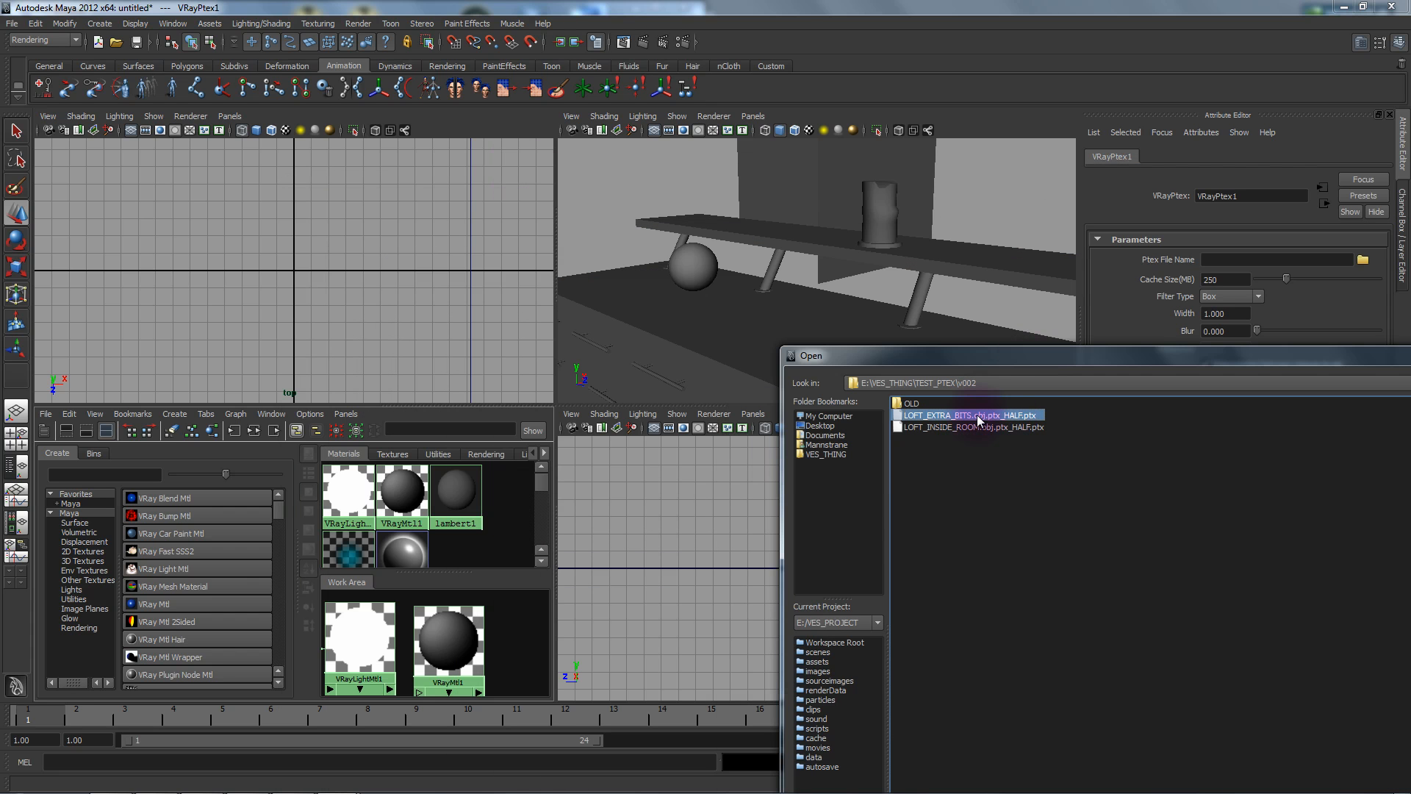
pyautogui.doubleClick(968, 415)
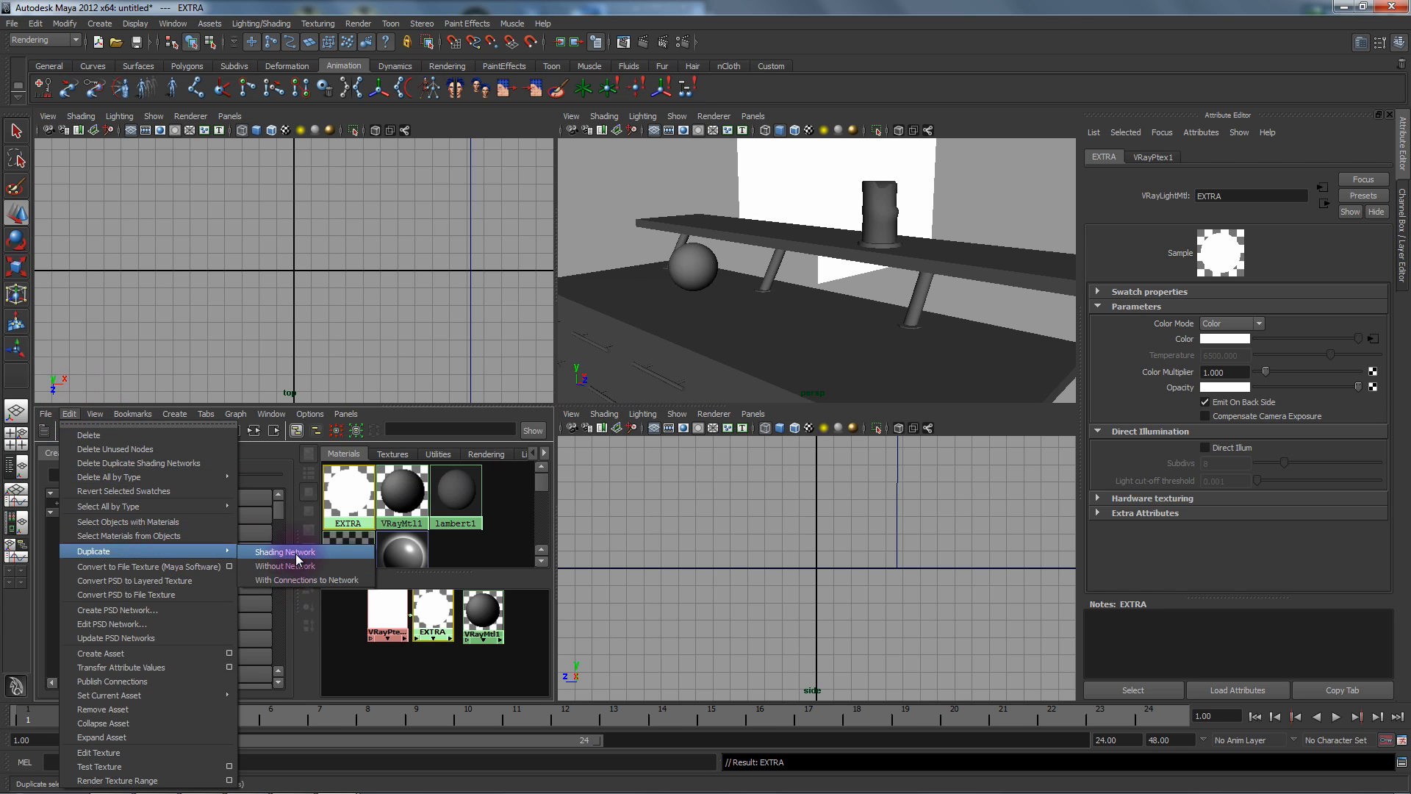
# Step: Duplicate EXTRA as kitchen_table, loading v001 LOFT_KITCH_ISLAND Ptex with cache size 800
pyautogui.click(285, 552)
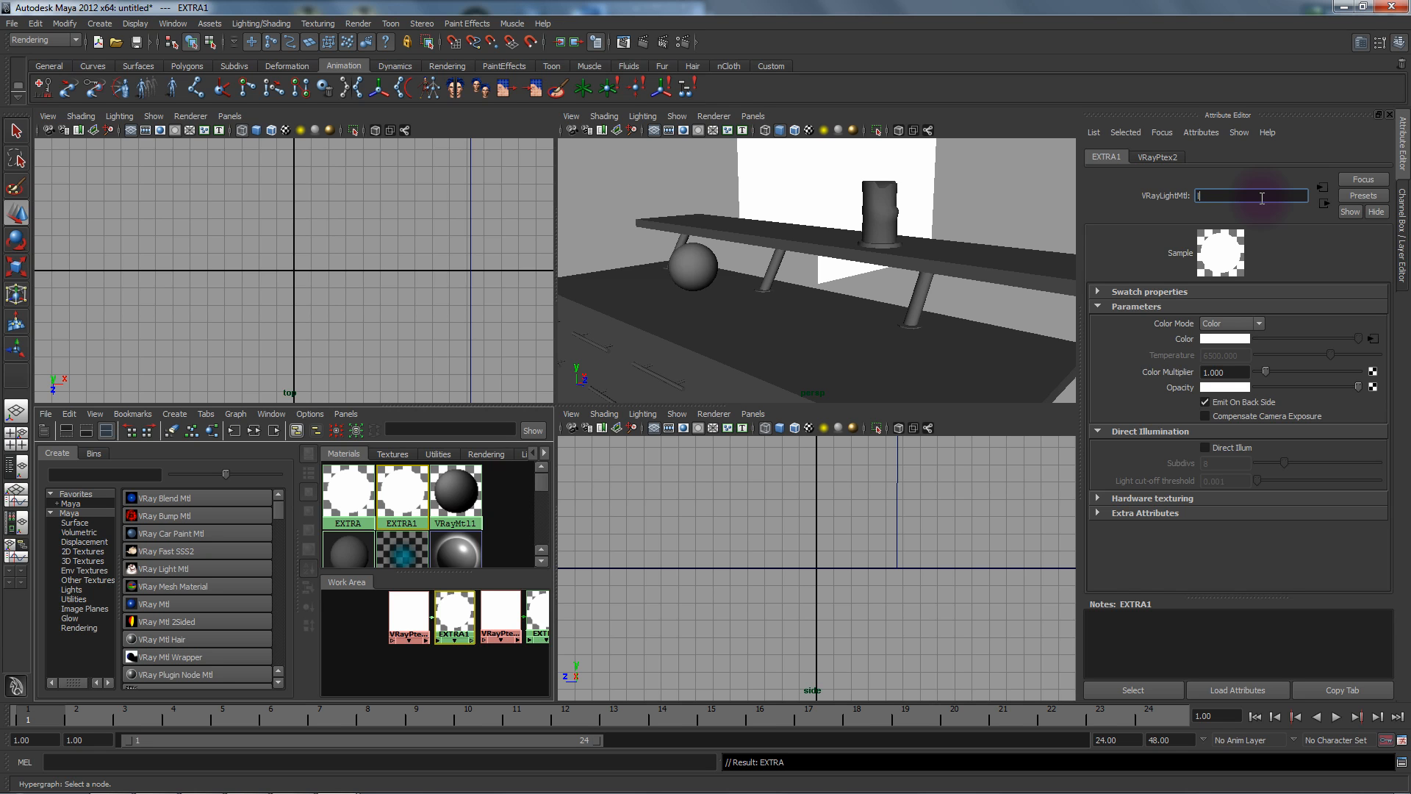
pyautogui.write('kitchen_table')
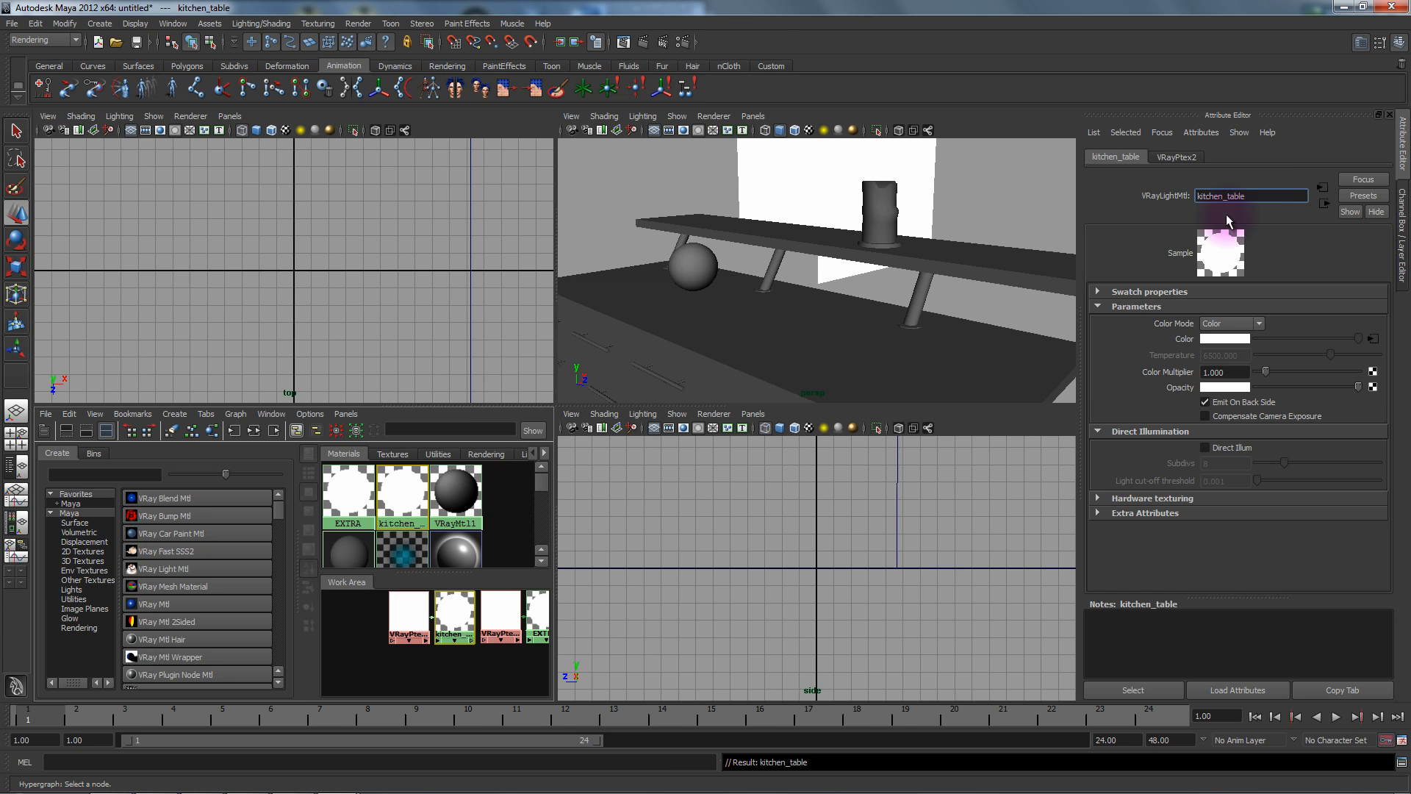
pyautogui.click(1174, 156)
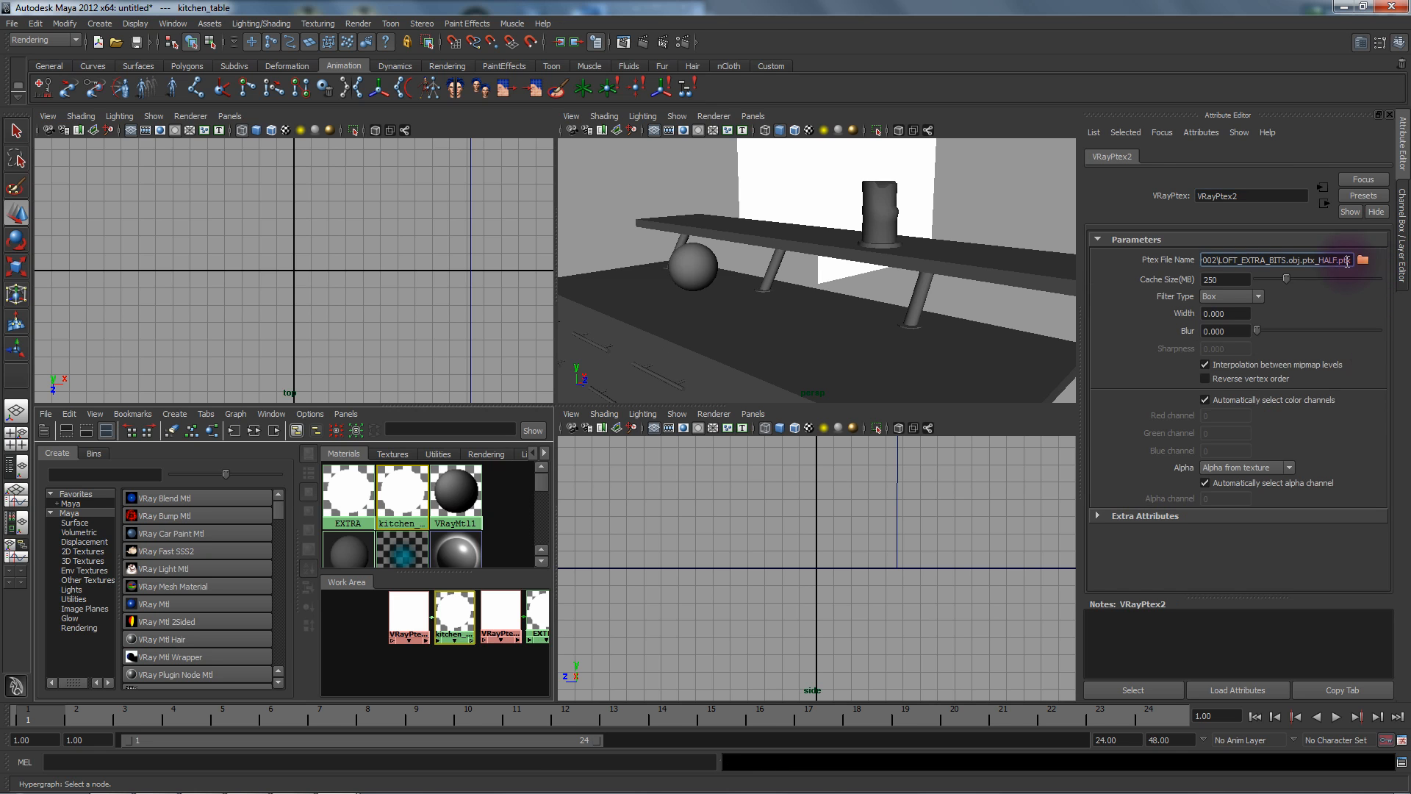
pyautogui.click(1363, 260)
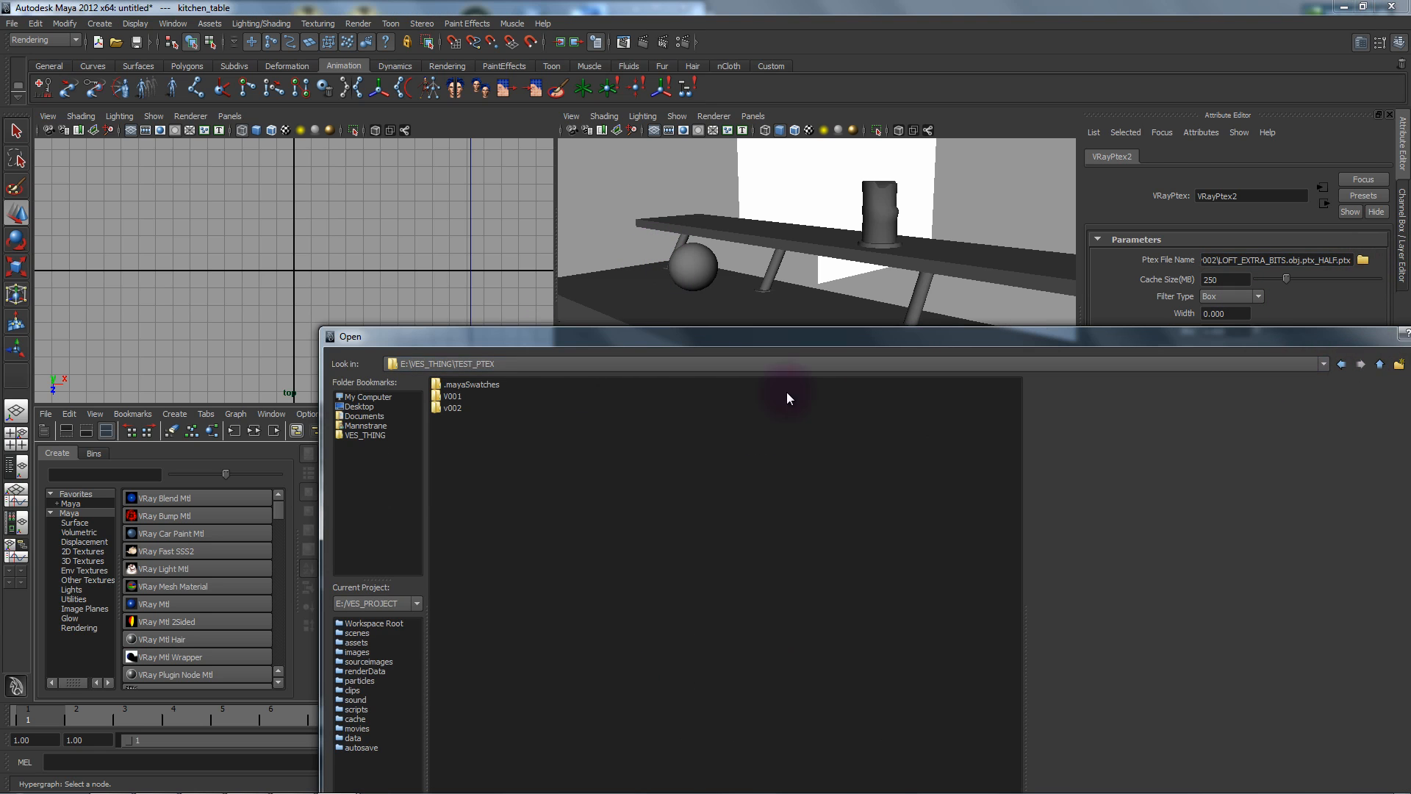
pyautogui.doubleClick(453, 396)
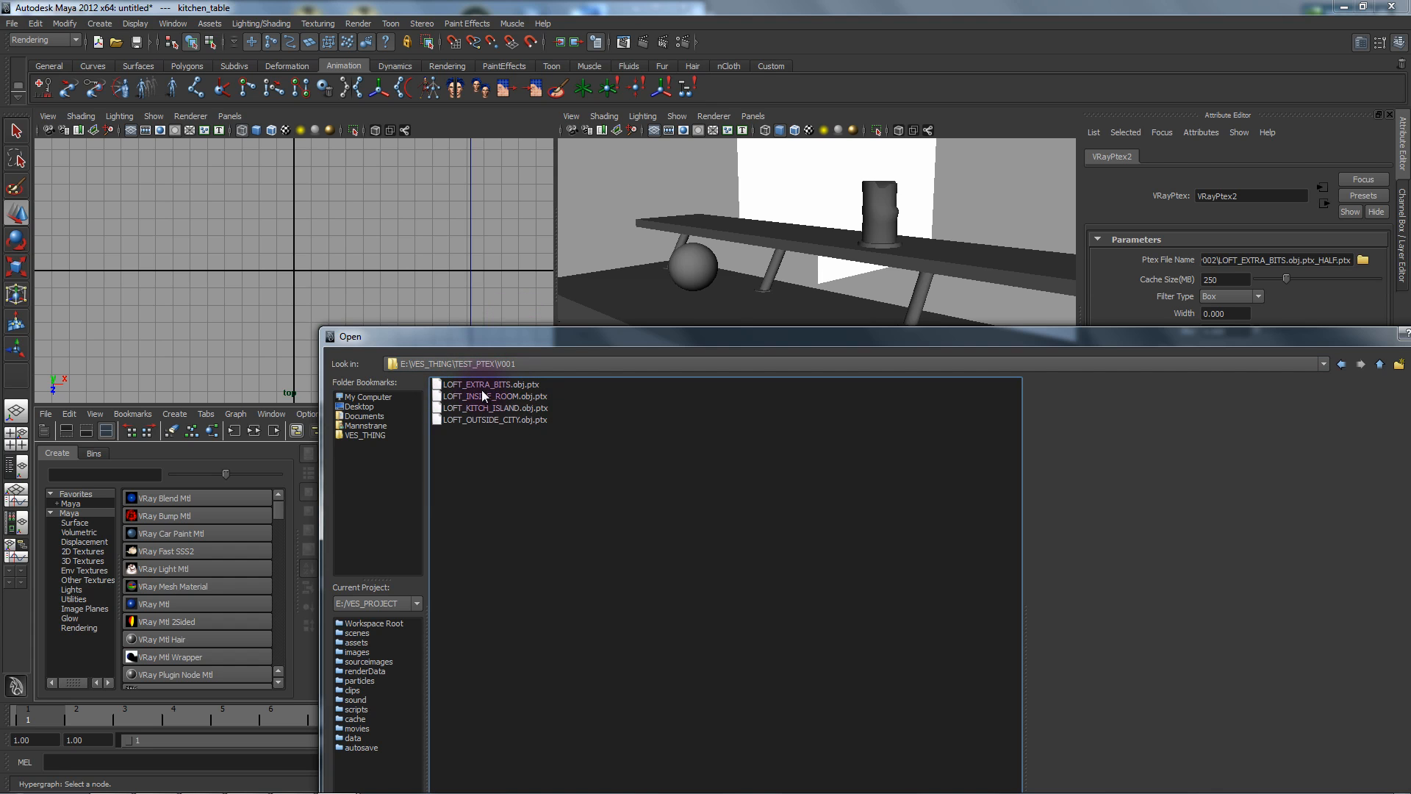
pyautogui.click(493, 408)
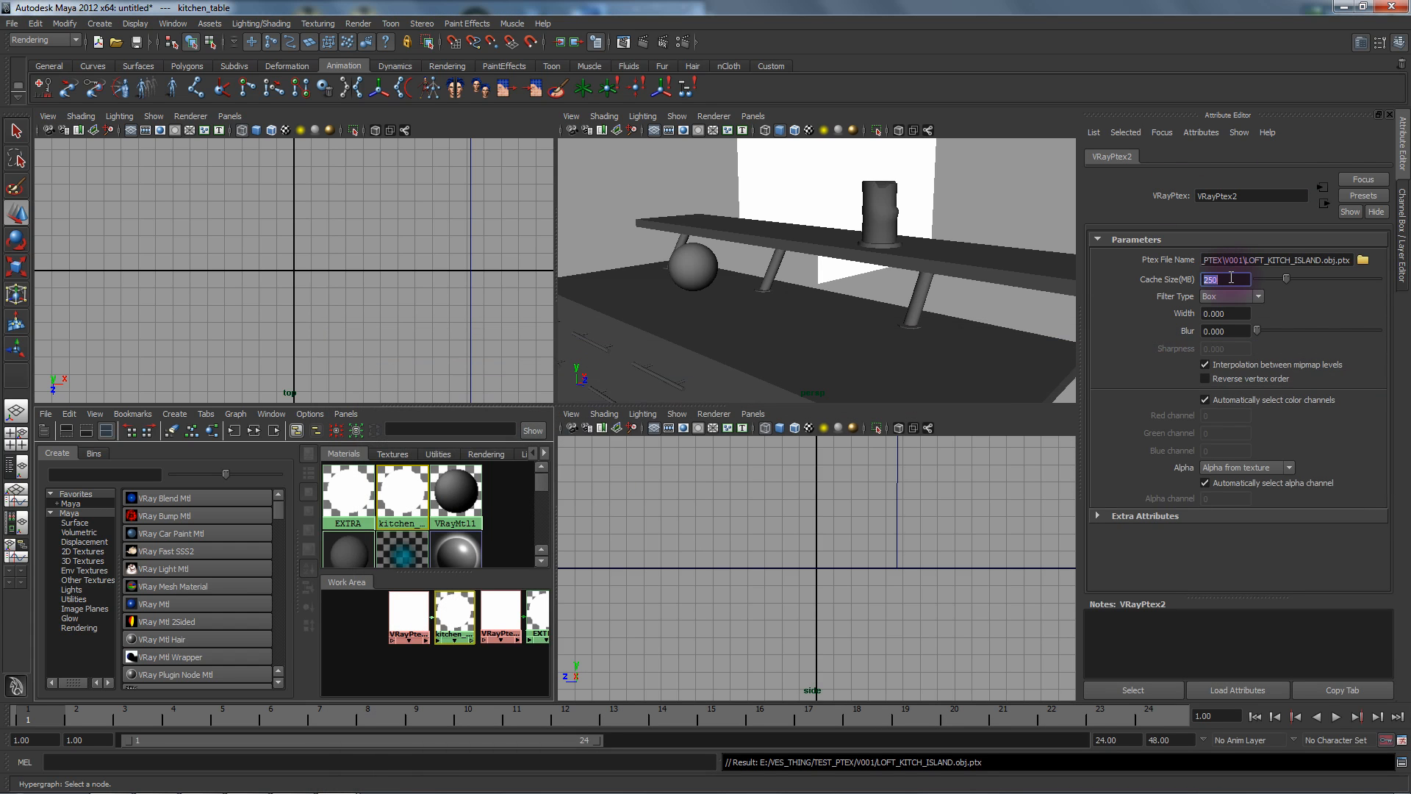
pyautogui.write('800')
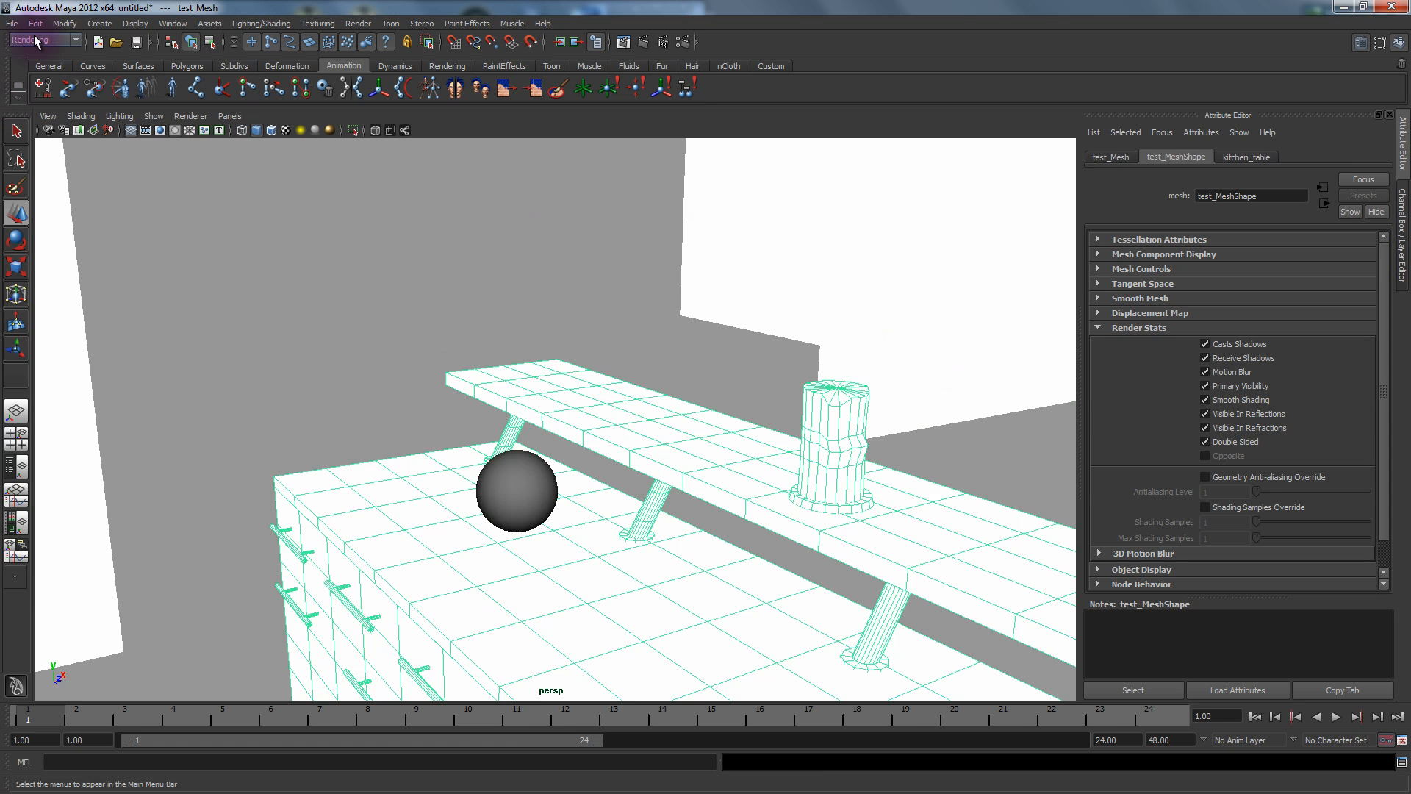
# Step: Move and rotate VRayLightRect to face the room between the loft pillars
pyautogui.click(99, 23)
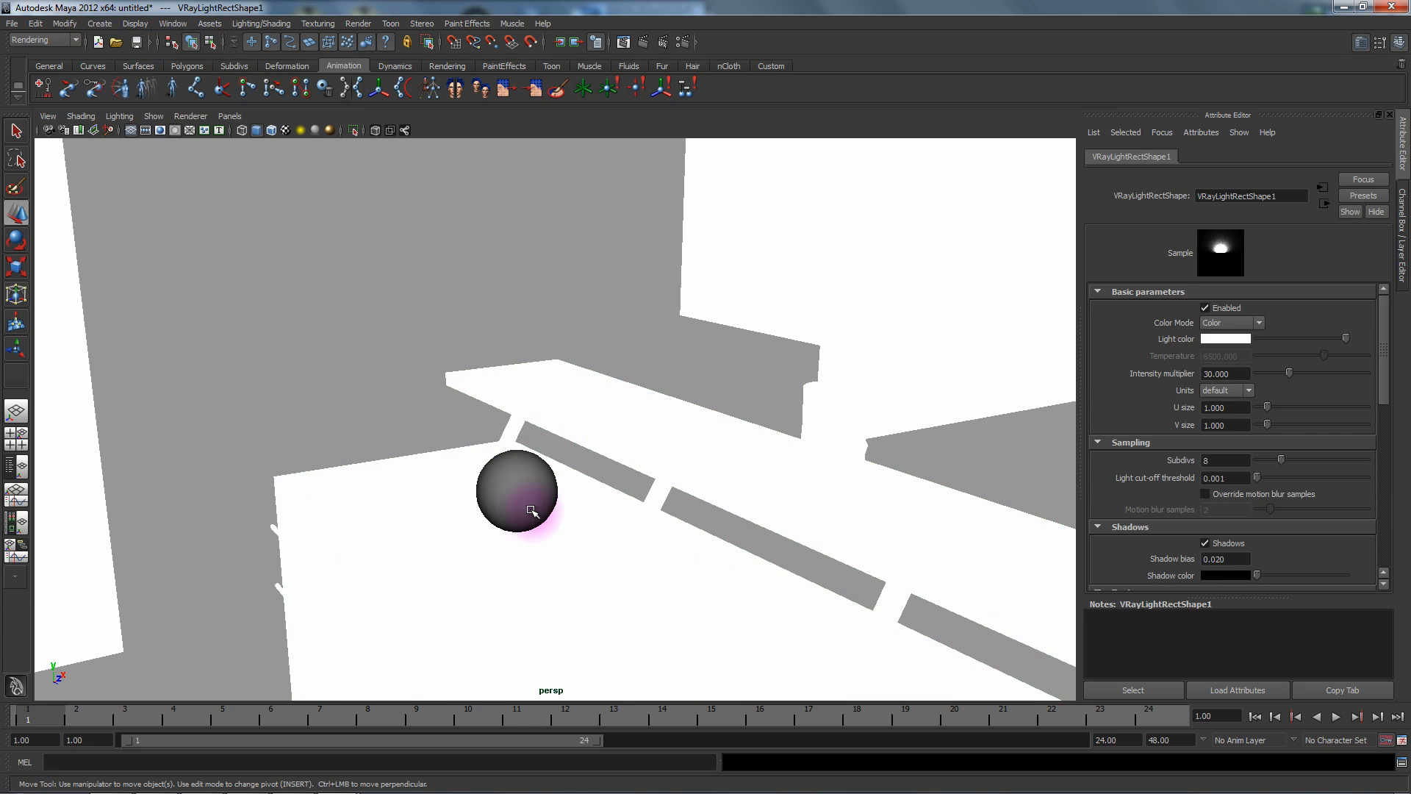
pyautogui.moveTo(531, 509); pyautogui.dragTo(685, 433)
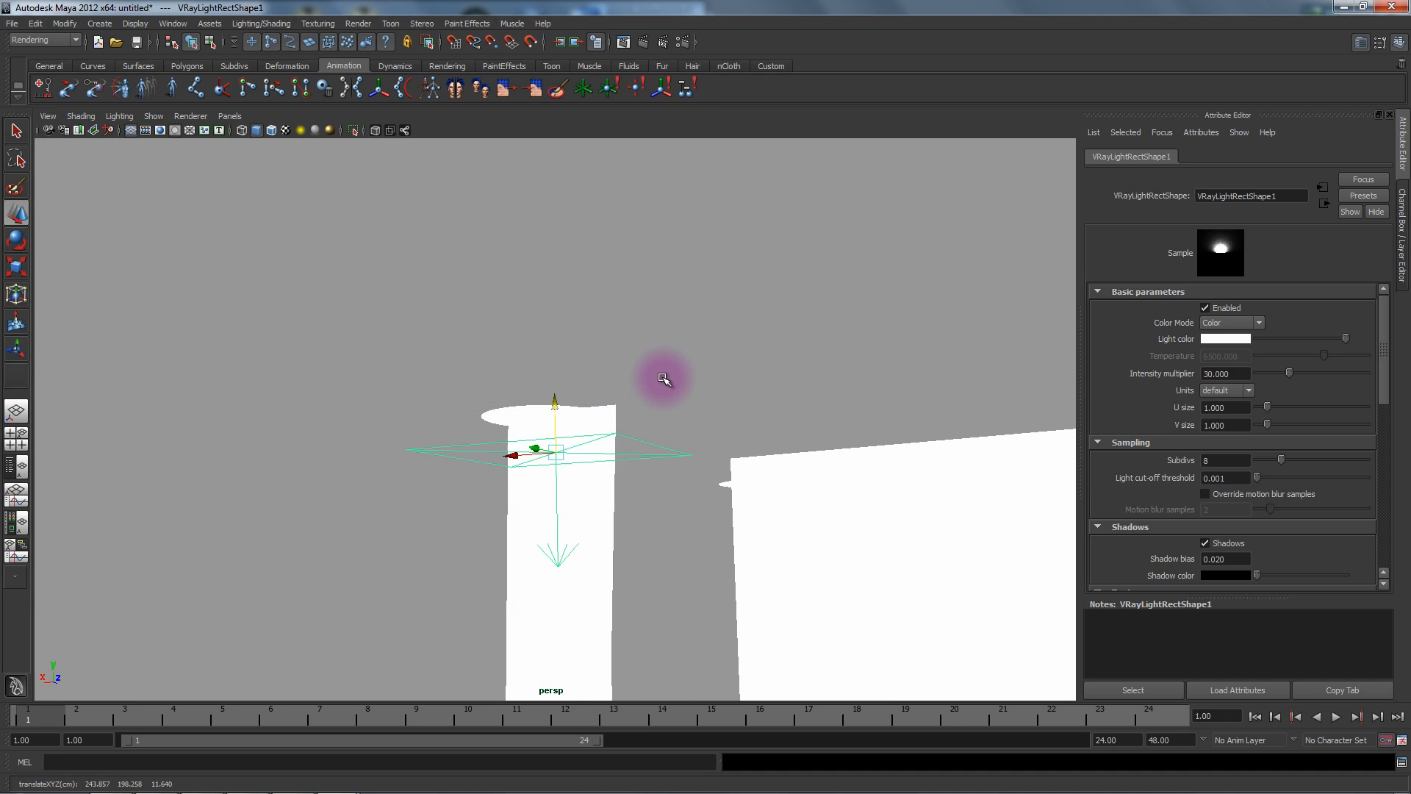
pyautogui.moveTo(664, 378); pyautogui.dragTo(574, 476)
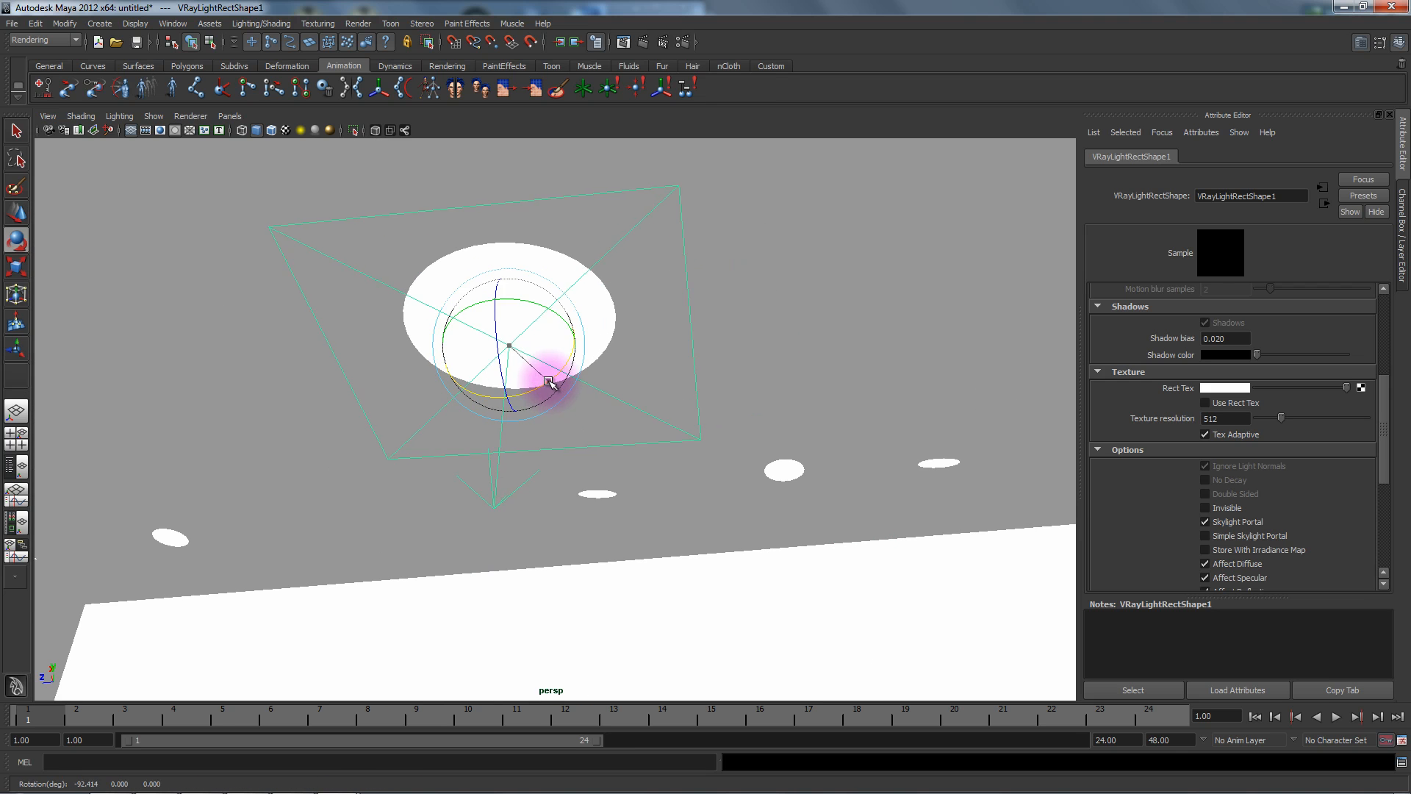
pyautogui.moveTo(541, 360); pyautogui.dragTo(675, 388)
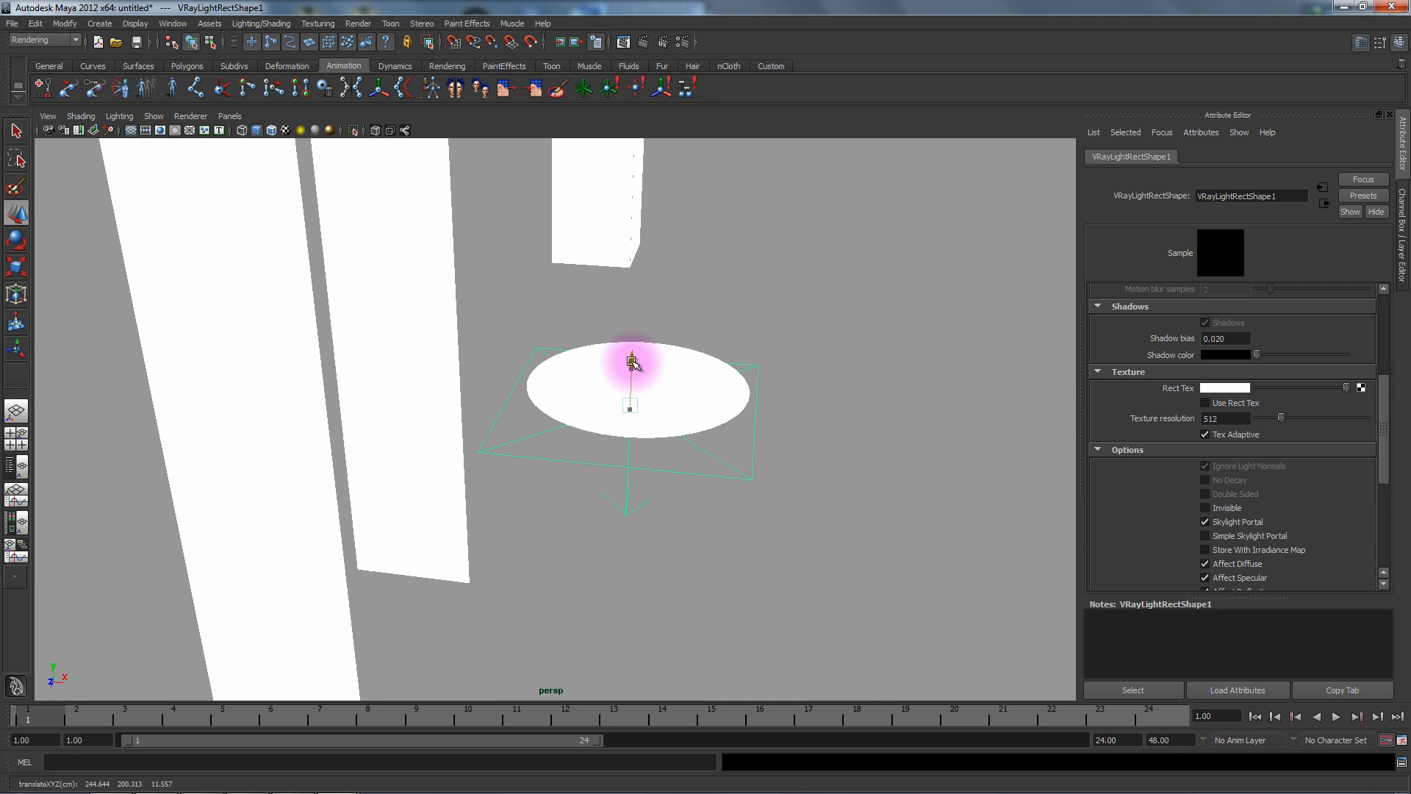
pyautogui.moveTo(630, 378); pyautogui.dragTo(790, 363)
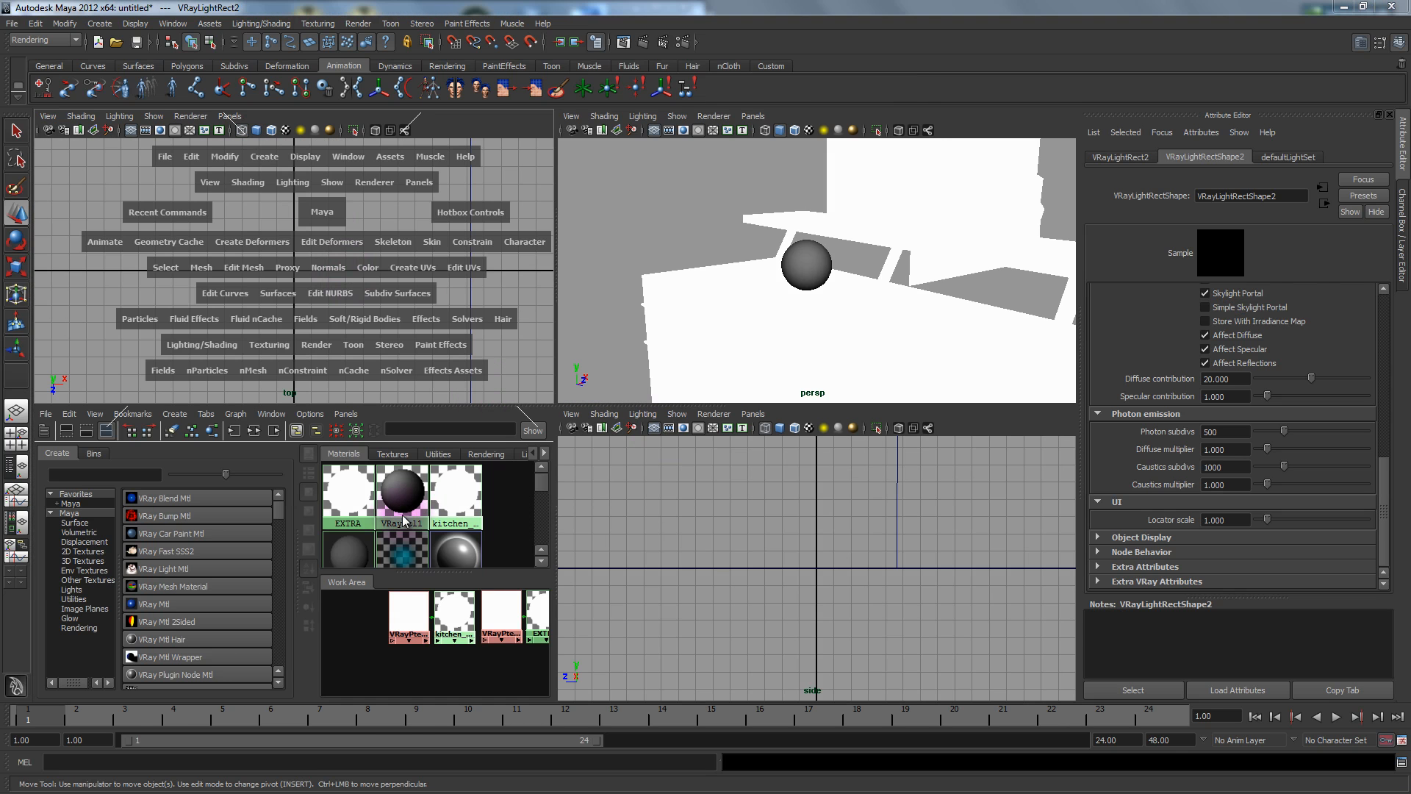
# Step: Switch the renderer to V-Ray and enable Convert image to sRGB
pyautogui.click(201, 115)
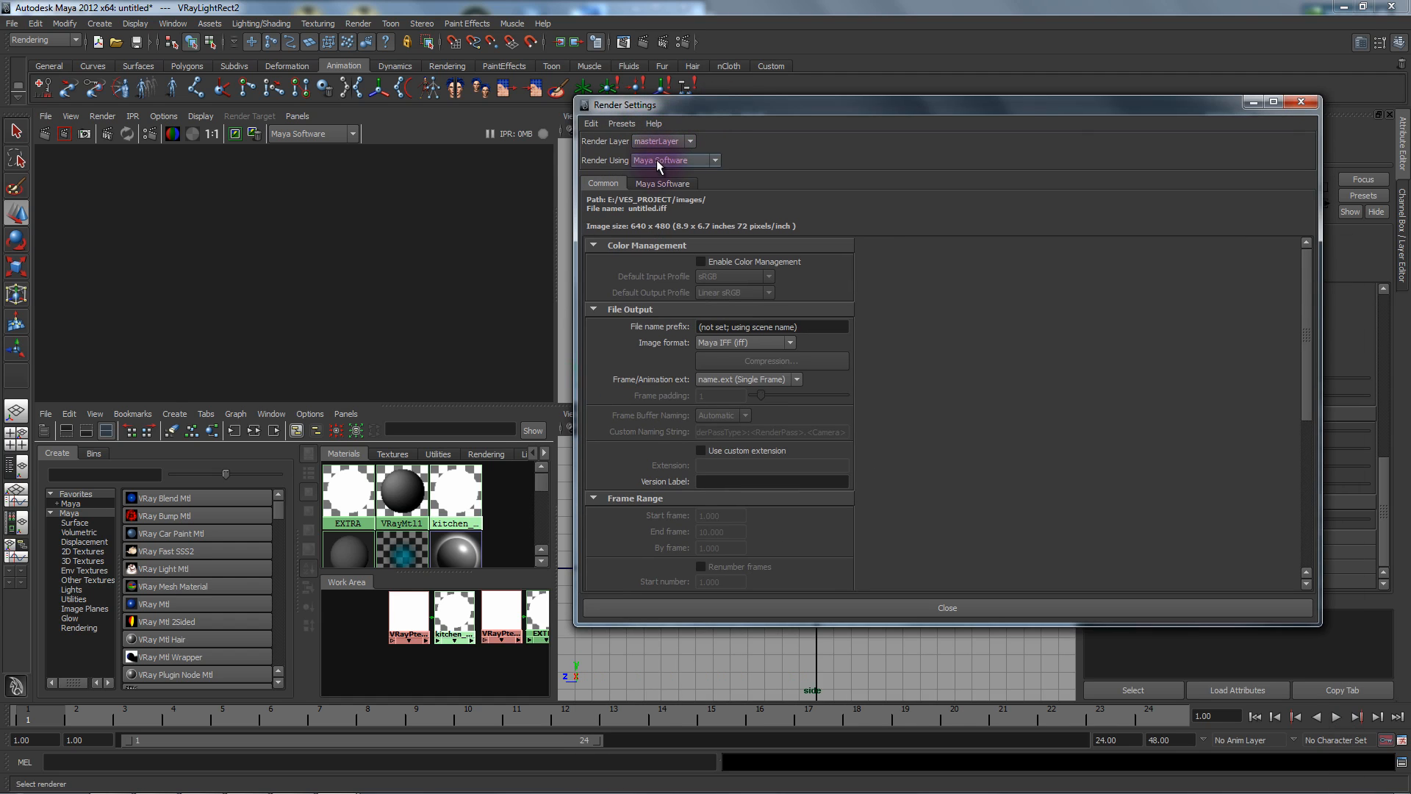
pyautogui.click(673, 160)
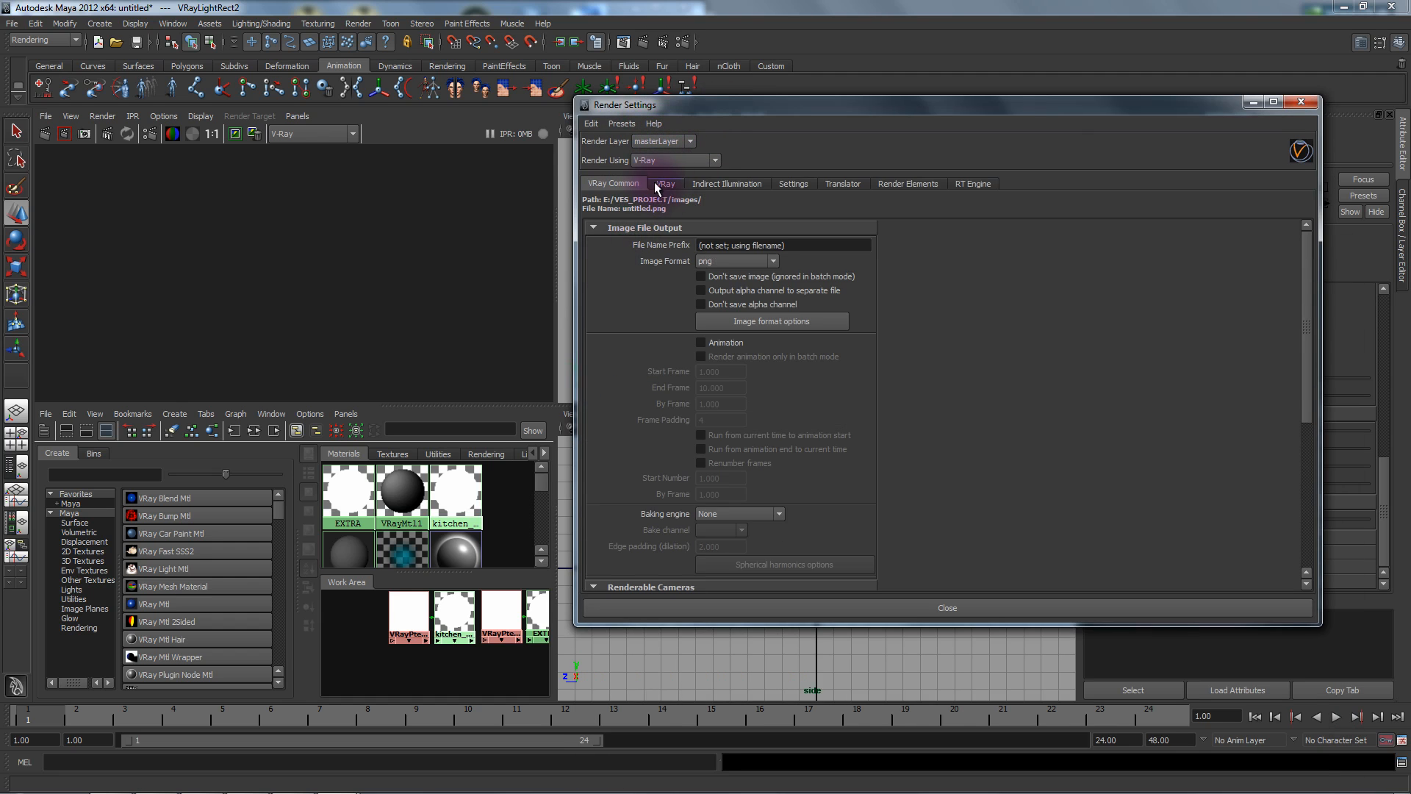
pyautogui.scroll(-3)
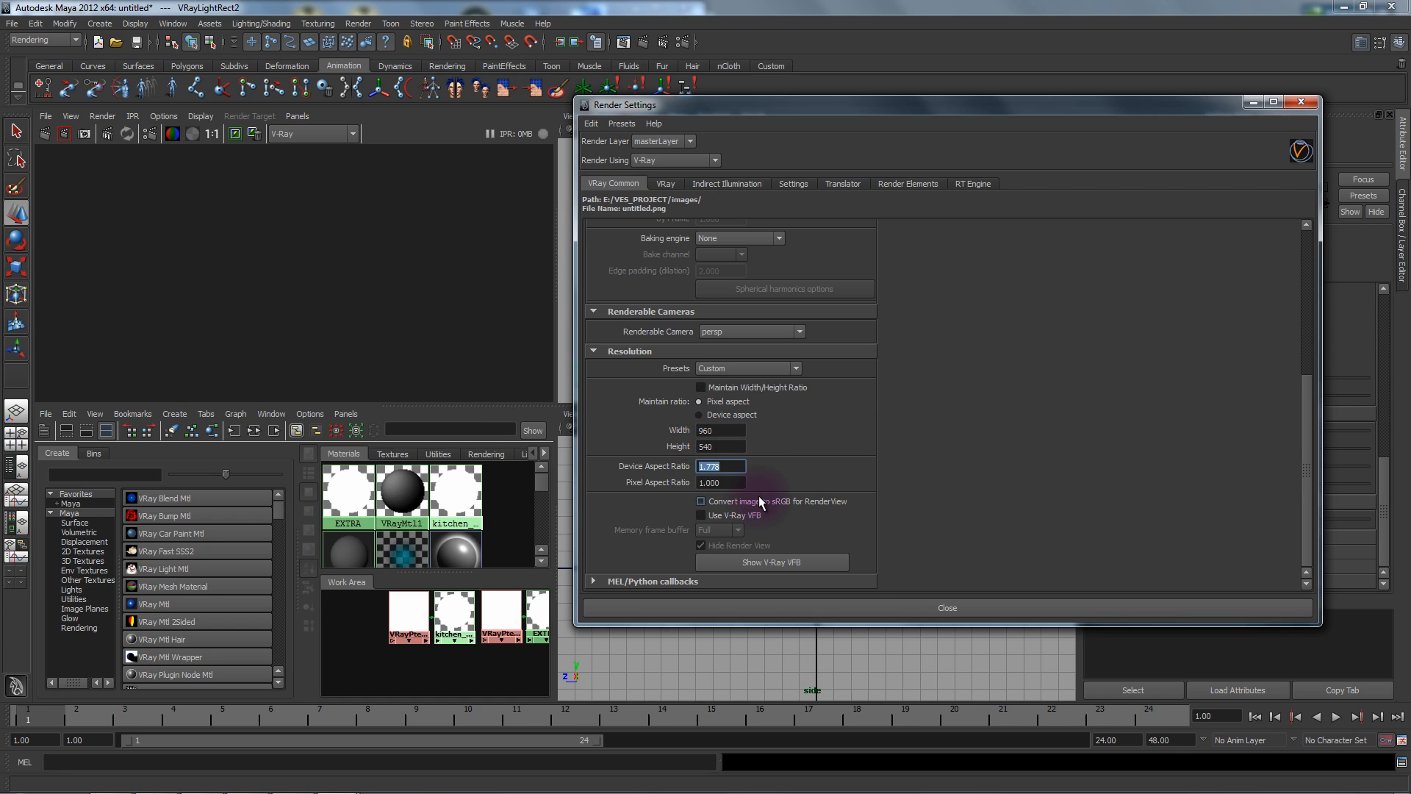
pyautogui.click(702, 501)
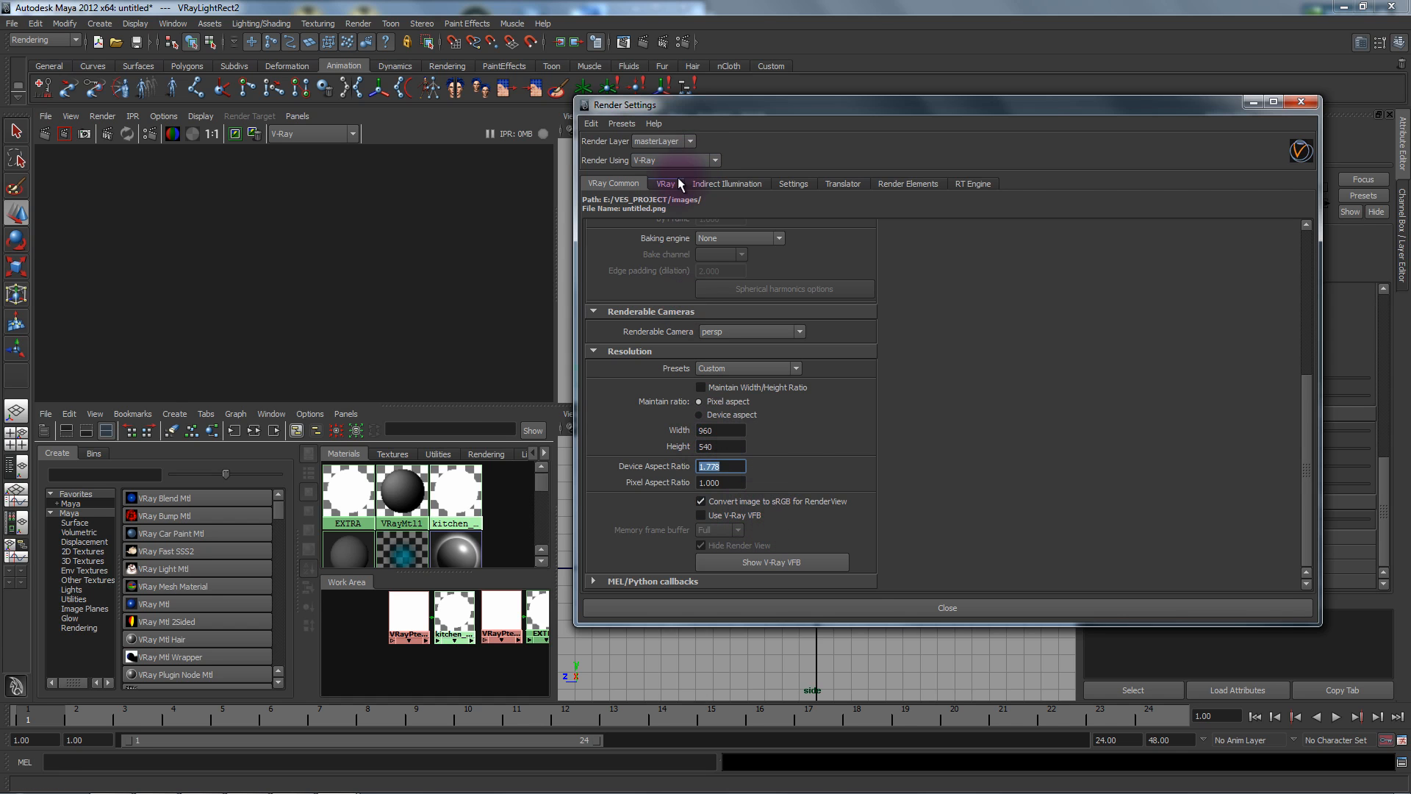
# Step: Set Max subdivs 100, Threshold 0.03, Gamma 2.2, and enable Clamp output
pyautogui.click(664, 184)
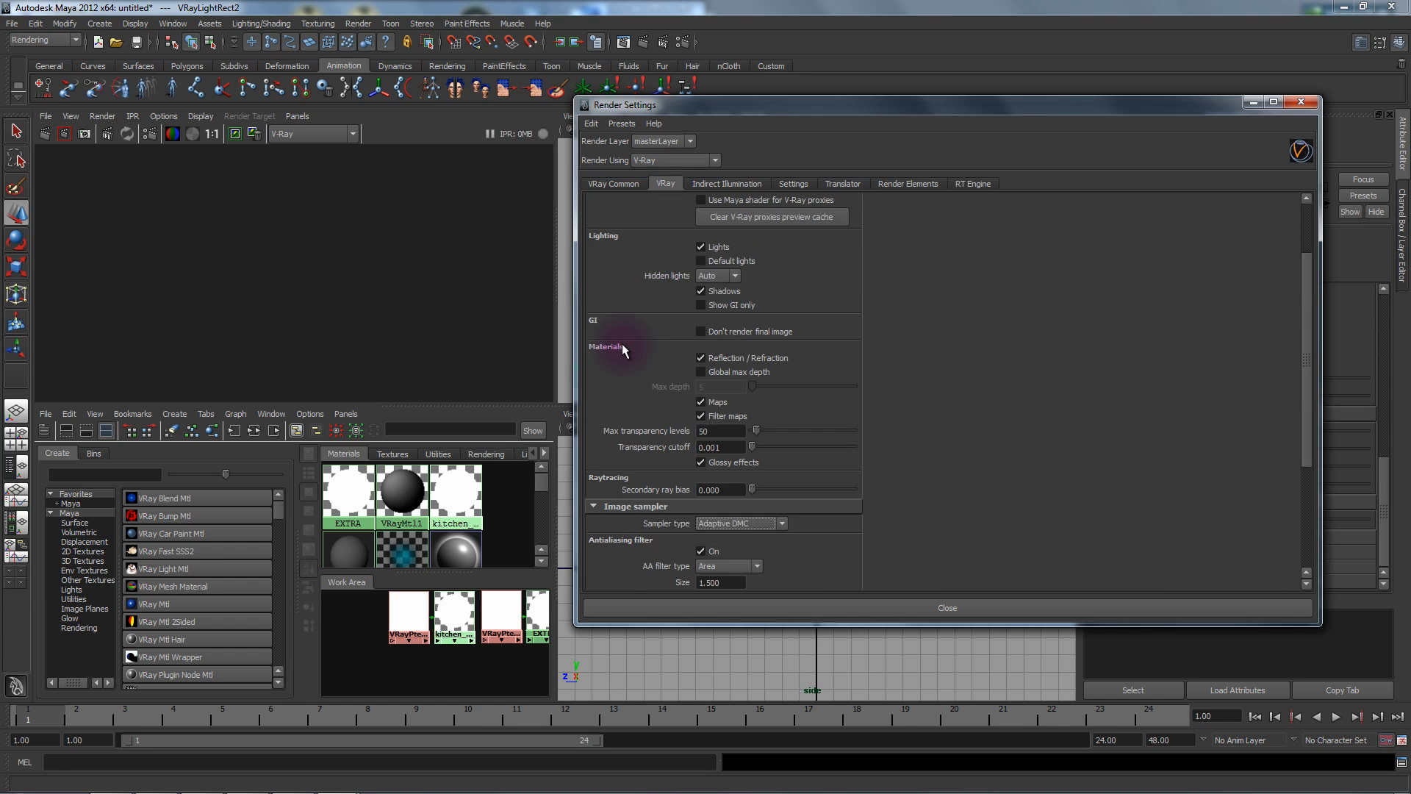
pyautogui.scroll(-3)
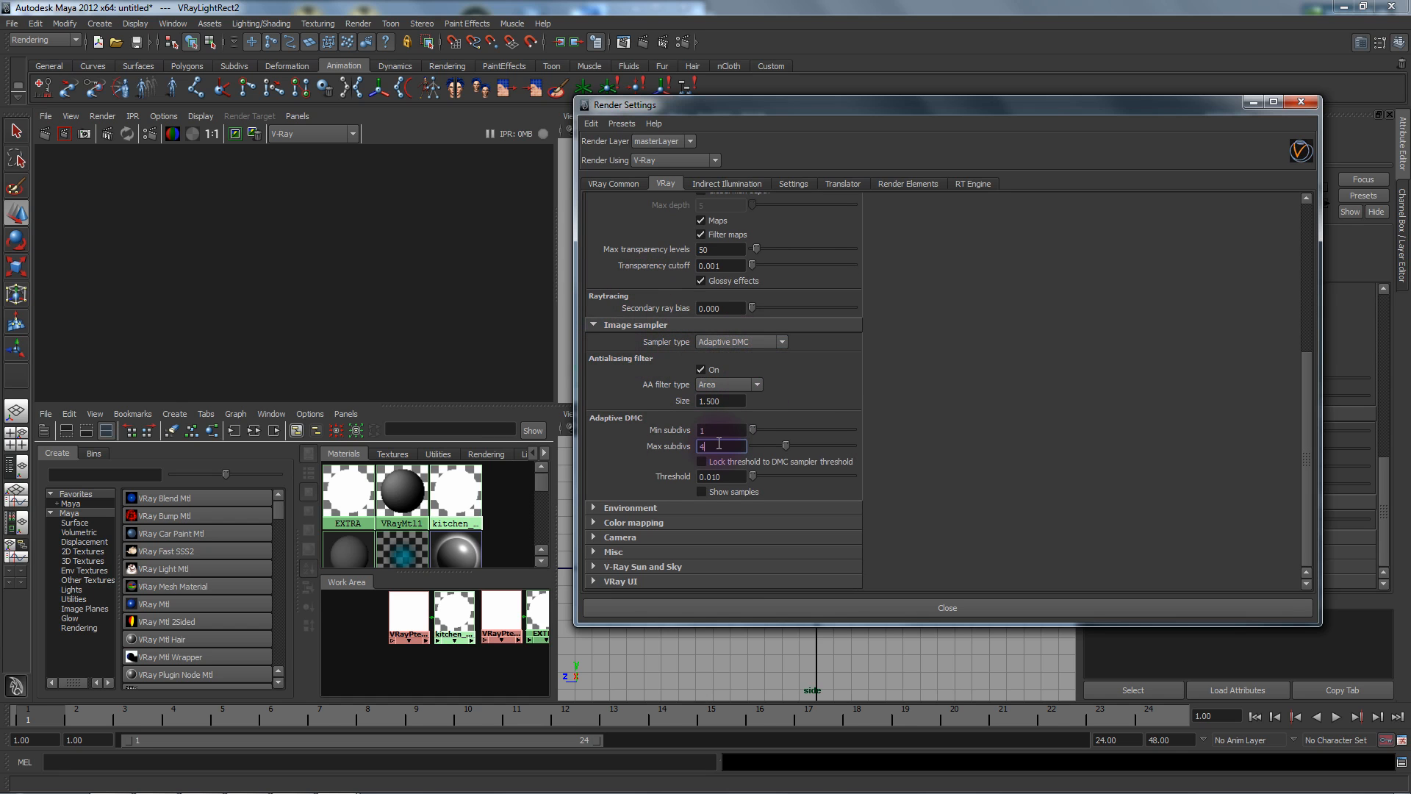
pyautogui.write('100')
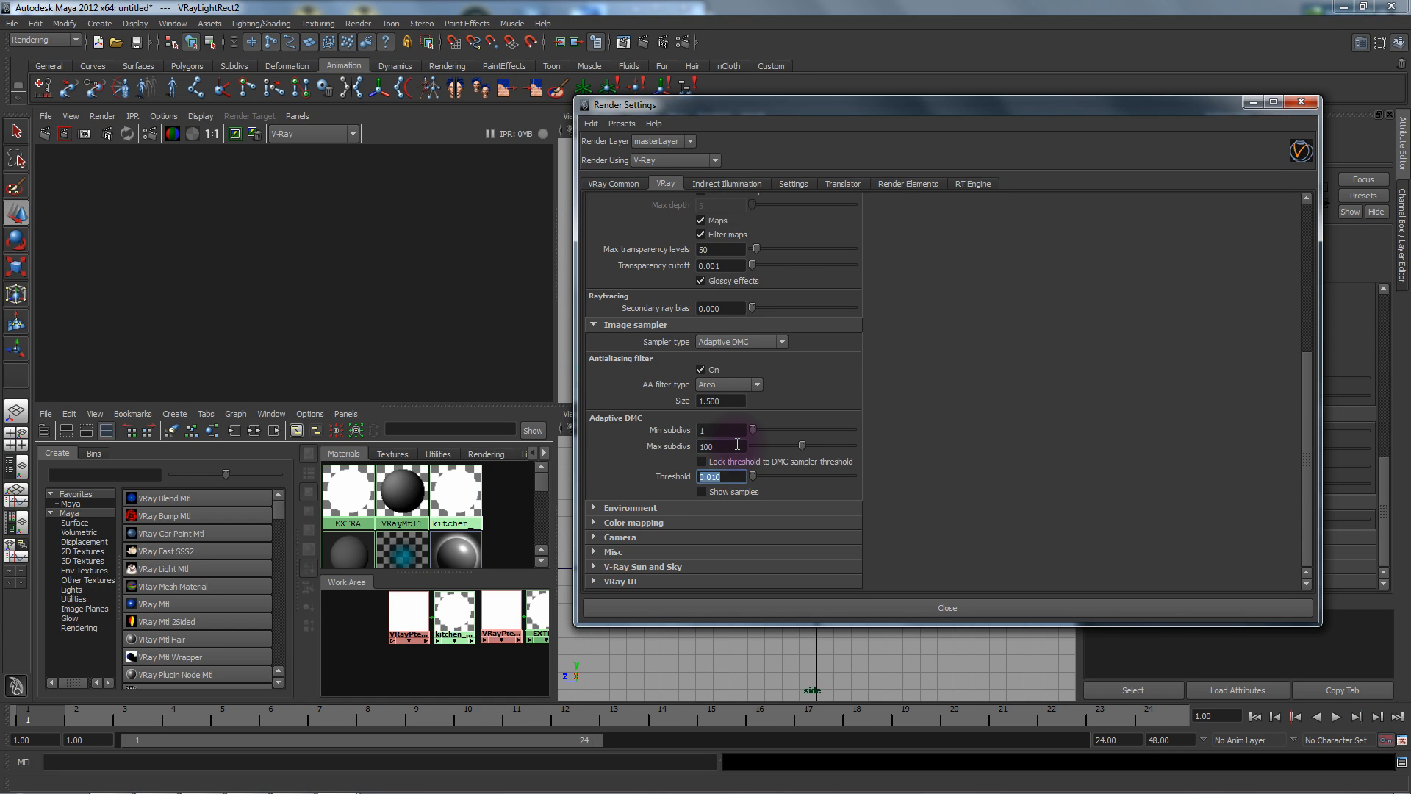
pyautogui.write('.0')
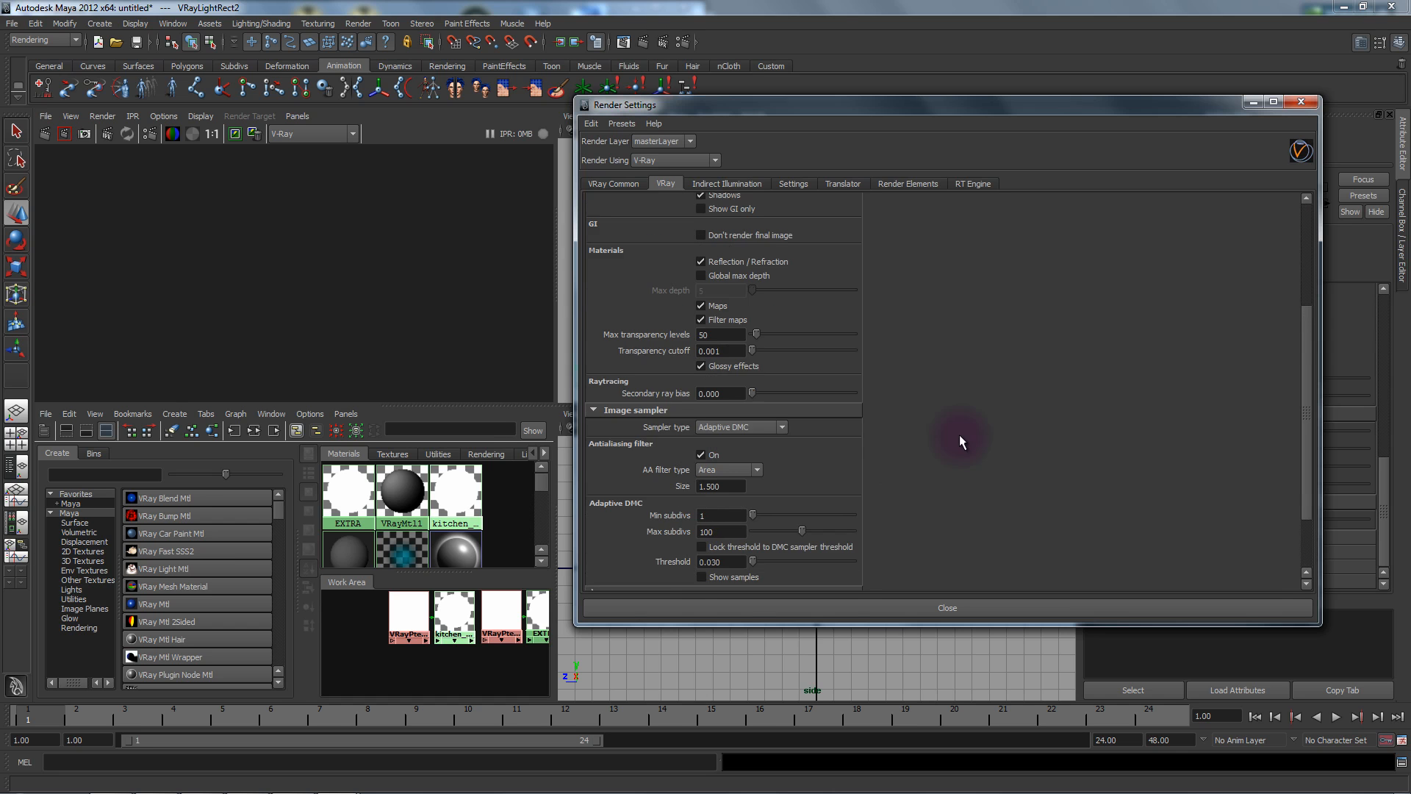
pyautogui.scroll(-3)
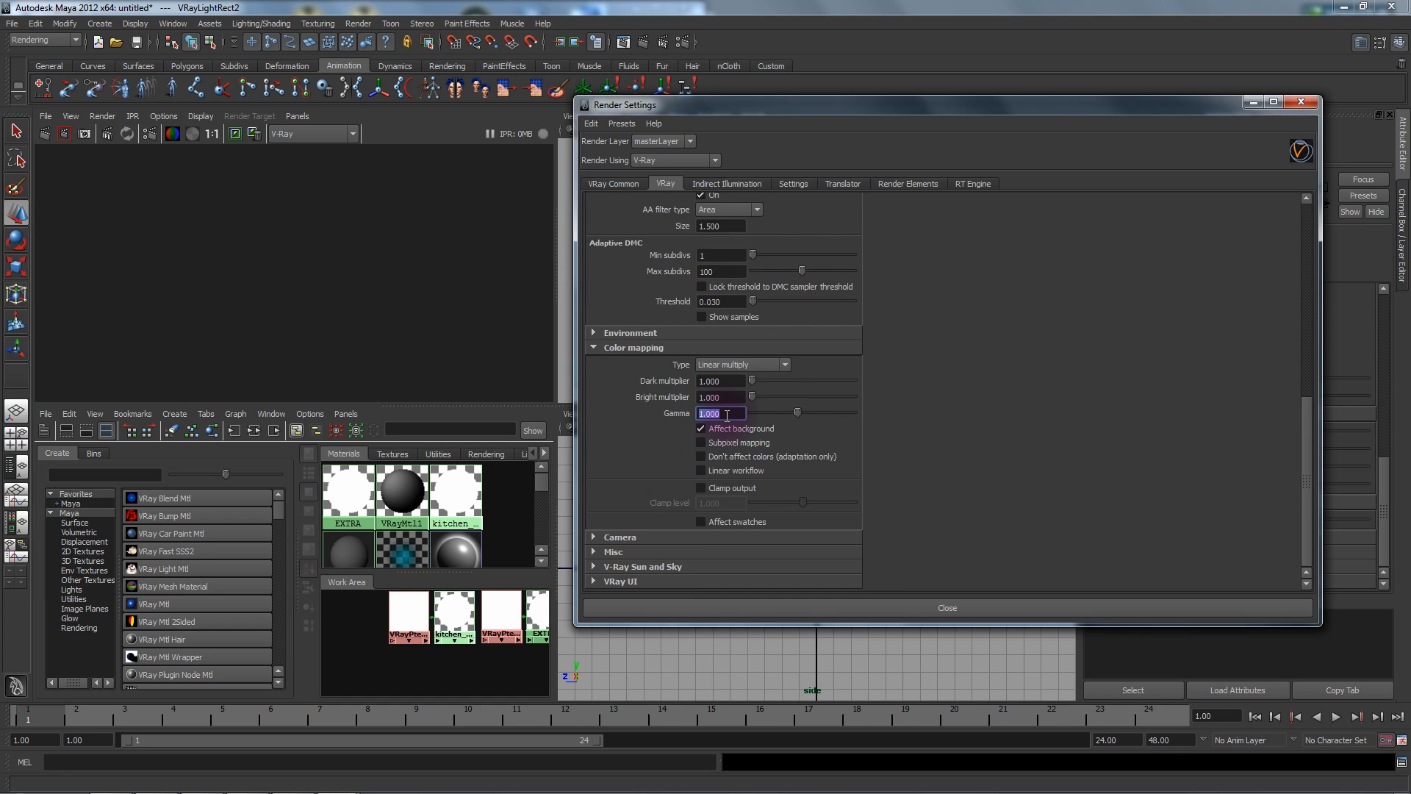
pyautogui.write('2.200')
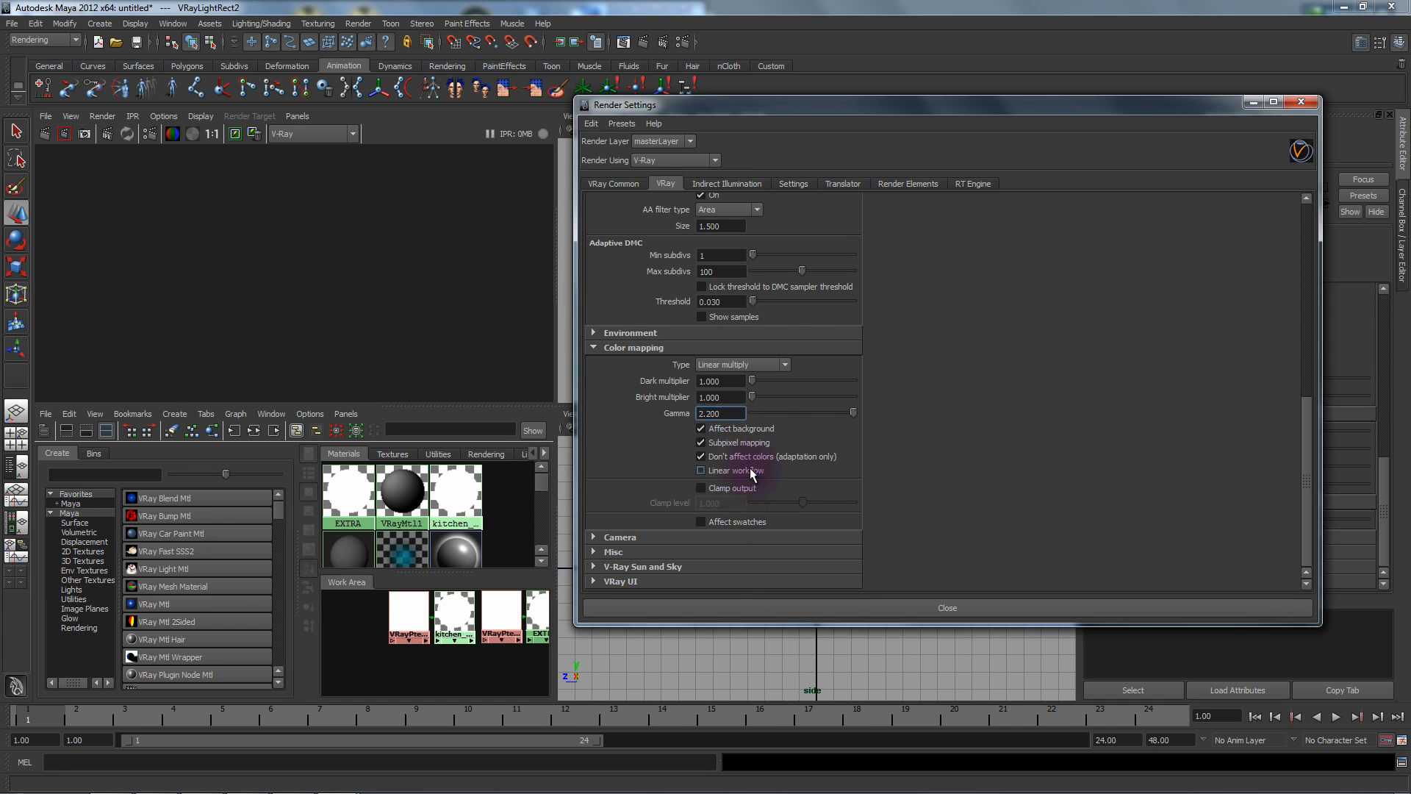
pyautogui.click(701, 488)
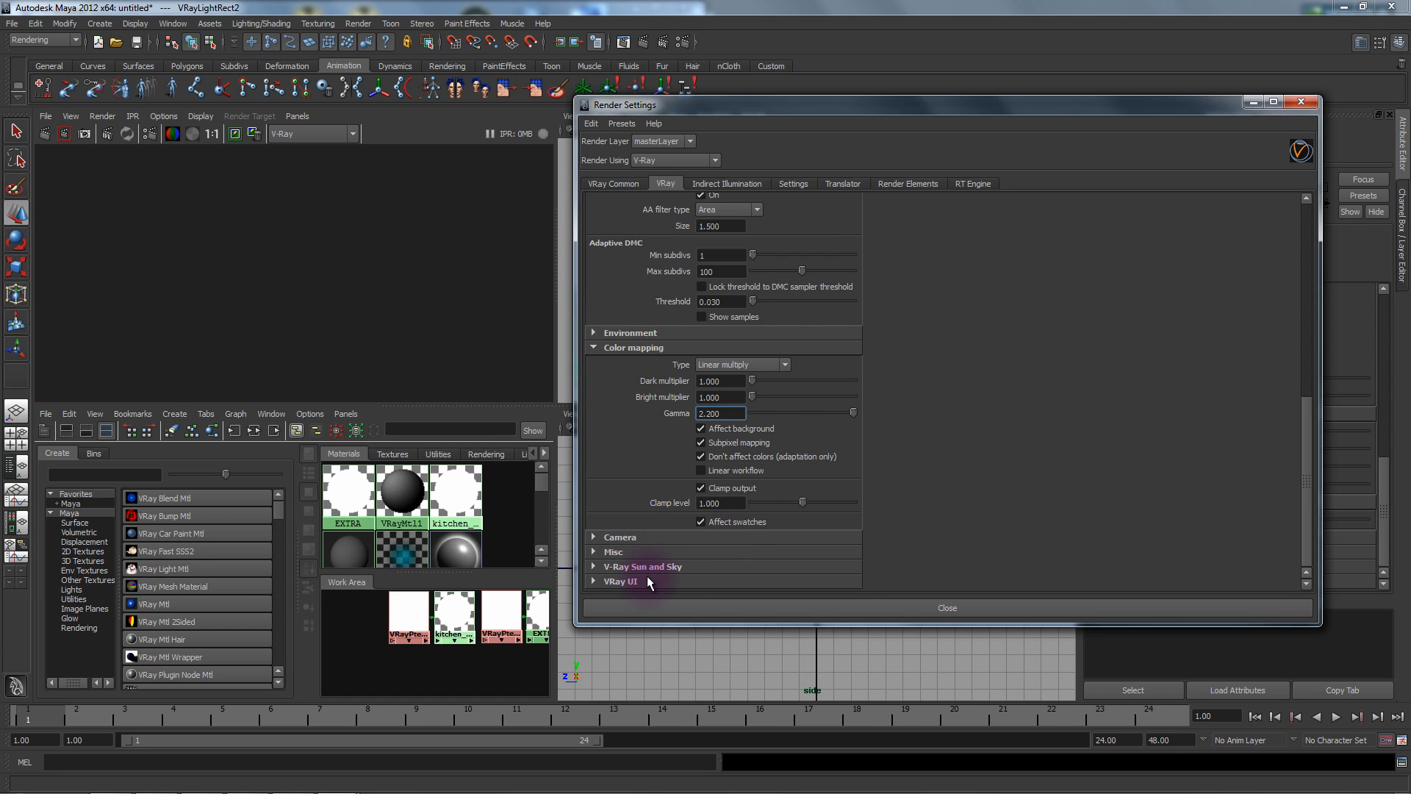
pyautogui.click(793, 184)
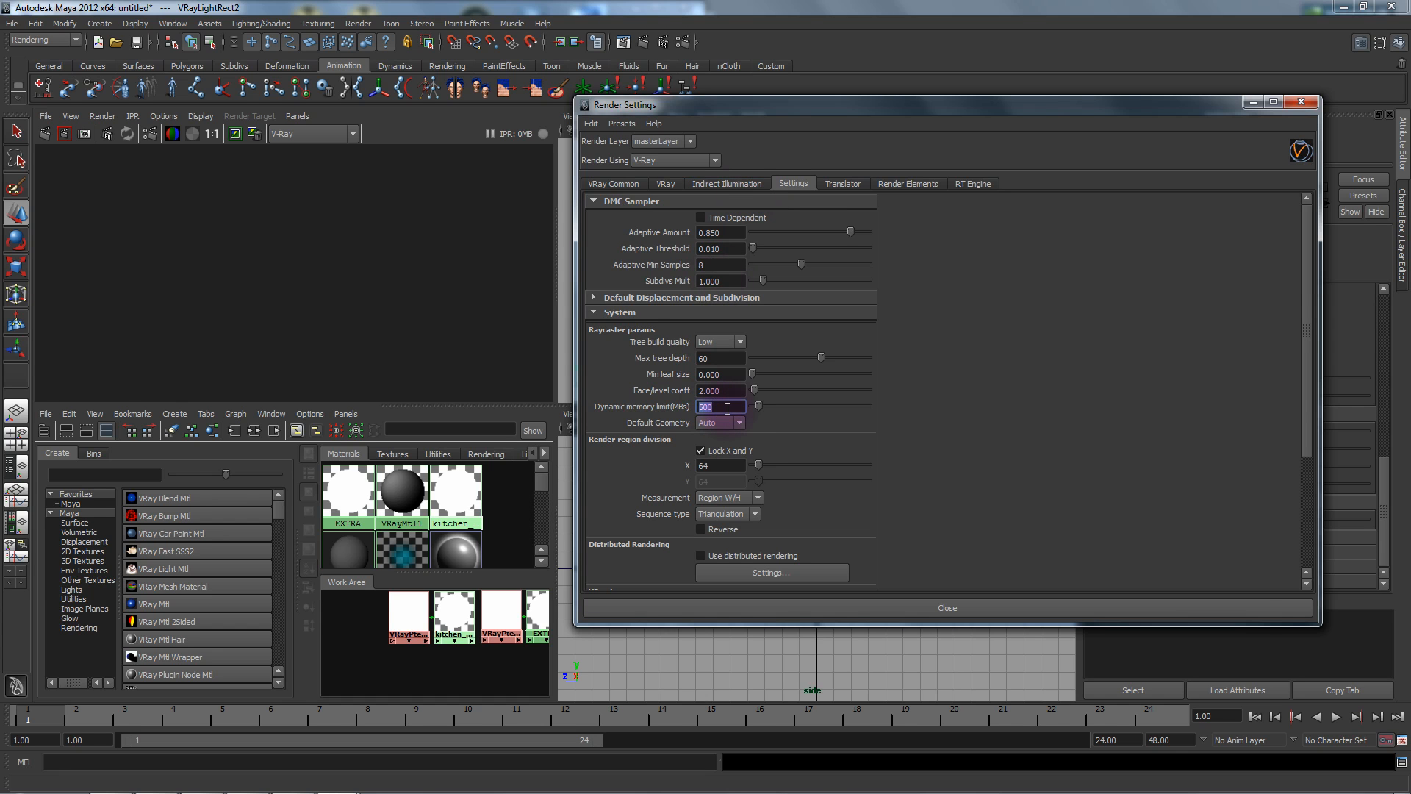
# Step: Set V-Ray's dynamic memory limit to 8000 in the system settings
pyautogui.write('8000')
pyautogui.click(721, 465)
pyautogui.write('32')
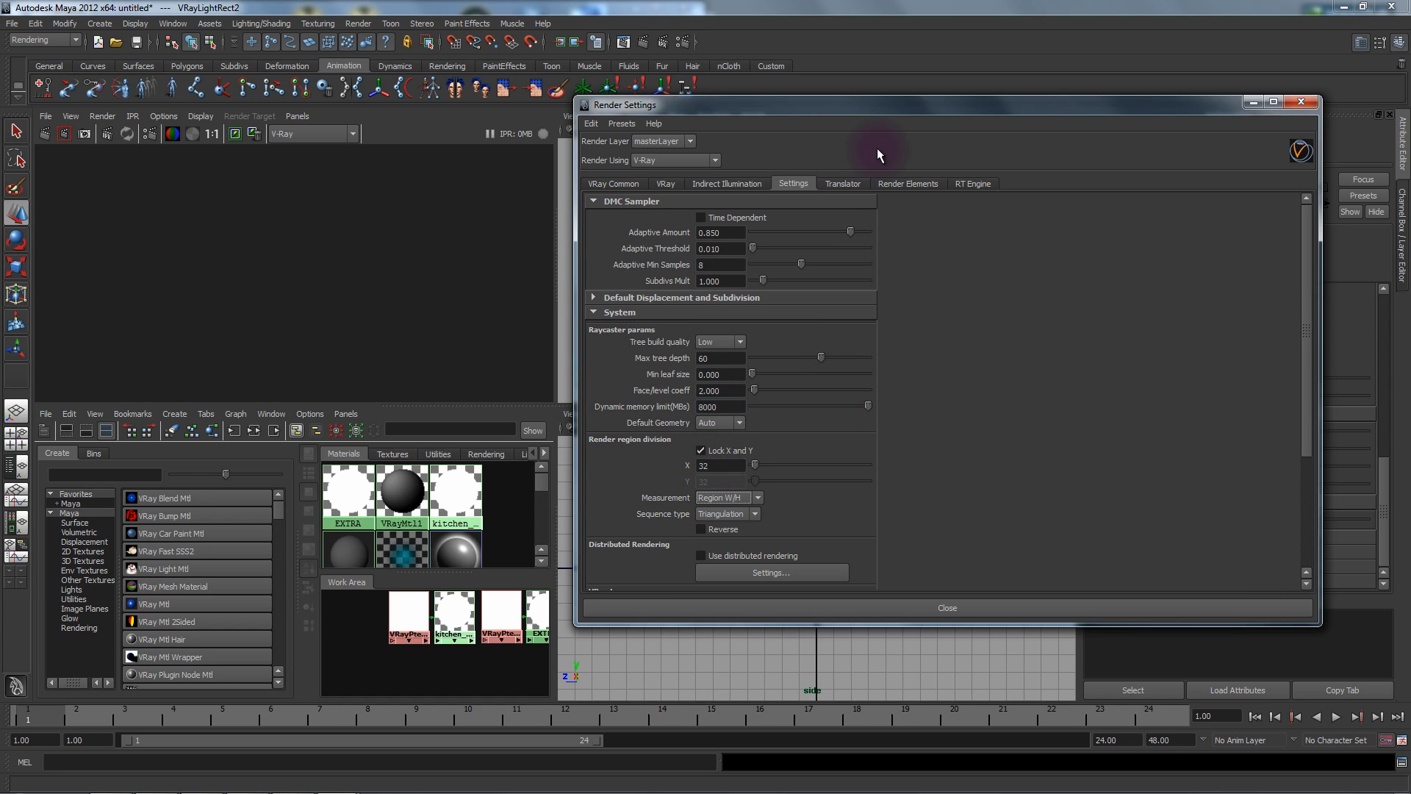
pyautogui.click(971, 184)
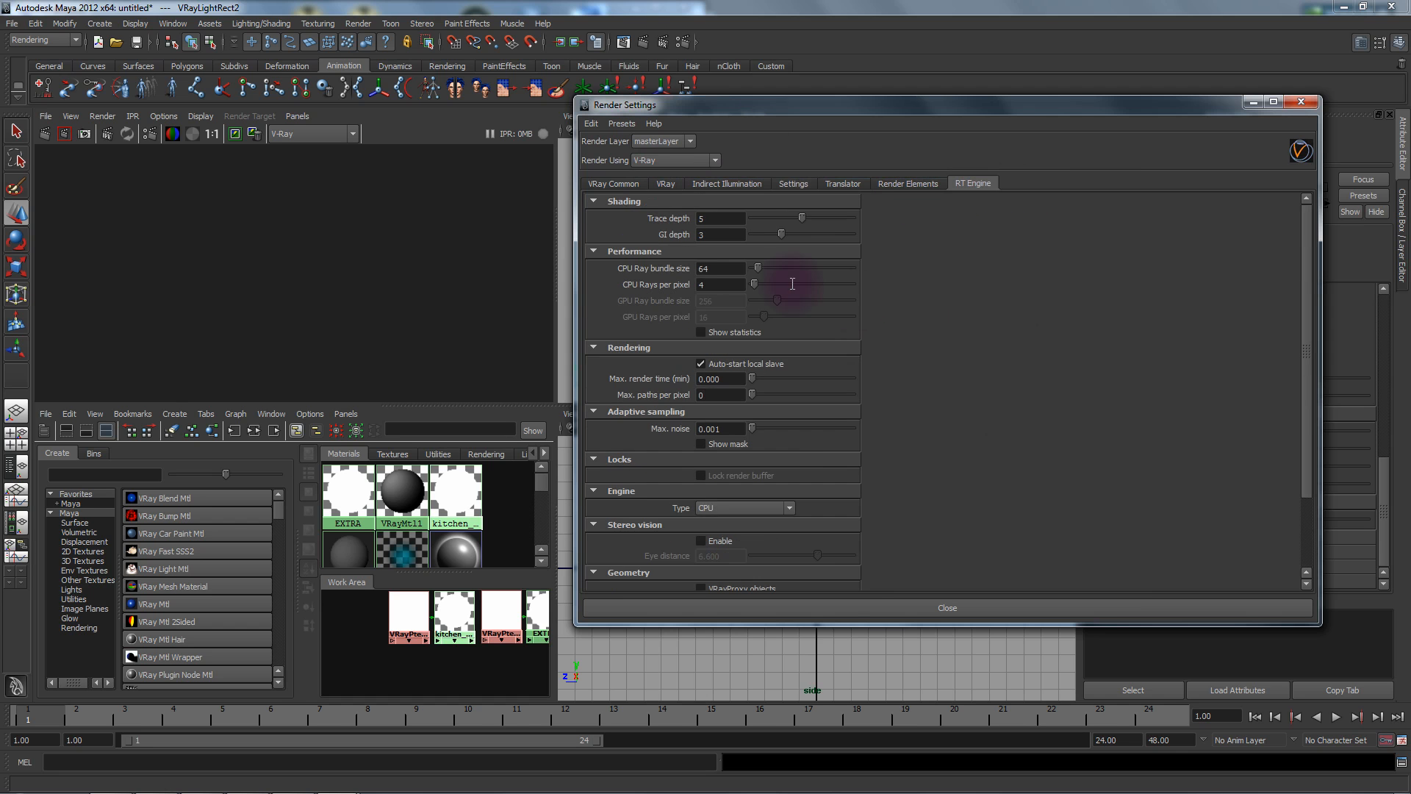
pyautogui.scroll(-3)
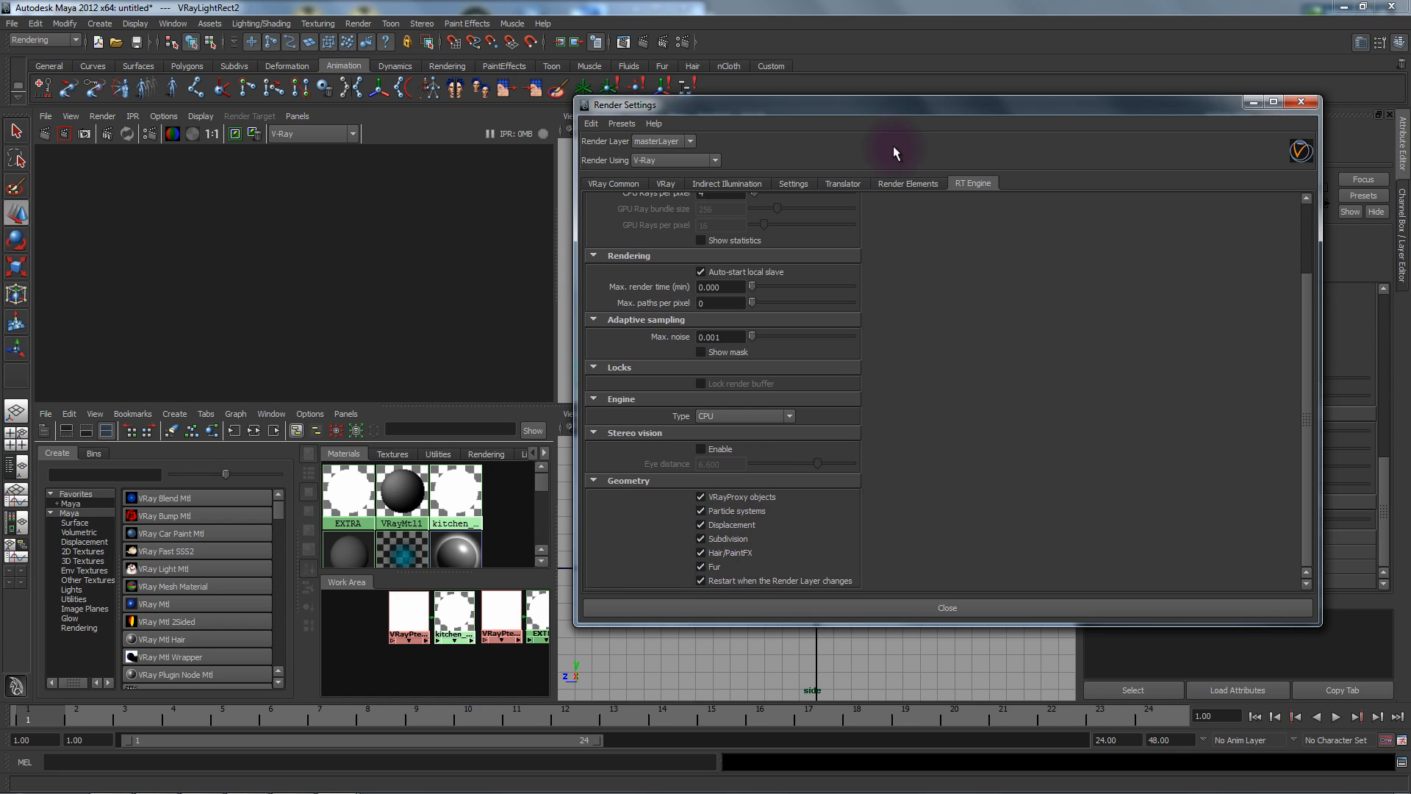
pyautogui.click(793, 185)
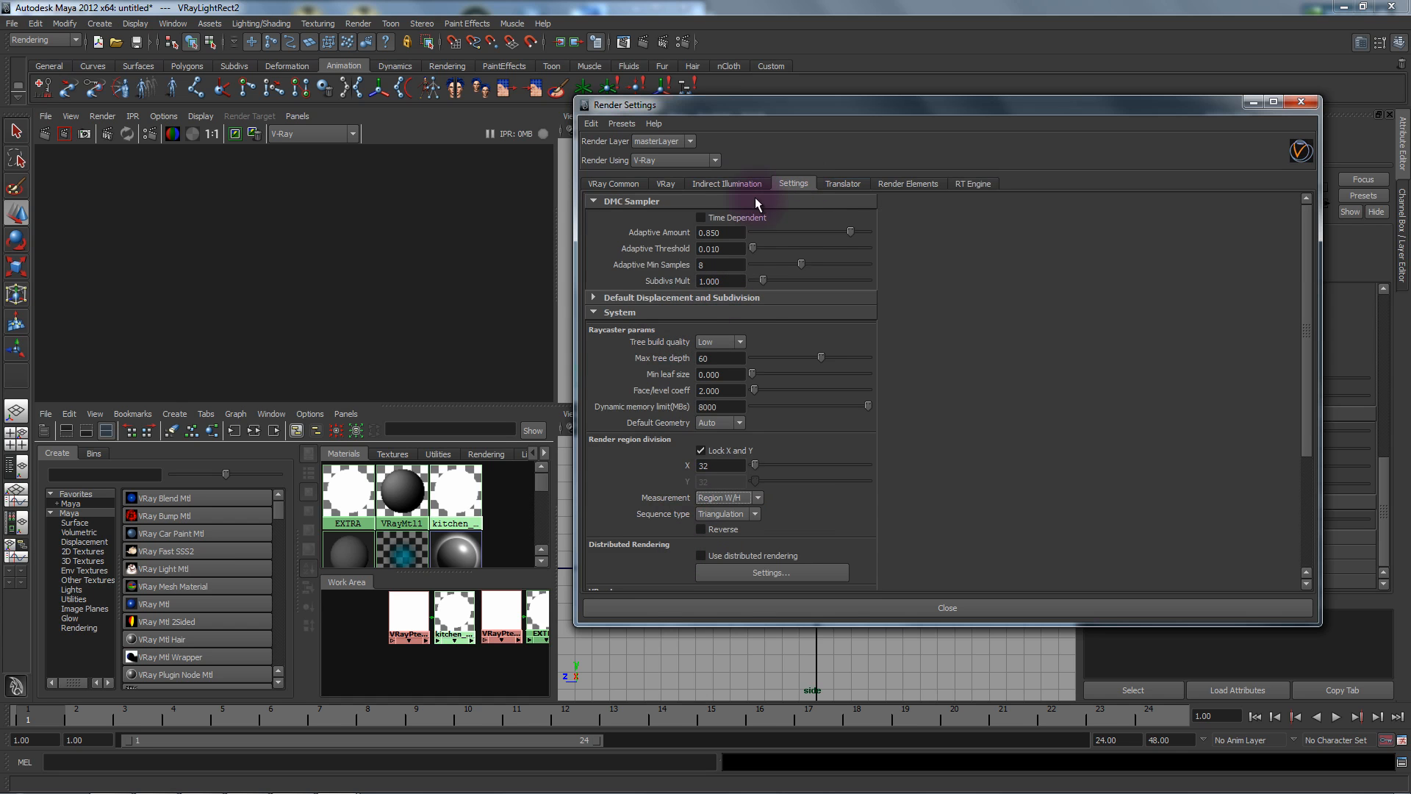
# Step: Turn on global illumination and choose the High irradiance map preset
pyautogui.click(725, 184)
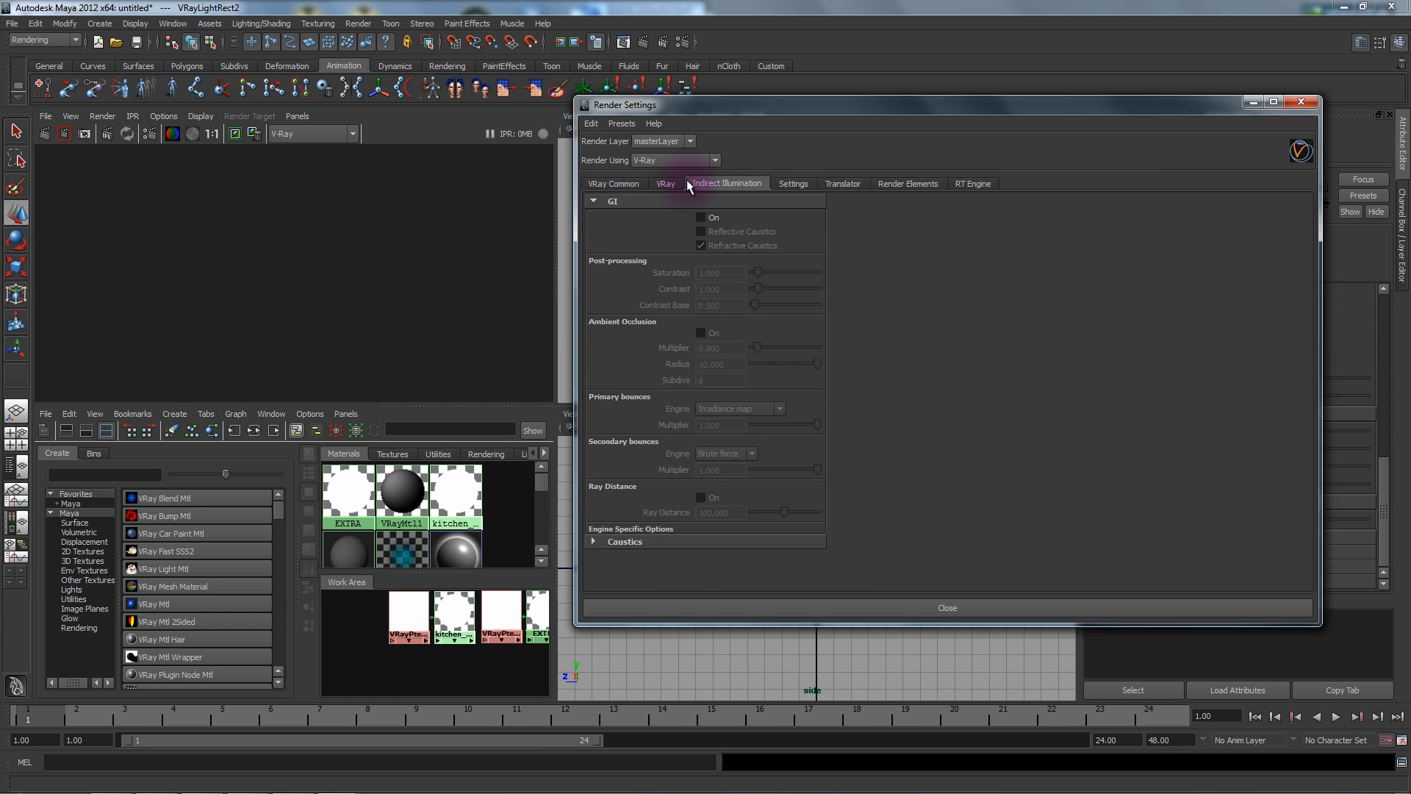
pyautogui.click(702, 217)
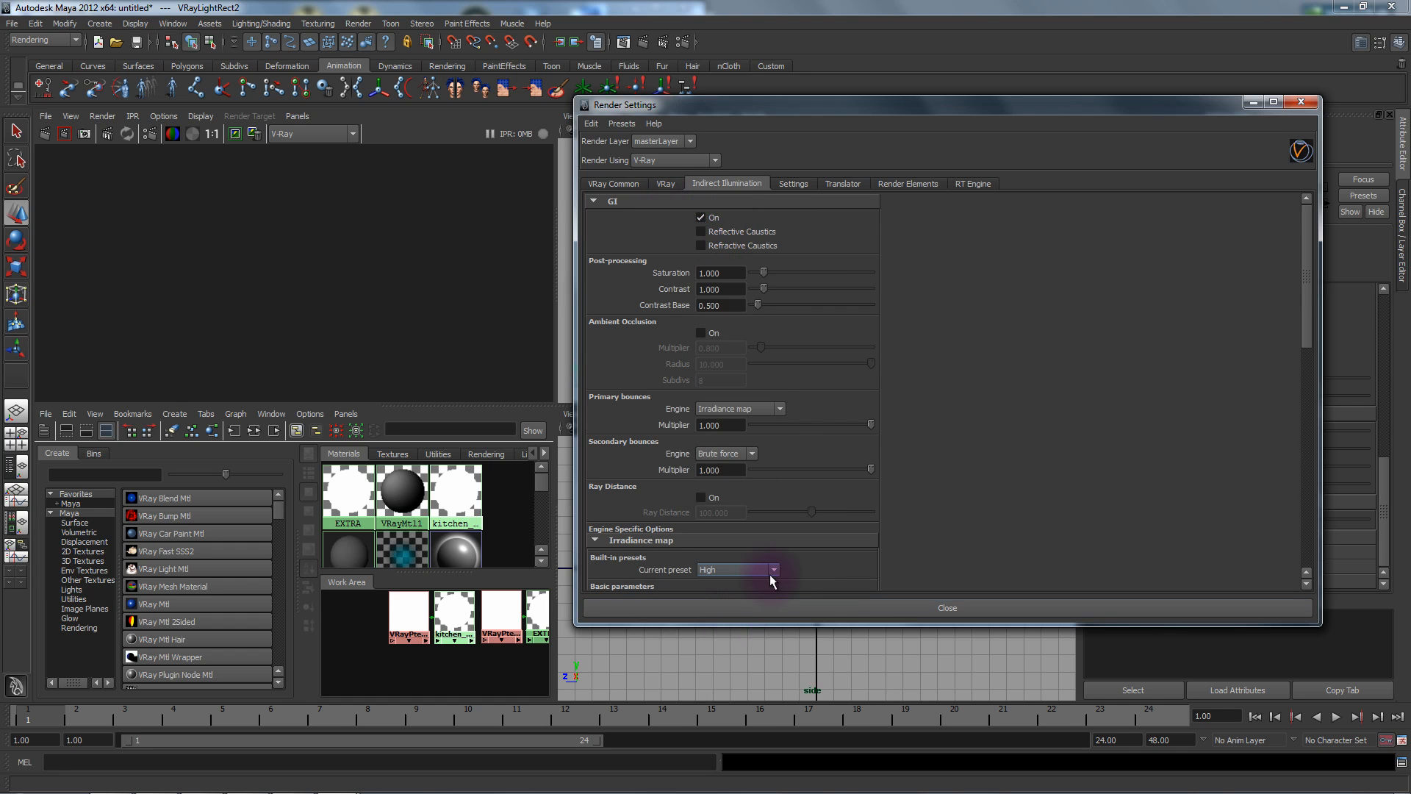
pyautogui.click(770, 409)
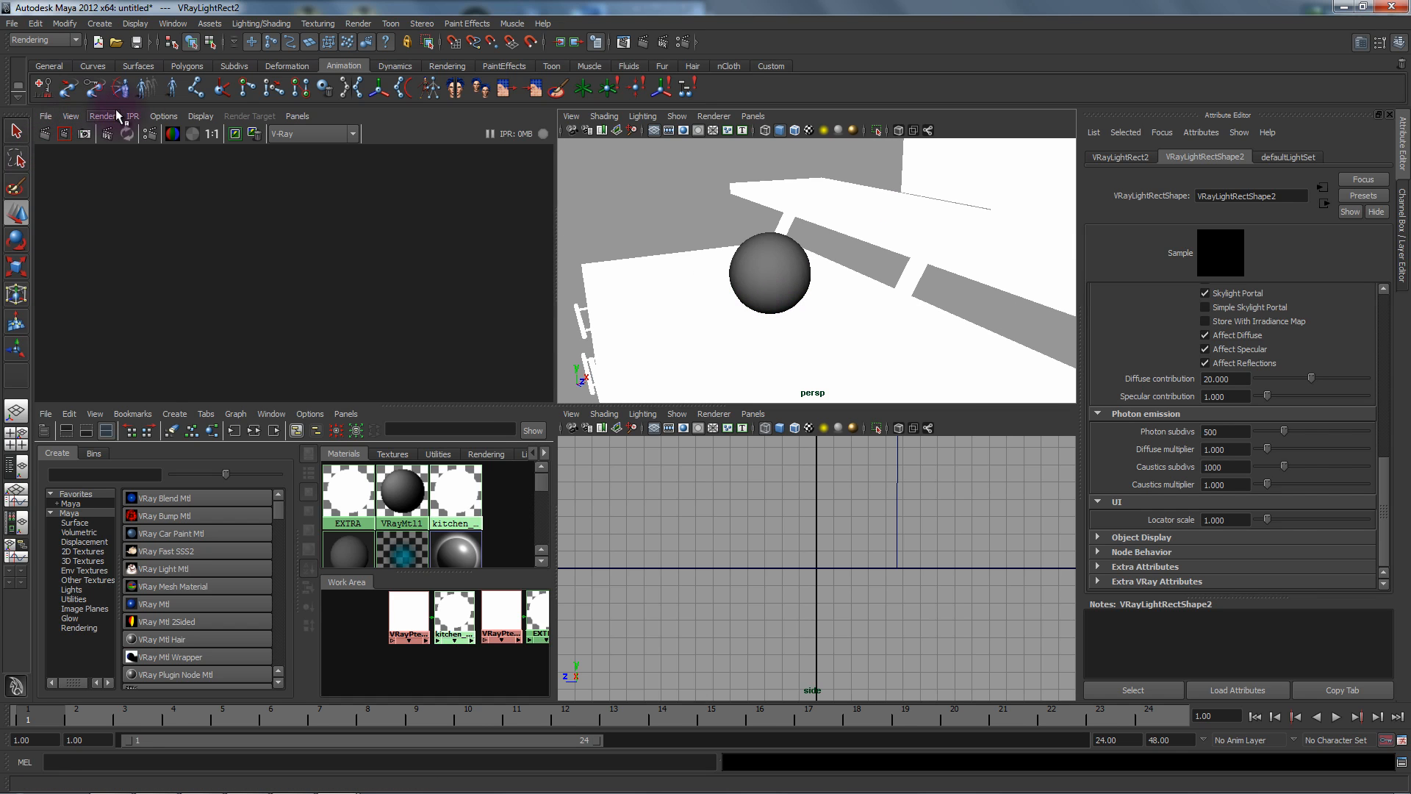
# Step: Start a V-Ray IPR render through the persp camera in the Render View
pyautogui.click(132, 116)
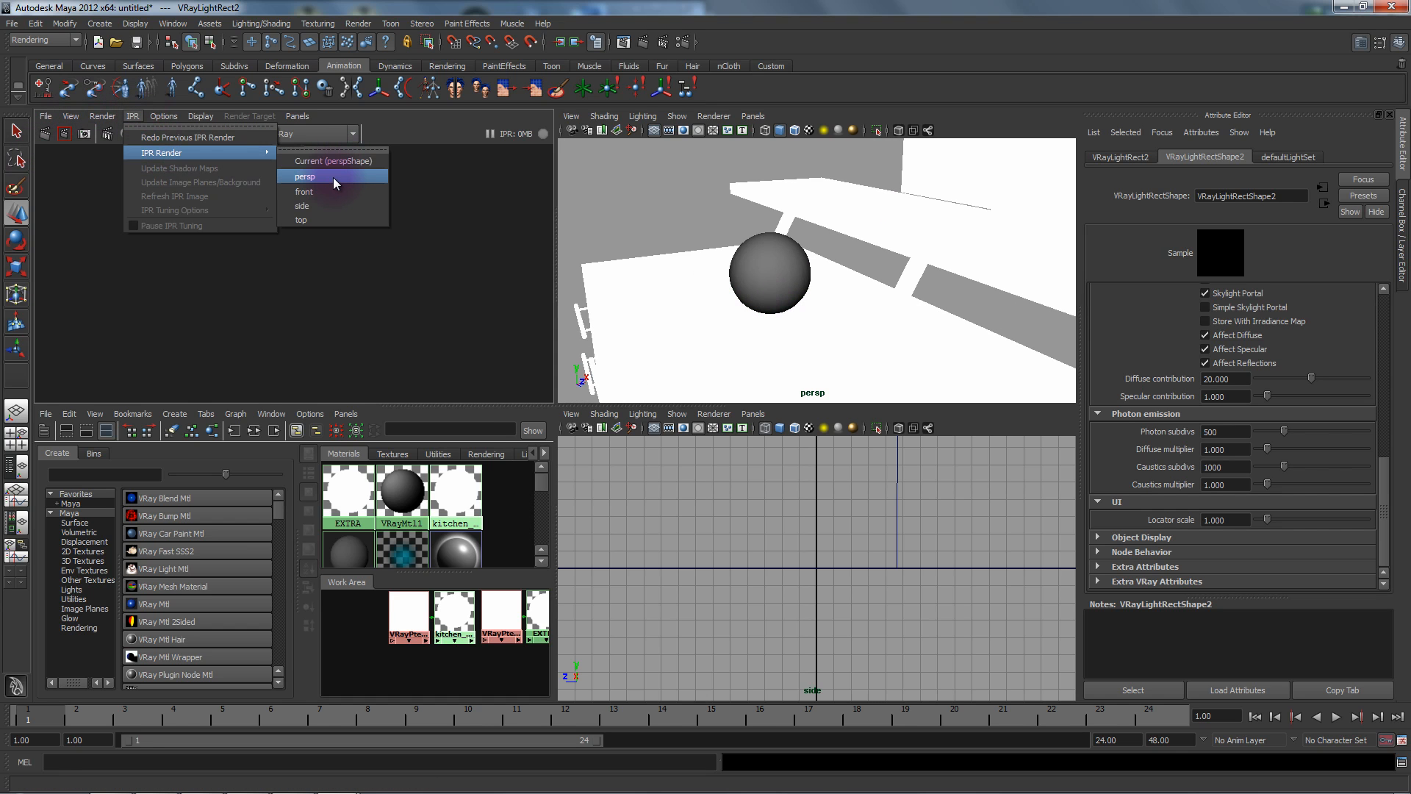
pyautogui.click(332, 161)
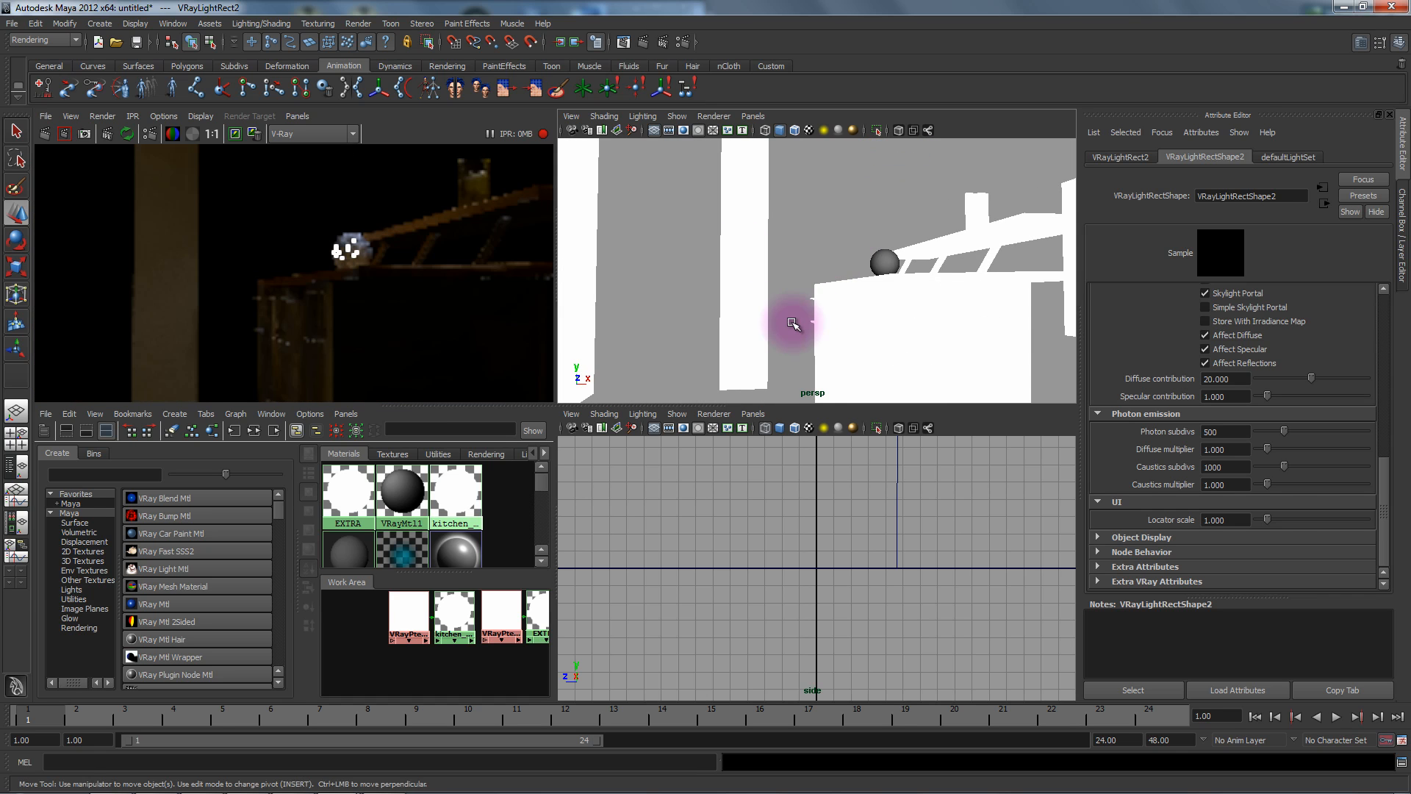
# Step: Browse Create > Polygon Primitives while the IPR preview frames the speckled sphere
pyautogui.click(100, 22)
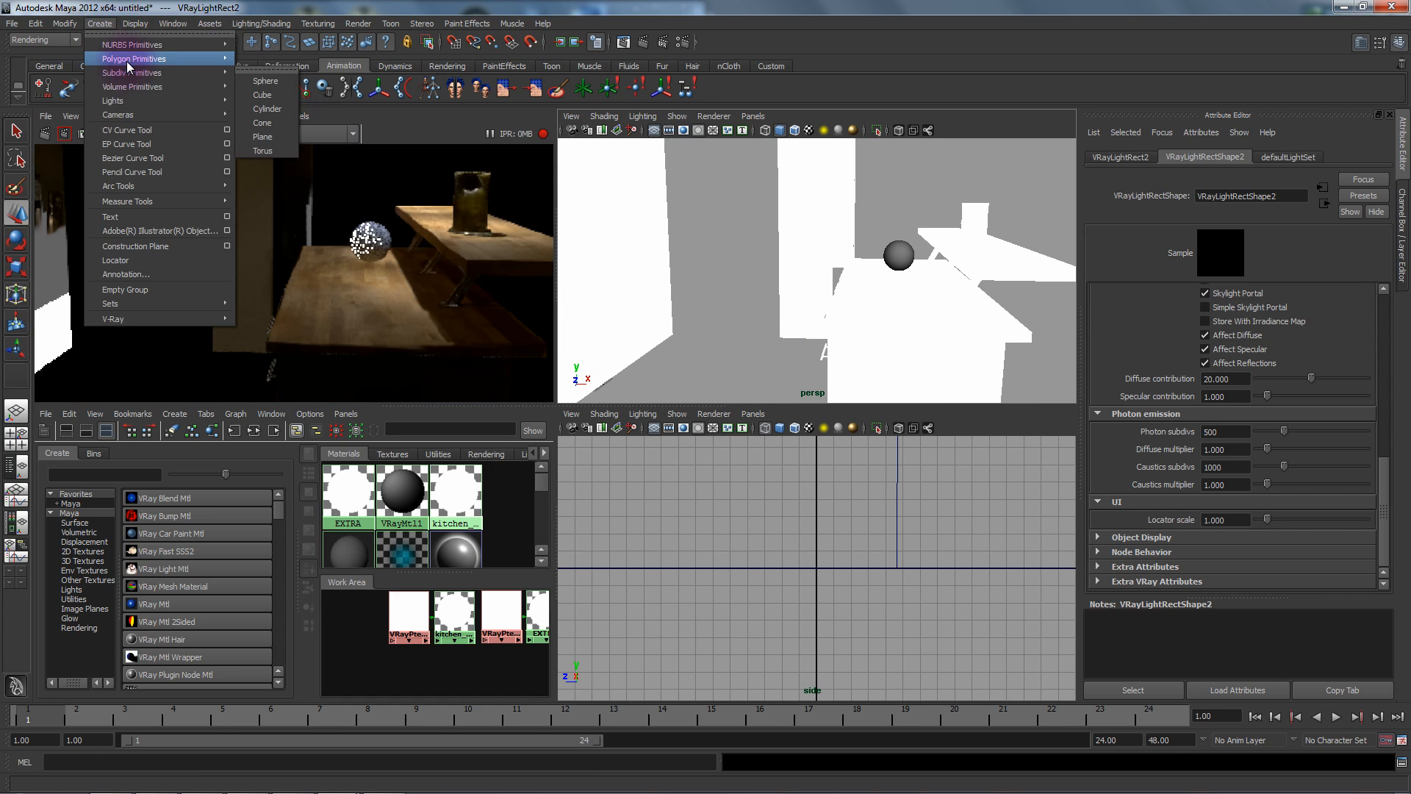
pyautogui.moveTo(271, 137)
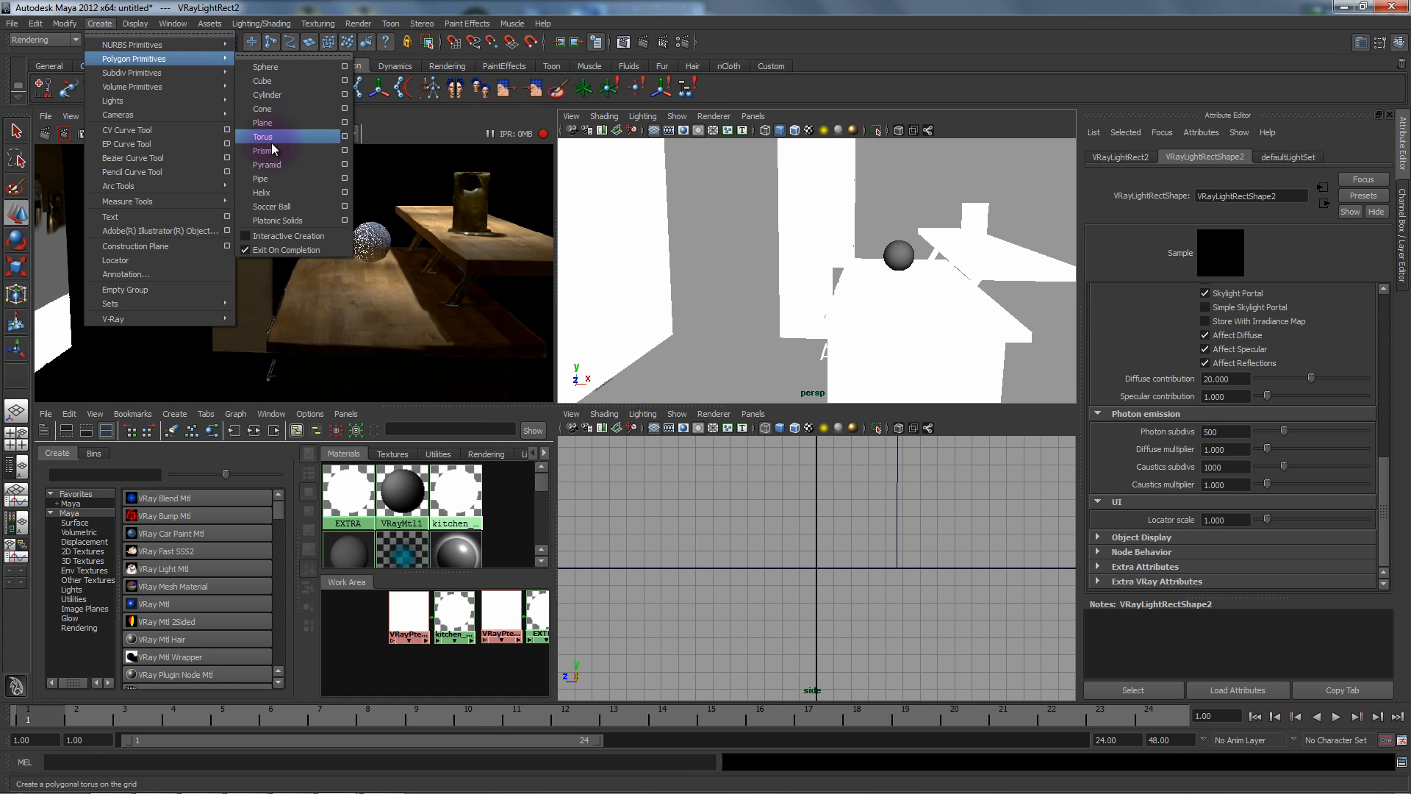
pyautogui.click(262, 123)
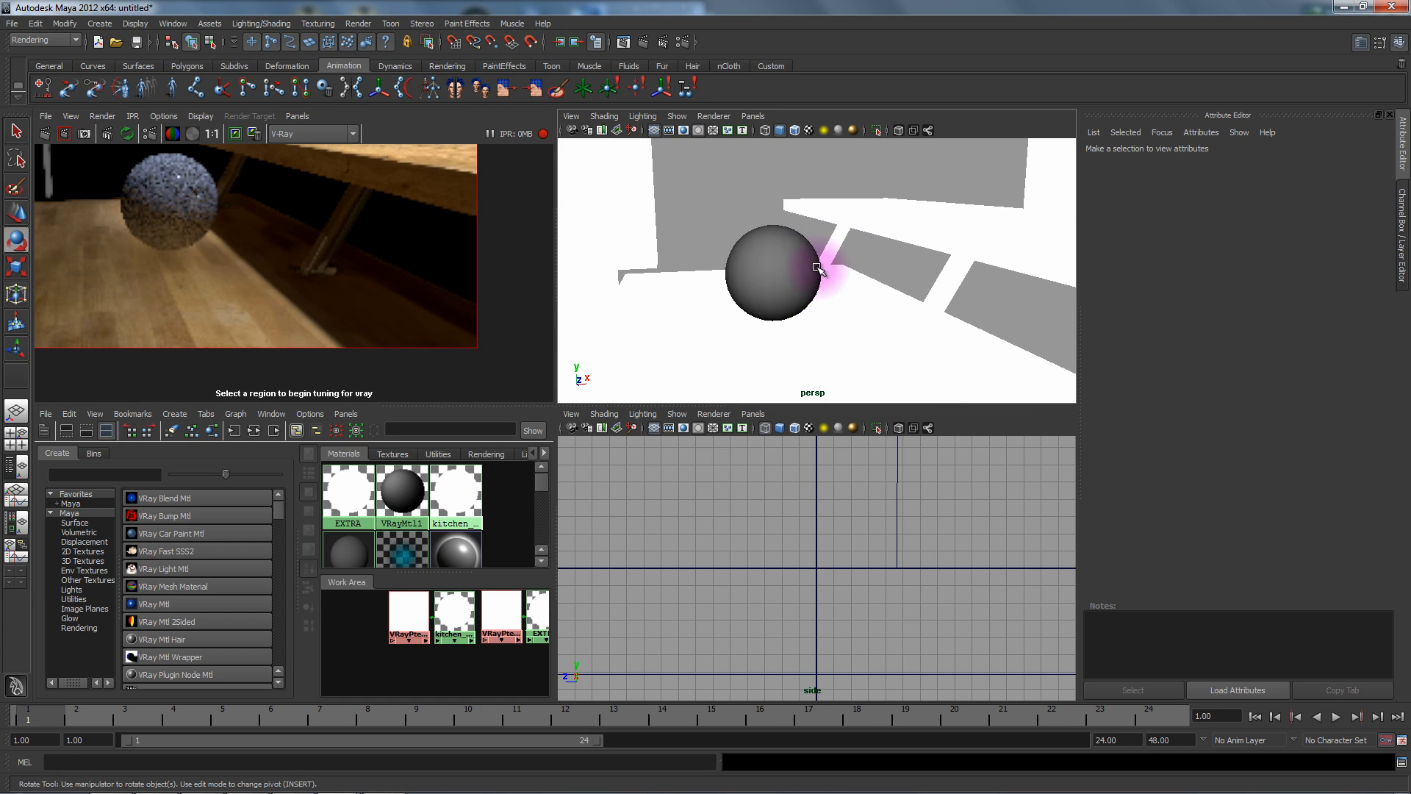
# Step: Drag the test sphere to several spots around the table, ending near the table edge
pyautogui.click(770, 270)
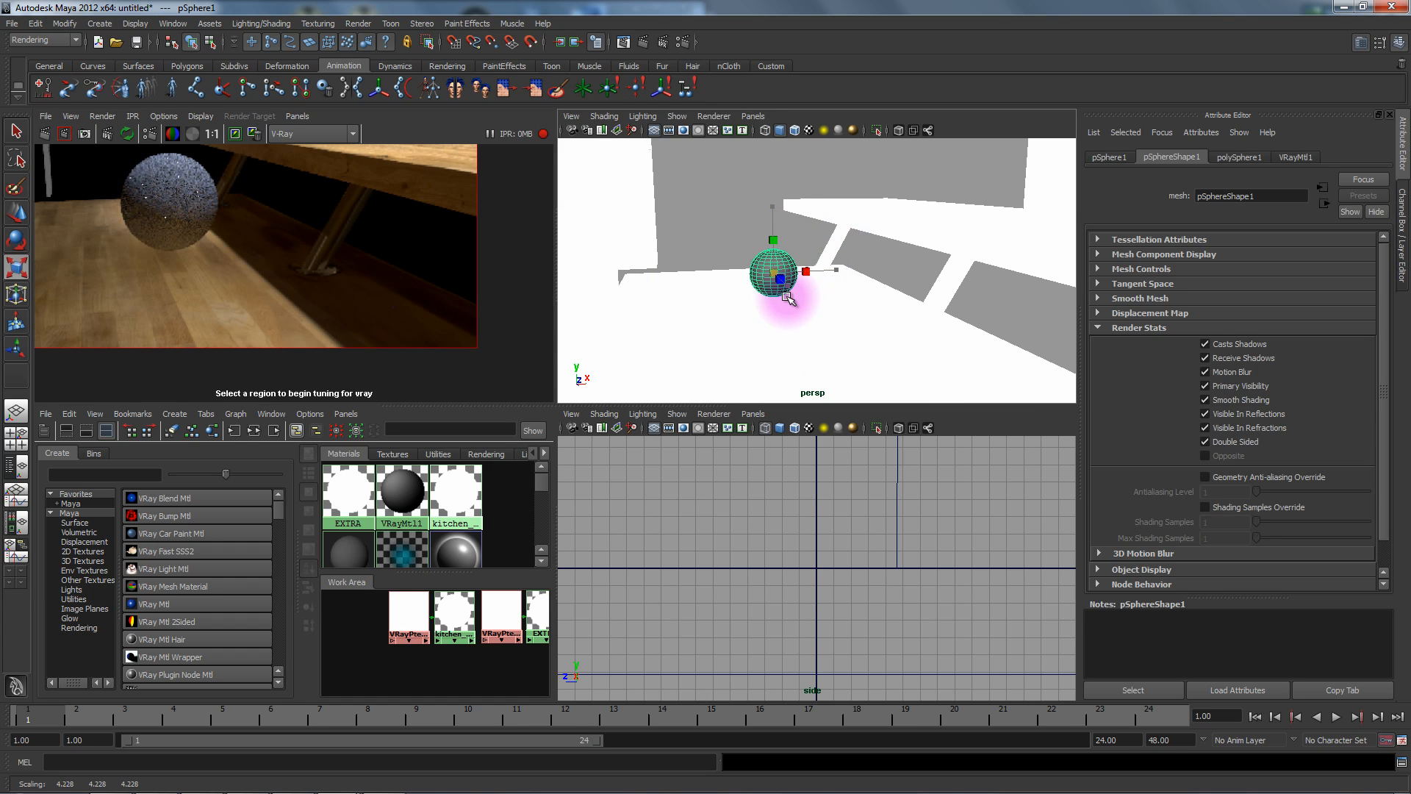
pyautogui.moveTo(772, 279); pyautogui.dragTo(849, 265)
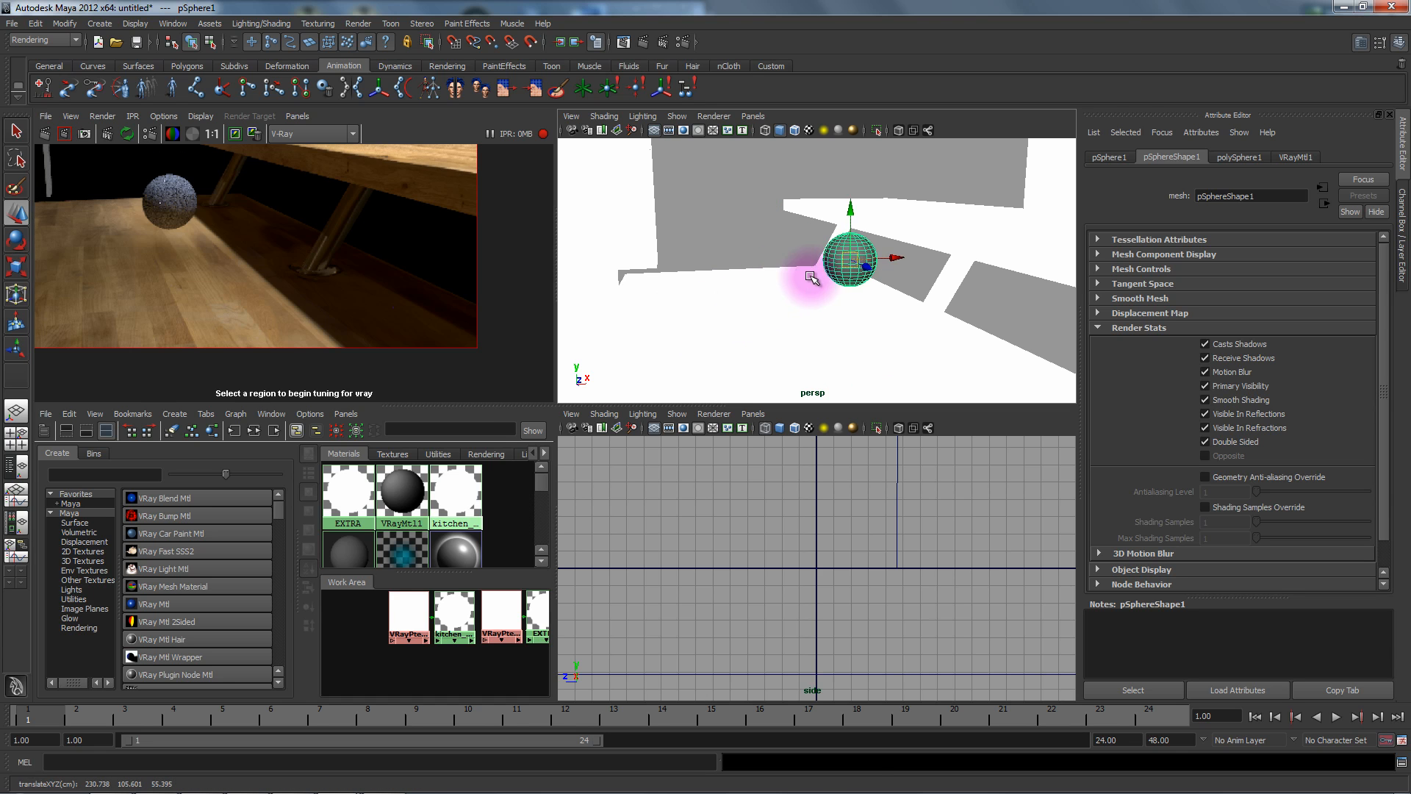
pyautogui.moveTo(814, 269); pyautogui.dragTo(927, 270)
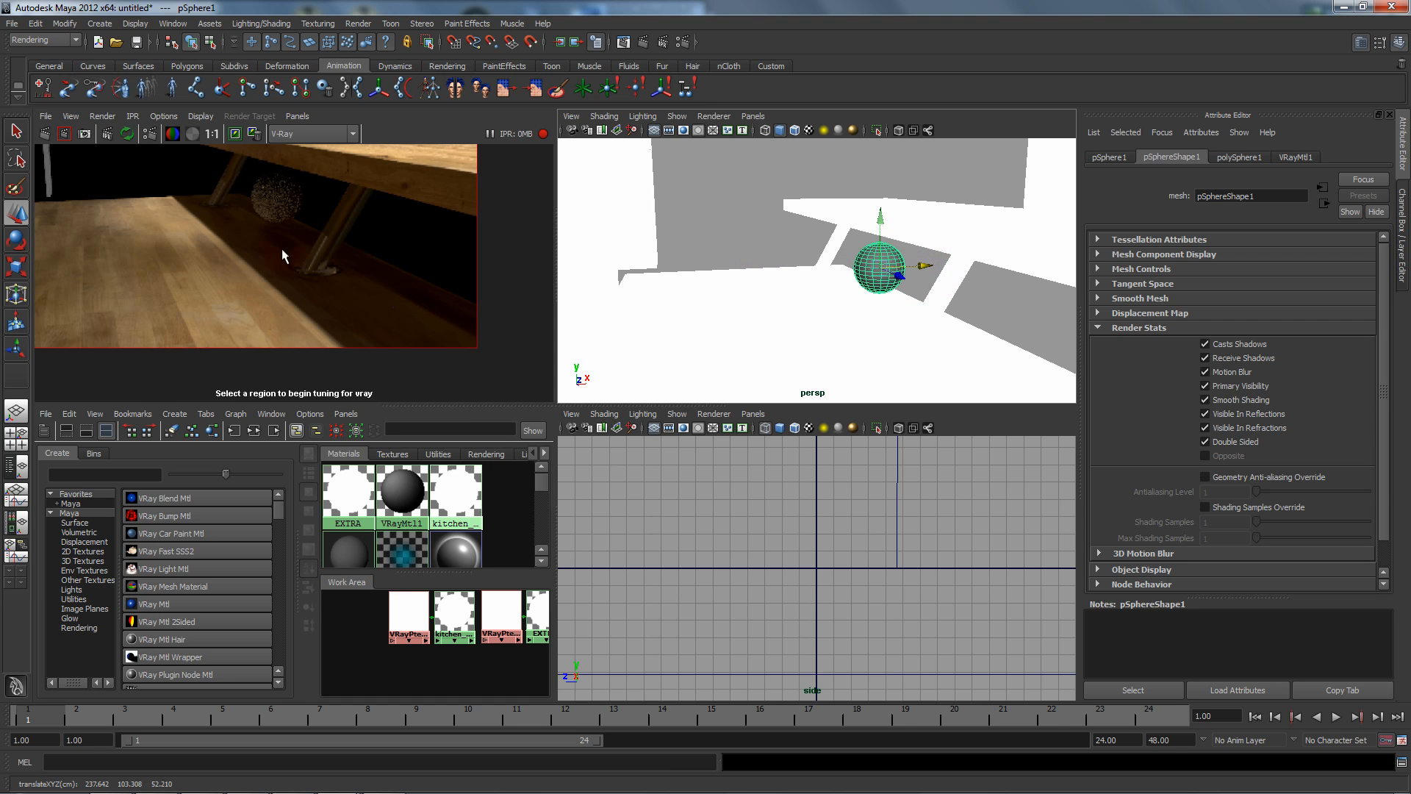
pyautogui.moveTo(881, 225); pyautogui.dragTo(881, 265)
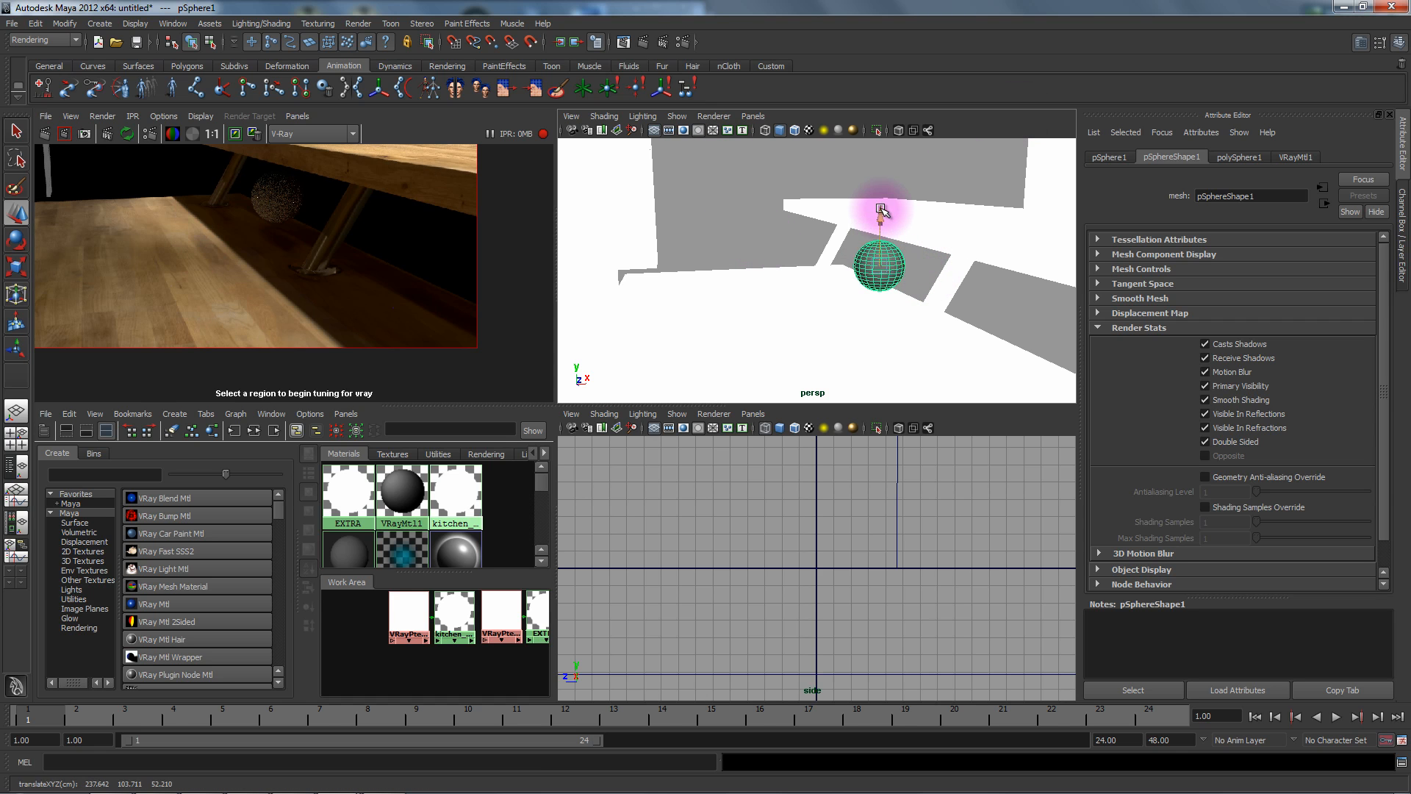
pyautogui.moveTo(881, 214); pyautogui.dragTo(873, 264)
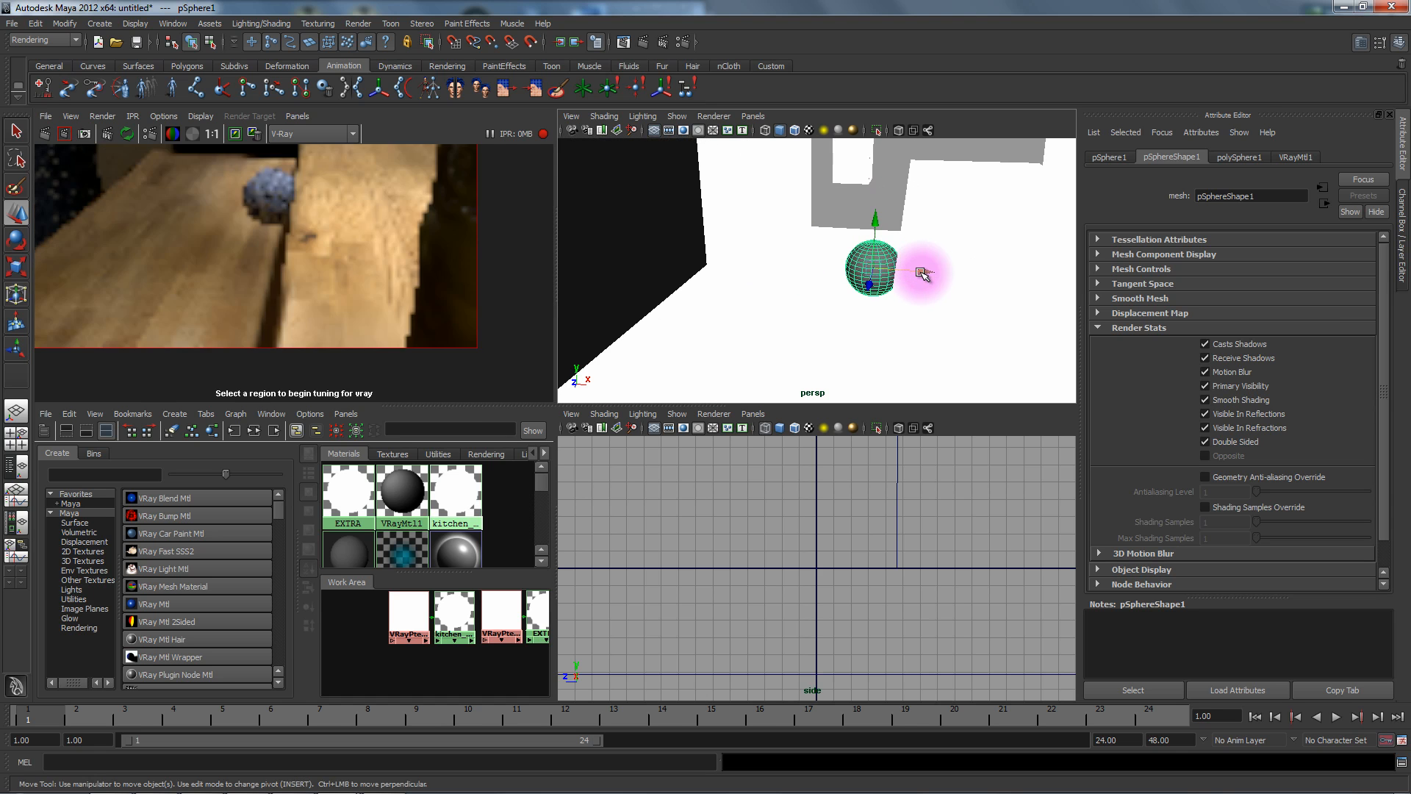
pyautogui.moveTo(900, 270); pyautogui.dragTo(810, 325)
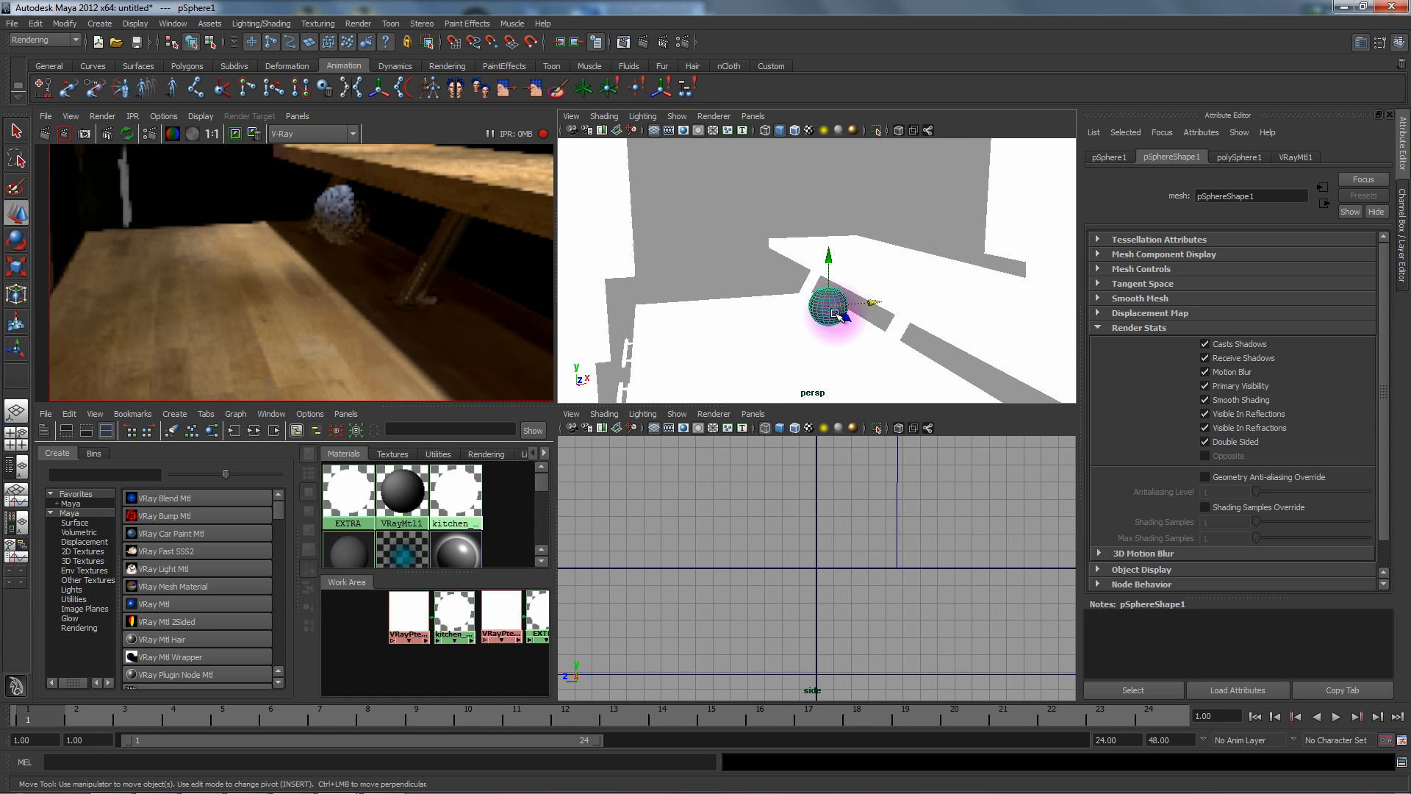
pyautogui.moveTo(837, 306); pyautogui.dragTo(761, 315)
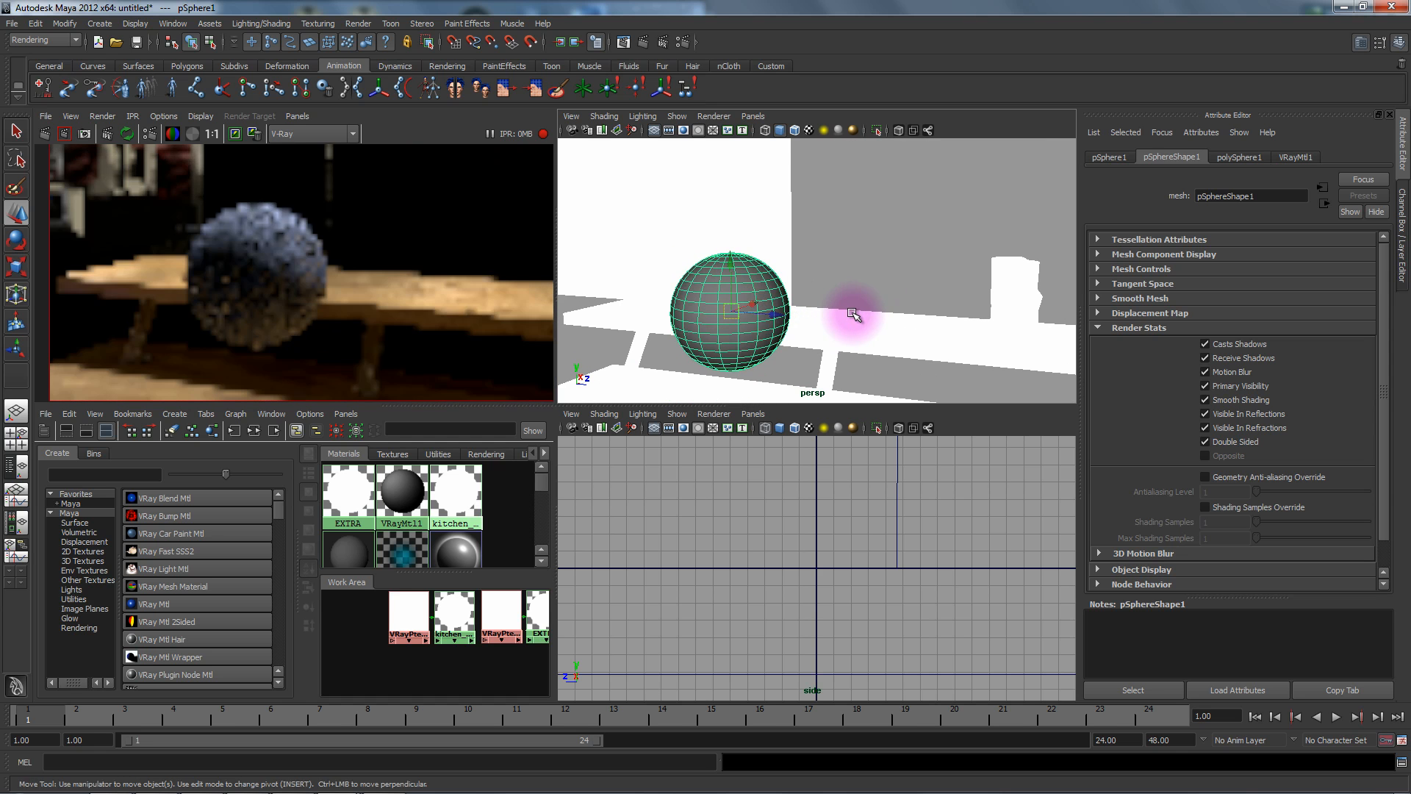
pyautogui.moveTo(851, 315); pyautogui.dragTo(805, 295)
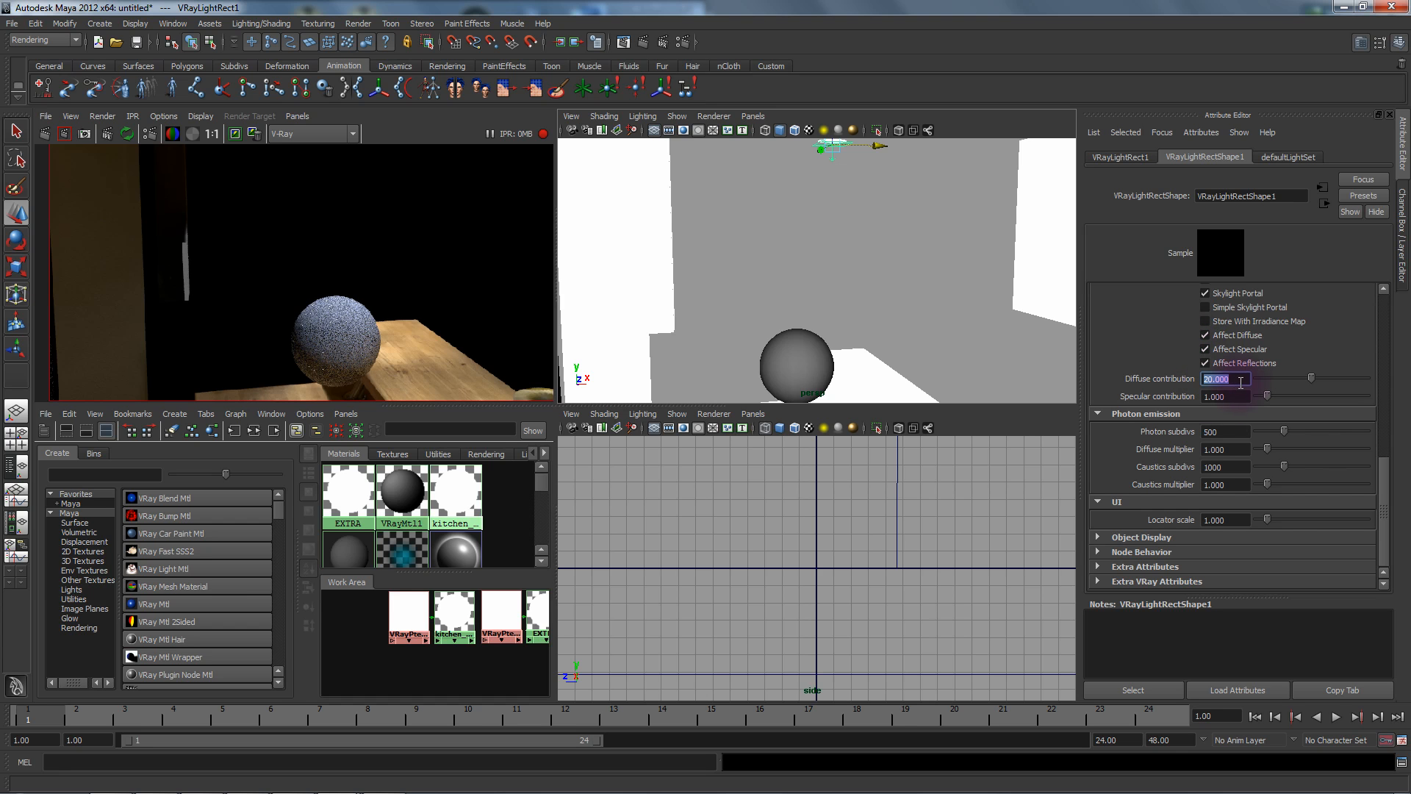
# Step: Set VRayLightRect1's diffuse contribution to 10, then 80, then slide it to about 38.7
pyautogui.write('10.000')
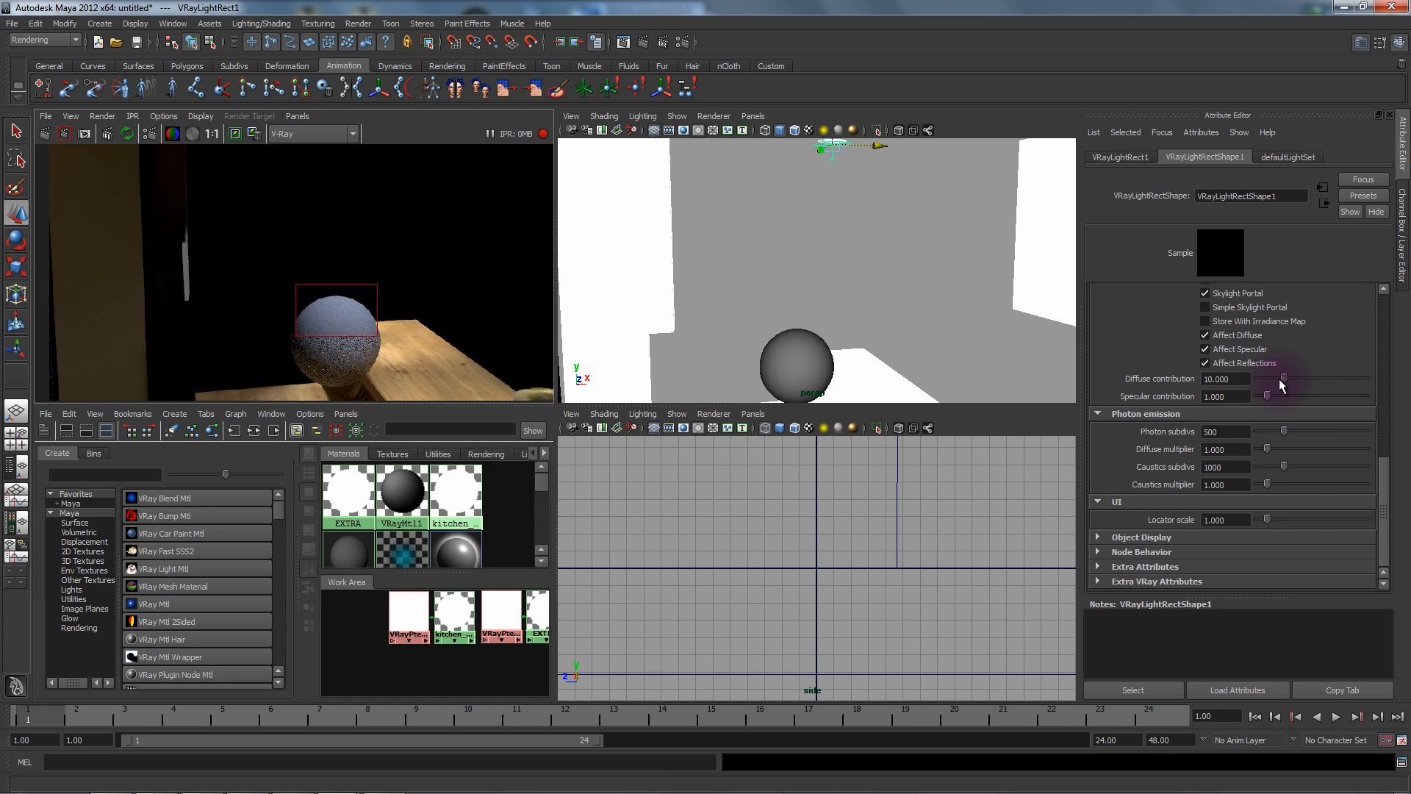
pyautogui.moveTo(1287, 378); pyautogui.dragTo(1267, 378)
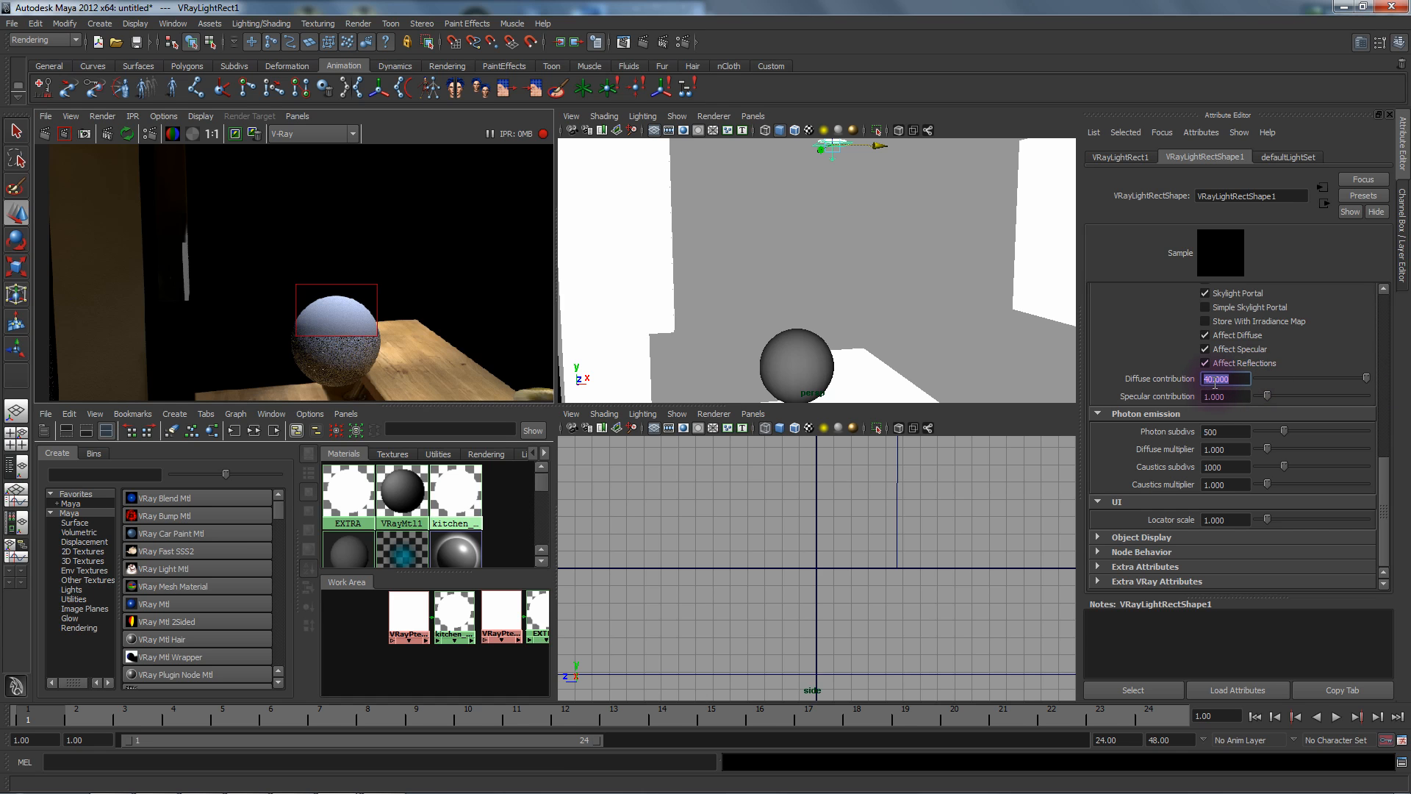
pyautogui.write('80.000')
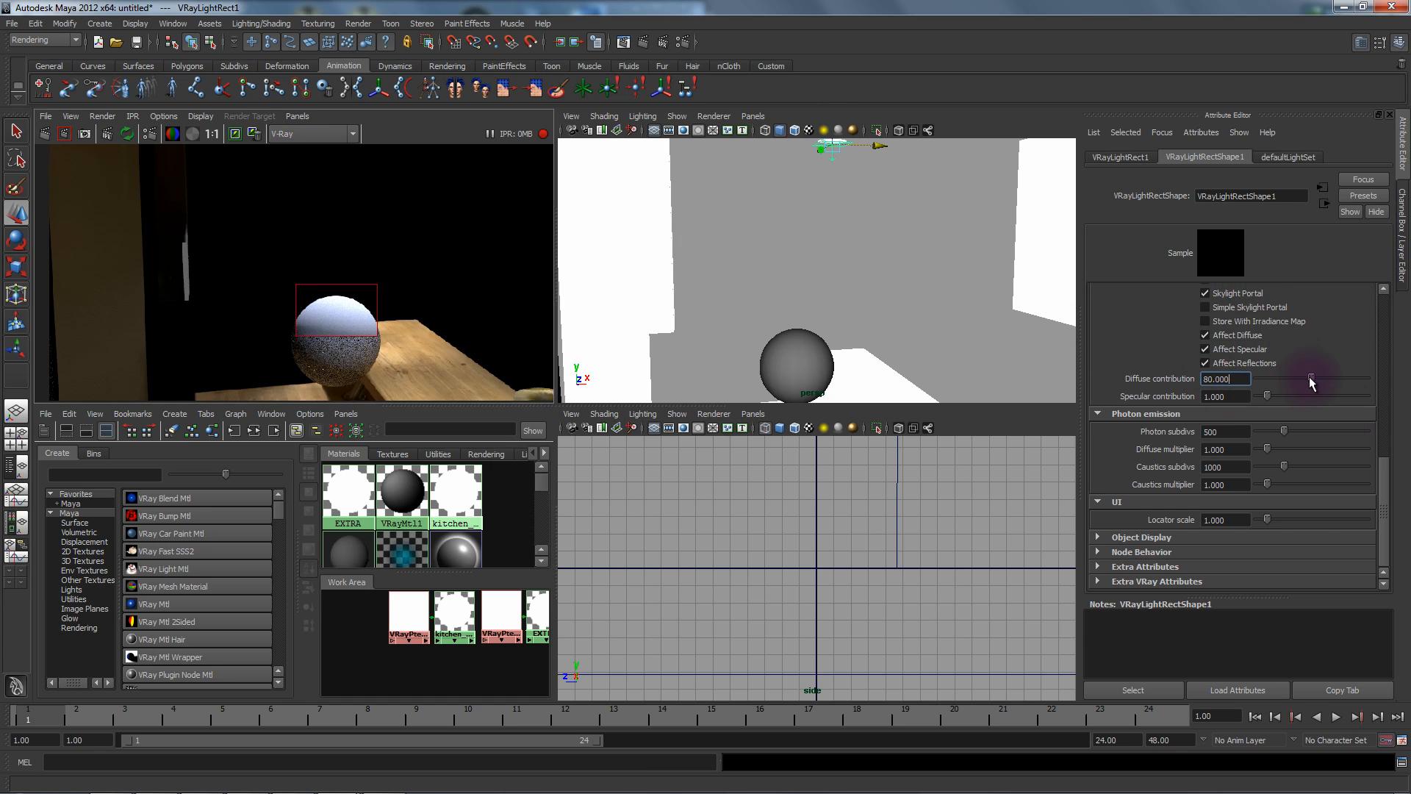
pyautogui.moveTo(1310, 378); pyautogui.dragTo(1283, 377)
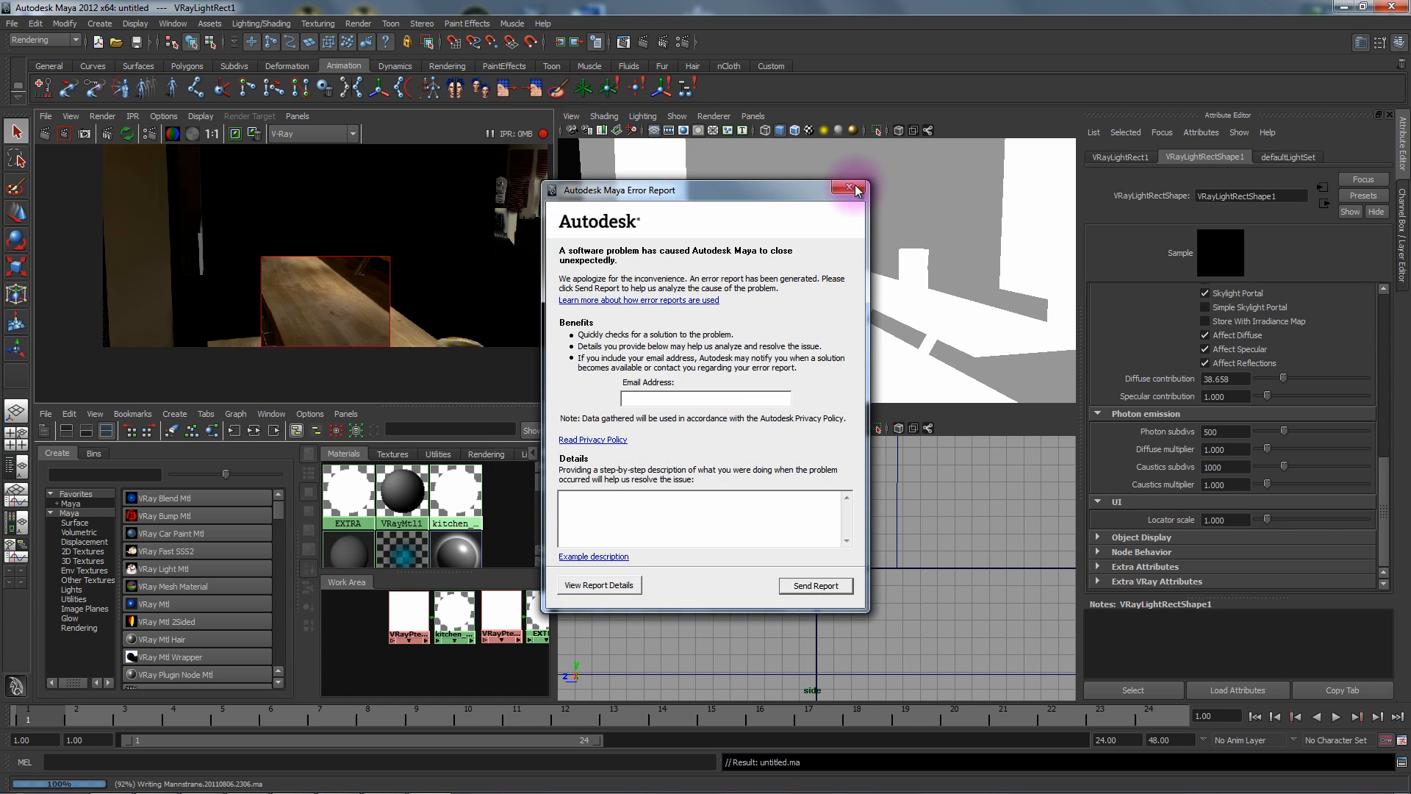
# Step: Dismiss the Maya crash error report and bring up the File menu after restarting
pyautogui.click(847, 186)
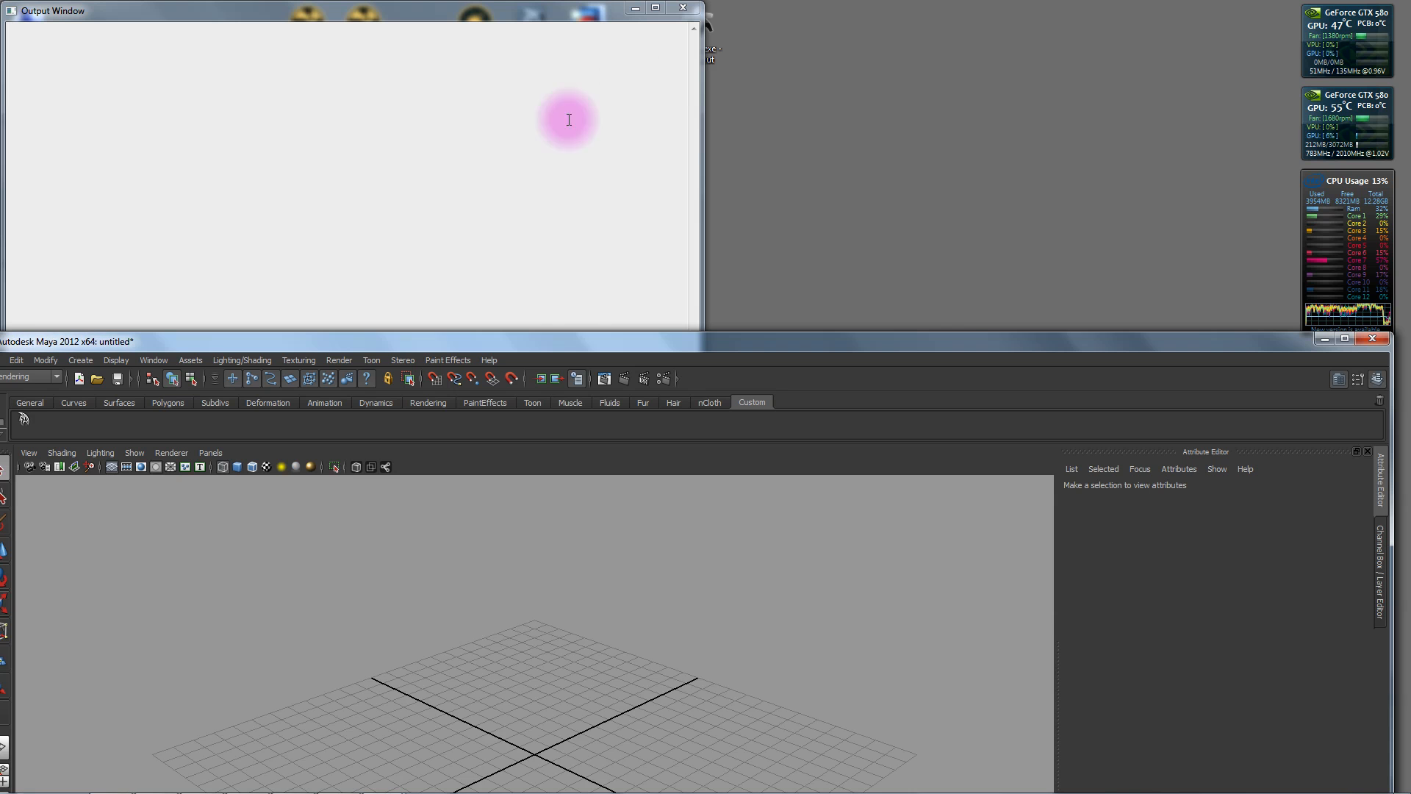
pyautogui.click(12, 24)
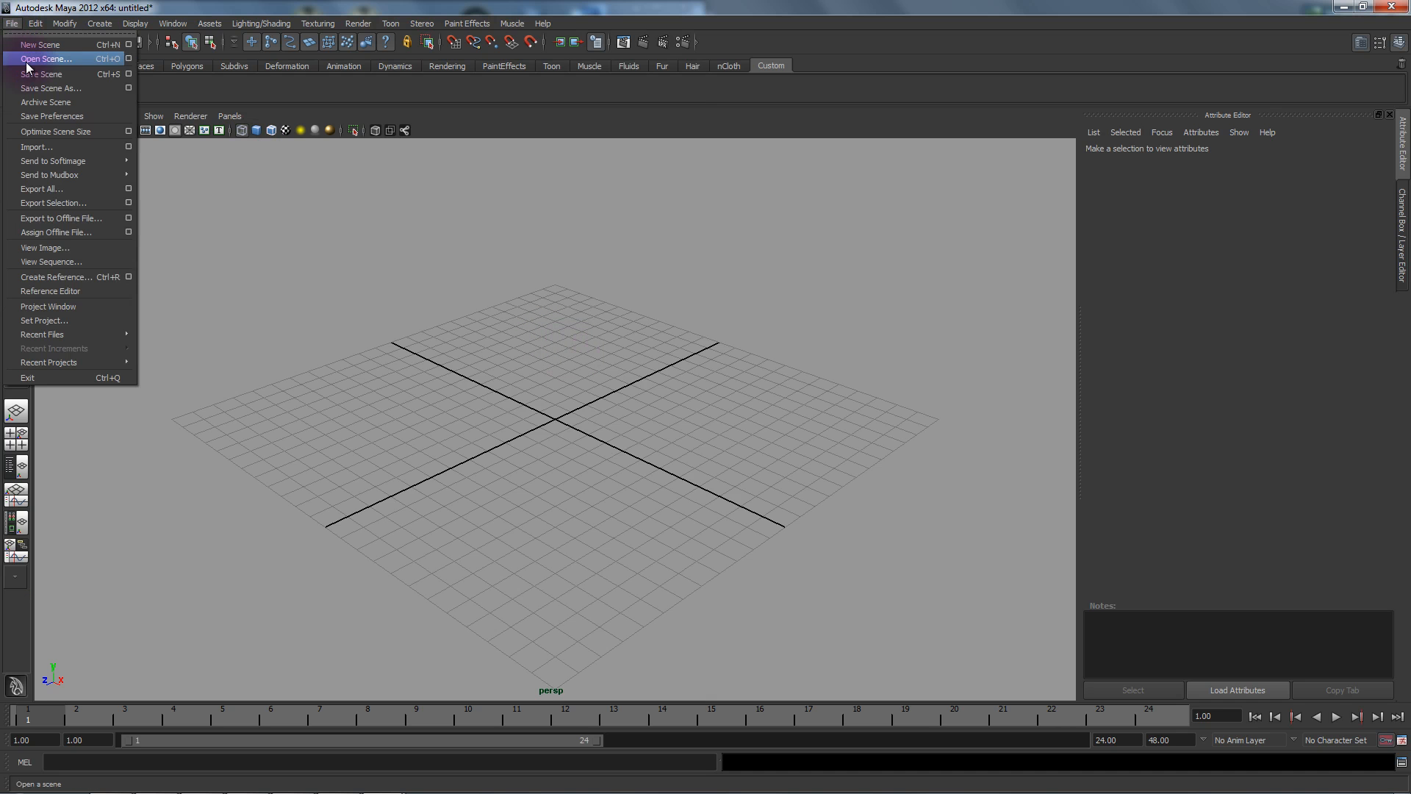
# Step: Open LOFT_MODEL_DEMO_V030.mb and run a persp IPR render facing the table and windows
pyautogui.click(43, 59)
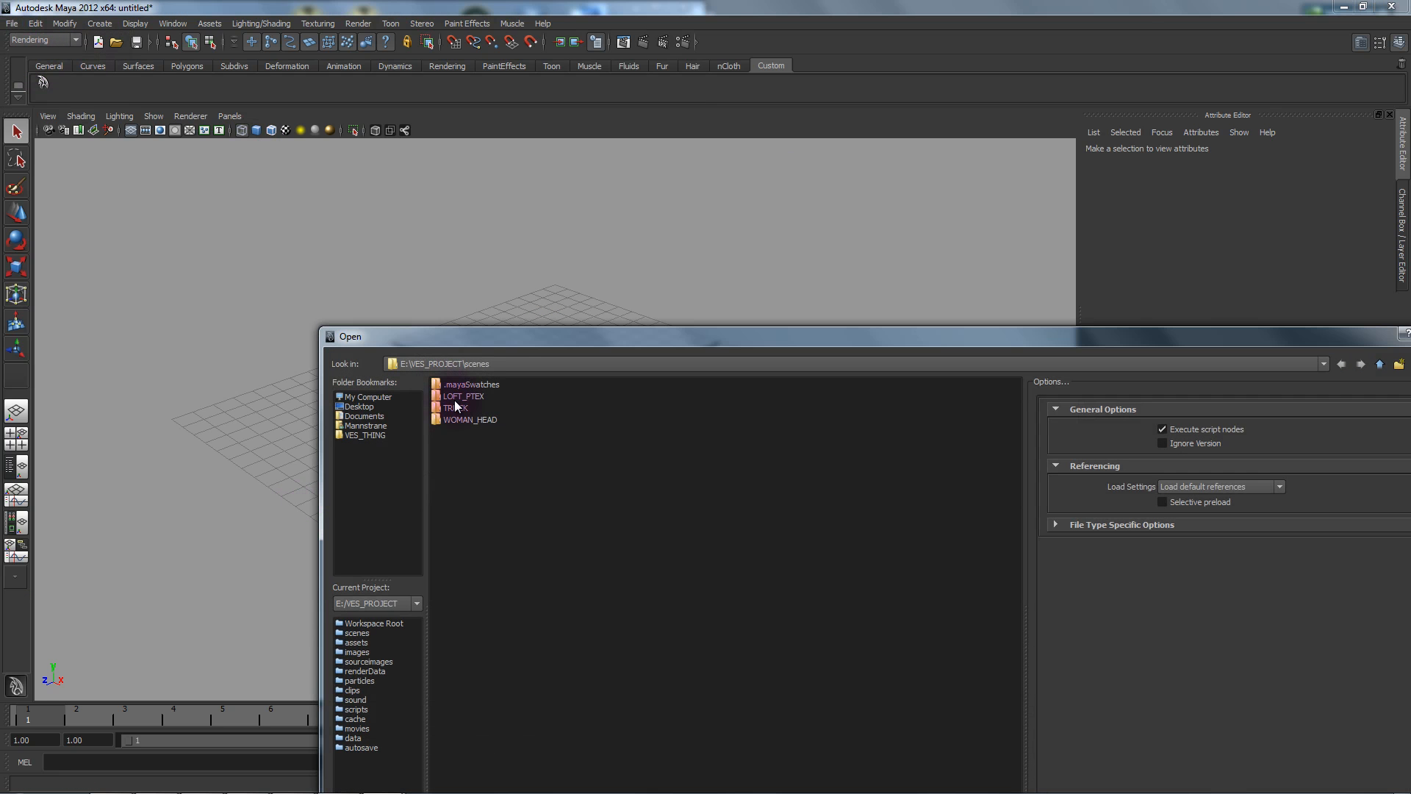
pyautogui.doubleClick(463, 396)
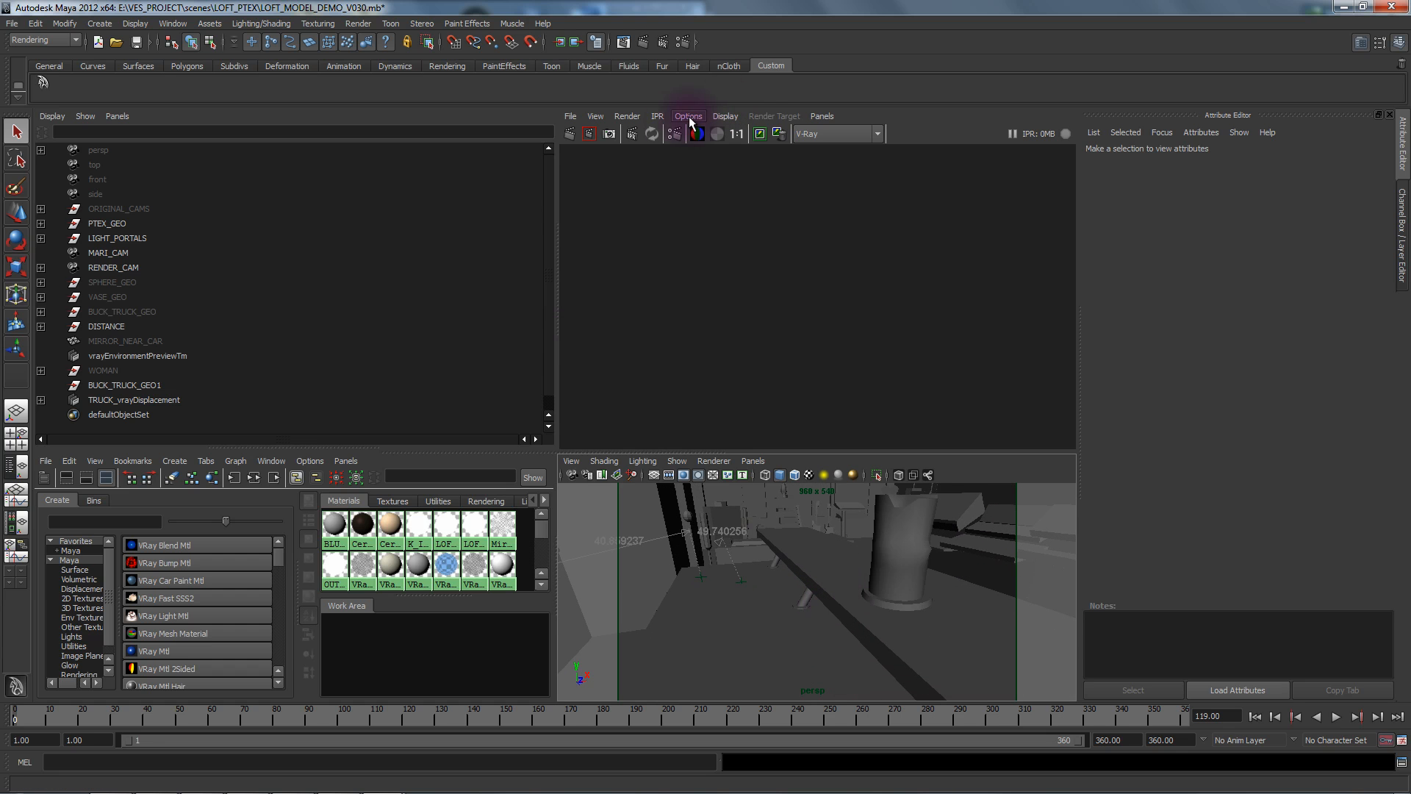
pyautogui.click(657, 115)
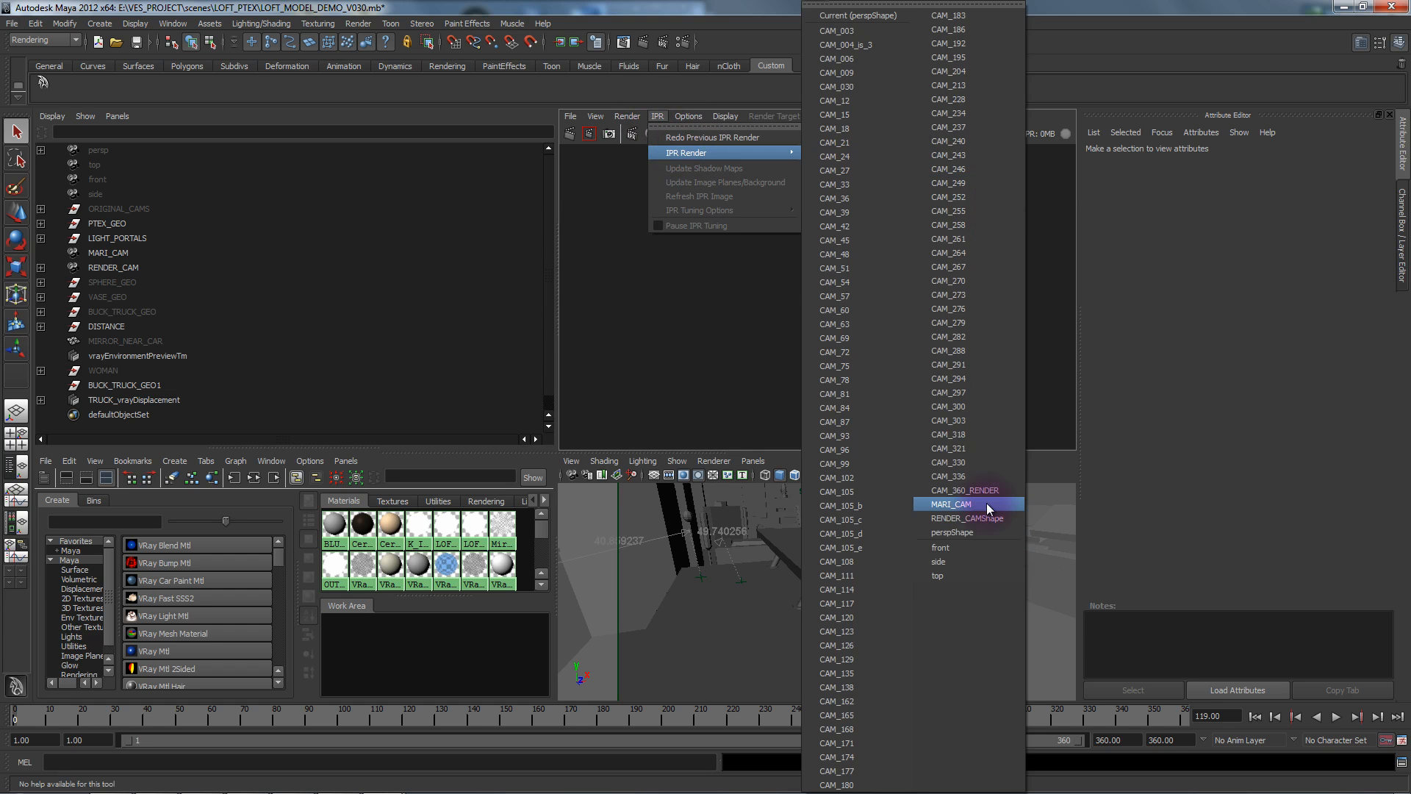
pyautogui.moveTo(973, 532)
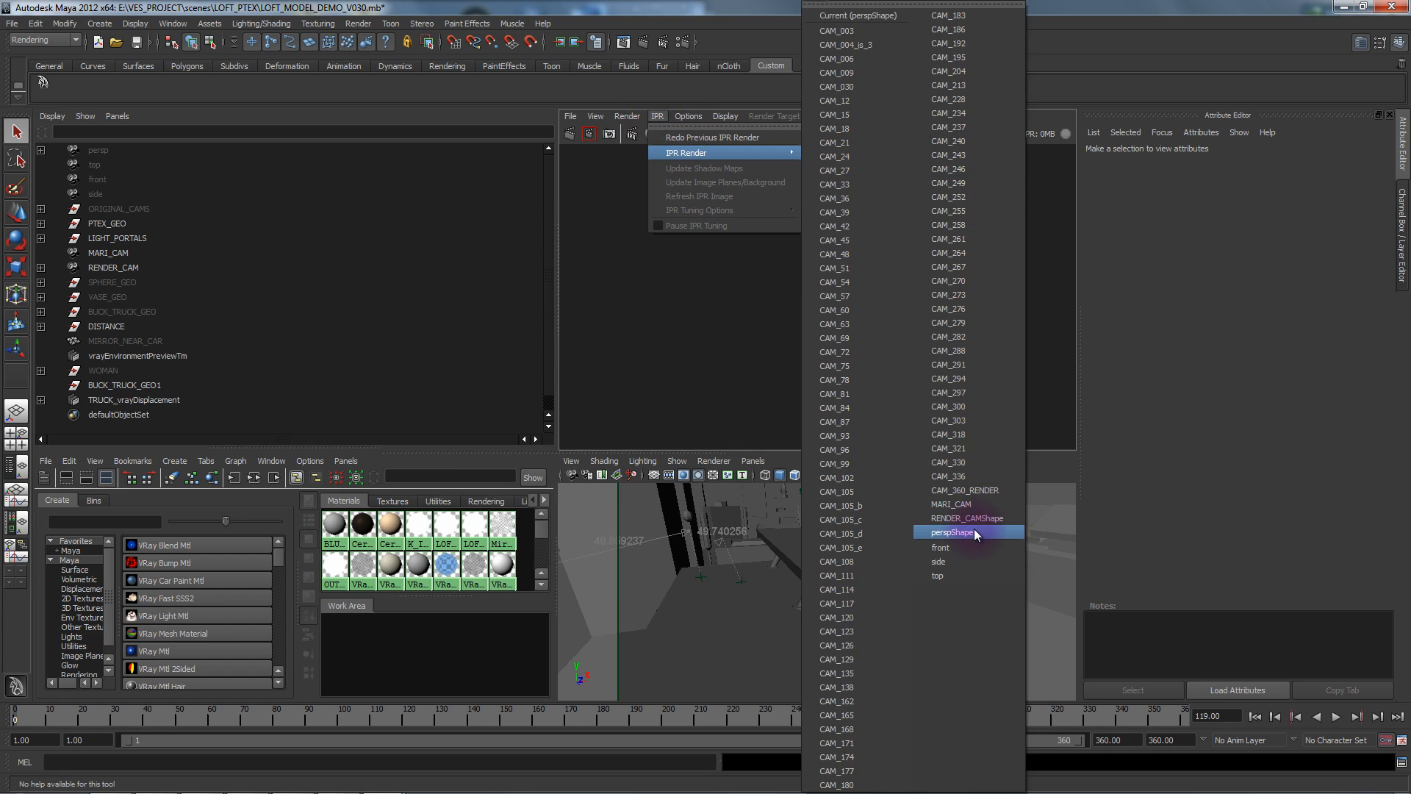
pyautogui.click(950, 532)
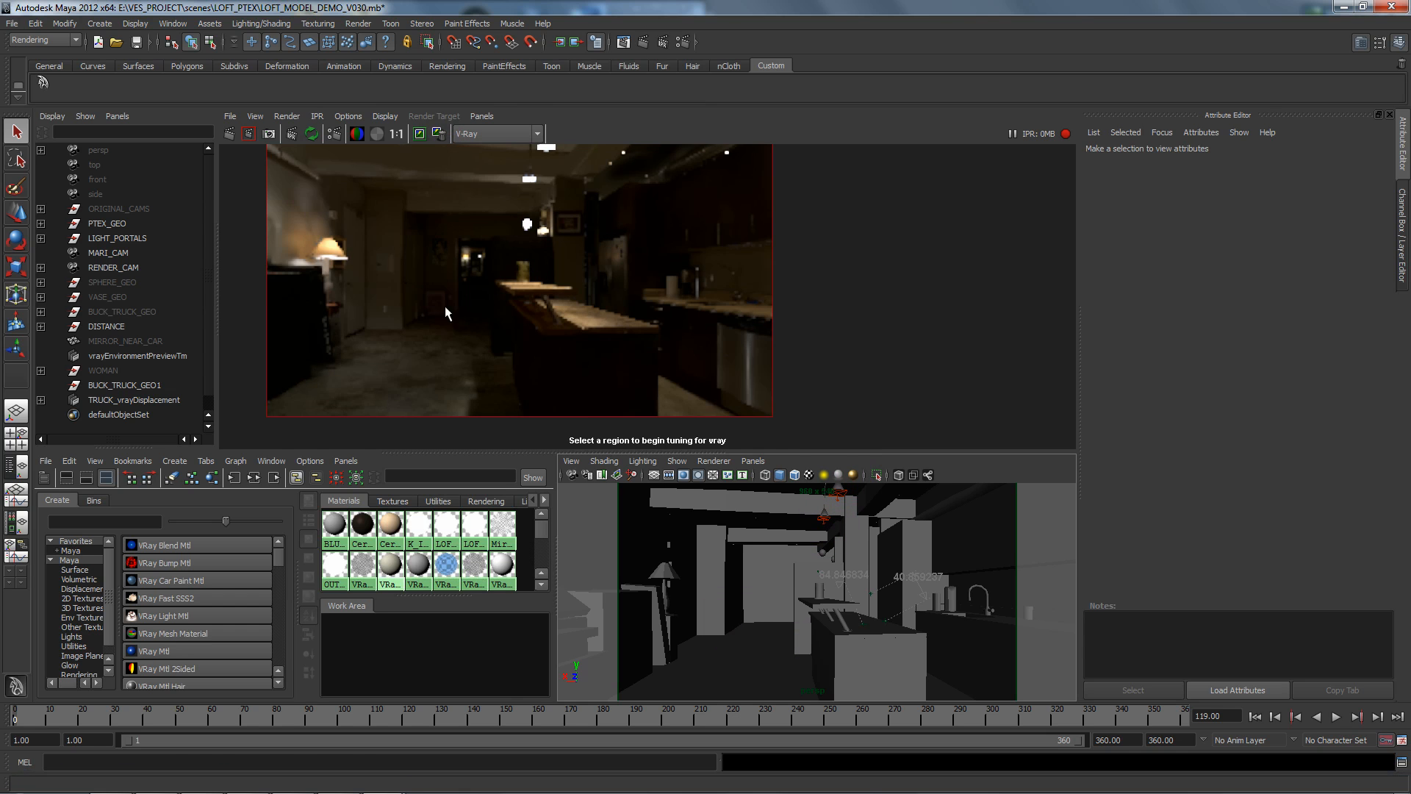
pyautogui.moveTo(725, 592)
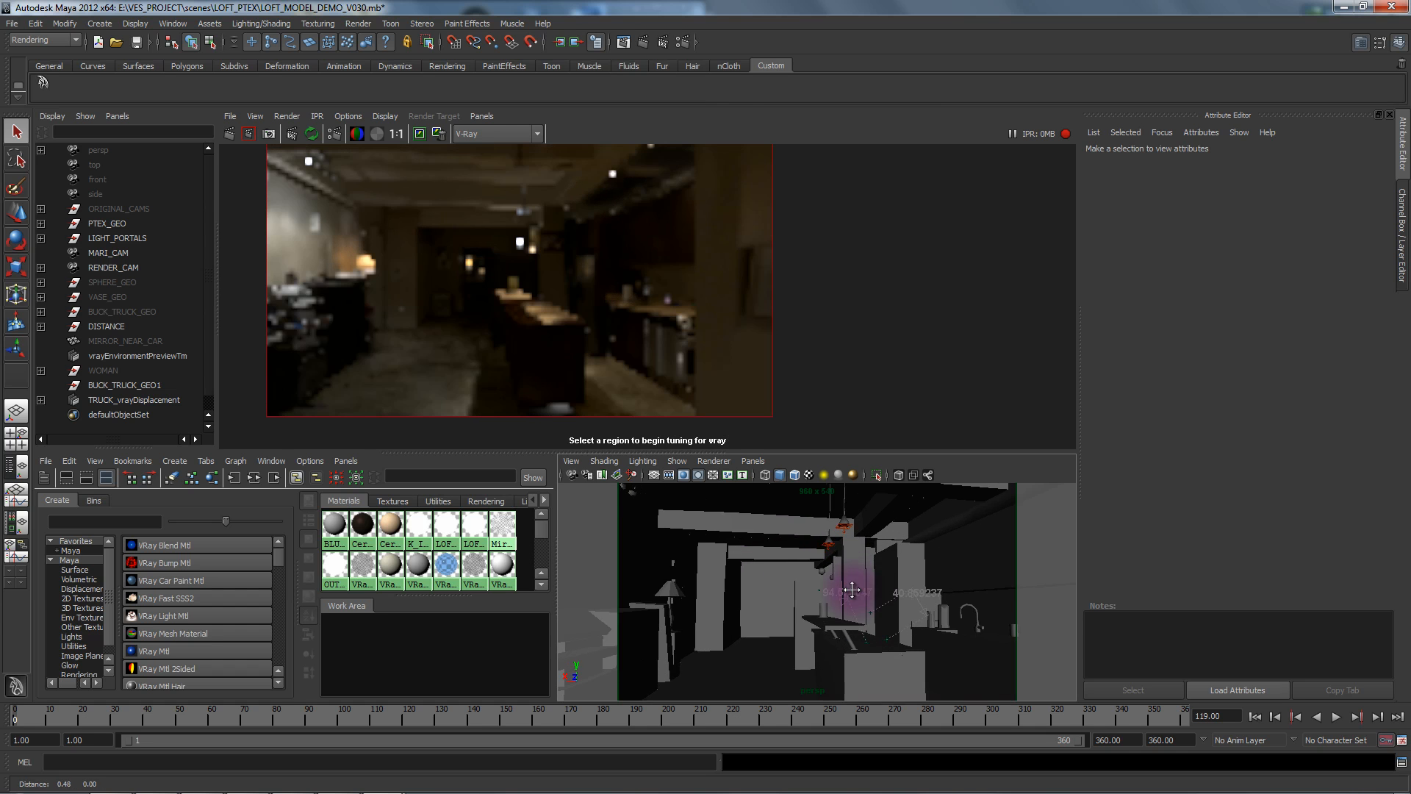
pyautogui.moveTo(851, 590); pyautogui.dragTo(898, 596)
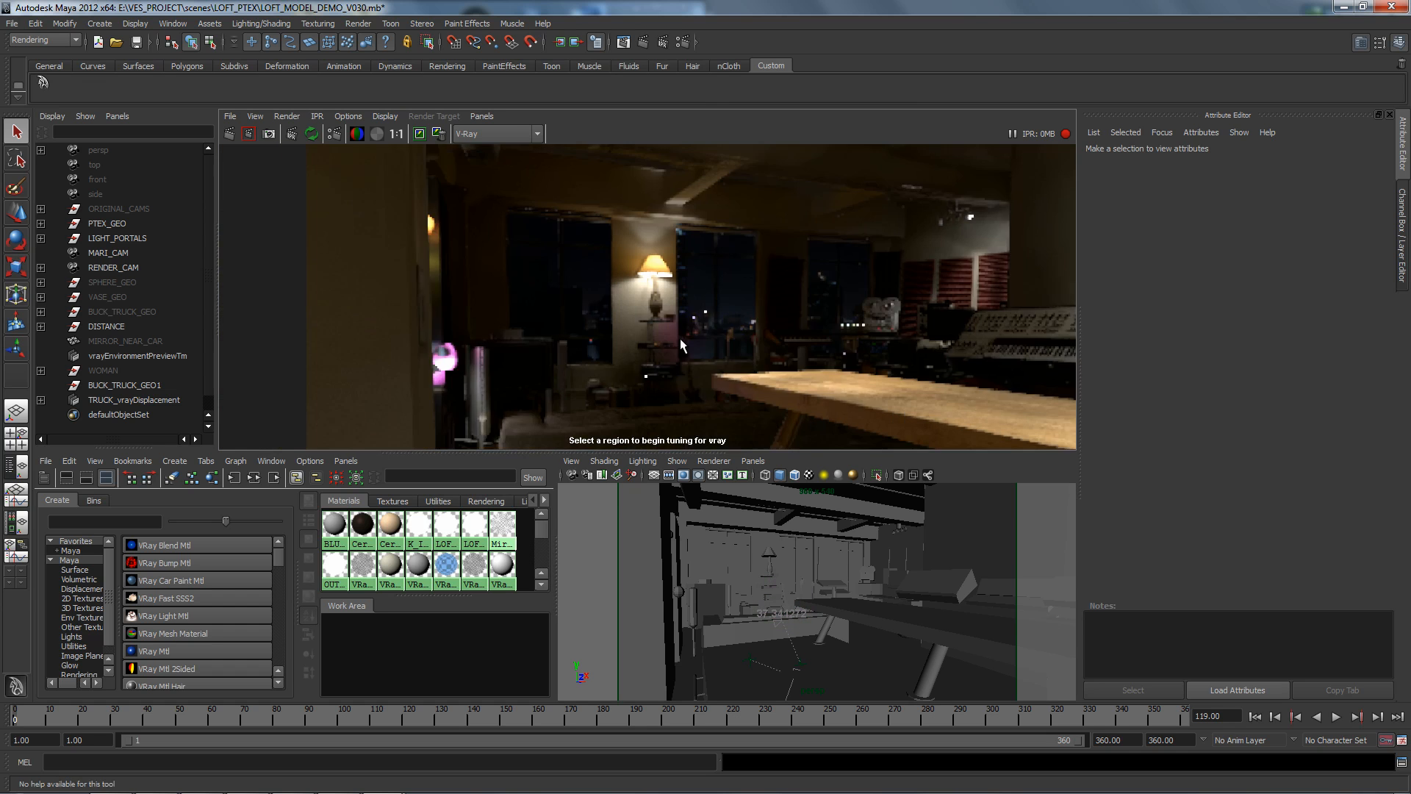
pyautogui.click(570, 460)
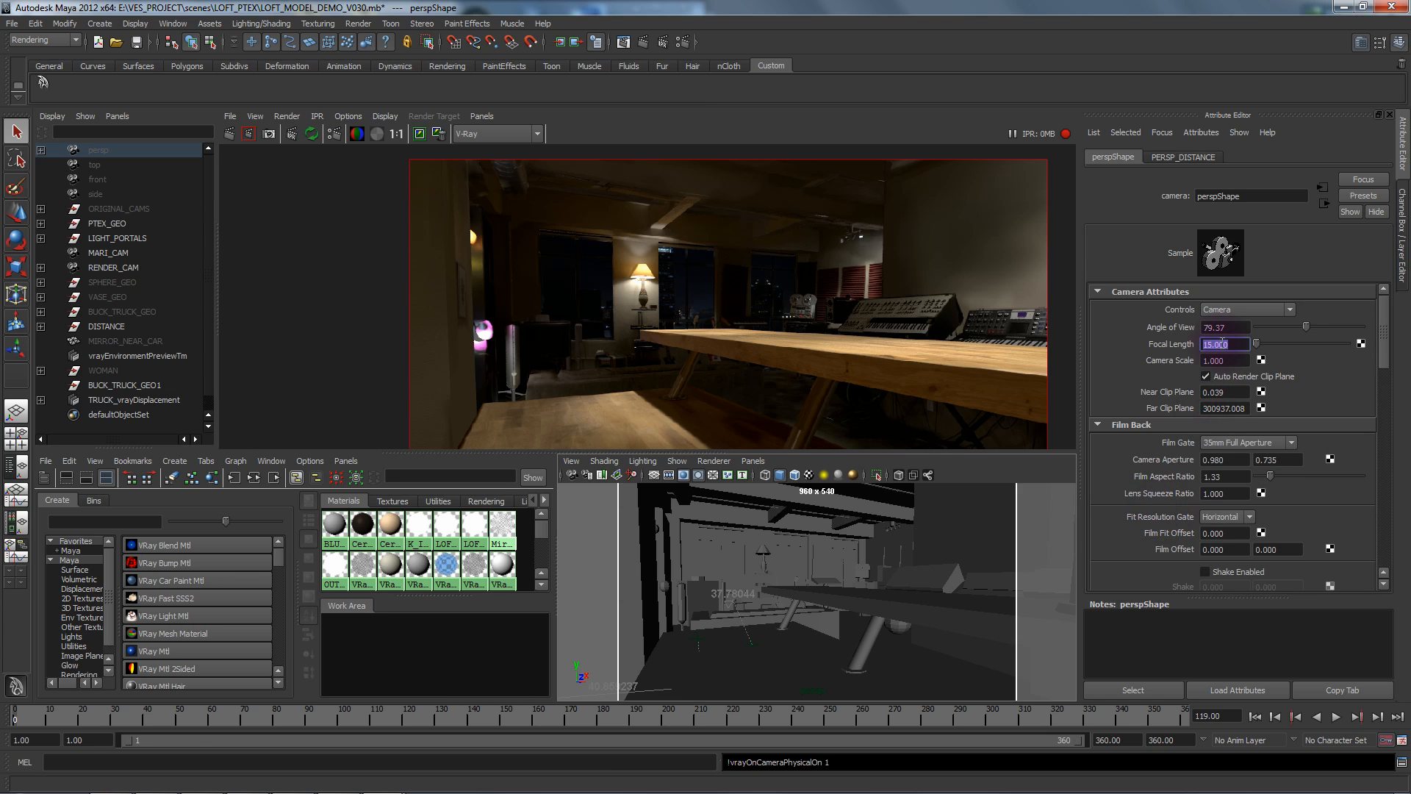
# Step: Make persp a V-Ray physical camera with focus, bokeh and depth of field, then select PERSP_AIM
pyautogui.write('80.000')
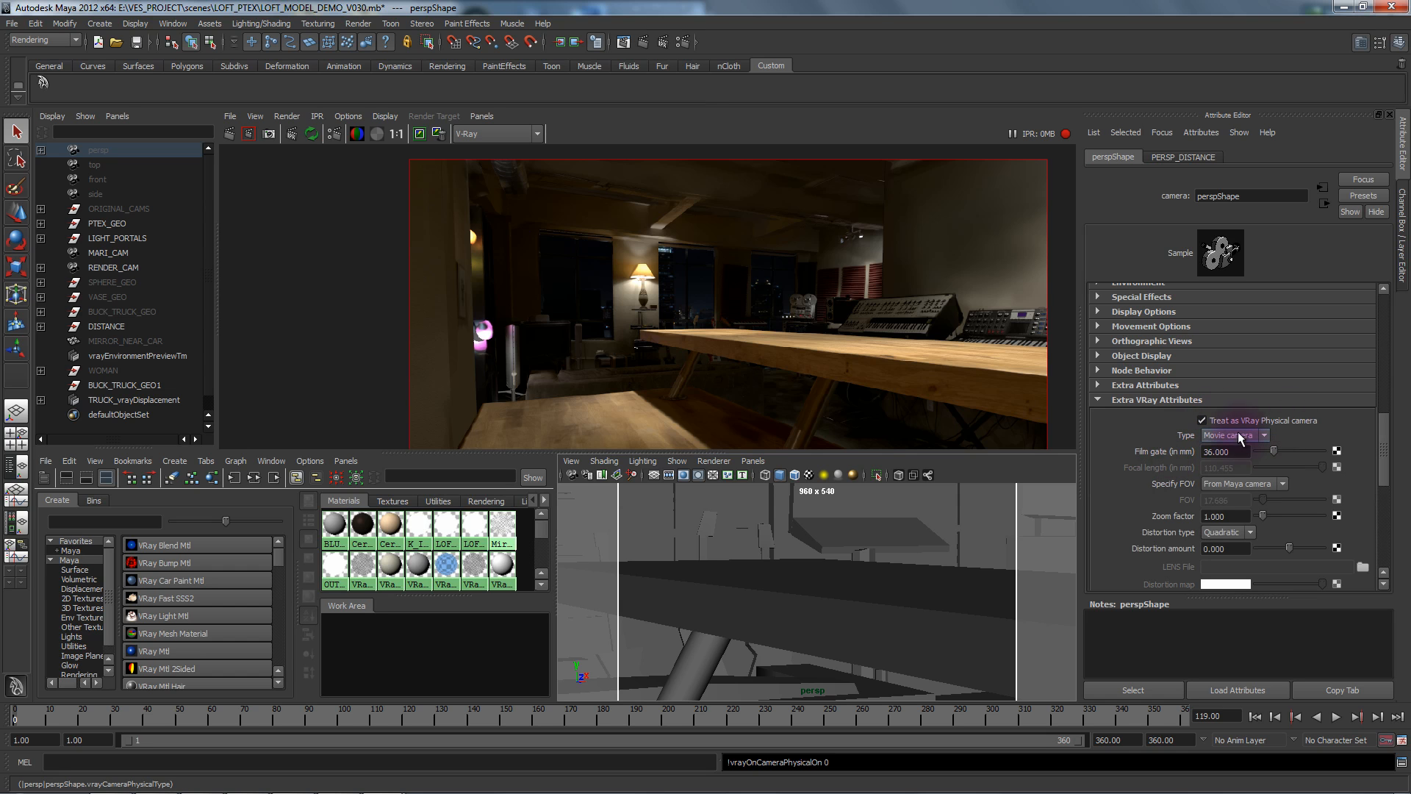
pyautogui.scroll(-3)
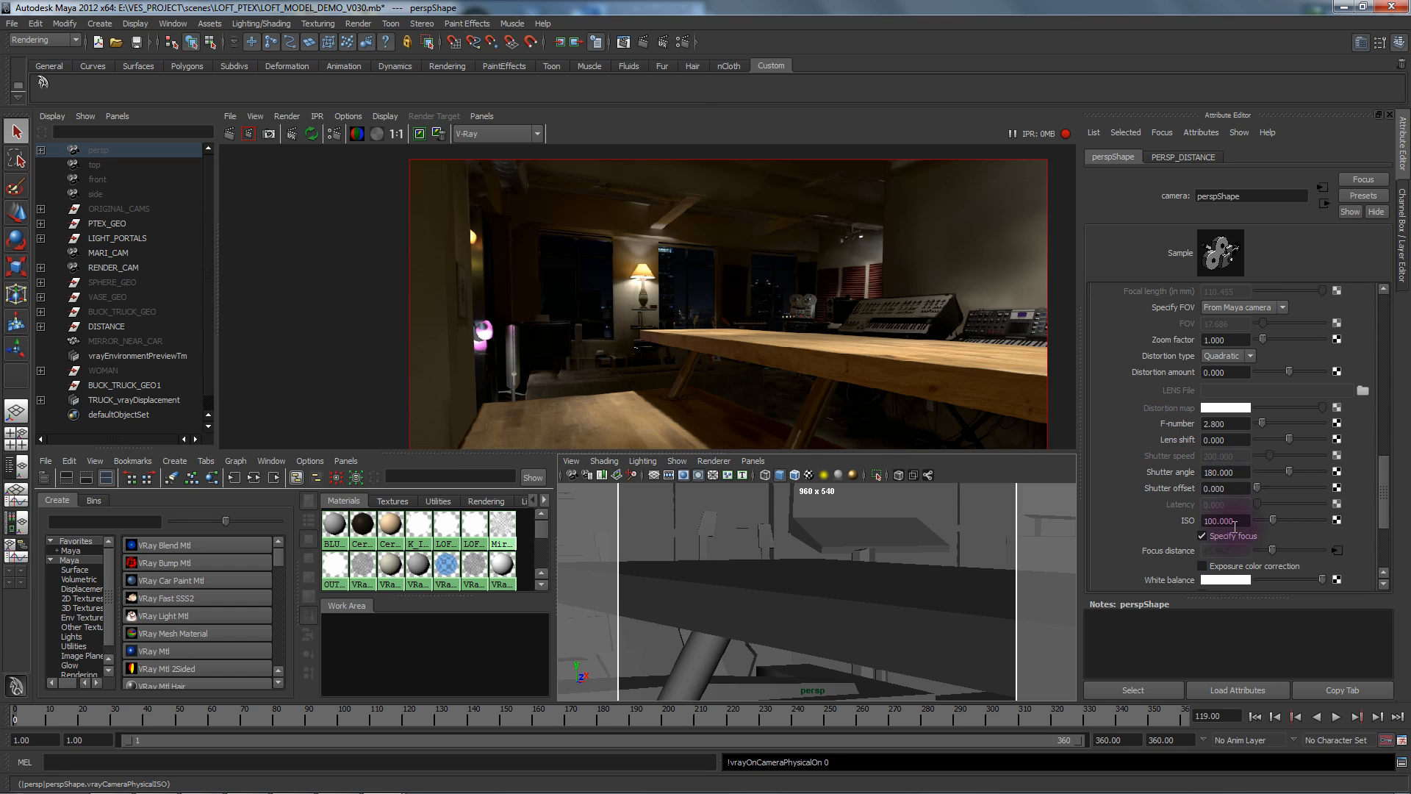
pyautogui.click(1203, 537)
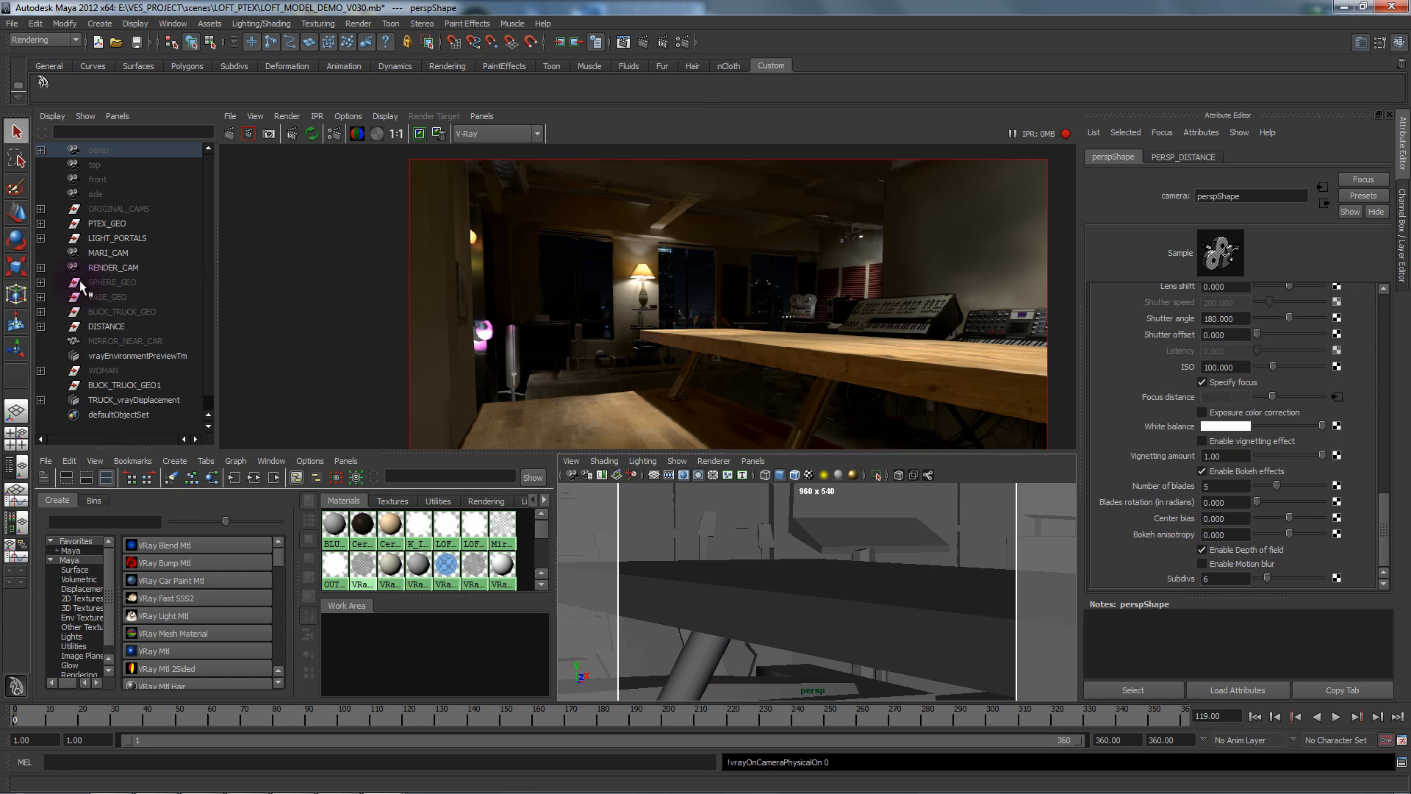
pyautogui.click(40, 325)
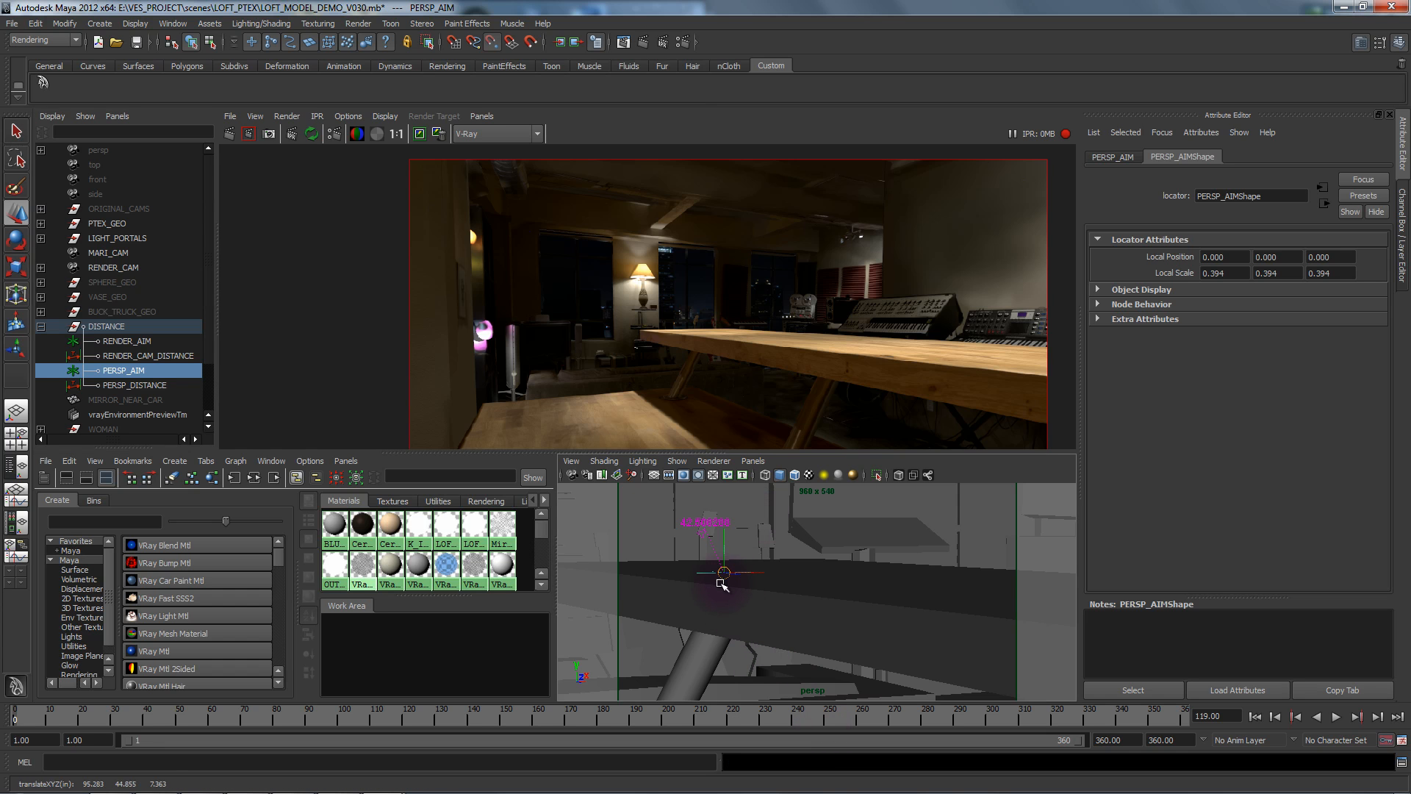
# Step: Drag PERSP_AIM across the table toward the vase to refocus the preview
pyautogui.moveTo(721, 580); pyautogui.dragTo(770, 601)
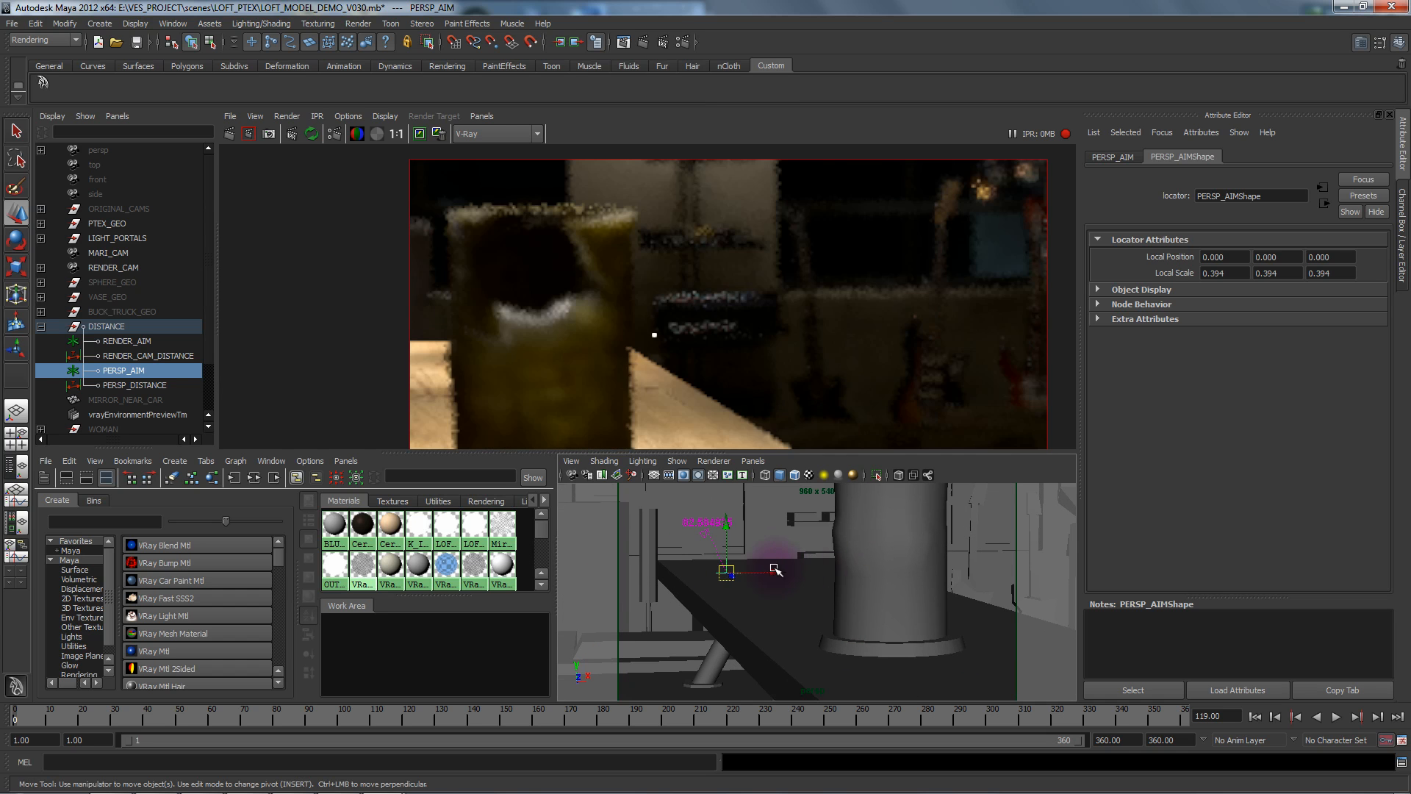
pyautogui.moveTo(774, 569); pyautogui.dragTo(756, 572)
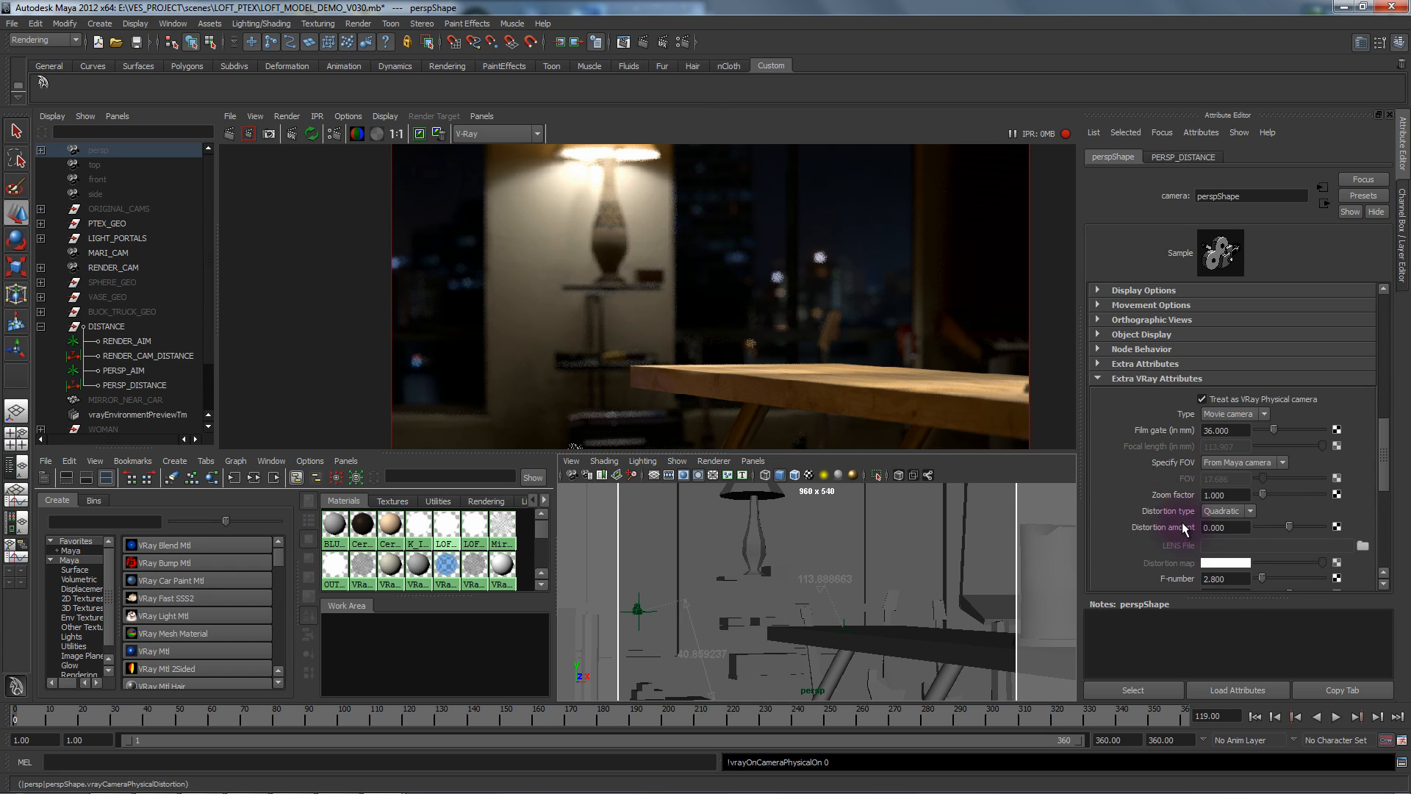
# Step: Set the persp camera's F-number to 1.4 and its bokeh blades to 10
pyautogui.click(1224, 578)
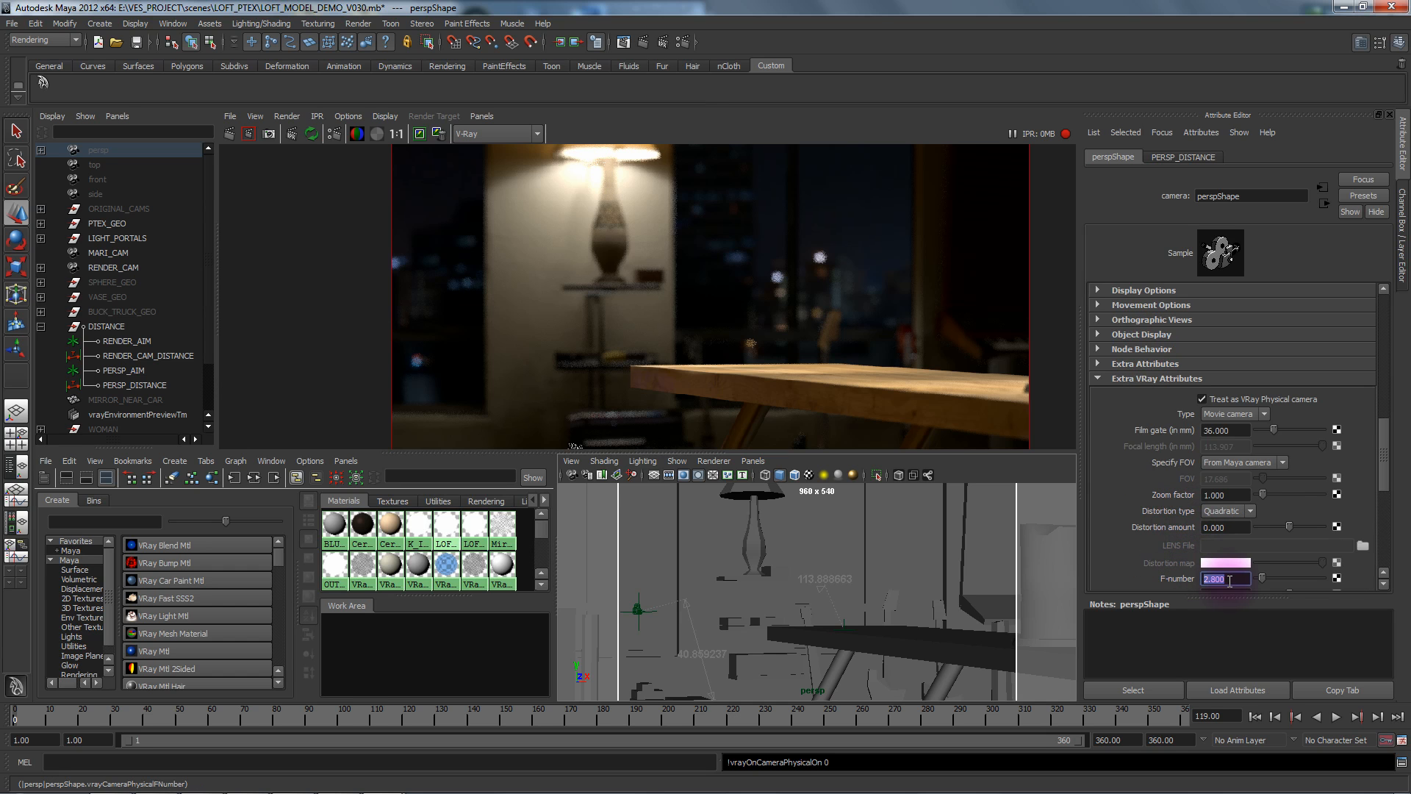
pyautogui.write('1.400')
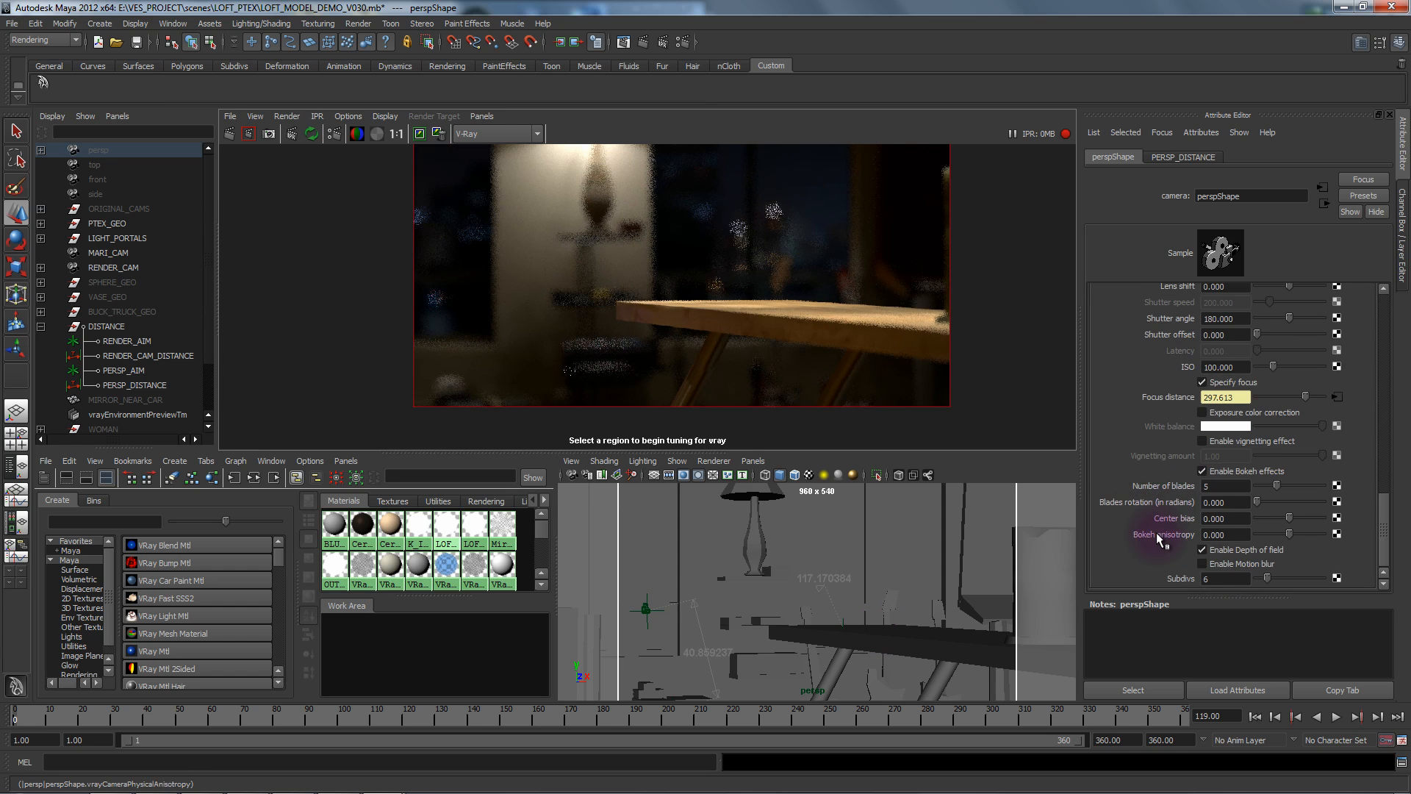
pyautogui.click(1226, 486)
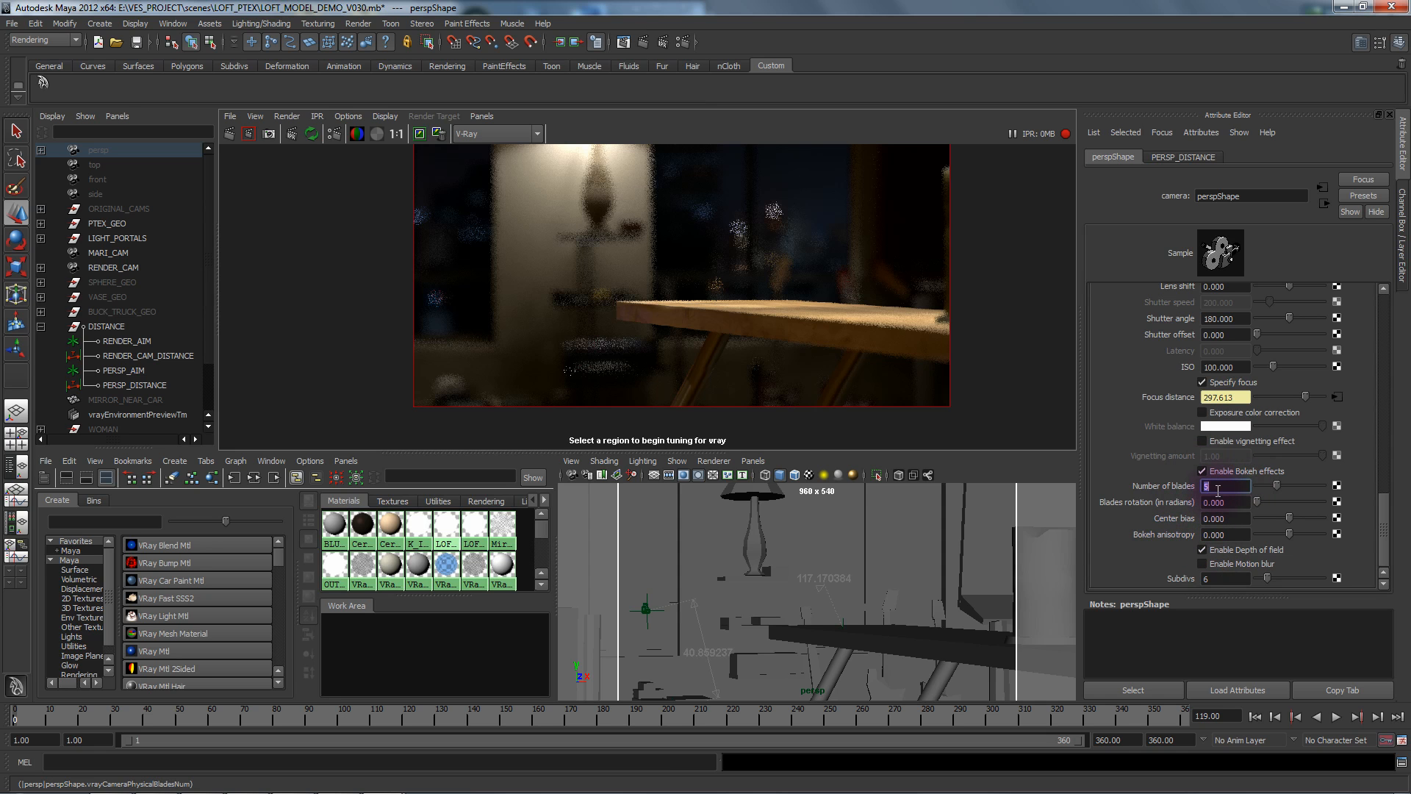
pyautogui.write('10')
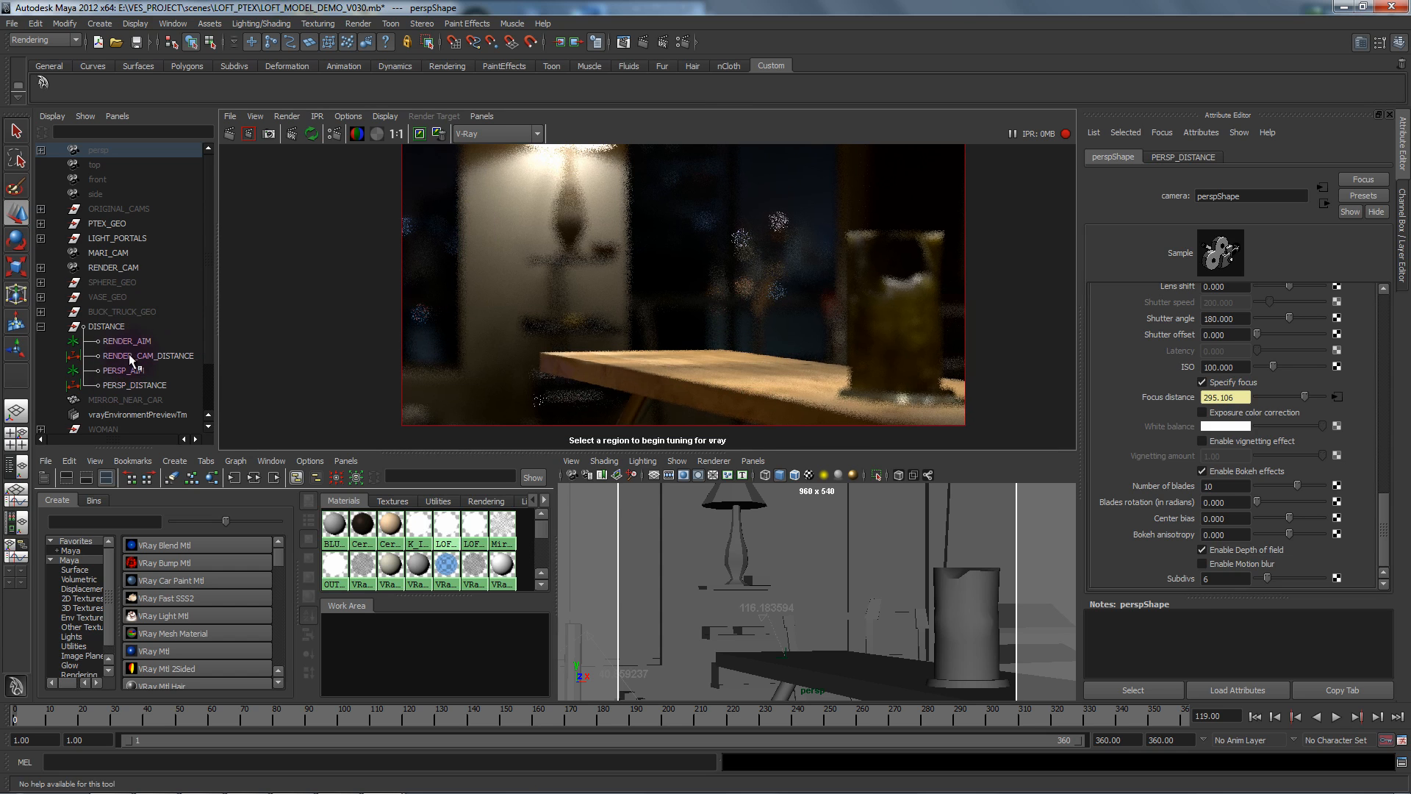
# Step: Select PERSP_AIM and drag it toward the back wall to focus on the guitars
pyautogui.click(124, 370)
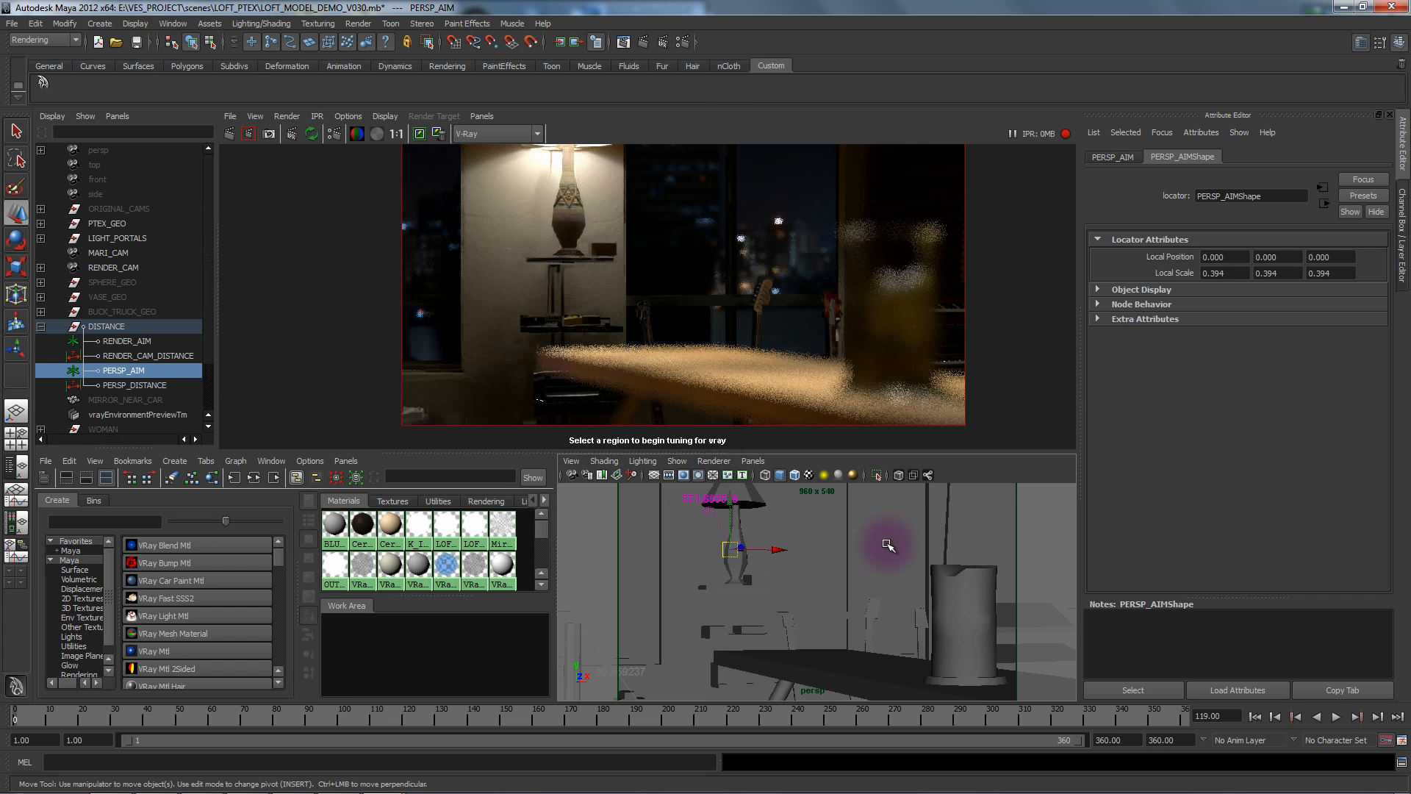
pyautogui.moveTo(738, 547); pyautogui.dragTo(922, 554)
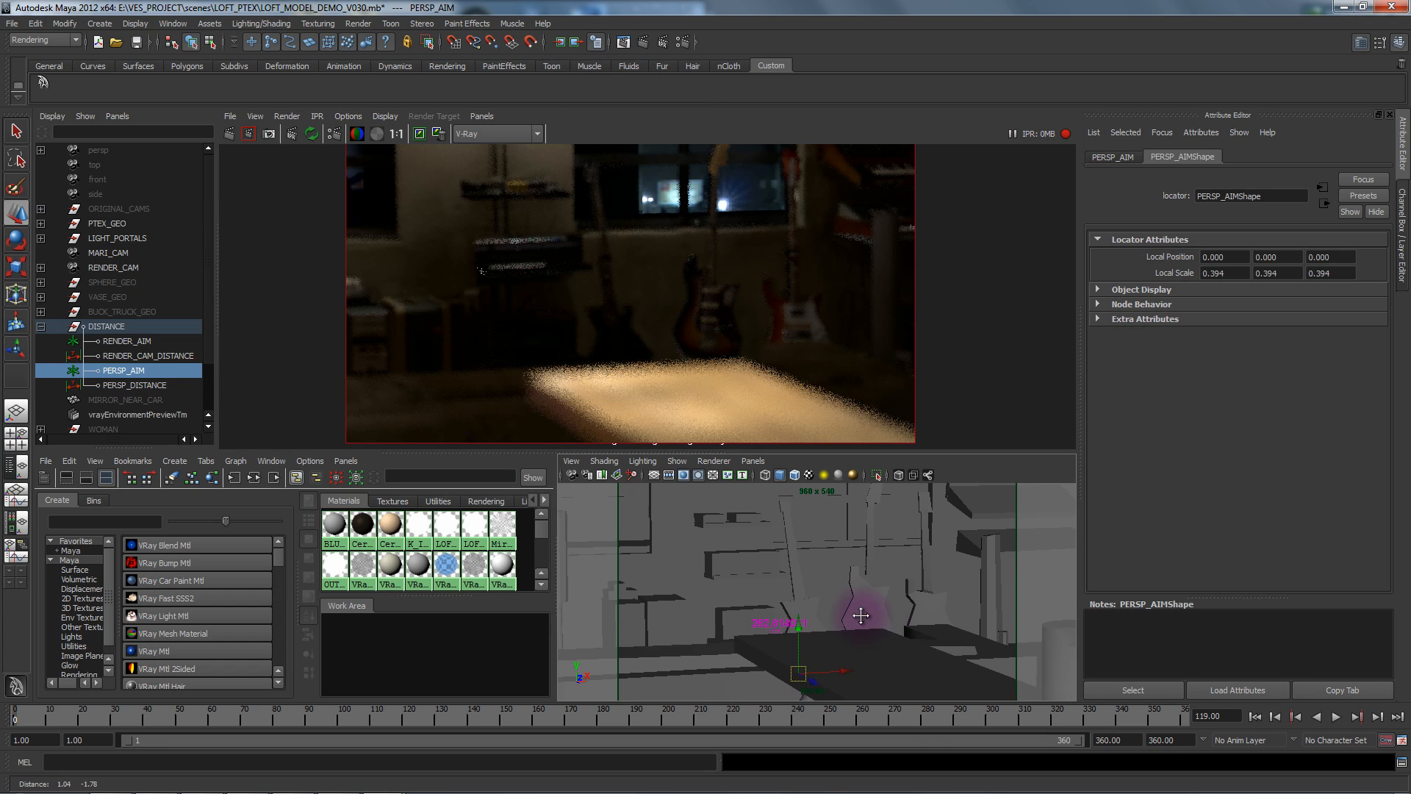
# Step: Set the lower panel to look through perspShape and unhide SPHERE_GEO from the Outliner
pyautogui.click(1036, 133)
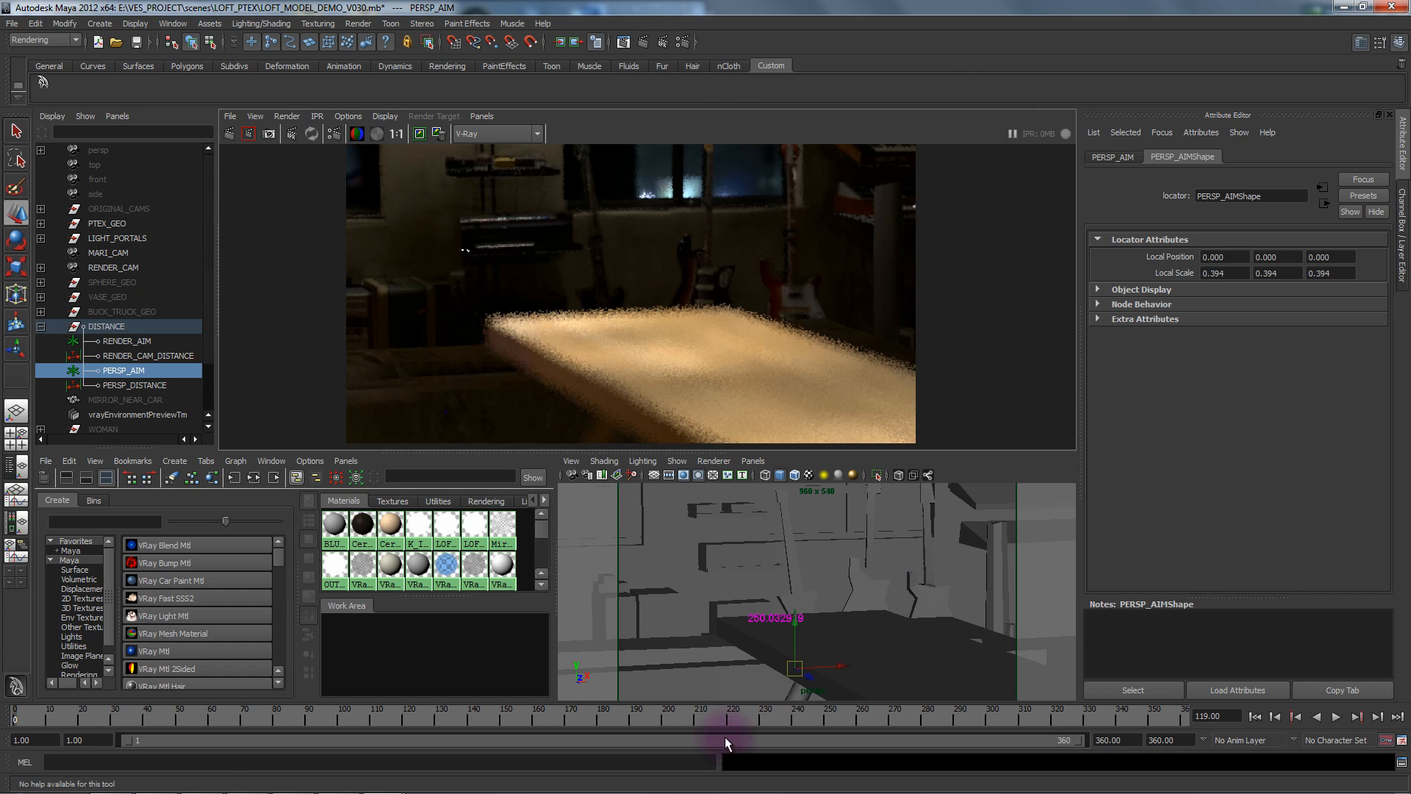
pyautogui.click(569, 460)
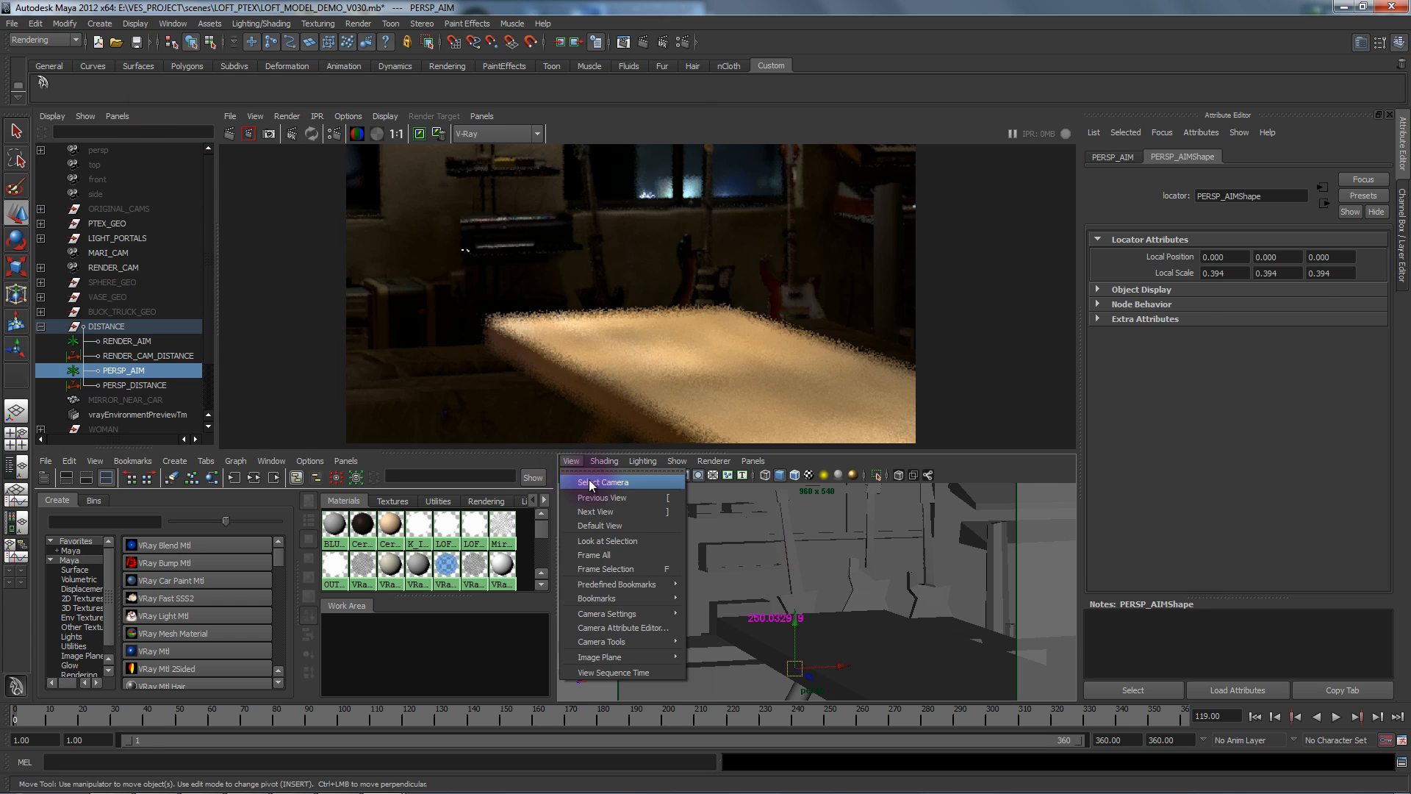
pyautogui.click(605, 481)
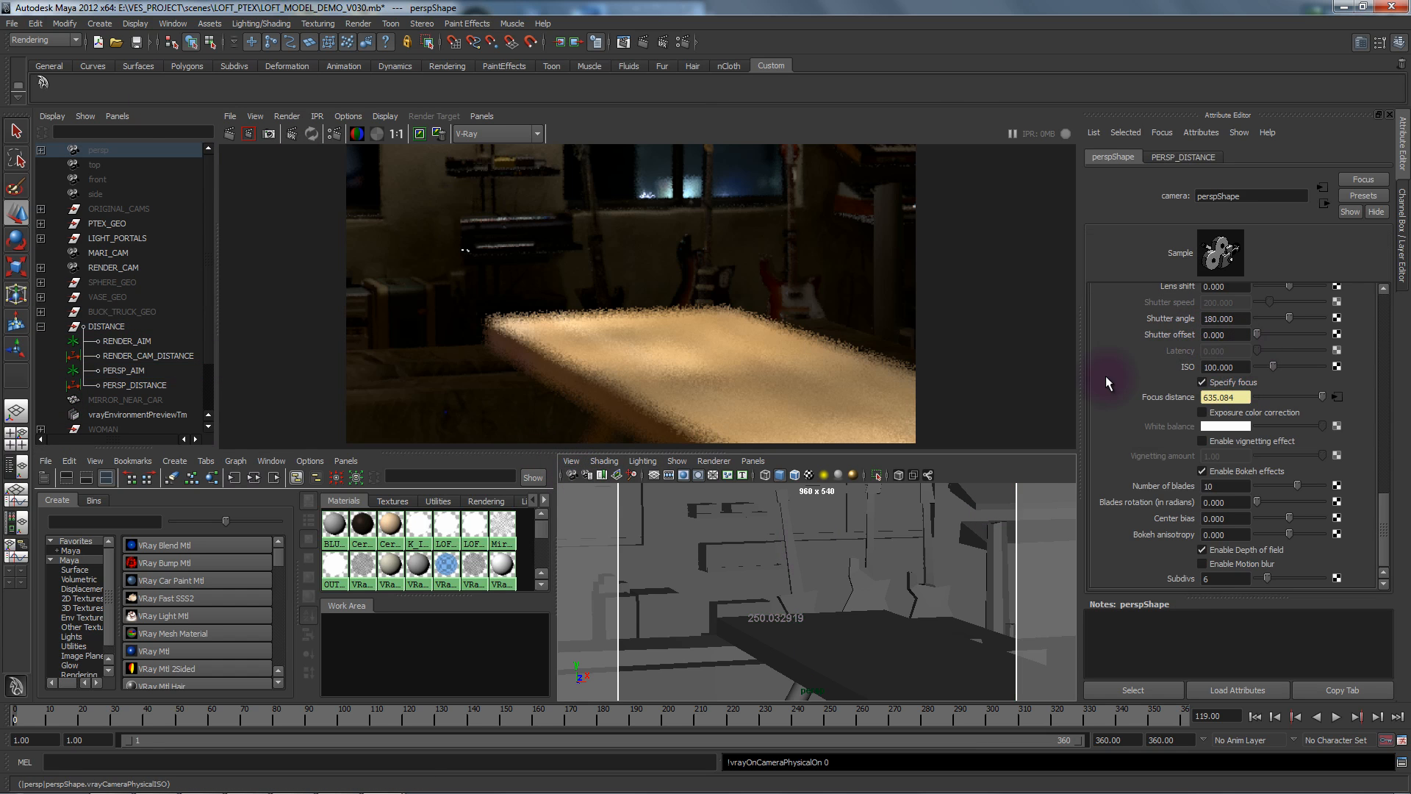
pyautogui.click(751, 461)
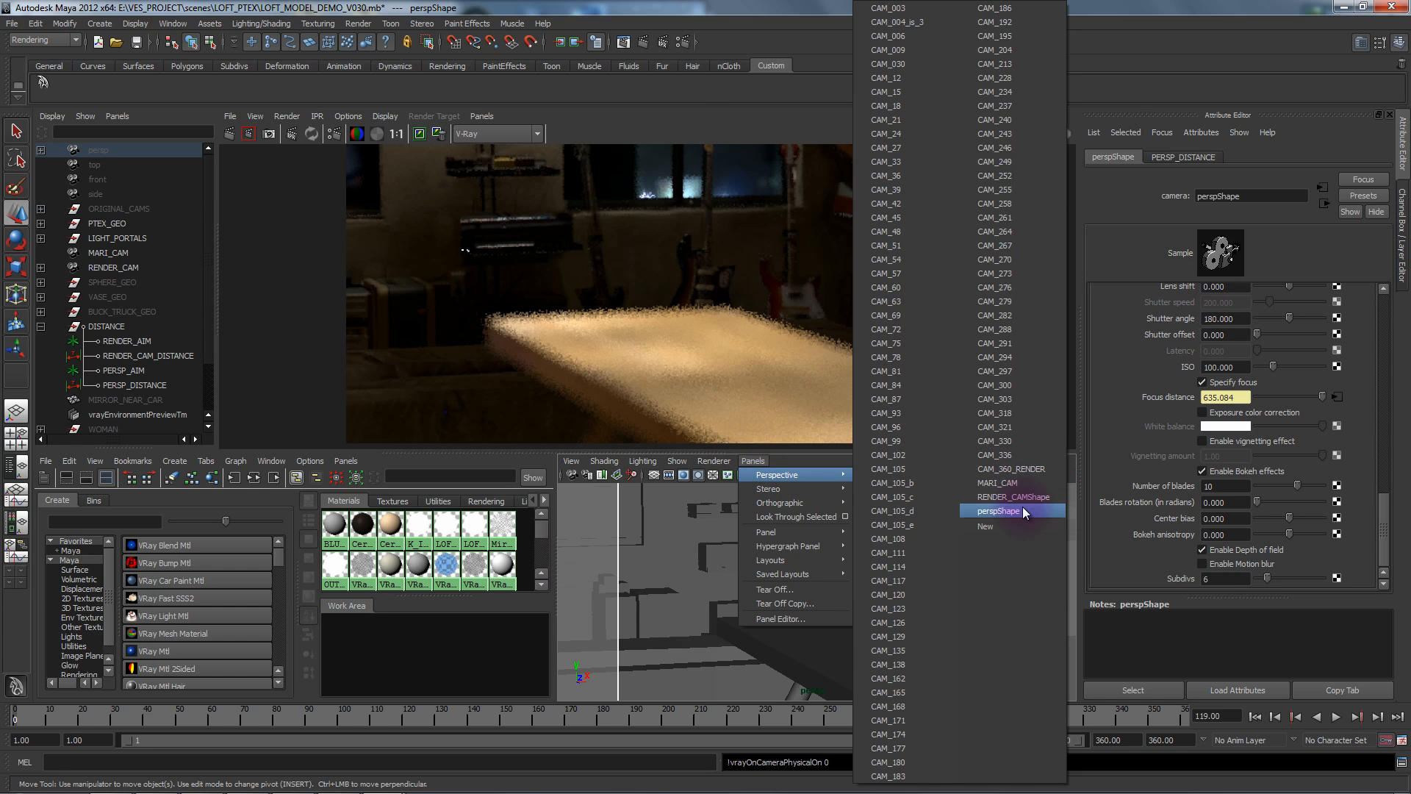
pyautogui.click(995, 510)
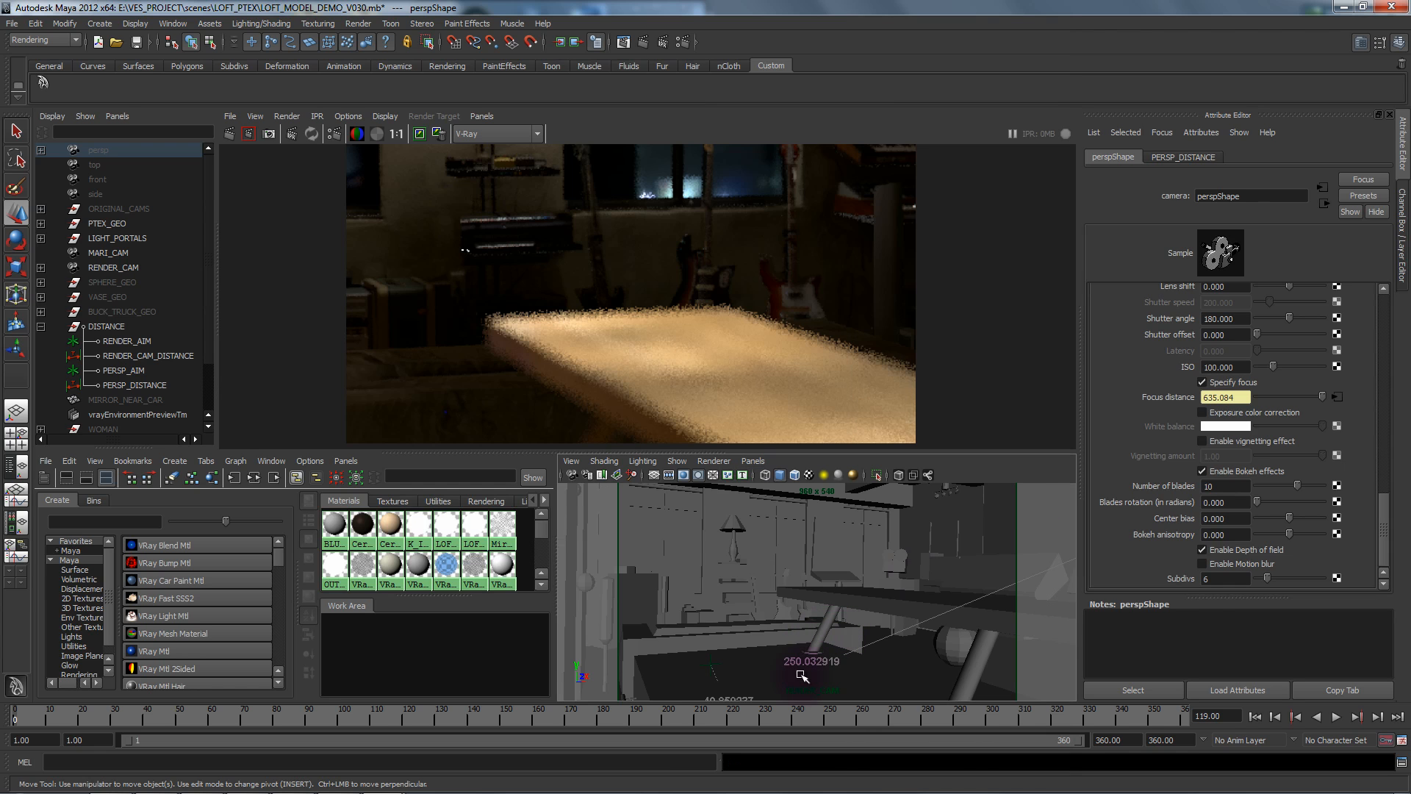
pyautogui.click(99, 22)
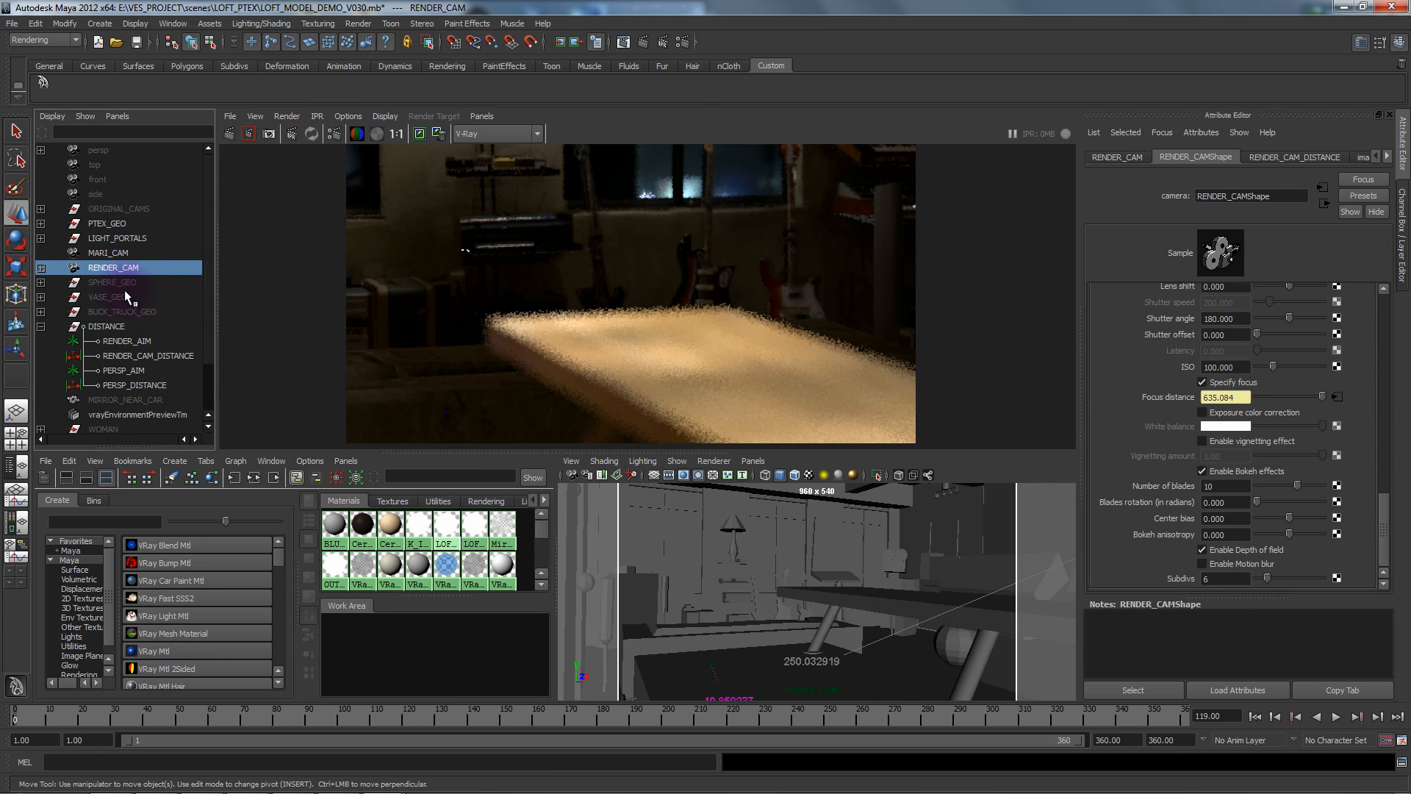
pyautogui.click(113, 281)
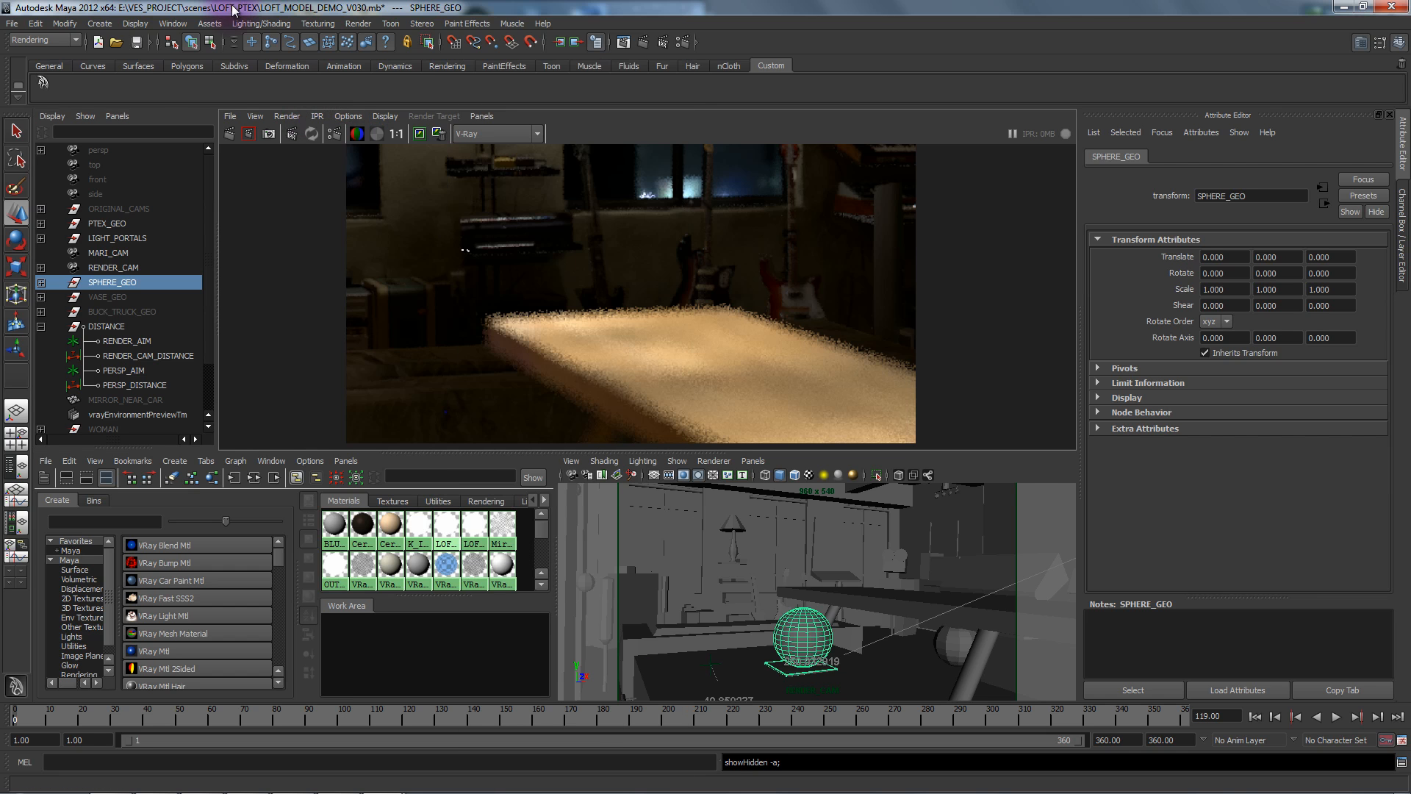
# Step: Create a polygon cube and frame the sphere and table legs in the perspective view
pyautogui.click(99, 23)
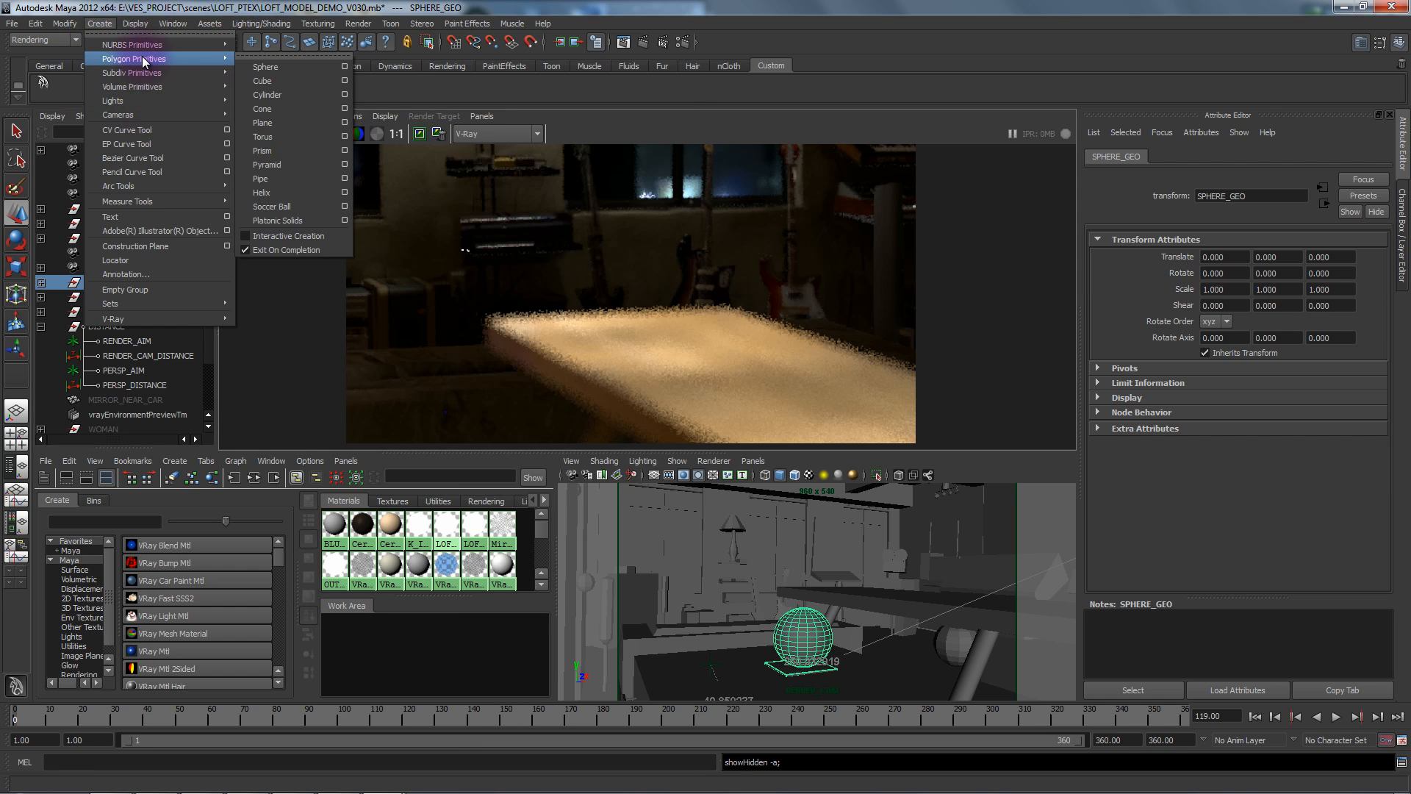
pyautogui.moveTo(262, 81)
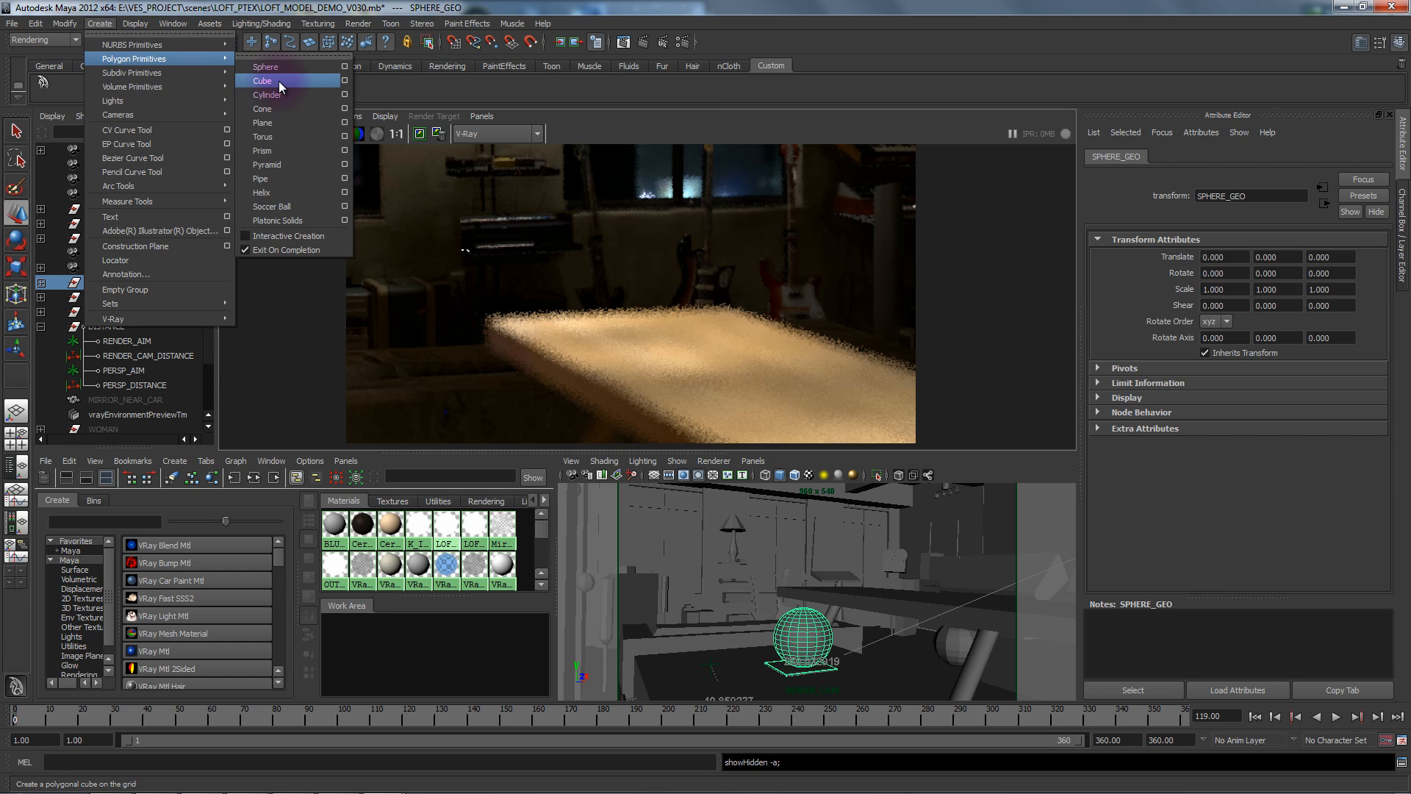
pyautogui.click(261, 80)
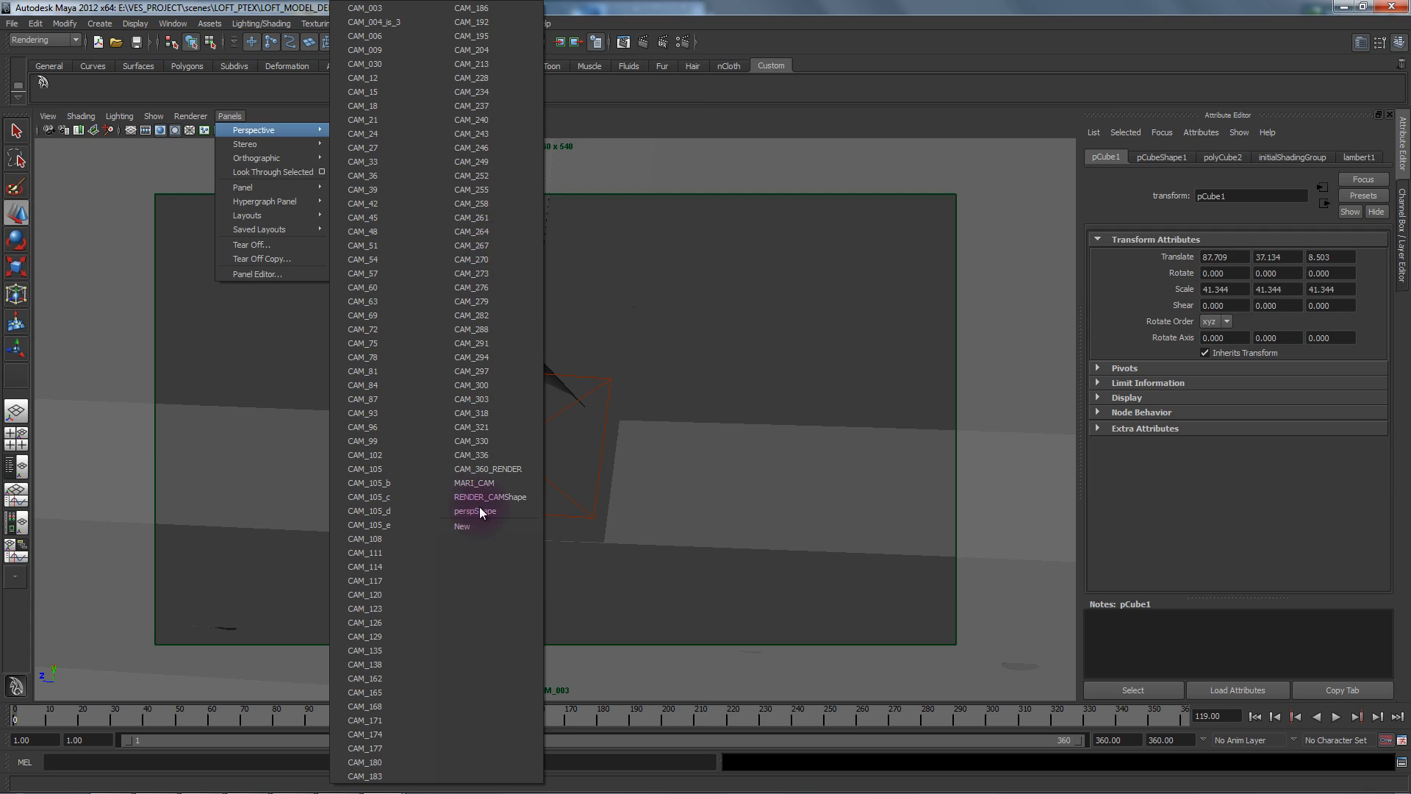
pyautogui.moveTo(460, 552)
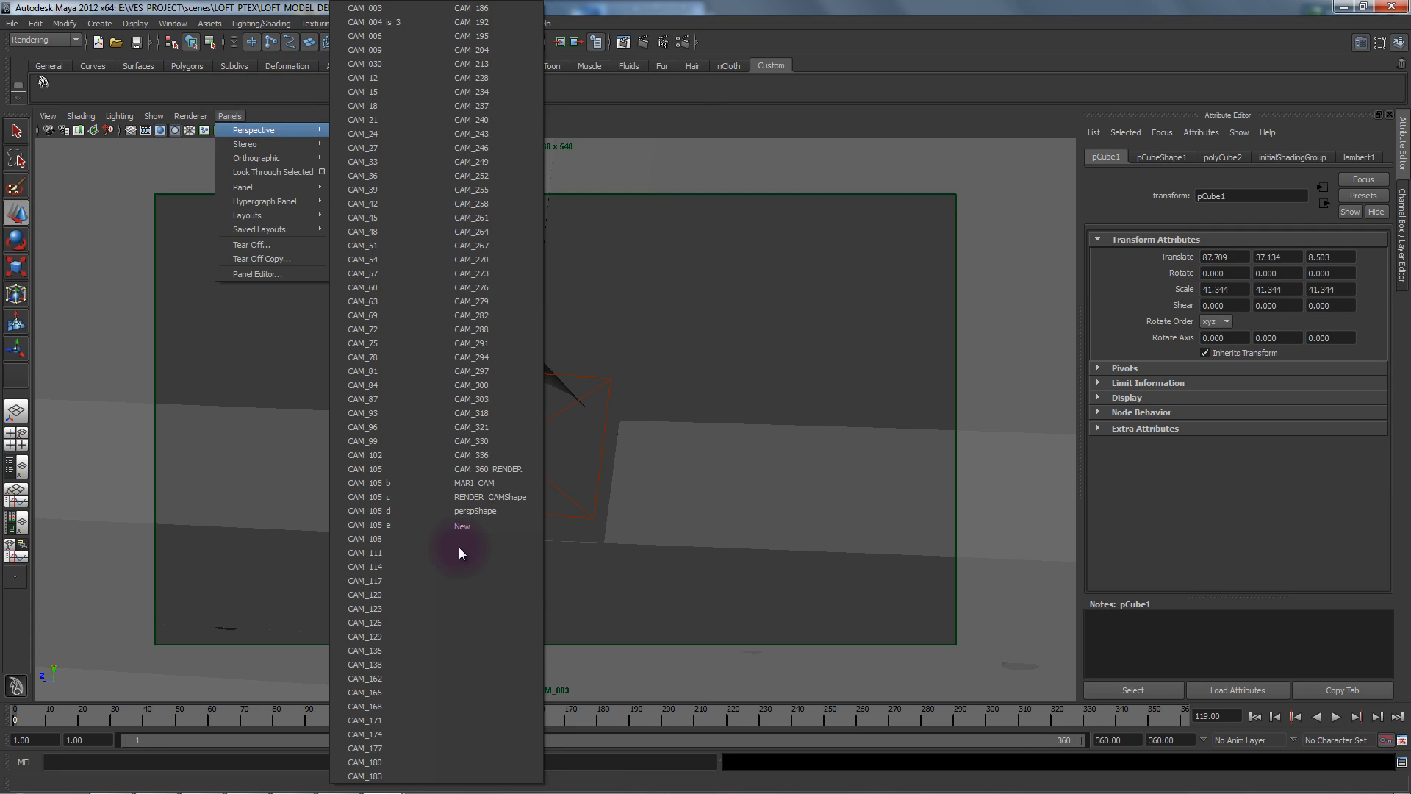
pyautogui.click(476, 511)
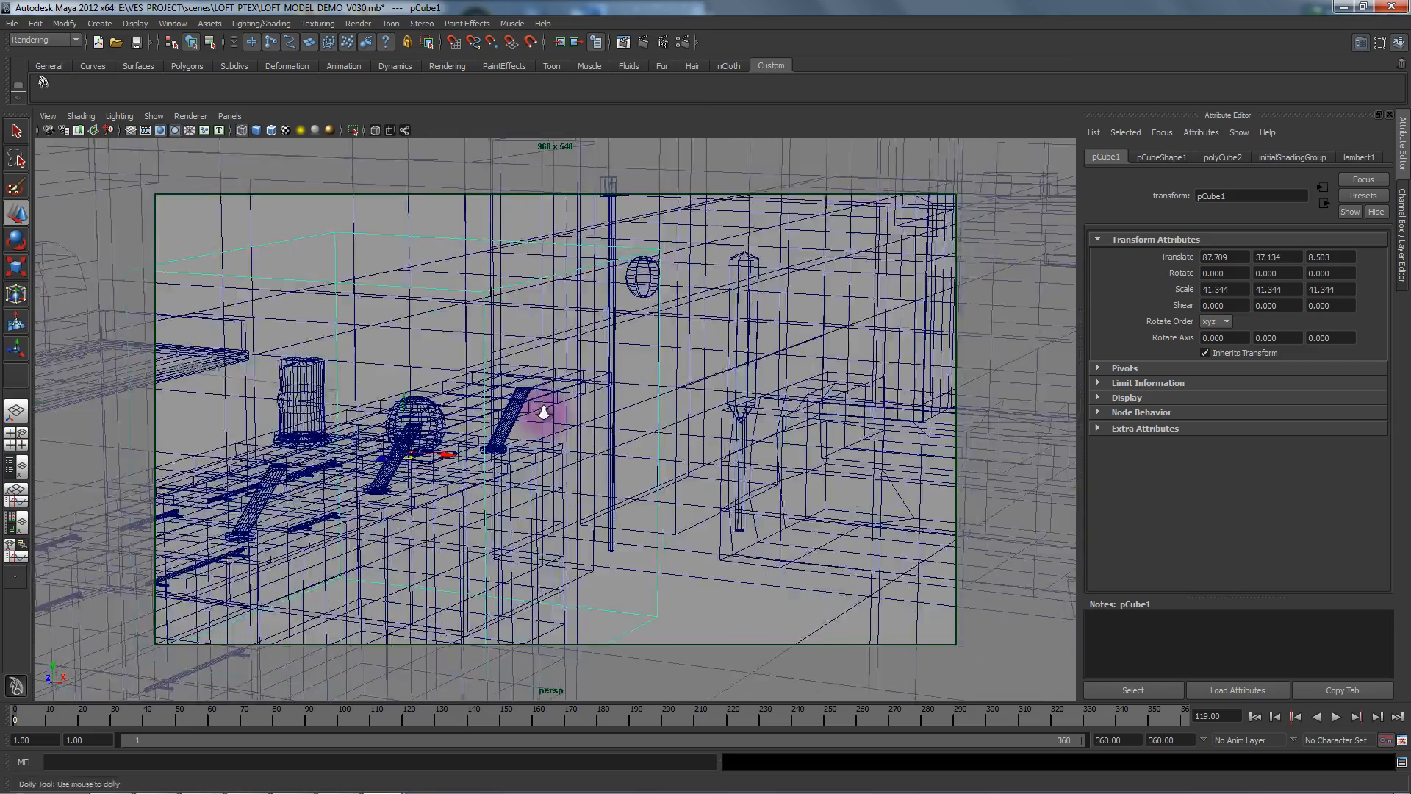
pyautogui.moveTo(543, 413); pyautogui.dragTo(715, 410)
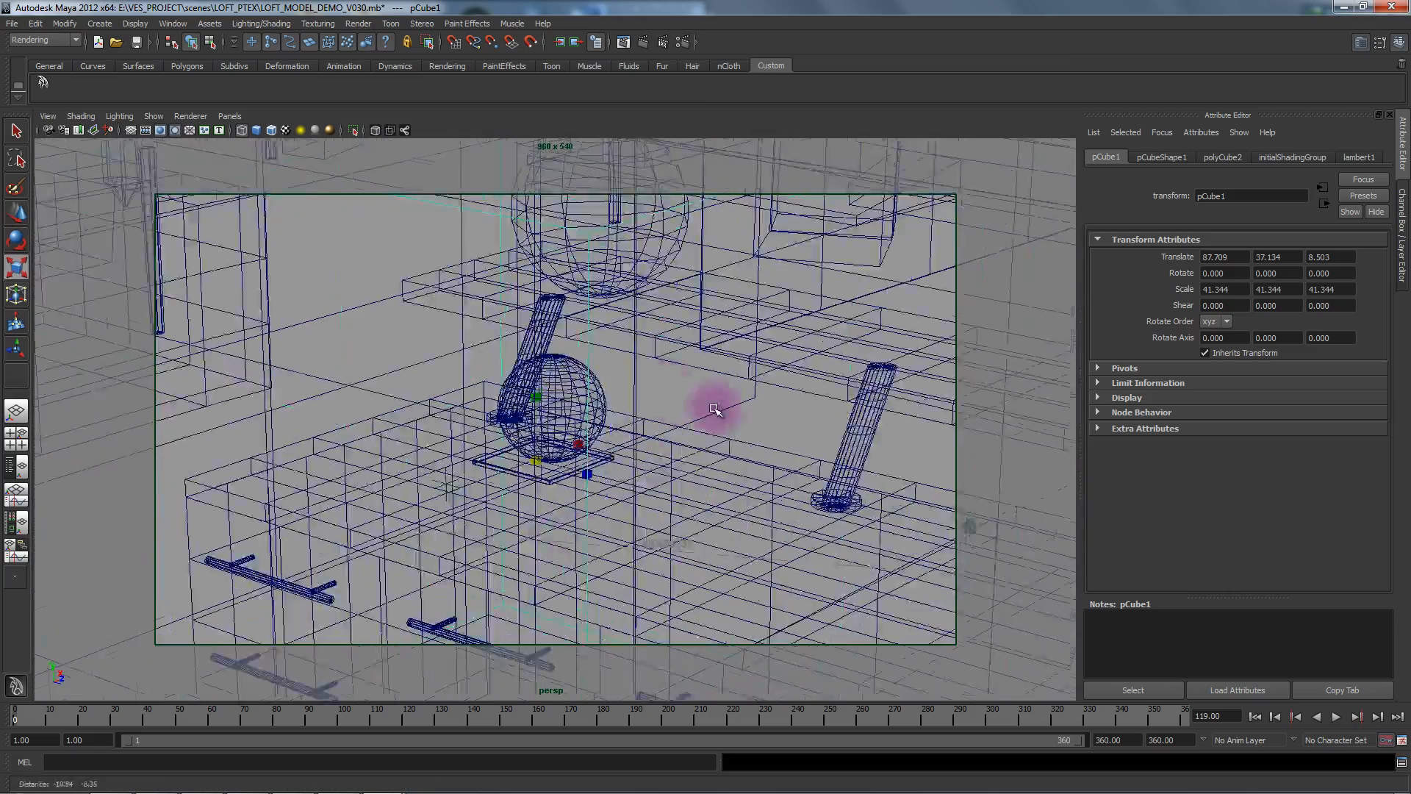
pyautogui.moveTo(715, 410); pyautogui.dragTo(504, 500)
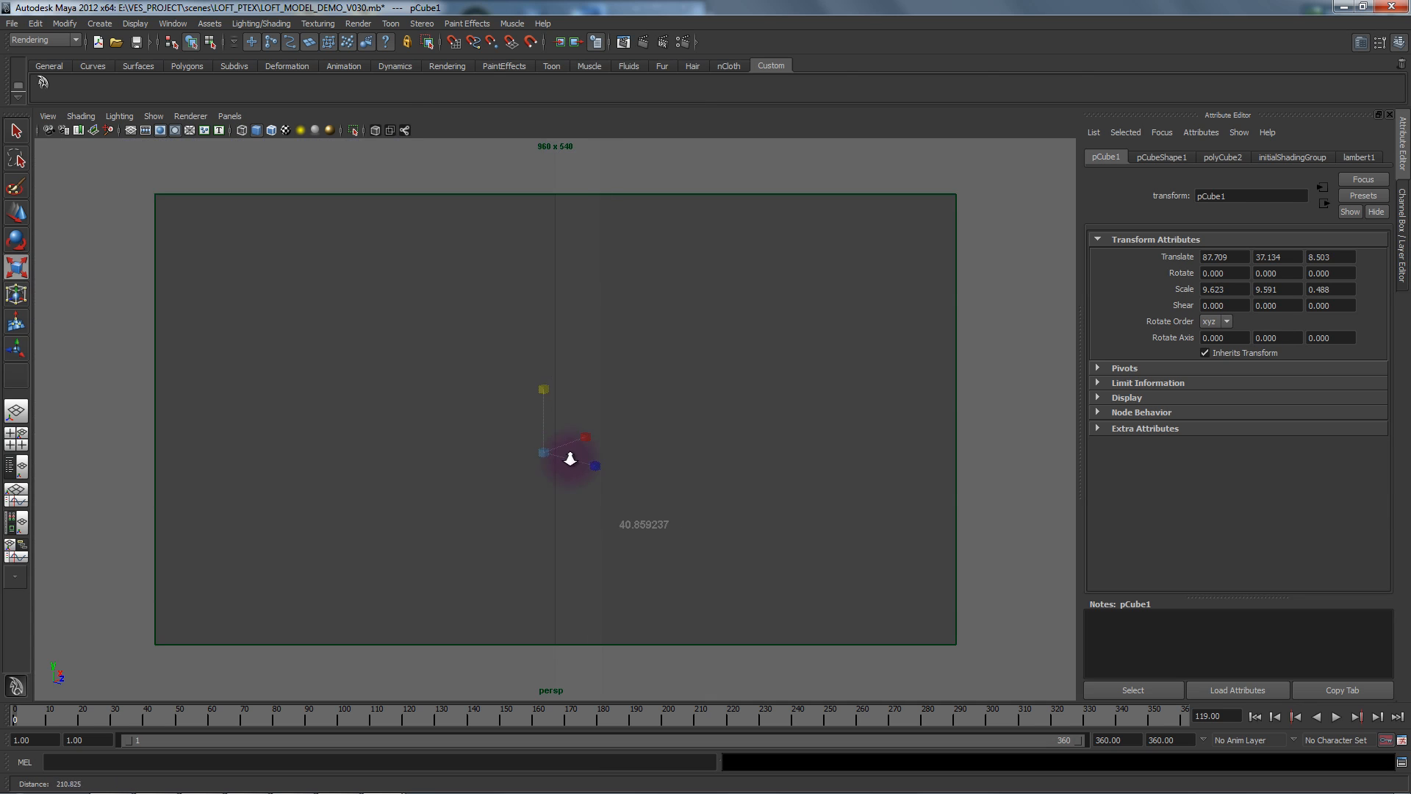
# Step: Move the flattened 9.6 x 9.6 x 0.49 panel beside the sphere and lower it slightly
pyautogui.moveTo(570, 458); pyautogui.dragTo(411, 492)
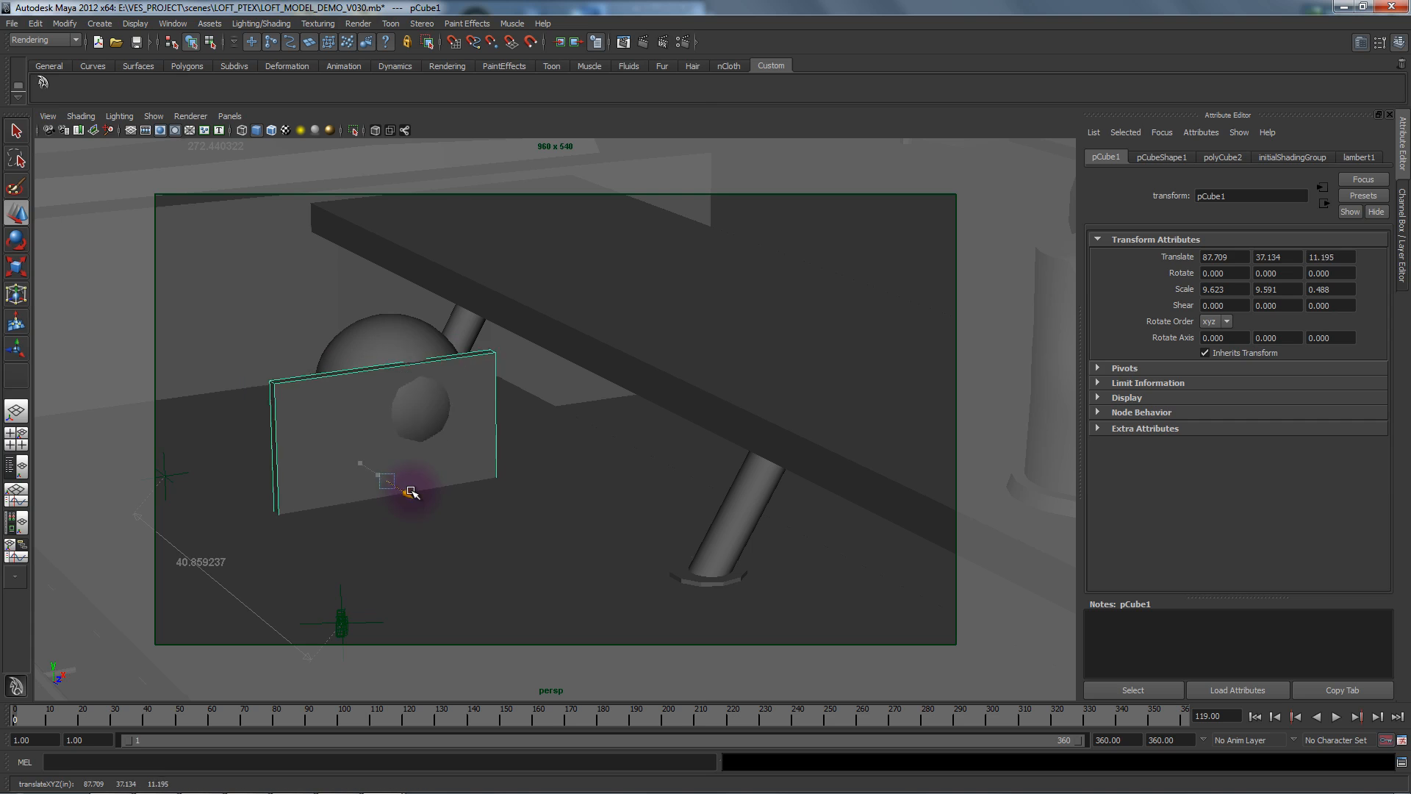
pyautogui.click(47, 115)
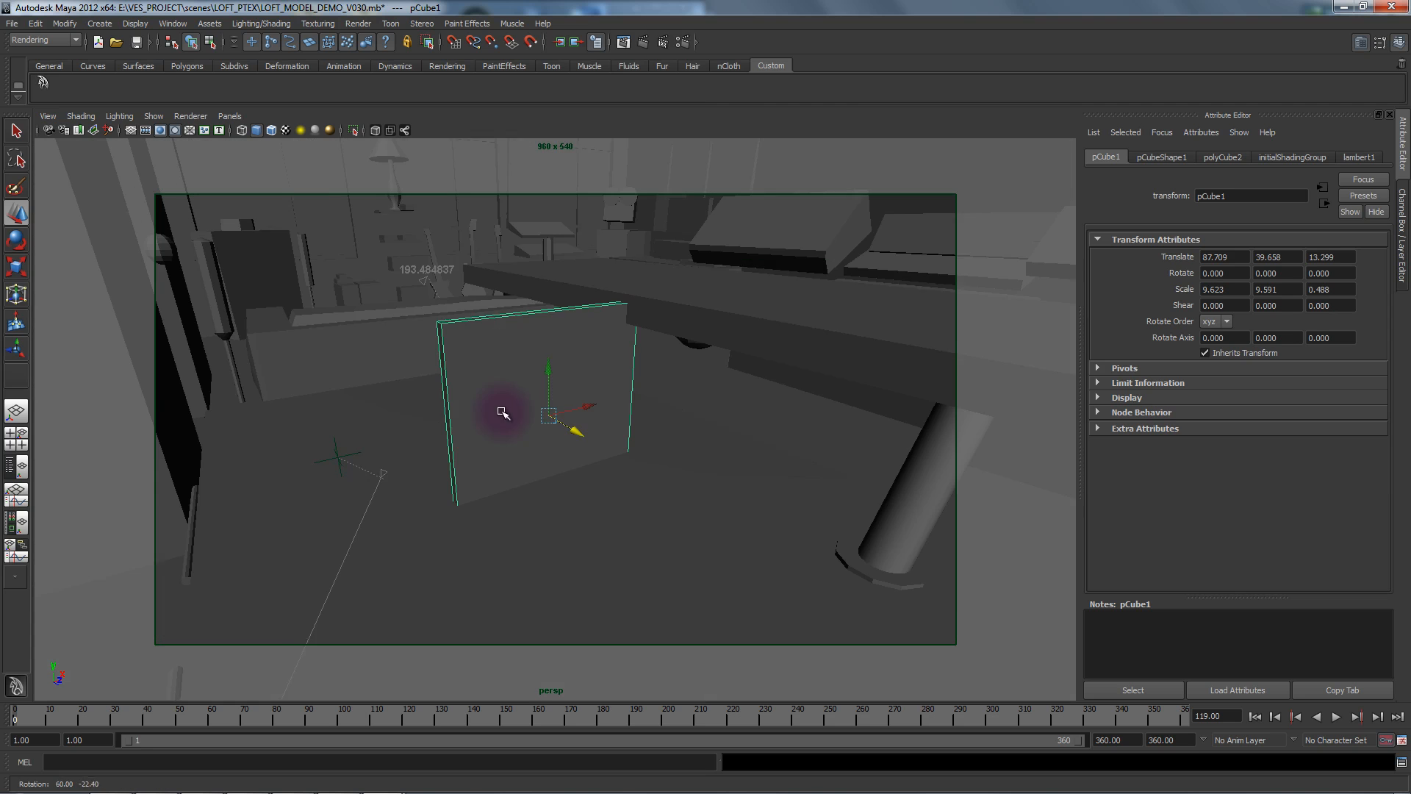
pyautogui.moveTo(502, 413); pyautogui.dragTo(630, 424)
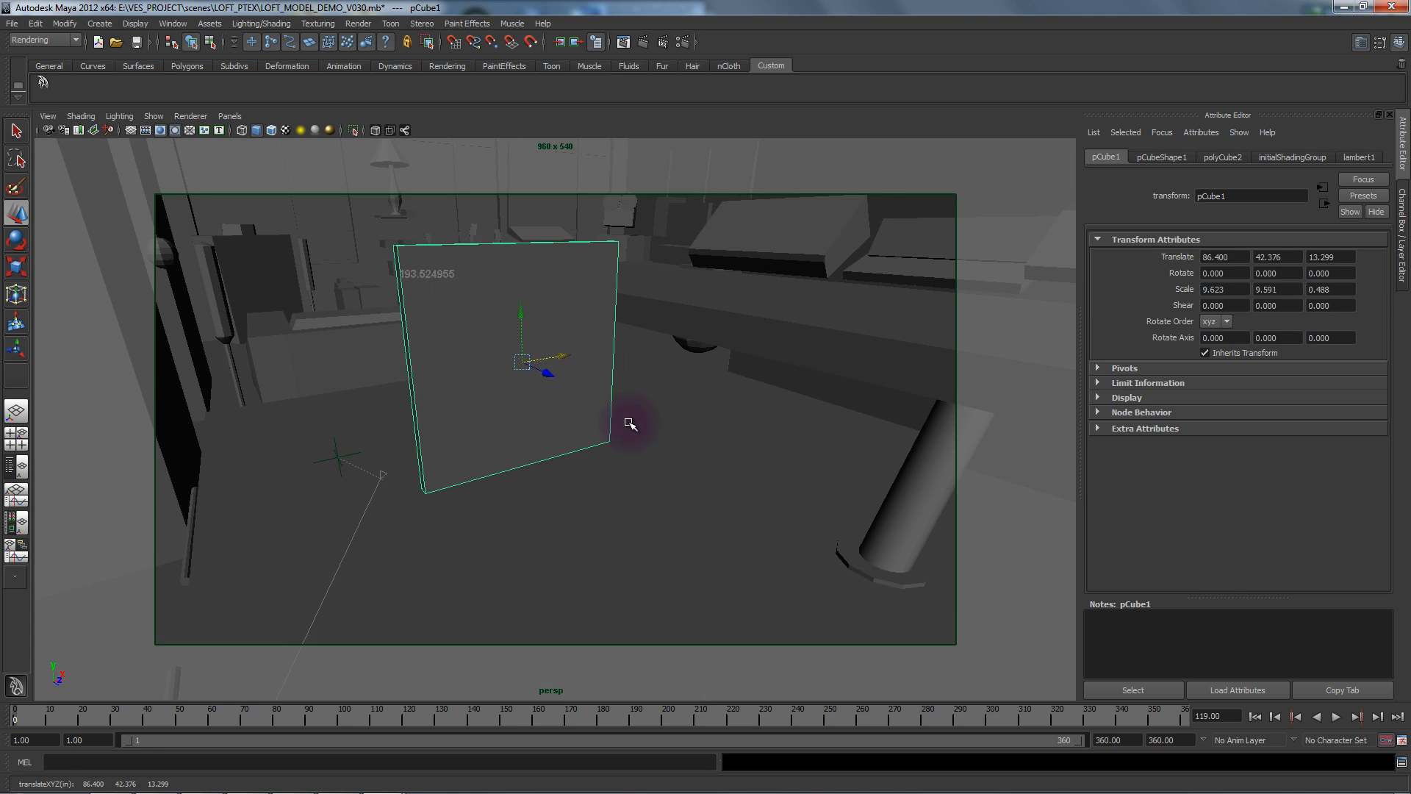
pyautogui.moveTo(630, 424); pyautogui.dragTo(630, 445)
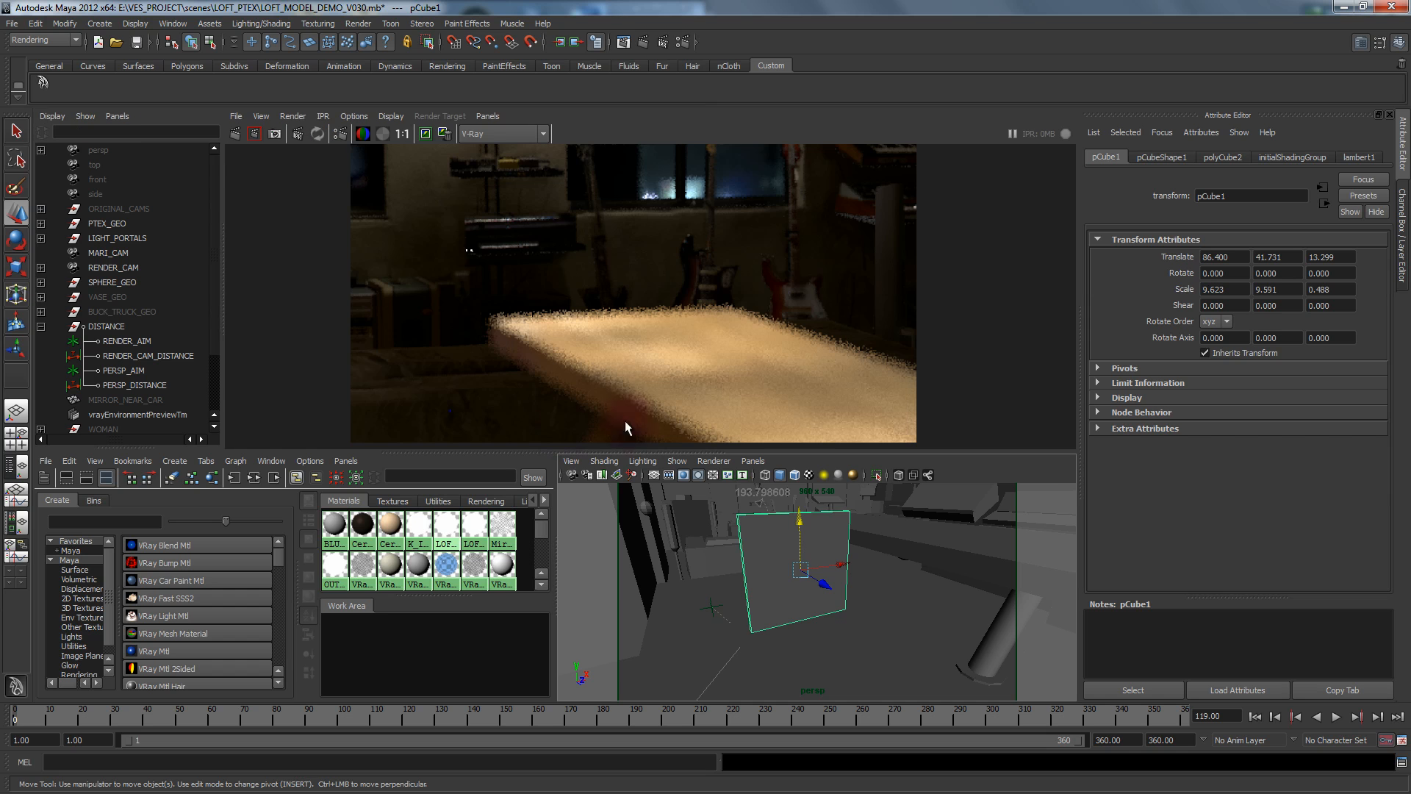
# Step: Assign a new VRayMtl with grey reflection and white refraction colours to pCube1
pyautogui.click(753, 460)
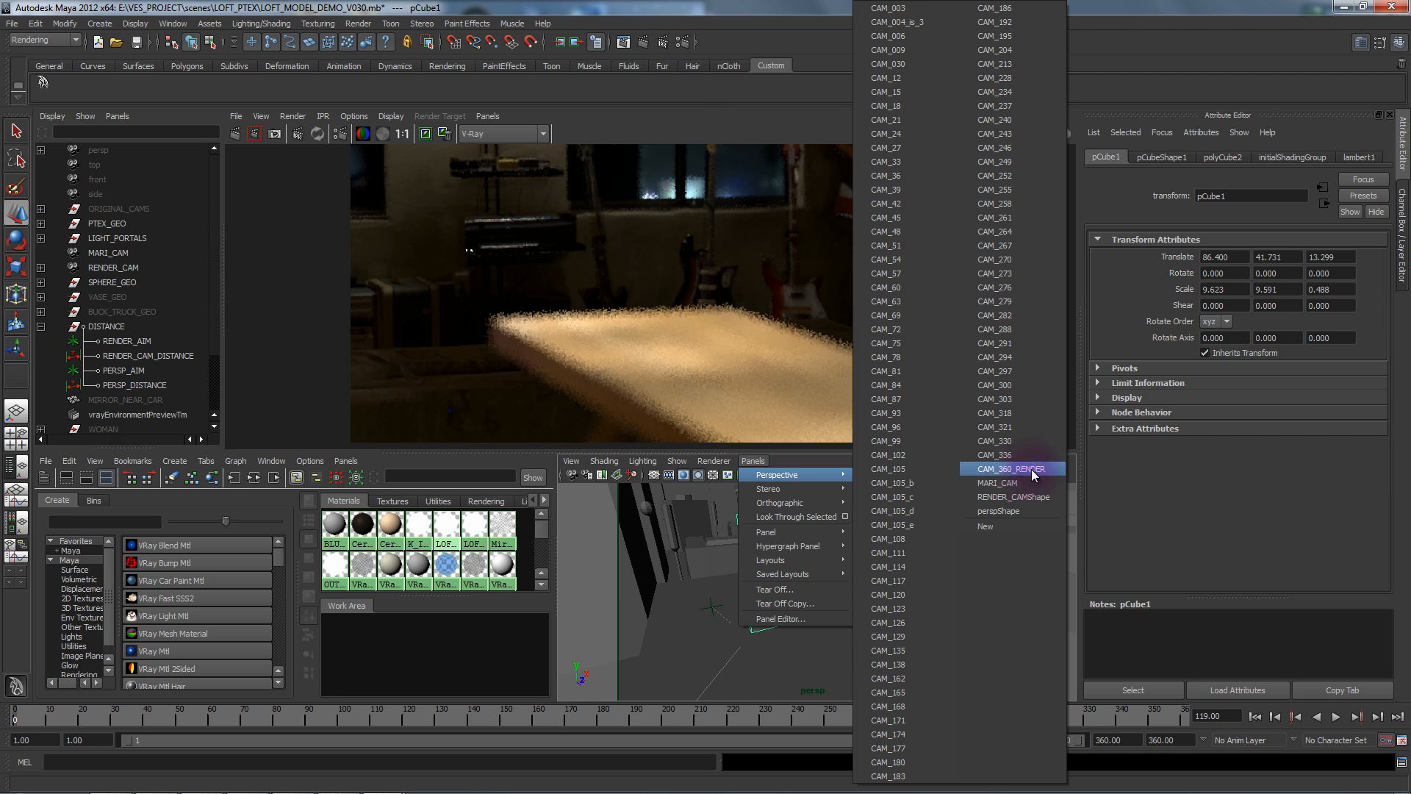
pyautogui.click(1011, 468)
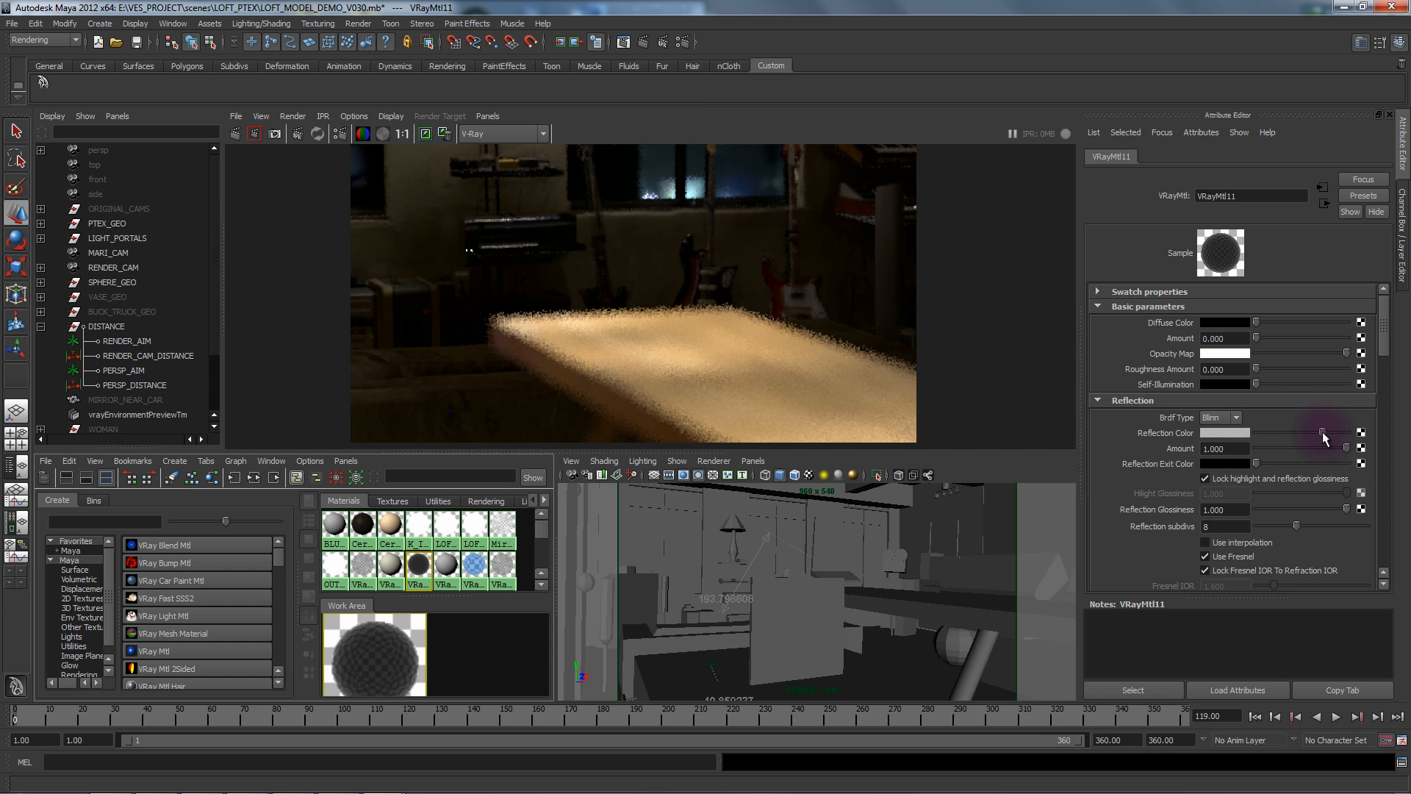
pyautogui.scroll(-3)
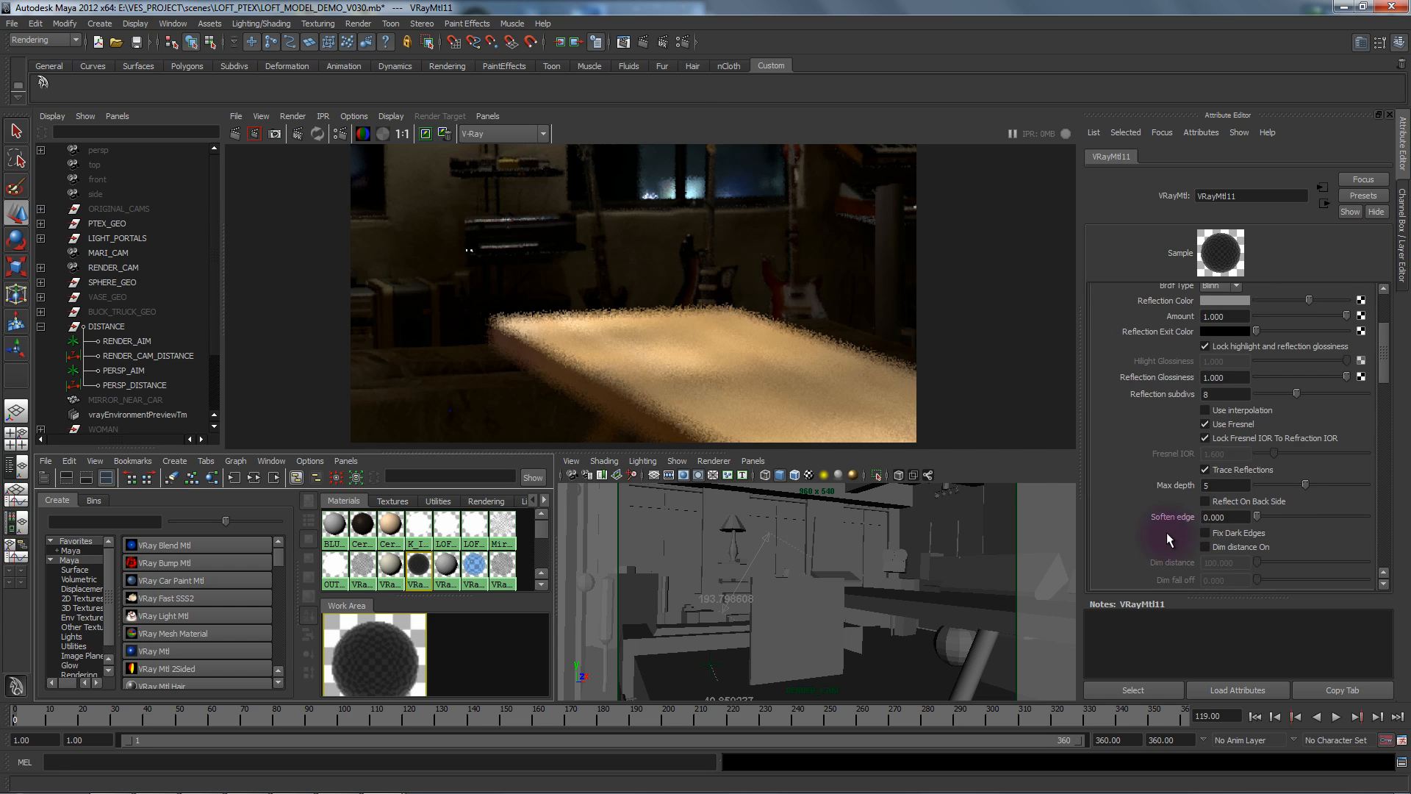
pyautogui.scroll(-3)
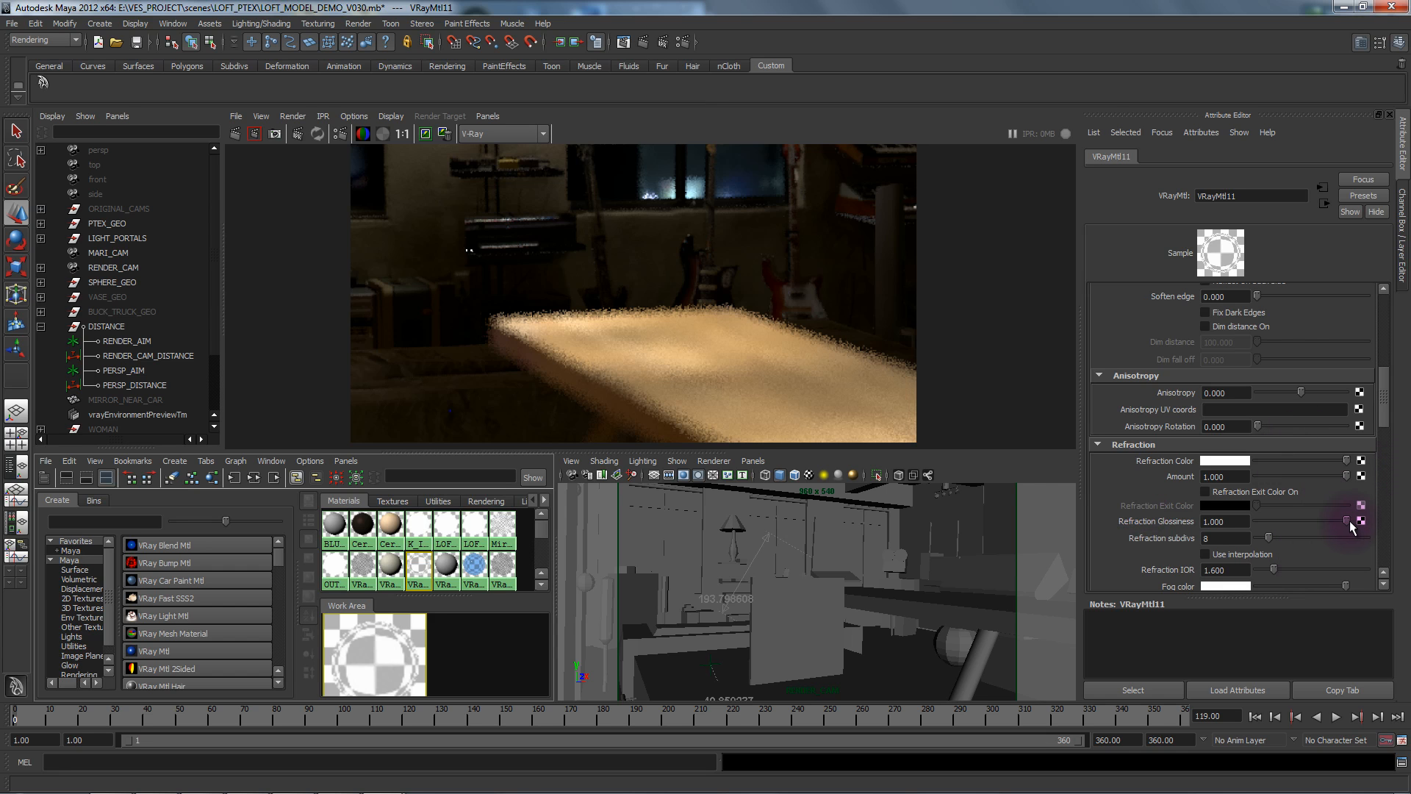
pyautogui.moveTo(797, 651)
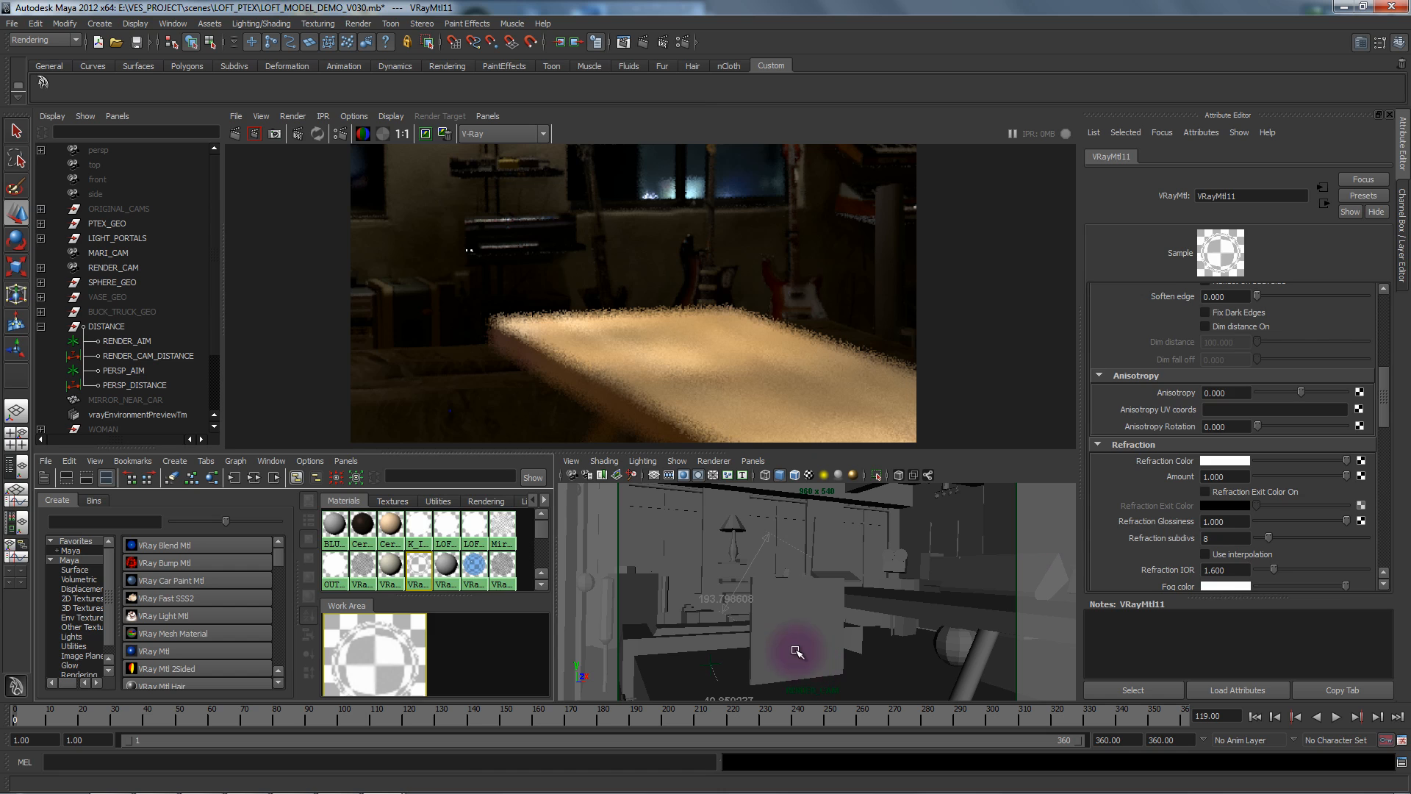
pyautogui.click(796, 630)
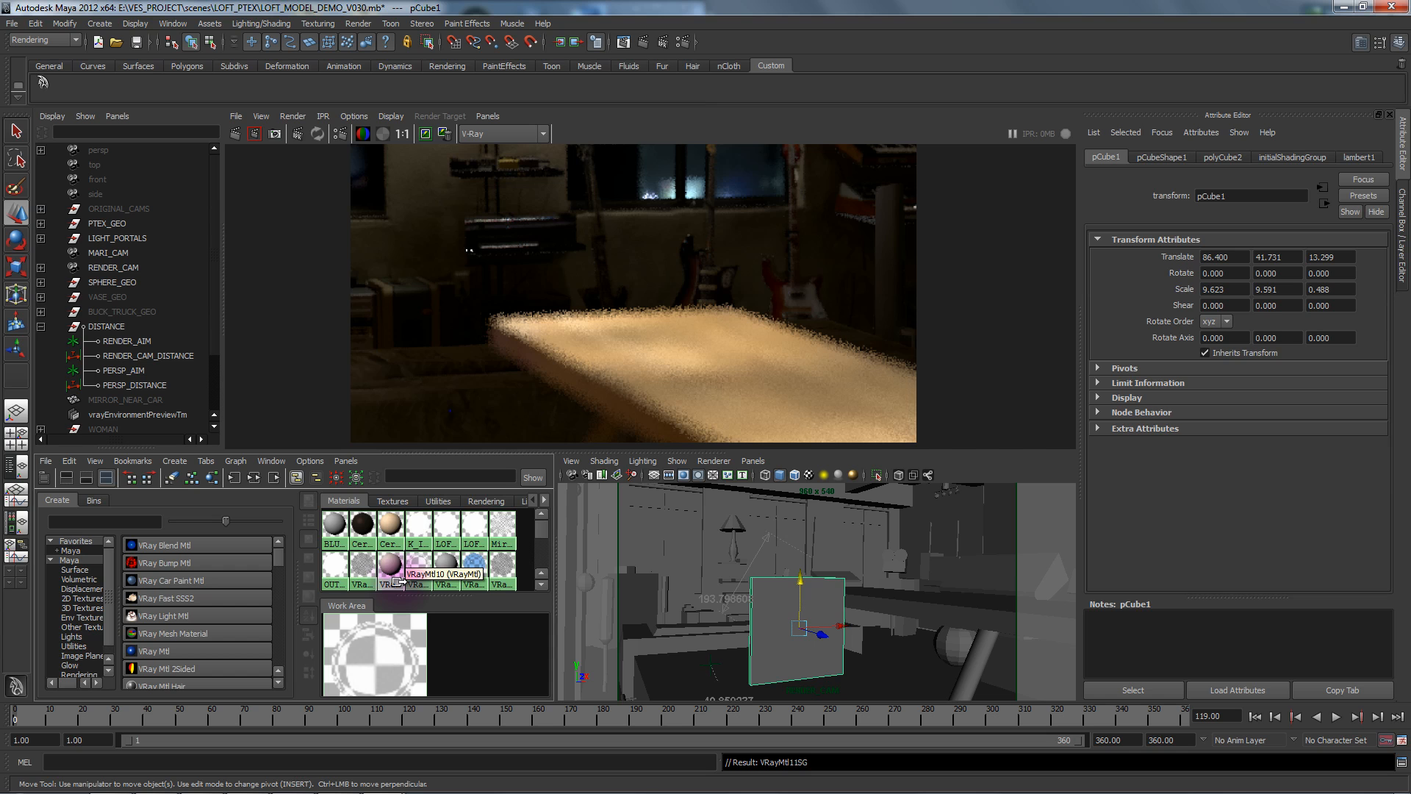
pyautogui.moveTo(501, 545)
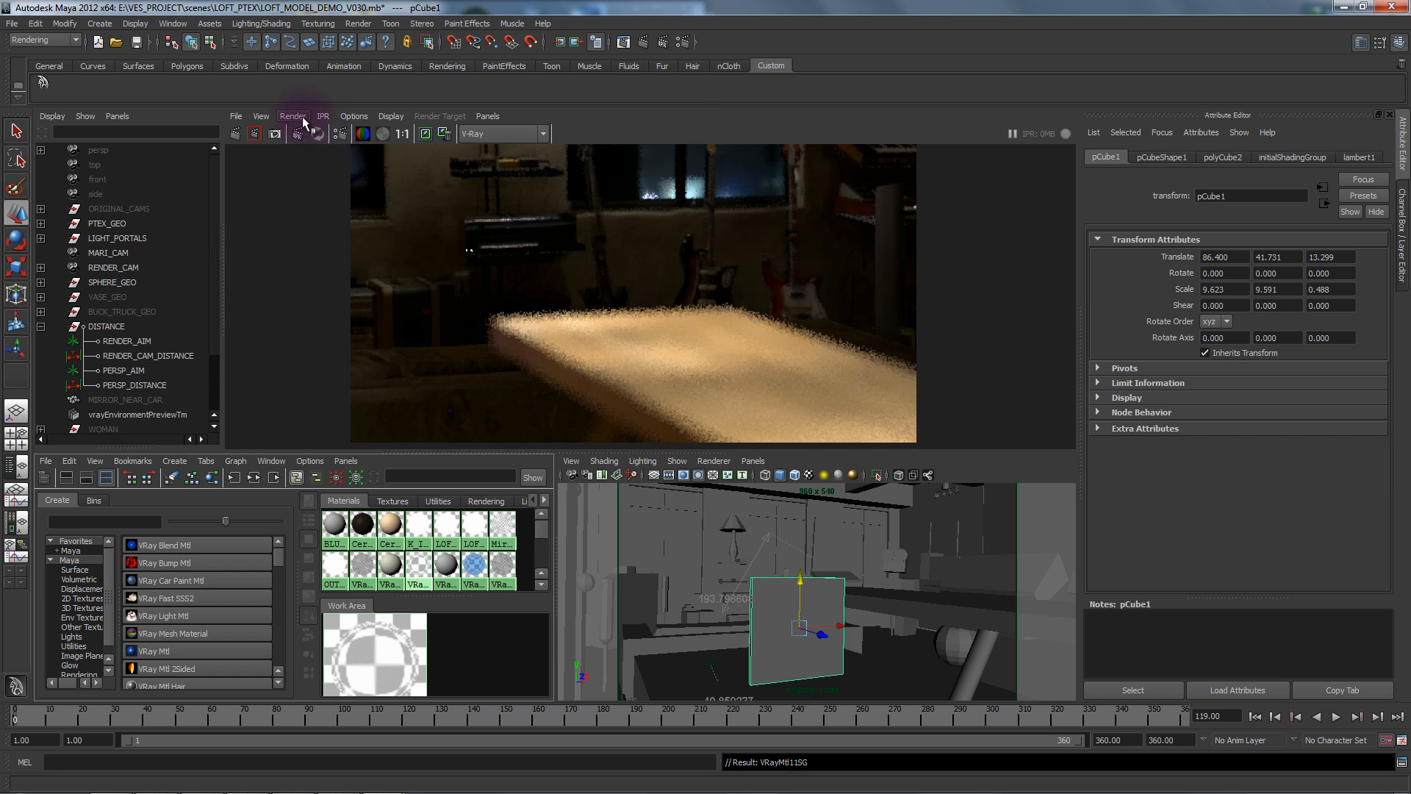
pyautogui.click(322, 116)
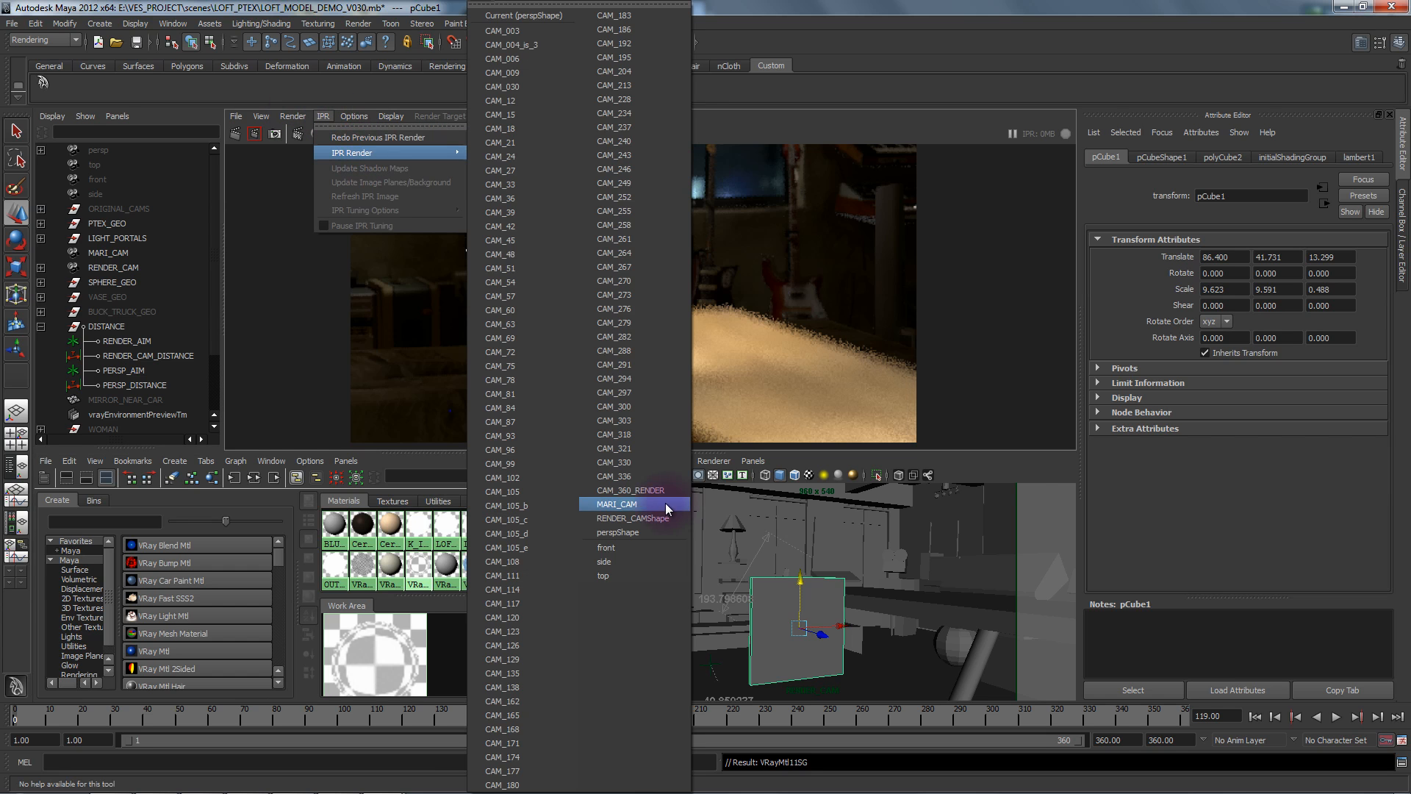
pyautogui.moveTo(655, 517)
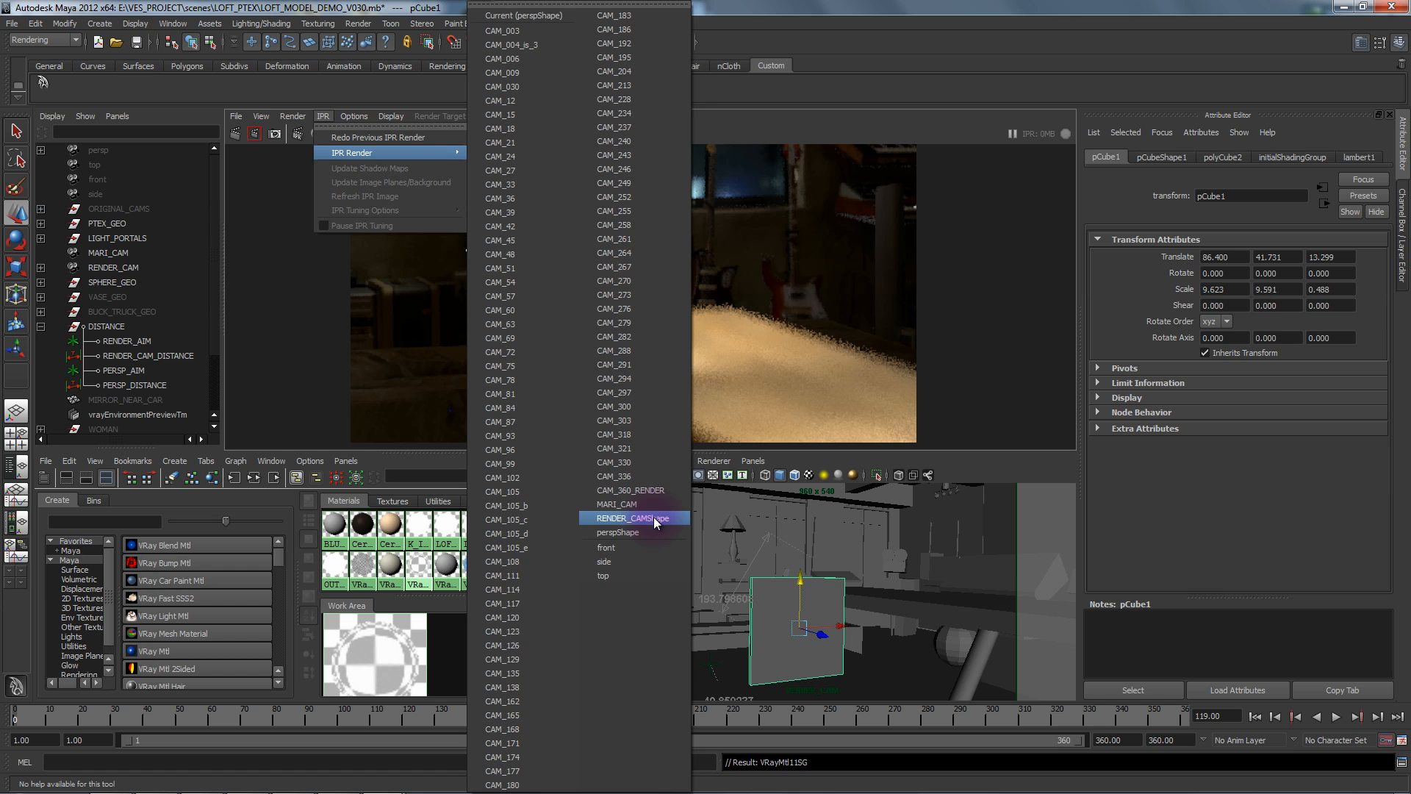
# Step: Start an IPR V-Ray render through RENDER_CAMShape
pyautogui.click(634, 518)
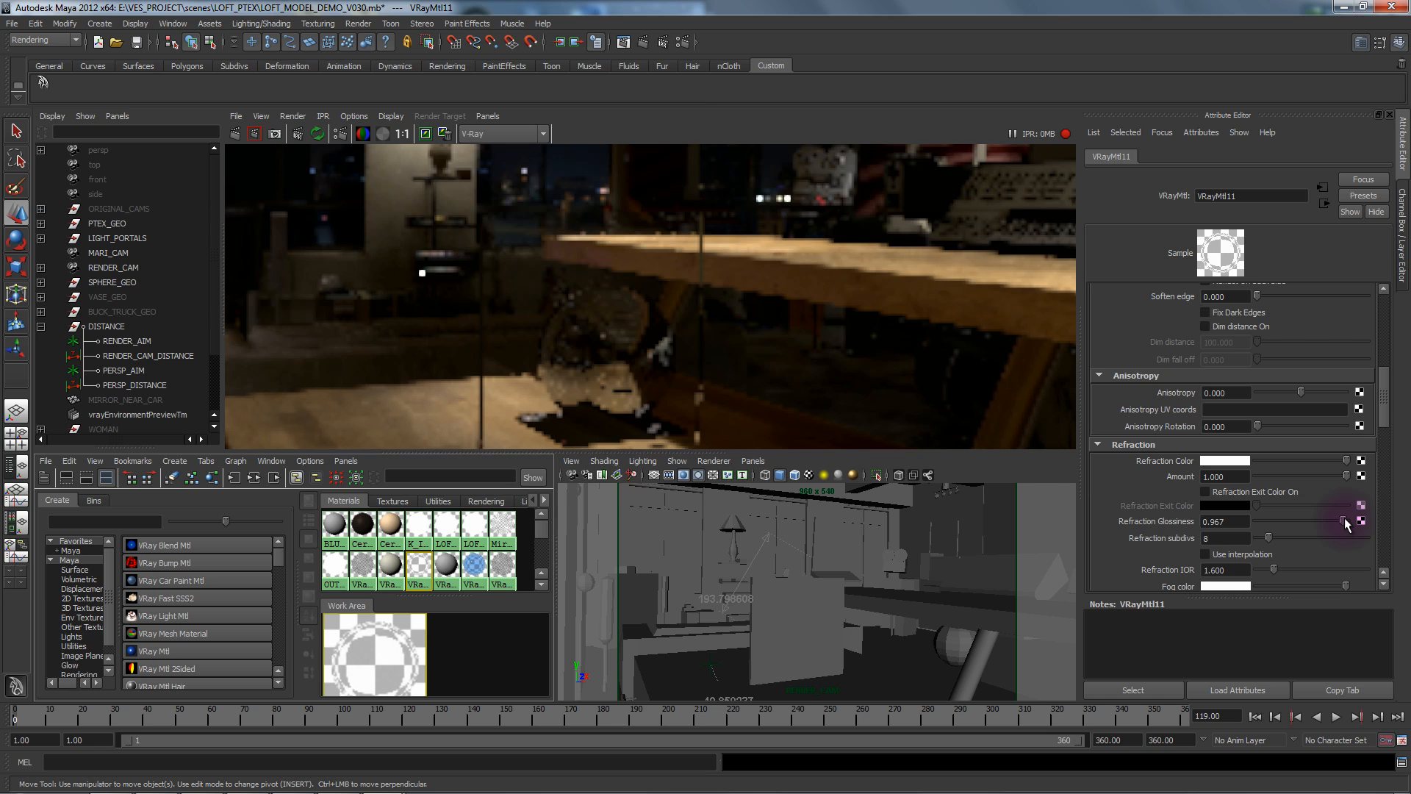
# Step: Lower VRayMtl11's refraction glossiness to 0.870 so the panel renders frosted
pyautogui.moveTo(1359, 521); pyautogui.dragTo(1337, 525)
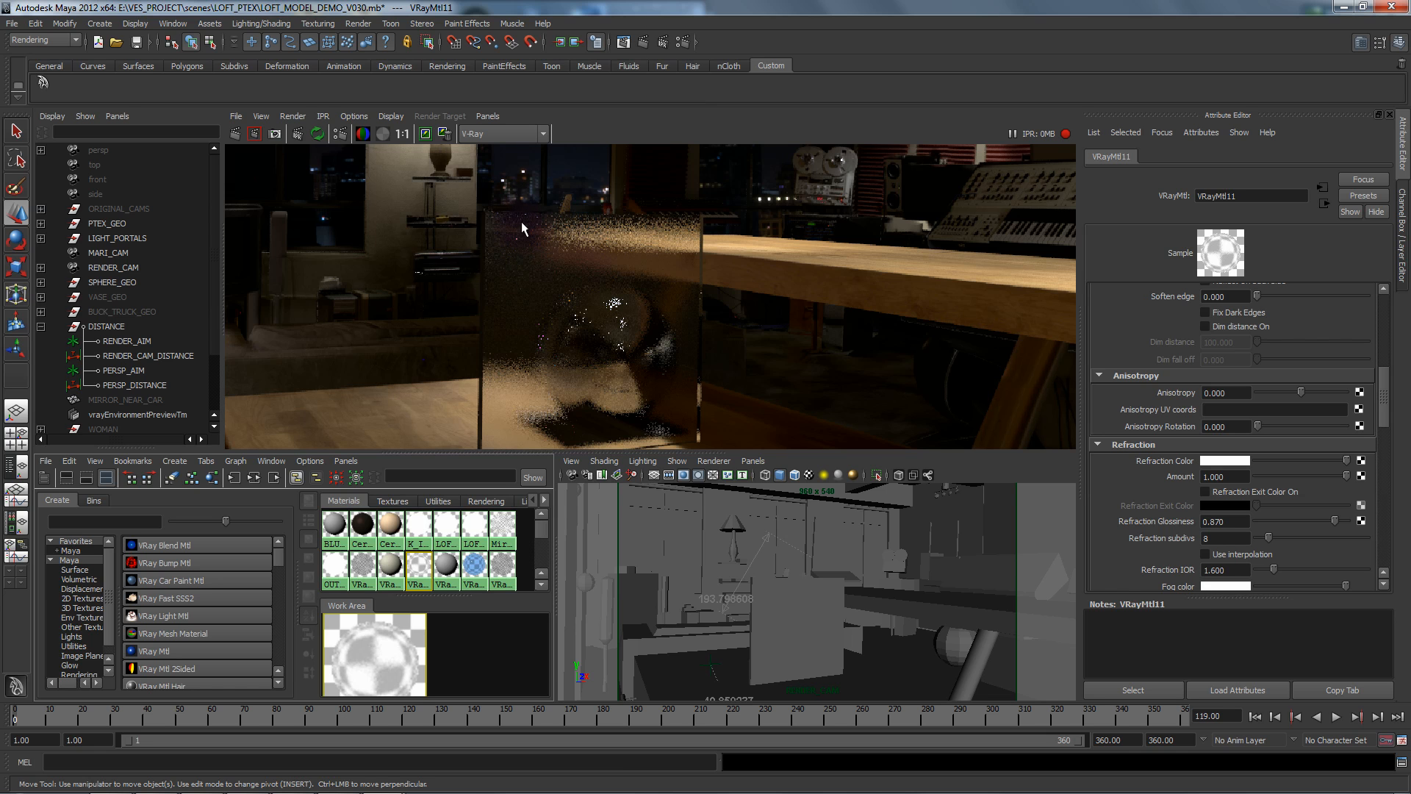
pyautogui.moveTo(593, 322)
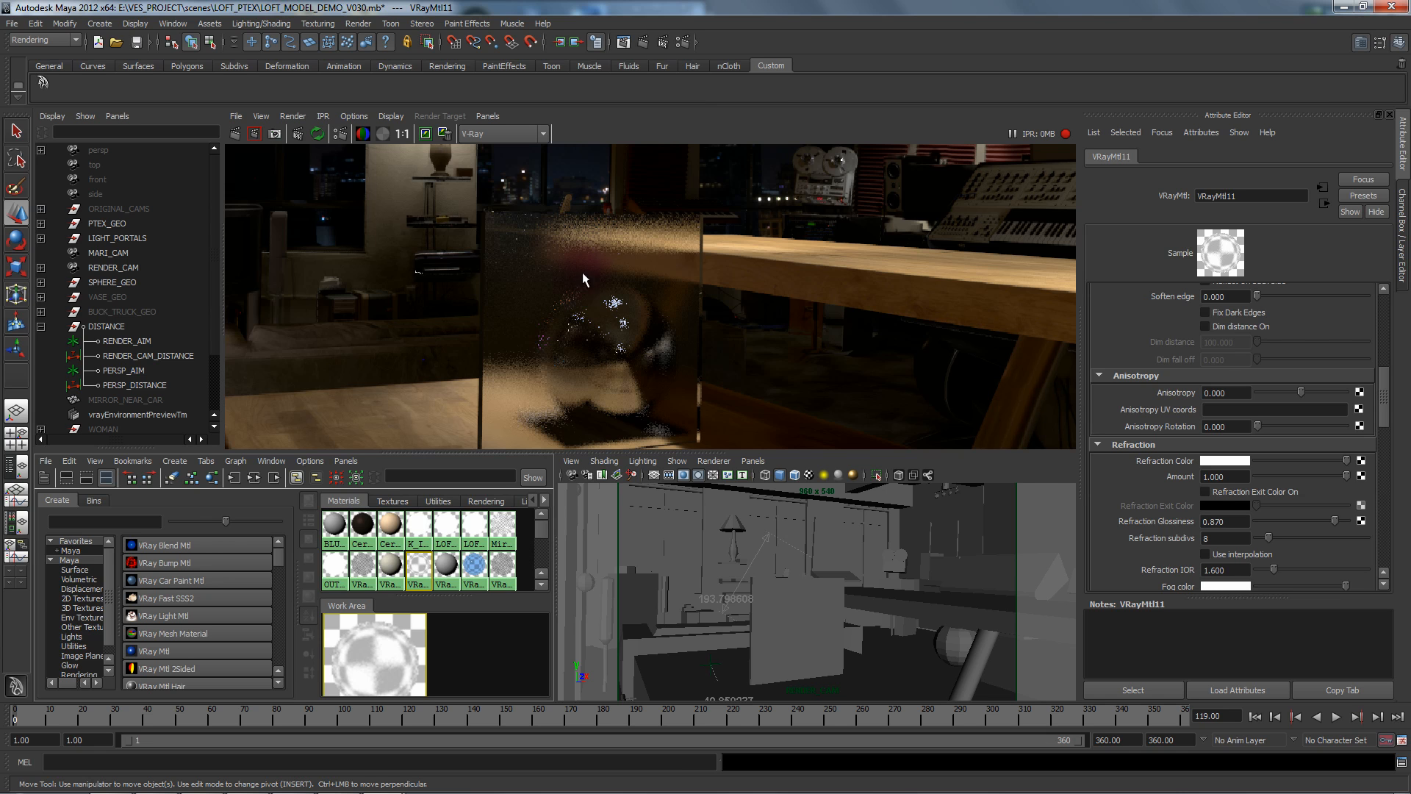
pyautogui.moveTo(553, 227)
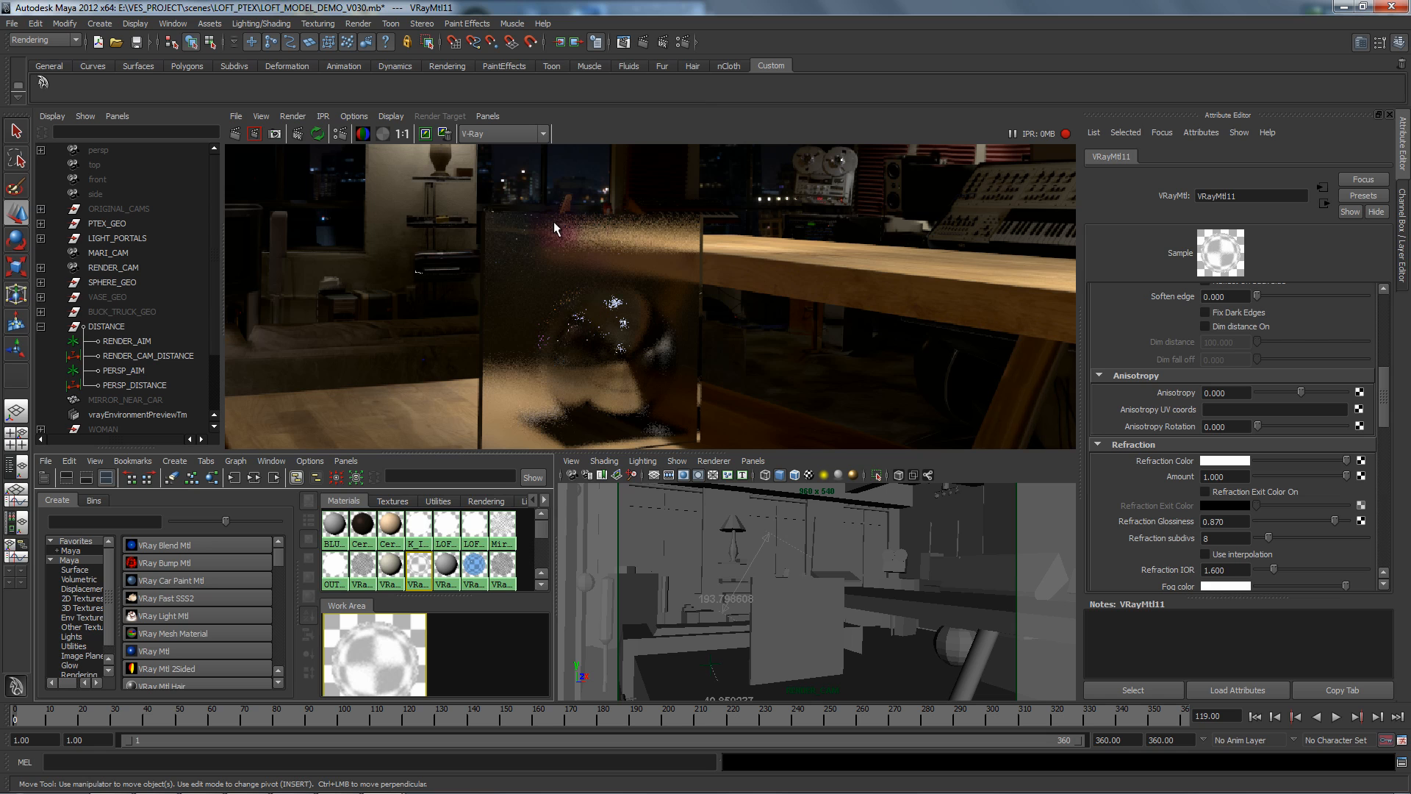
pyautogui.moveTo(502, 268)
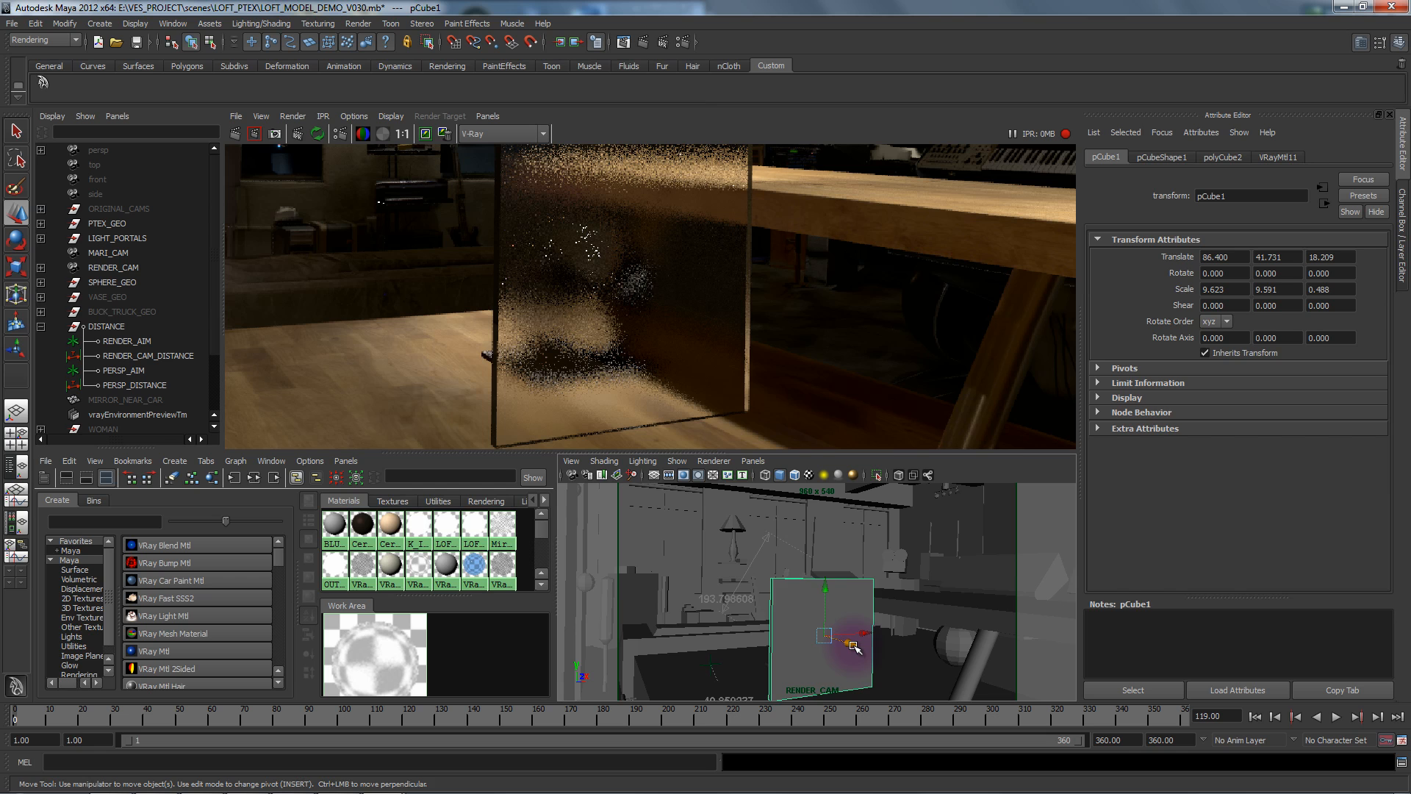
# Step: Slide pCube1 along the tabletop in Z and unhide VASE_GEO
pyautogui.moveTo(851, 647); pyautogui.dragTo(808, 633)
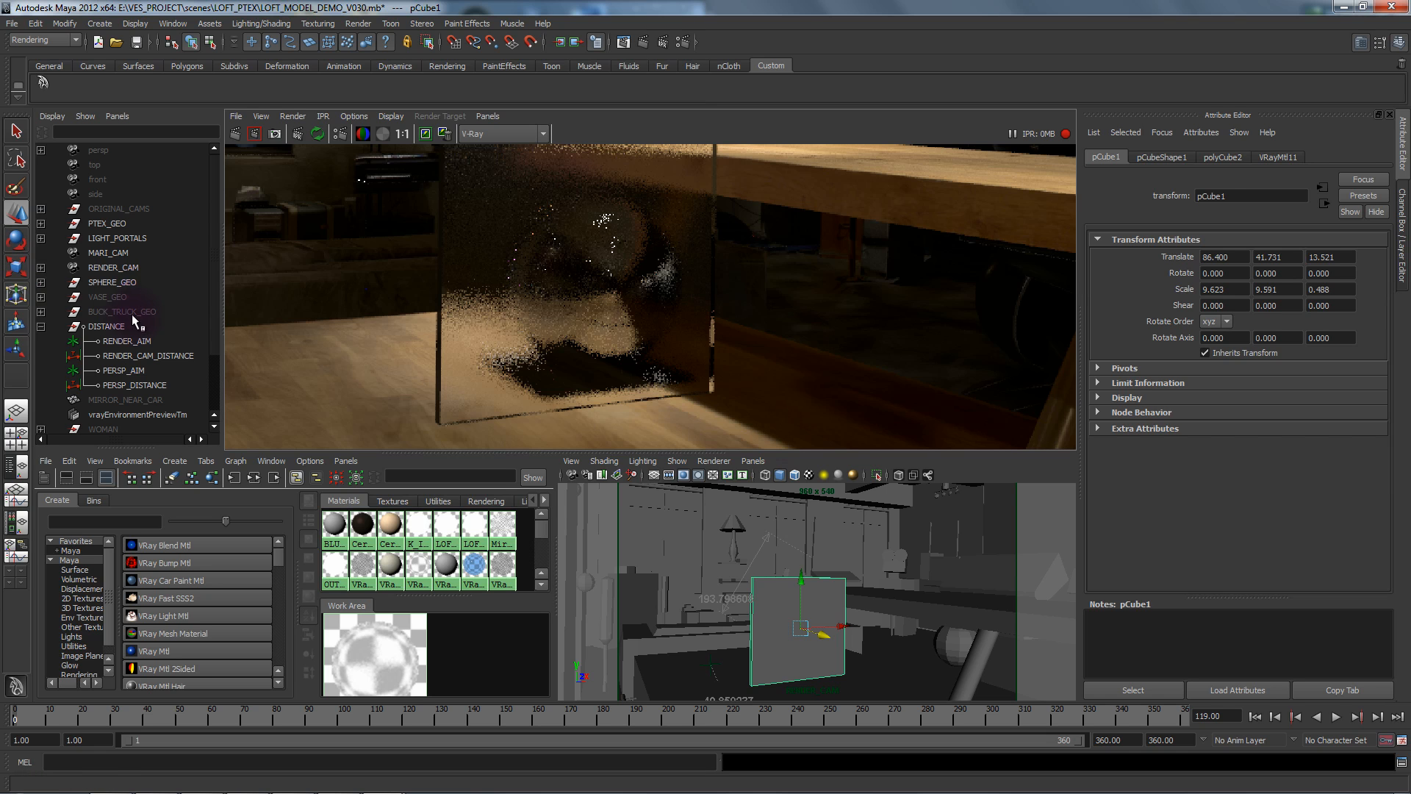
pyautogui.click(109, 297)
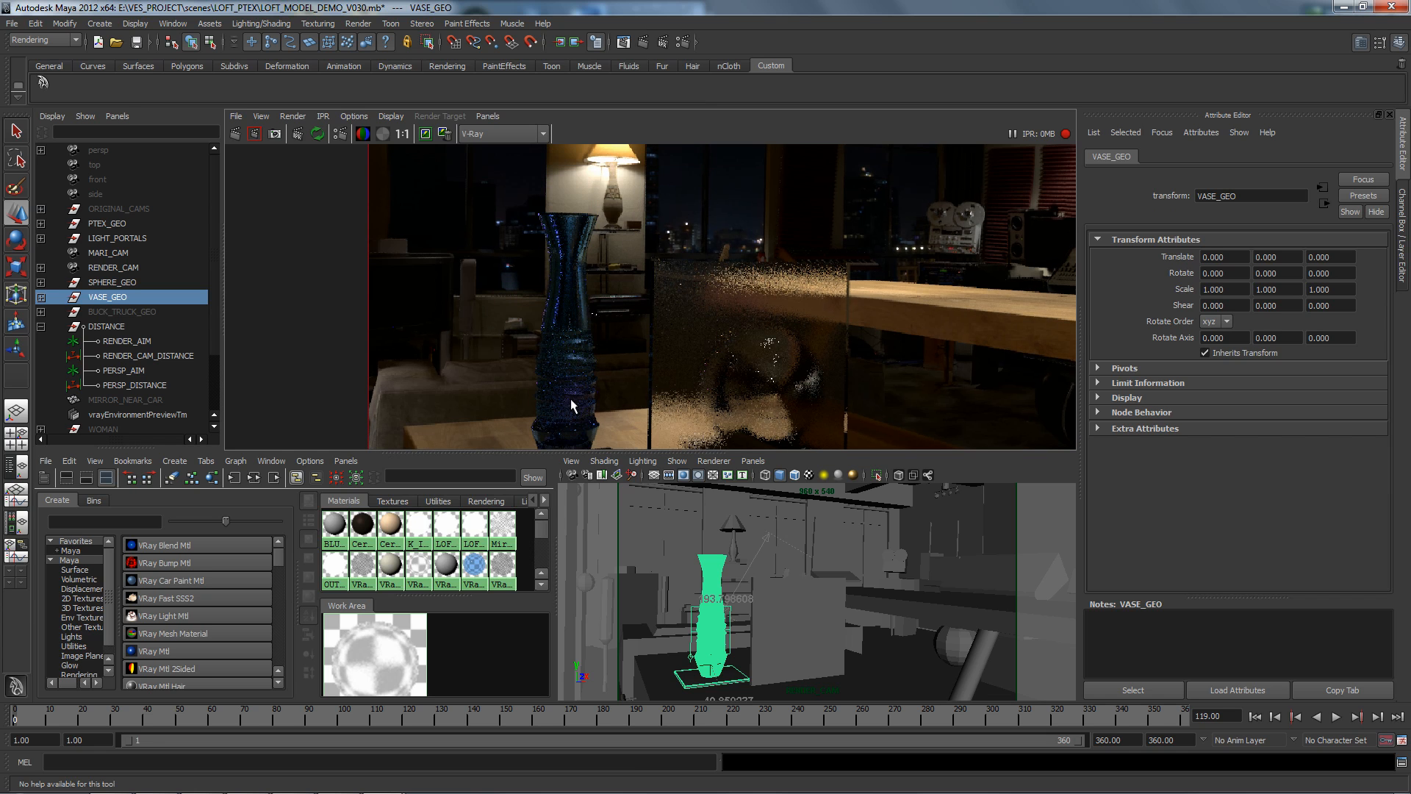
pyautogui.moveTo(554, 271)
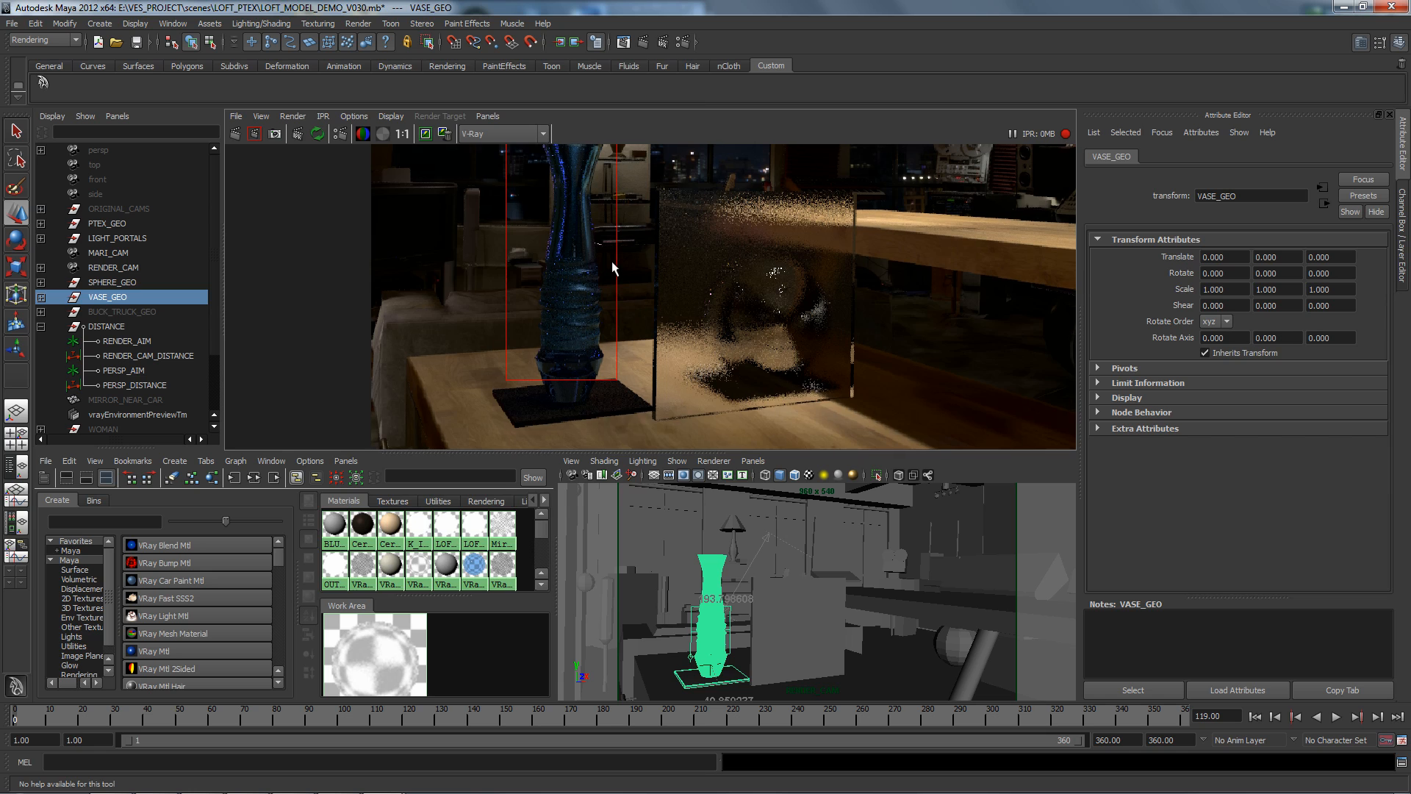
# Step: Select the perspective panel's camera through View > Select Camera
pyautogui.click(569, 461)
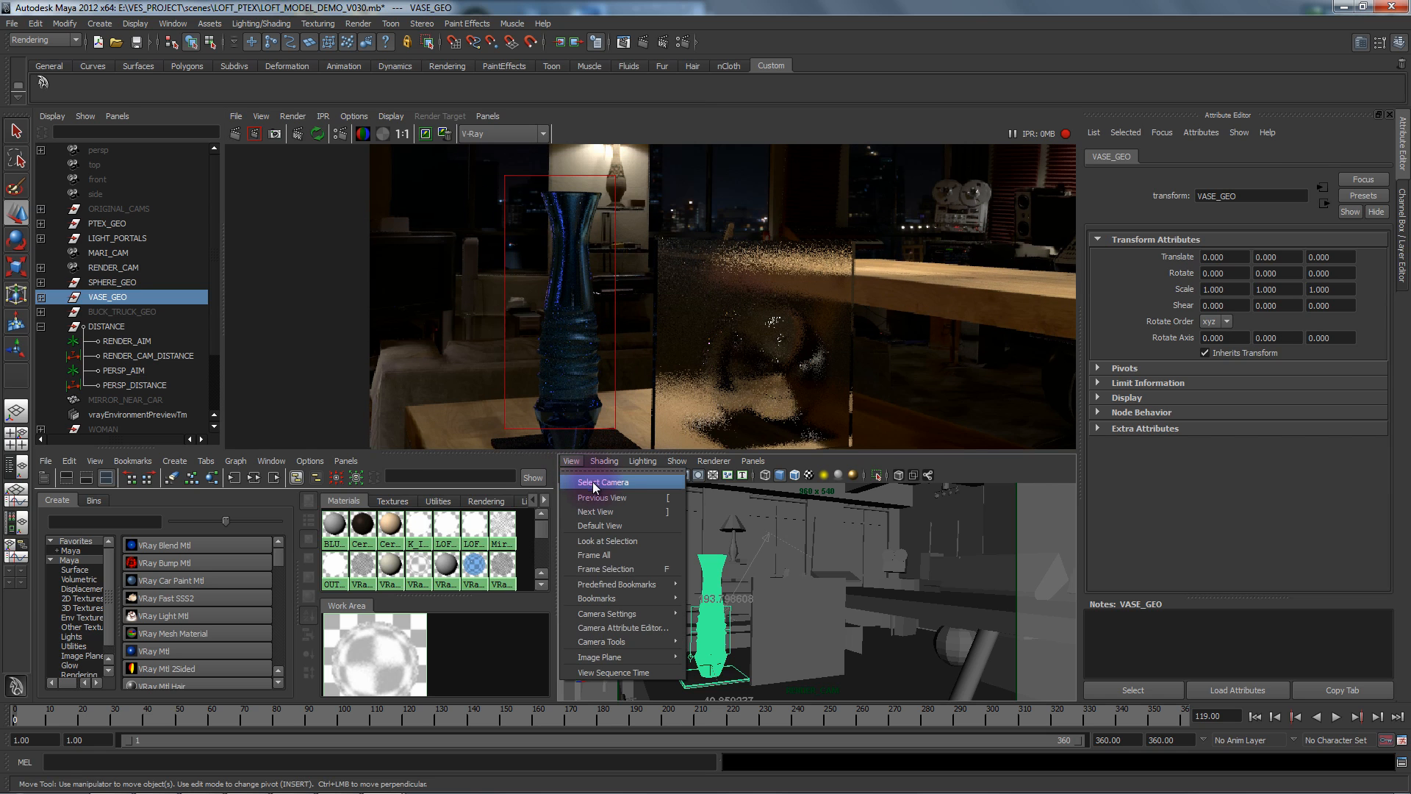
pyautogui.click(605, 481)
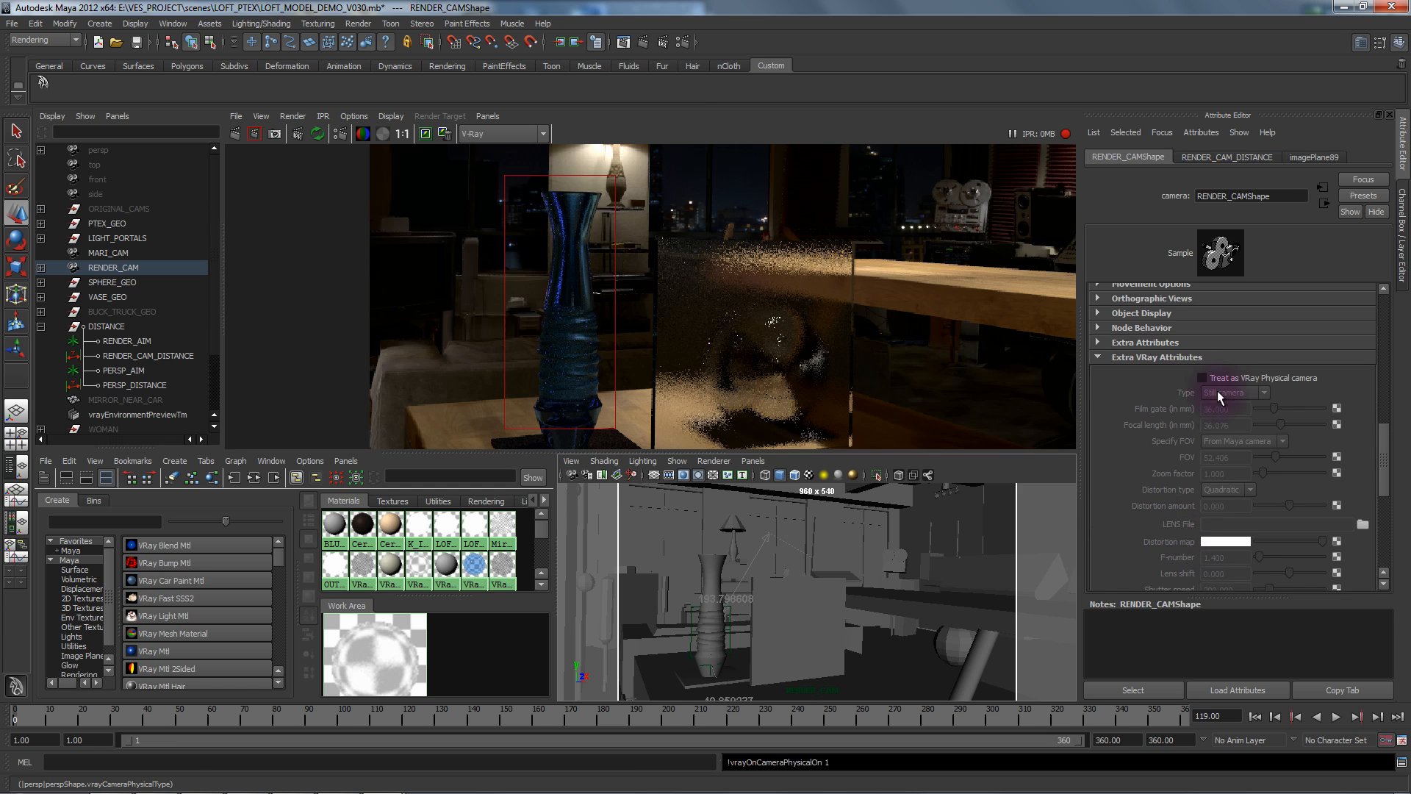
# Step: Enable VRay Physical camera, Specify focus, Bokeh effects and Depth of field on RENDER_CAM
pyautogui.click(1201, 377)
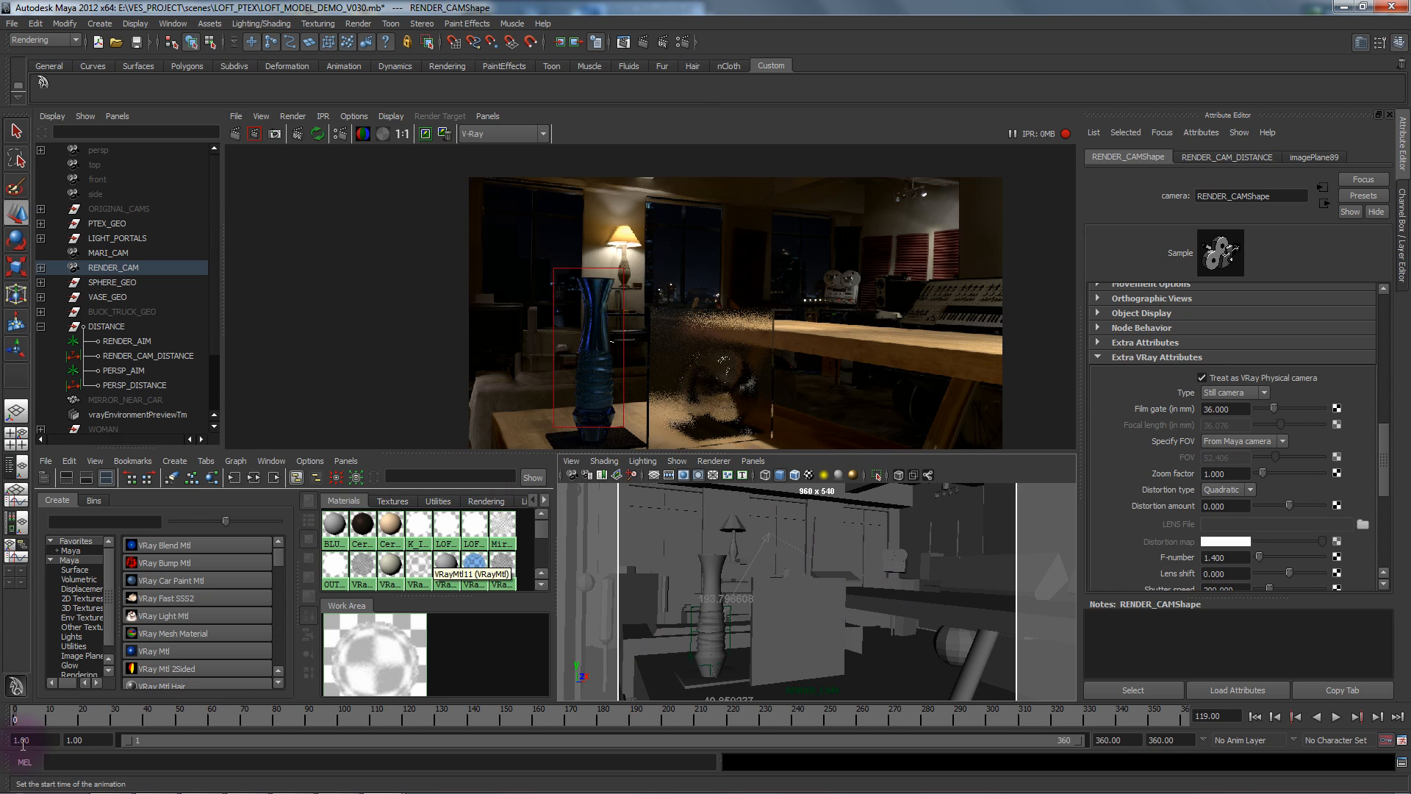
pyautogui.click(730, 514)
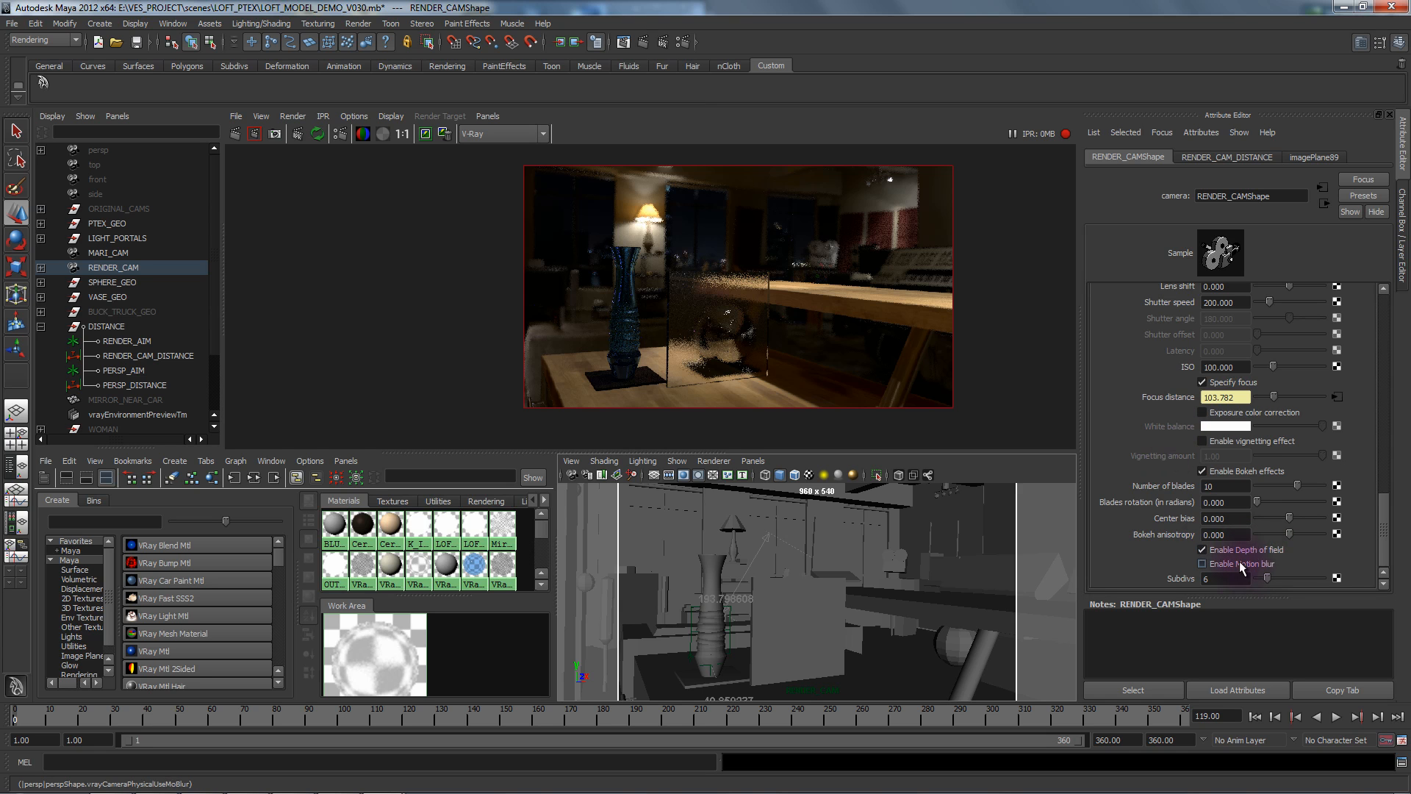
pyautogui.click(1202, 564)
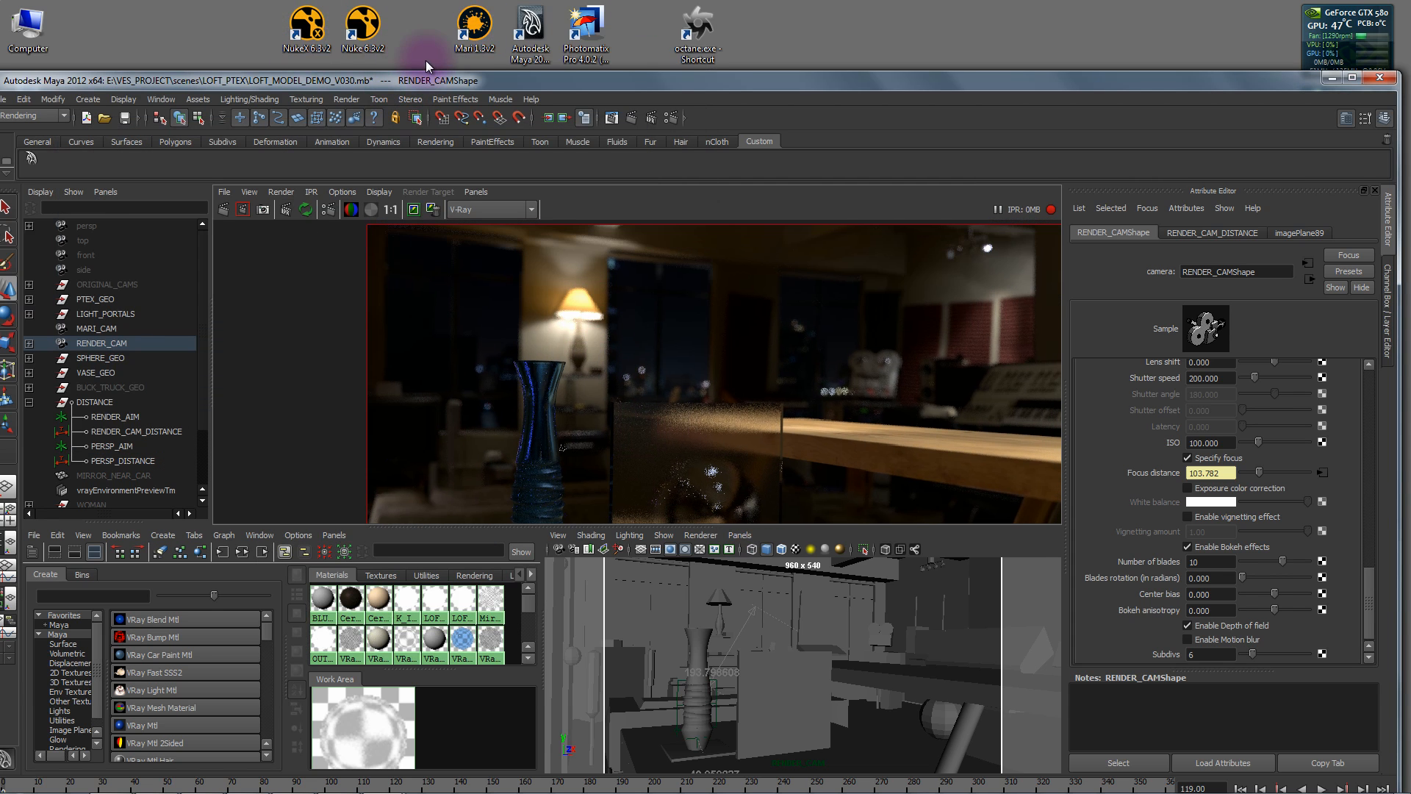
# Step: Launch NukeX and open recent COMP_OF_HDRS_v001.nk, restoring its newer autosave
pyautogui.click(306, 27)
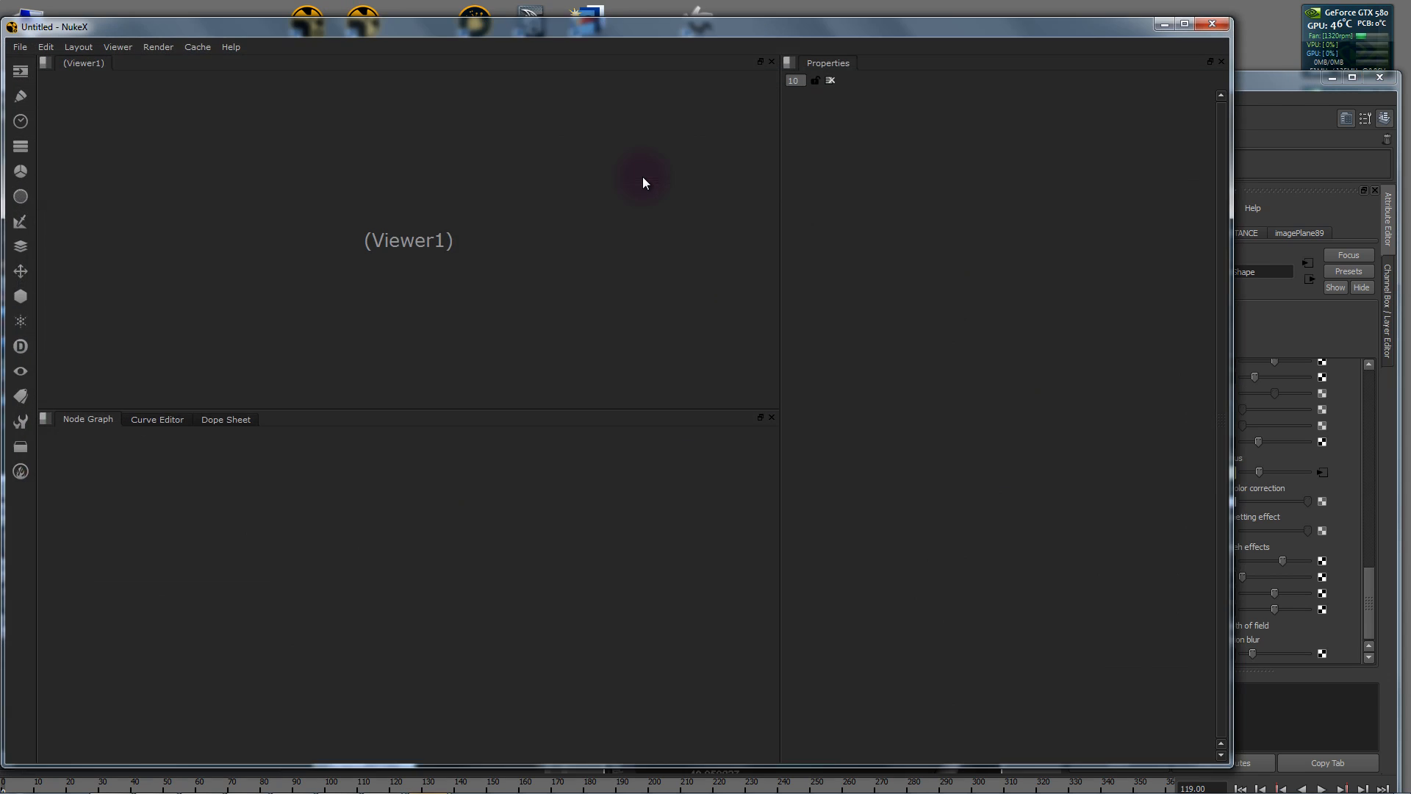
pyautogui.click(18, 47)
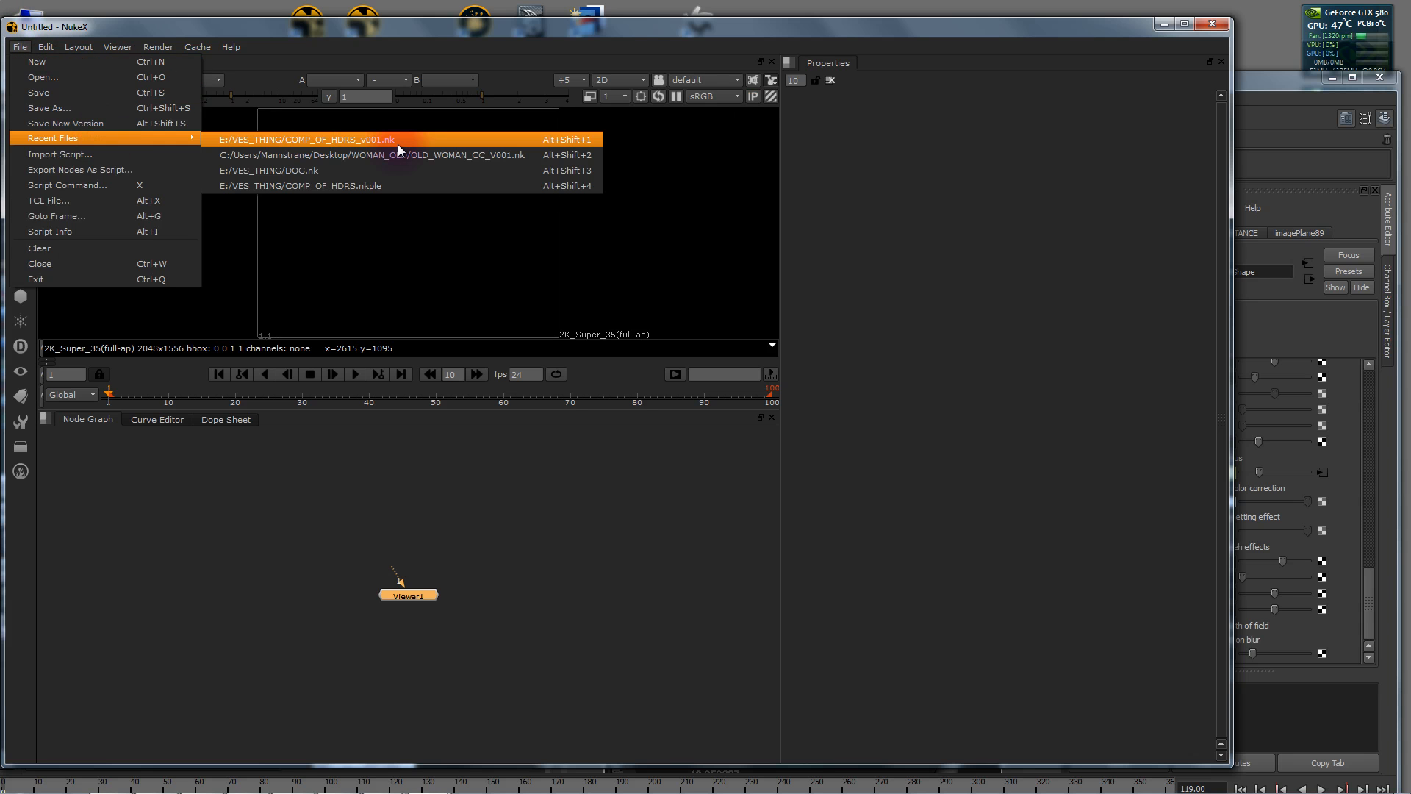
pyautogui.click(303, 140)
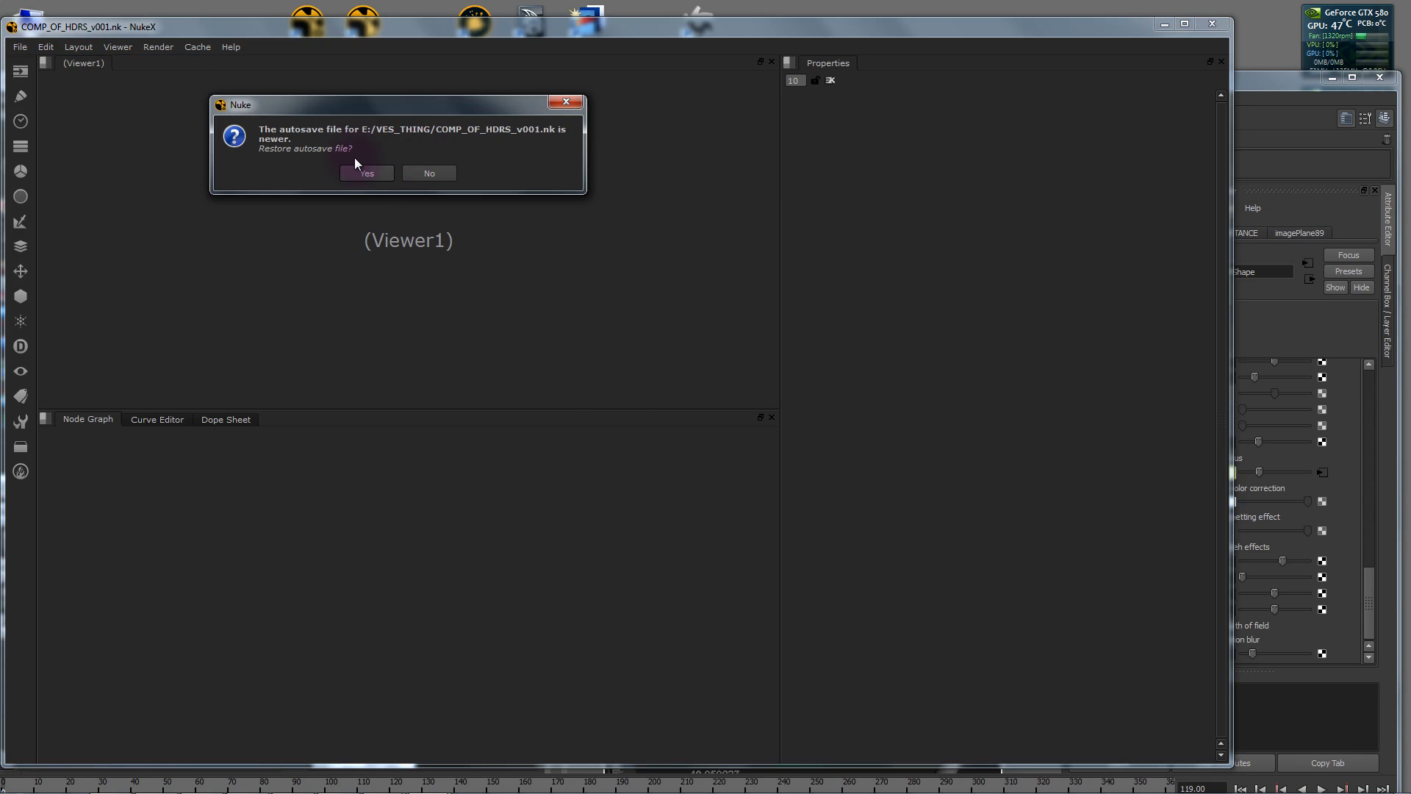
pyautogui.click(366, 173)
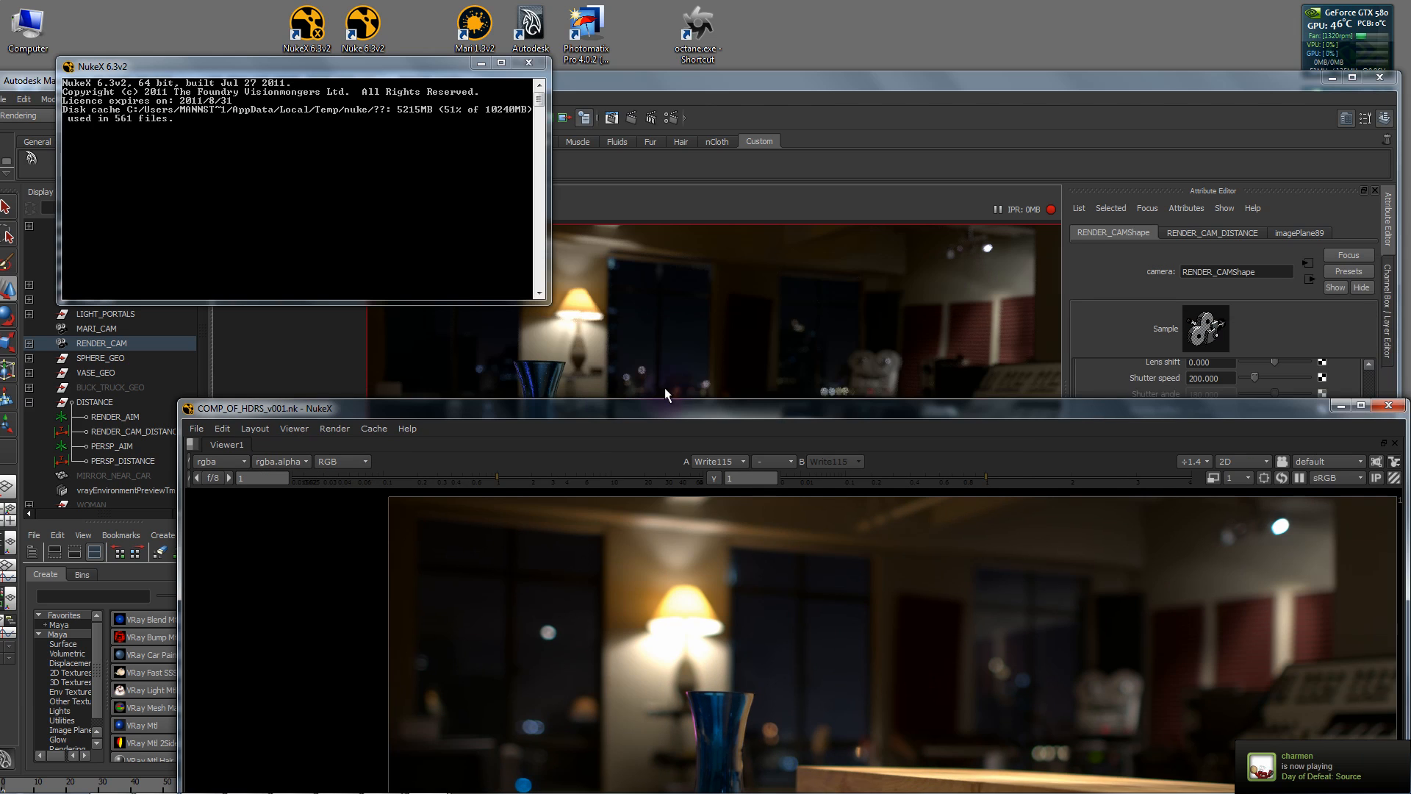
pyautogui.moveTo(705, 324)
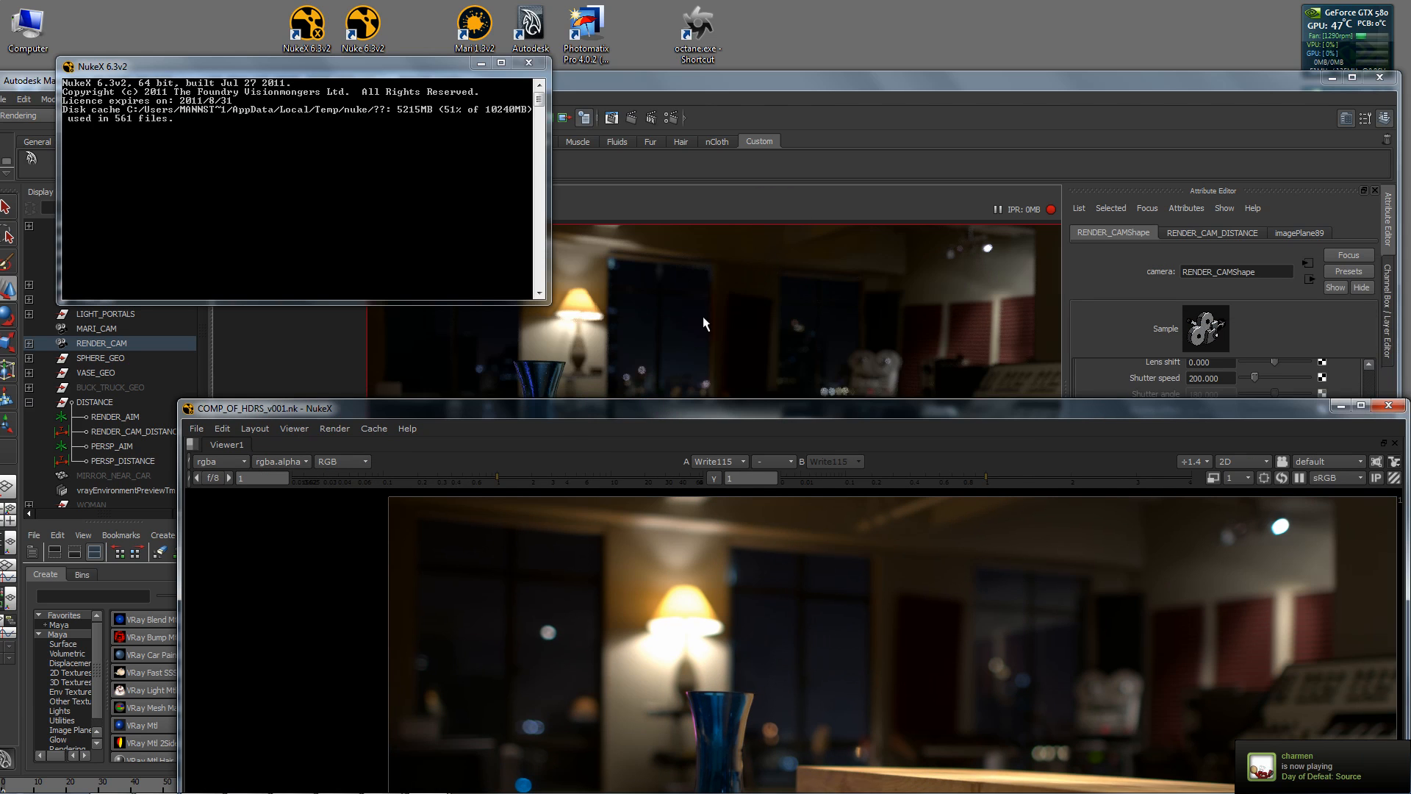
pyautogui.moveTo(833, 669)
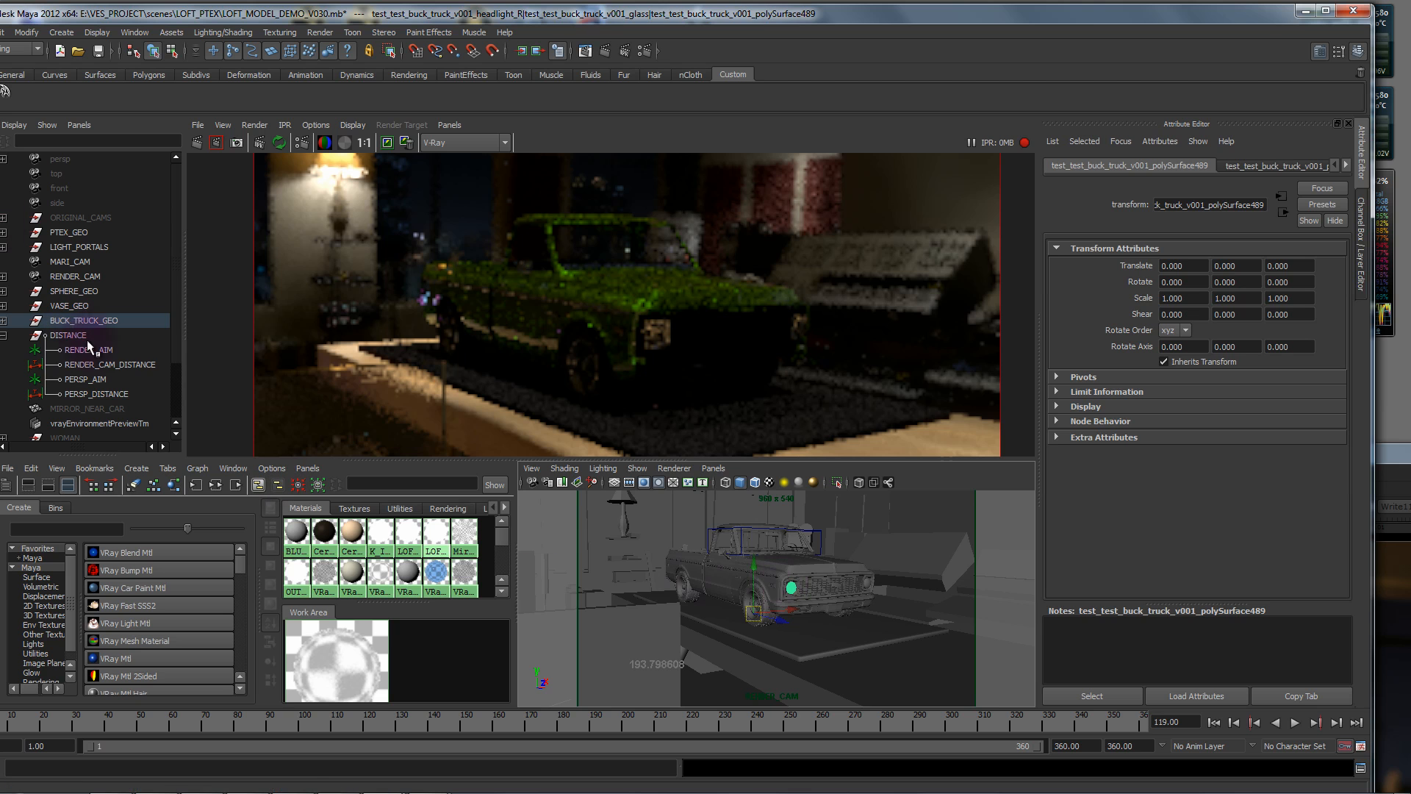
# Step: Select RENDER_AIM to aim the camera at the truck and unhide the nearby mirror
pyautogui.click(88, 349)
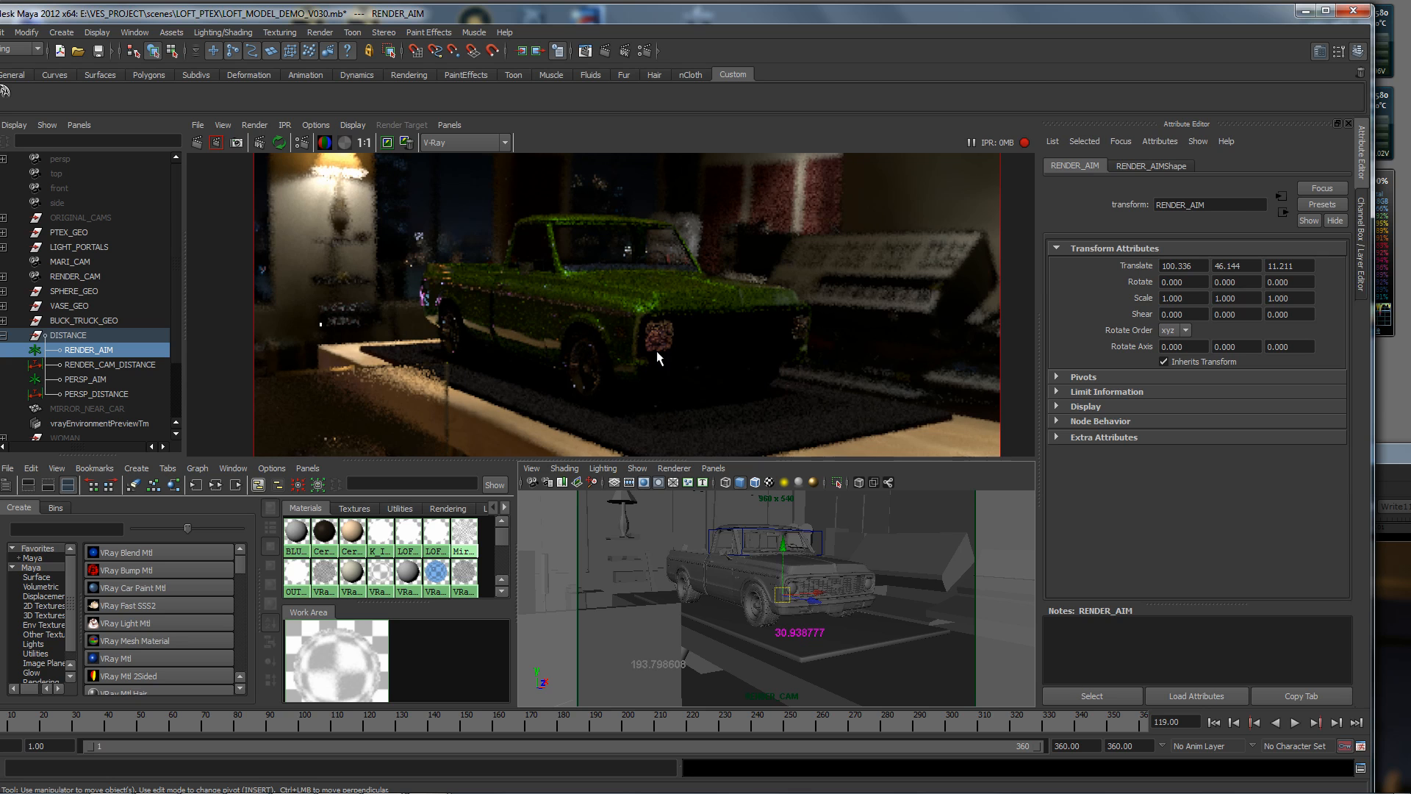
pyautogui.moveTo(555, 300)
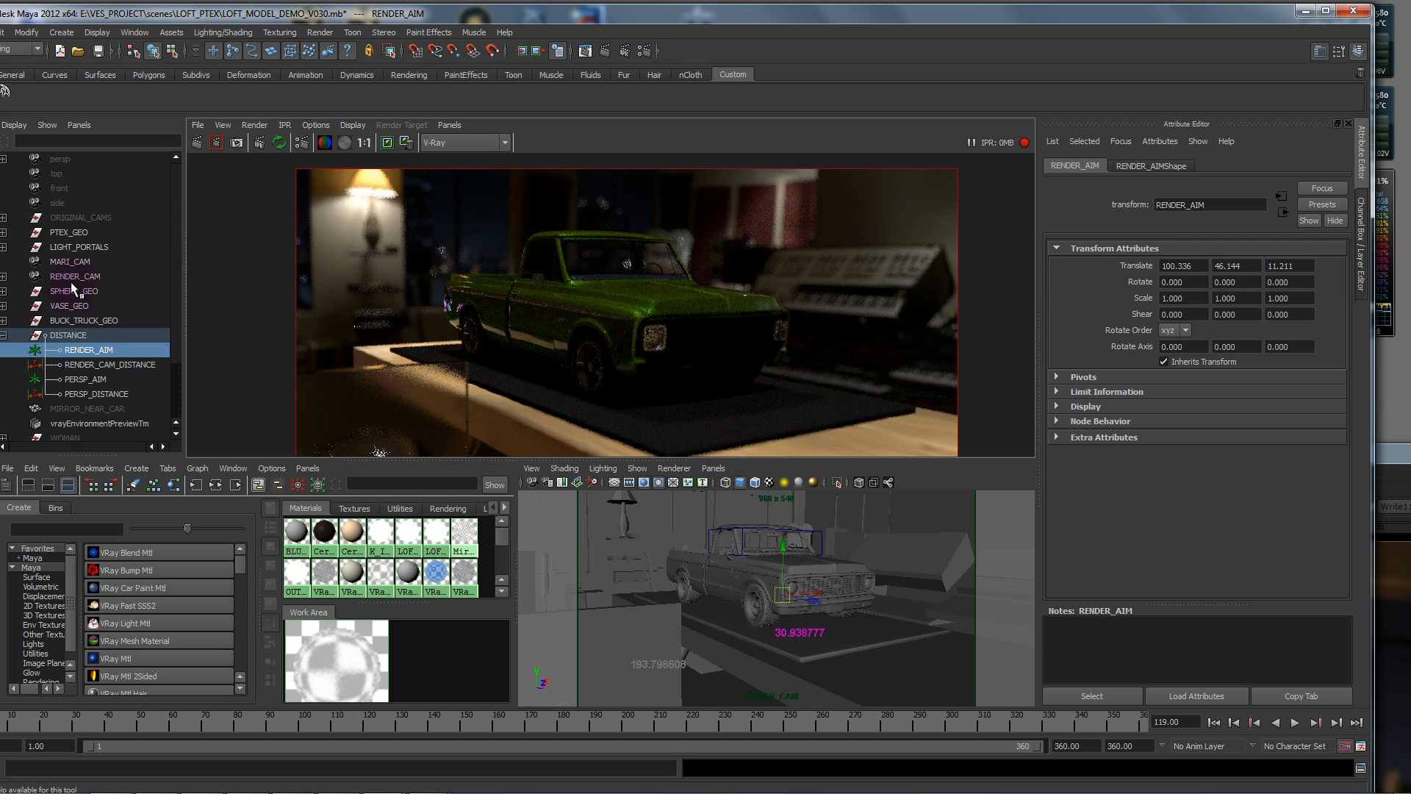
pyautogui.click(87, 408)
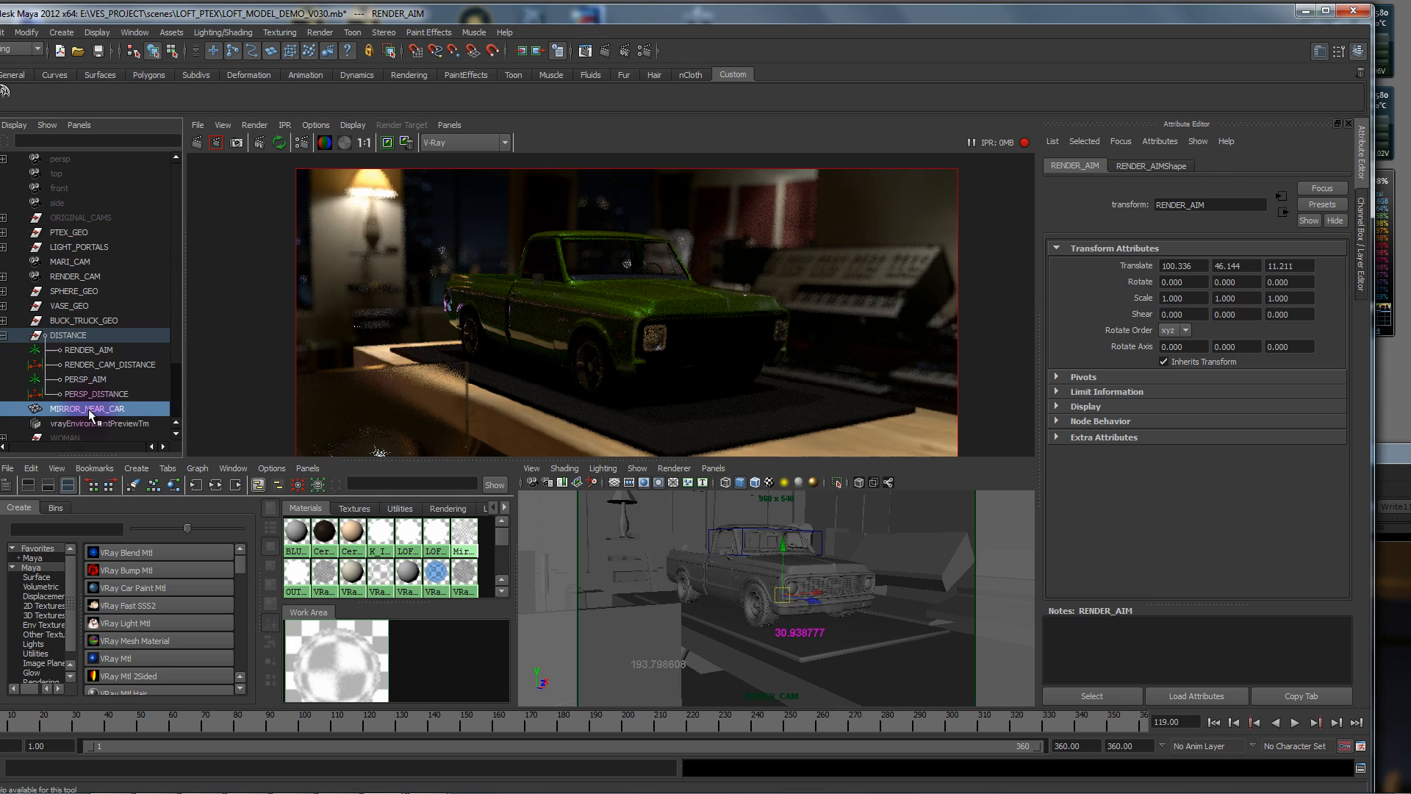
# Step: Select MIRROR_NEAR_CAR in the Outliner and orbit the view to frame the truck's reflection
pyautogui.click(88, 408)
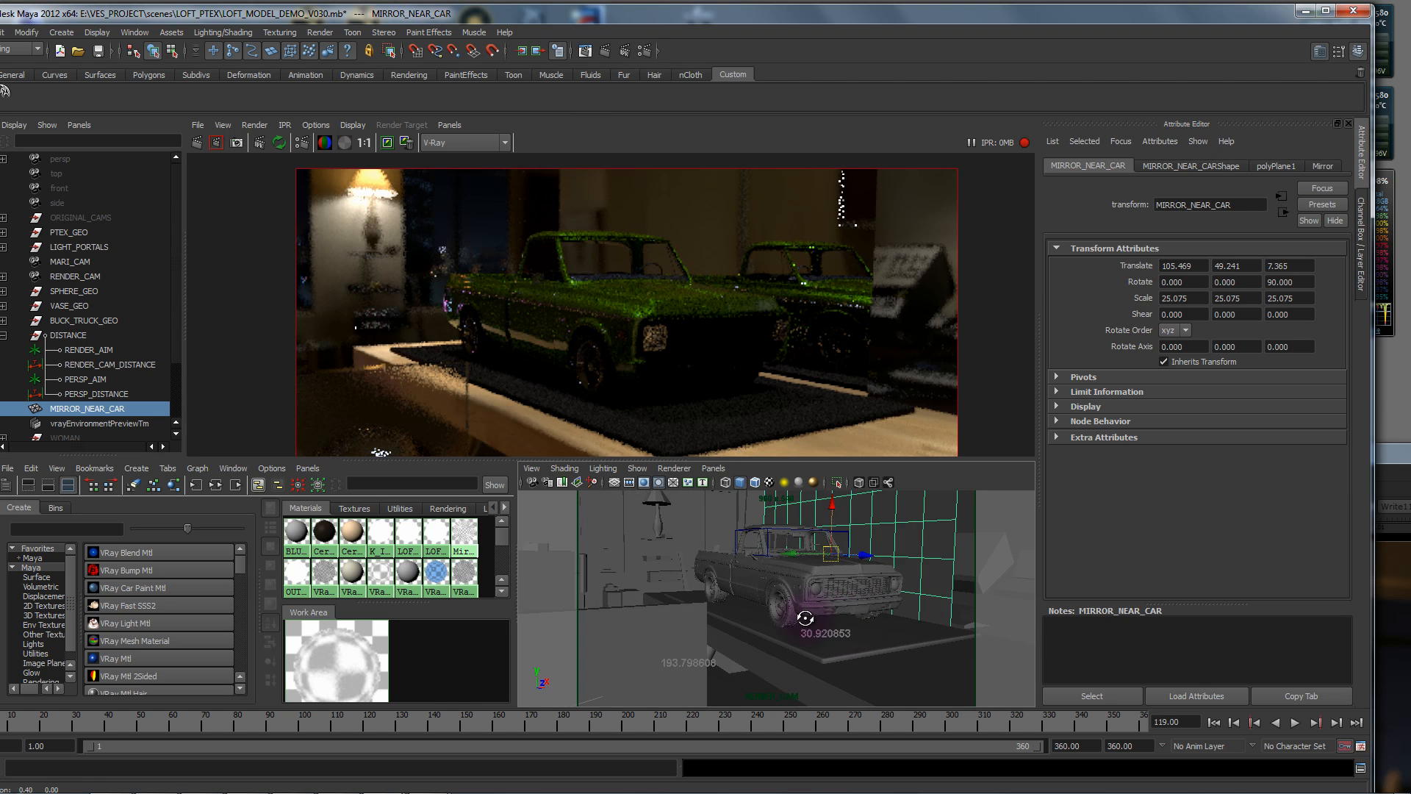
pyautogui.moveTo(806, 618); pyautogui.dragTo(813, 594)
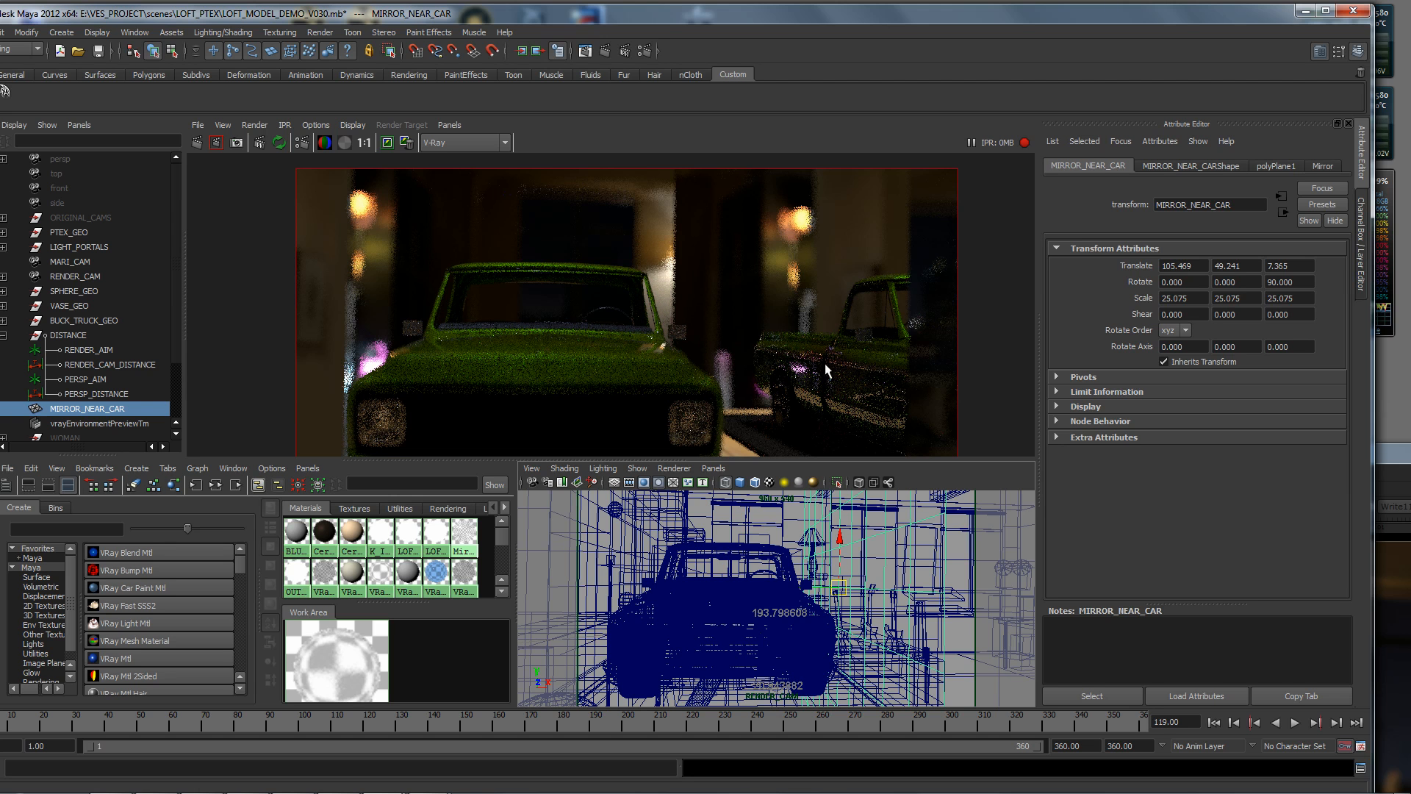
pyautogui.moveTo(889, 336)
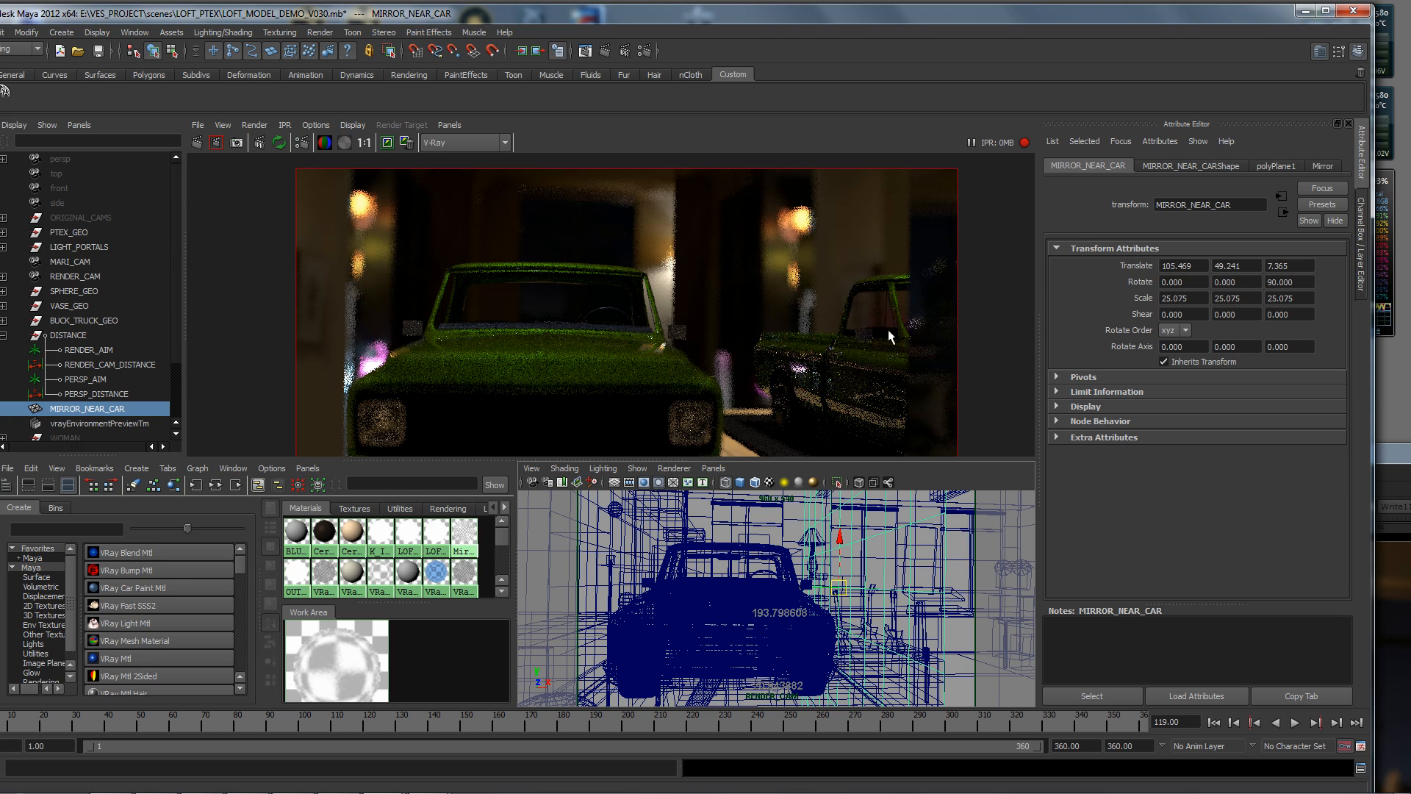
pyautogui.moveTo(837, 393)
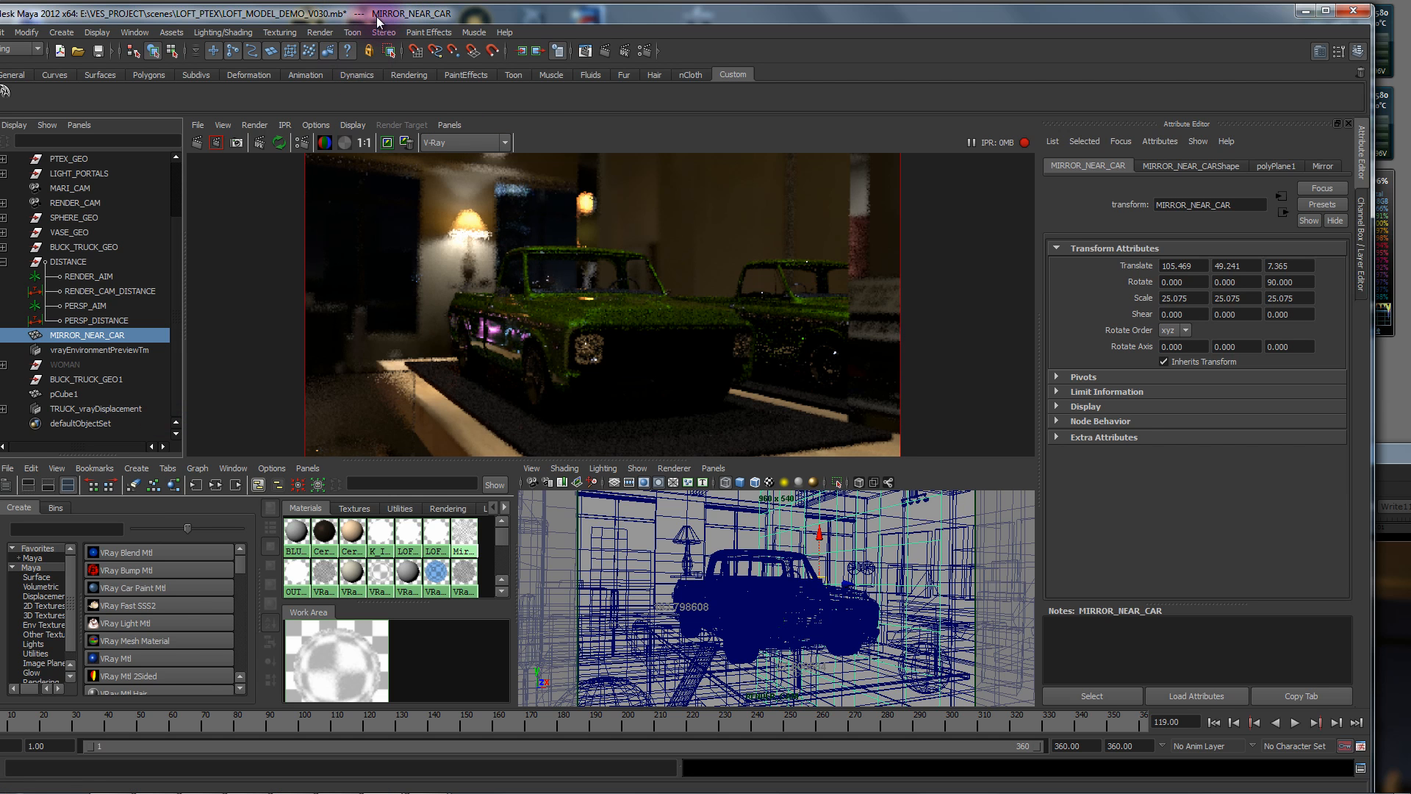
pyautogui.click(1340, 10)
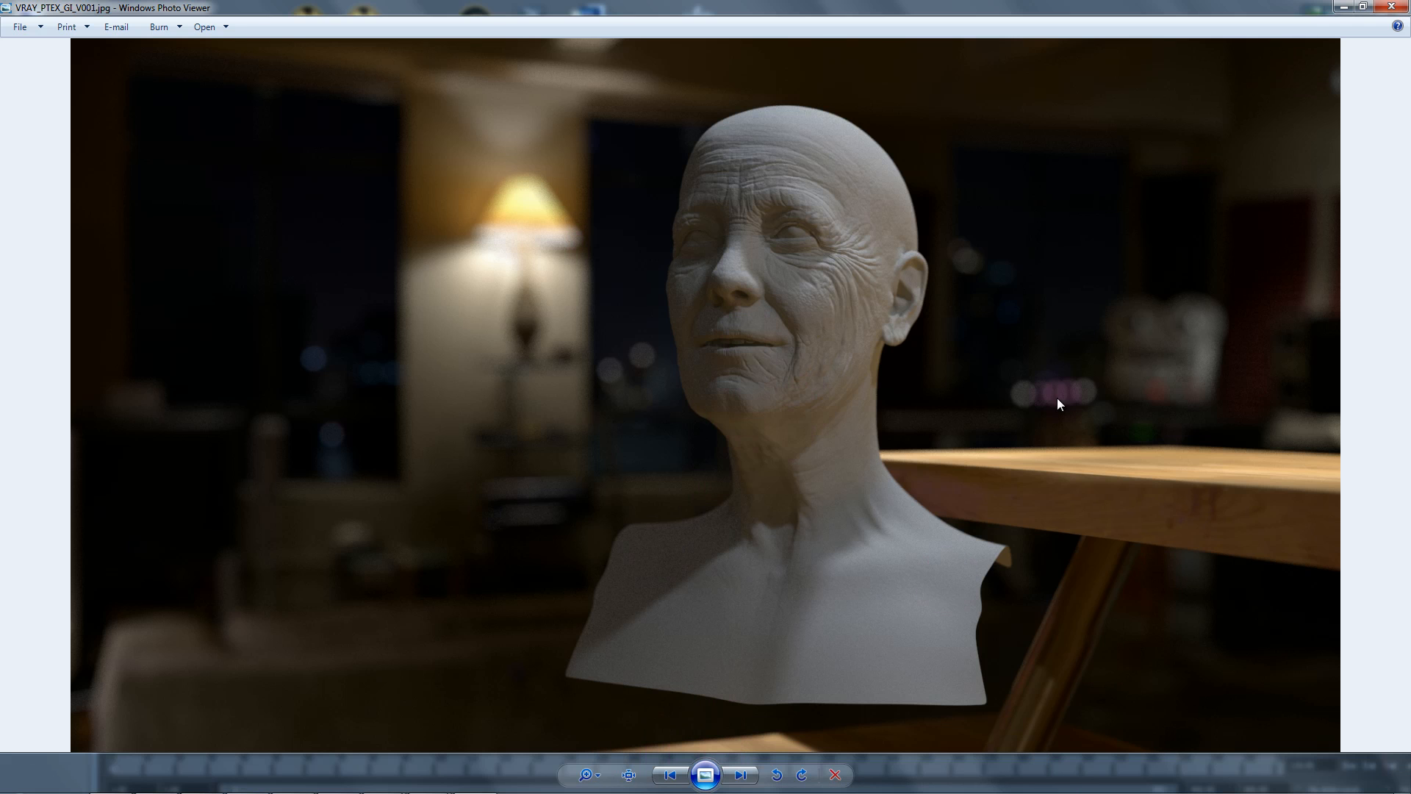
pyautogui.moveTo(1204, 560)
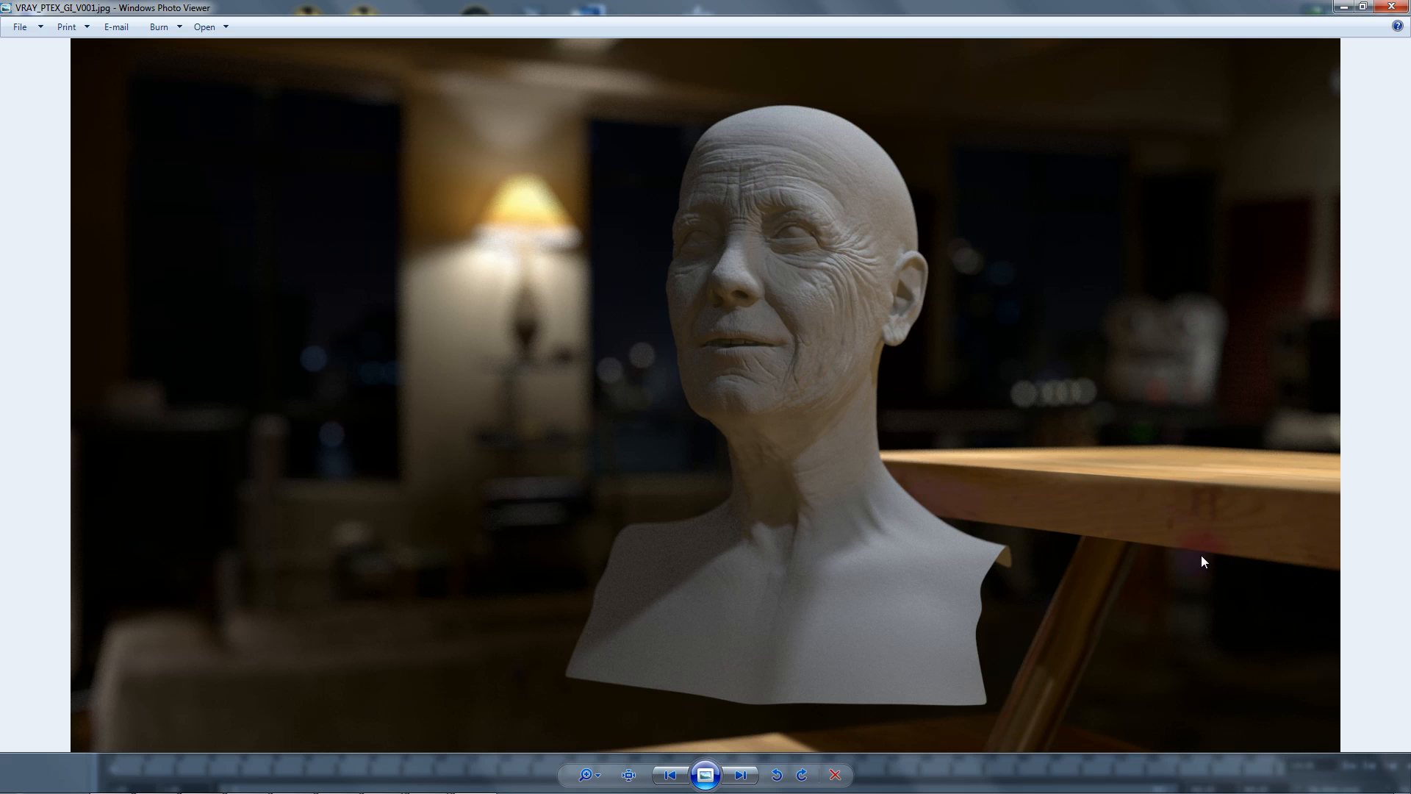
pyautogui.moveTo(532, 220)
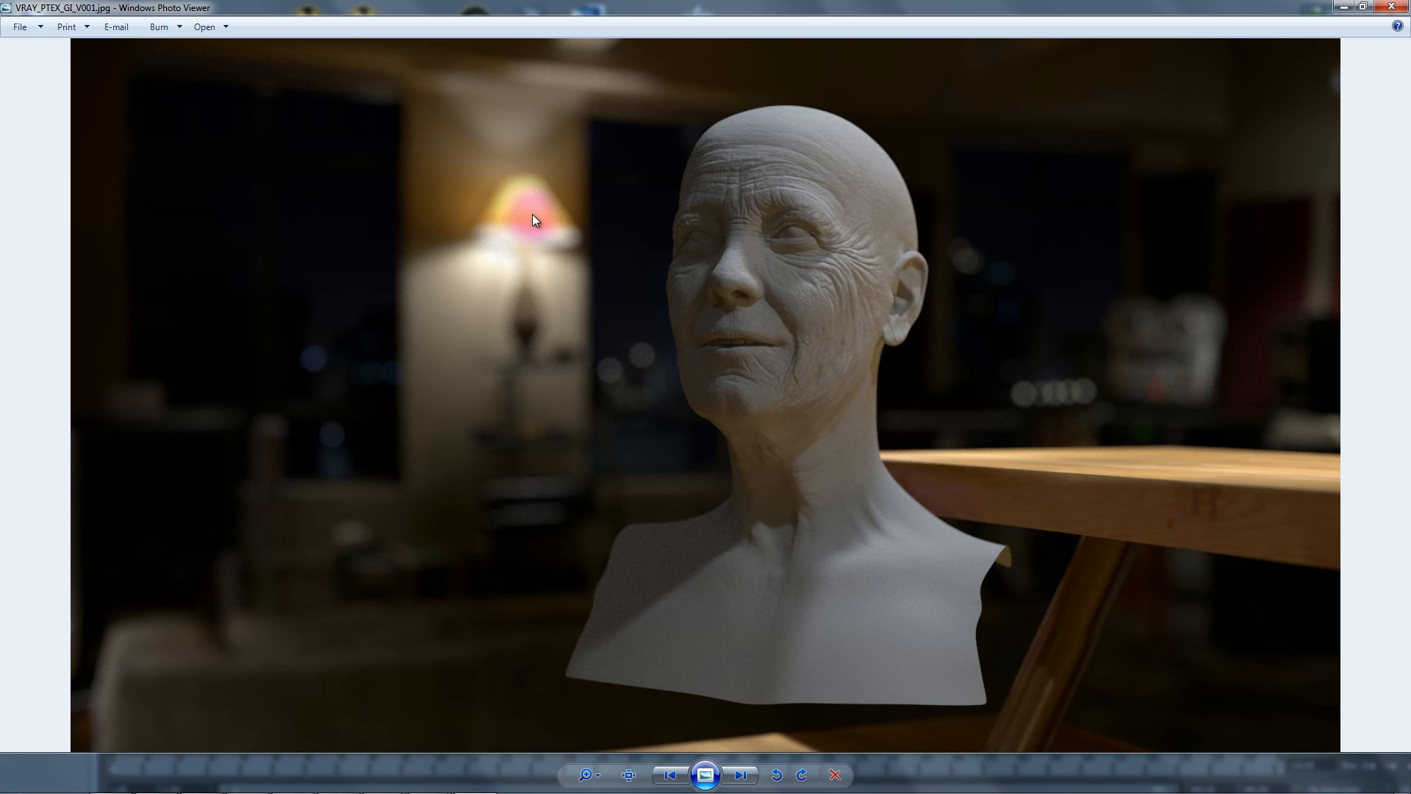
pyautogui.moveTo(511, 234)
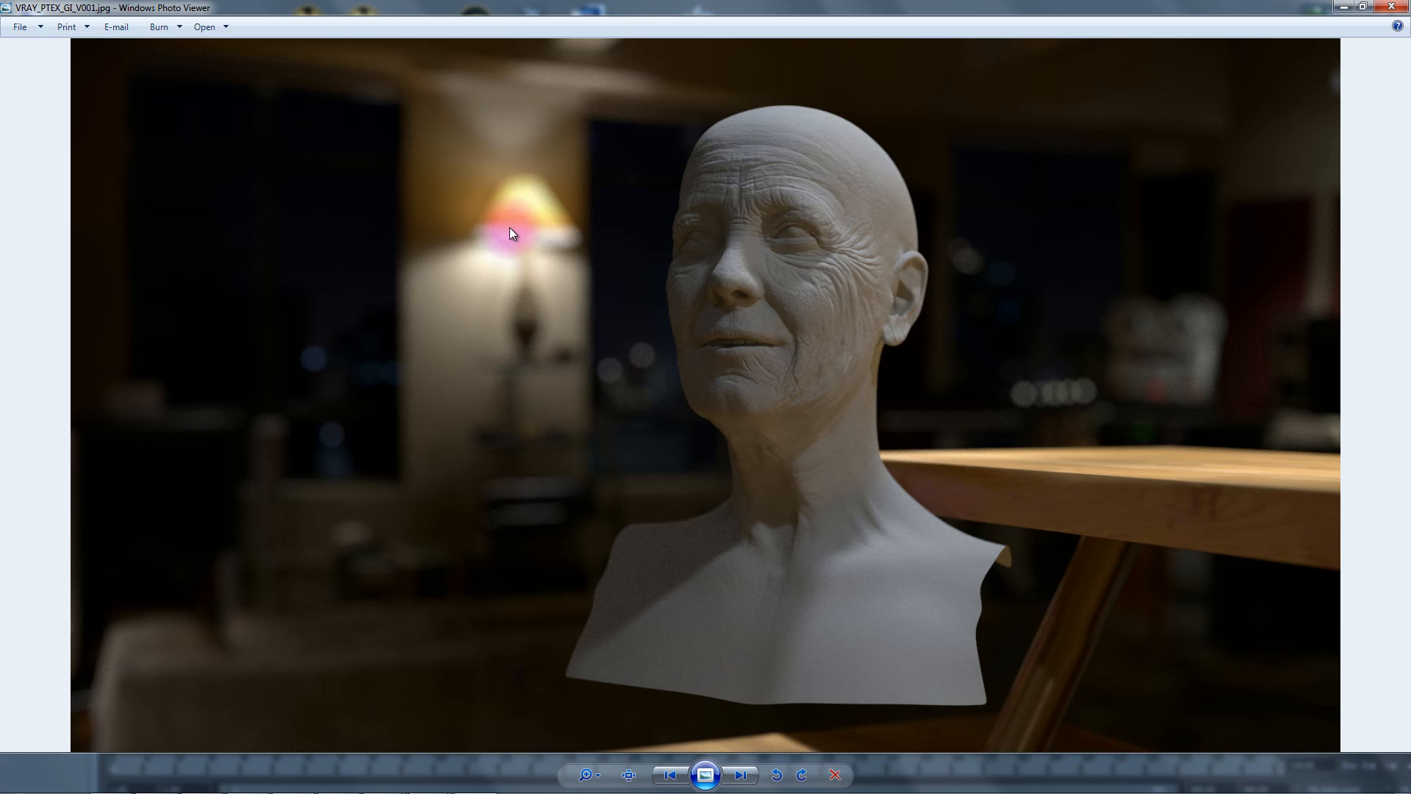
pyautogui.moveTo(1042, 330)
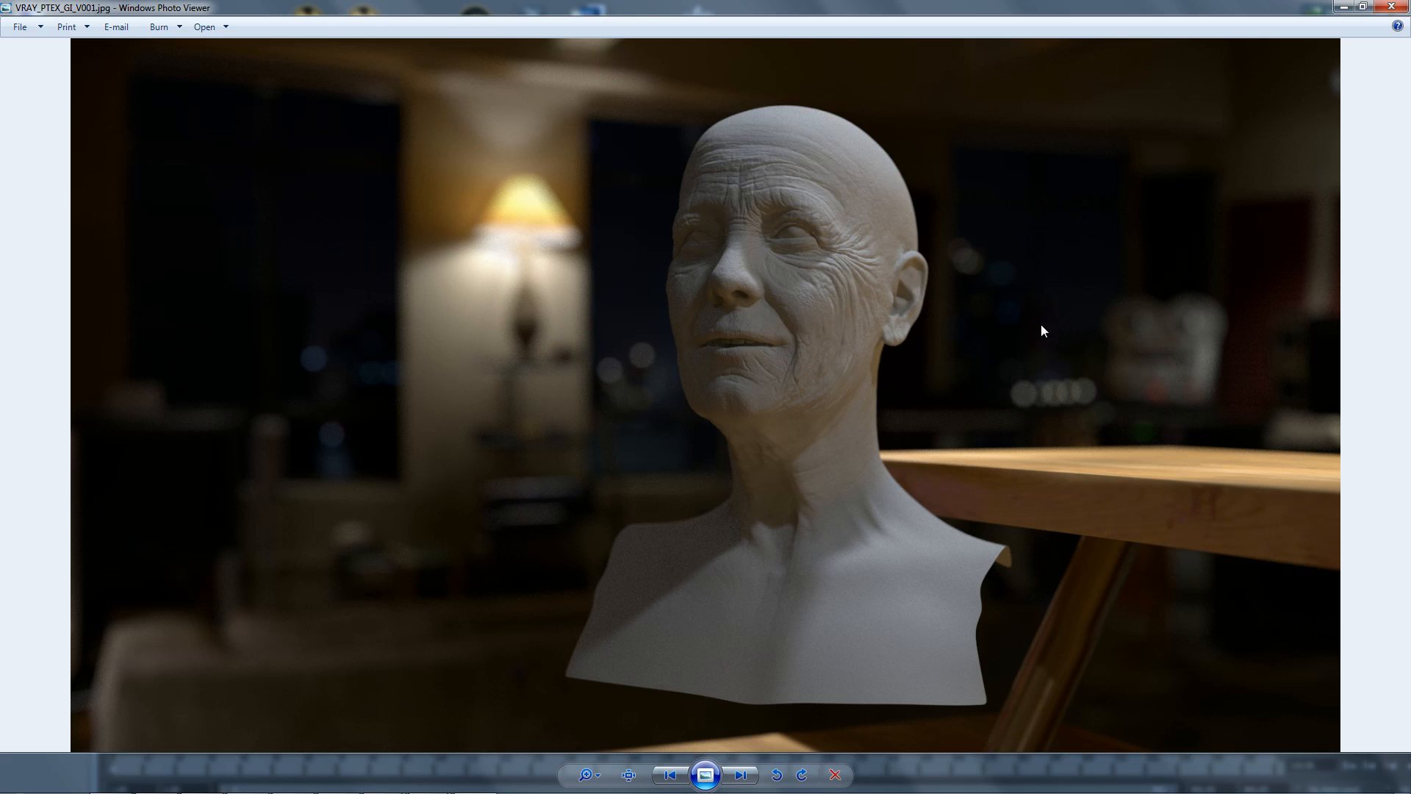